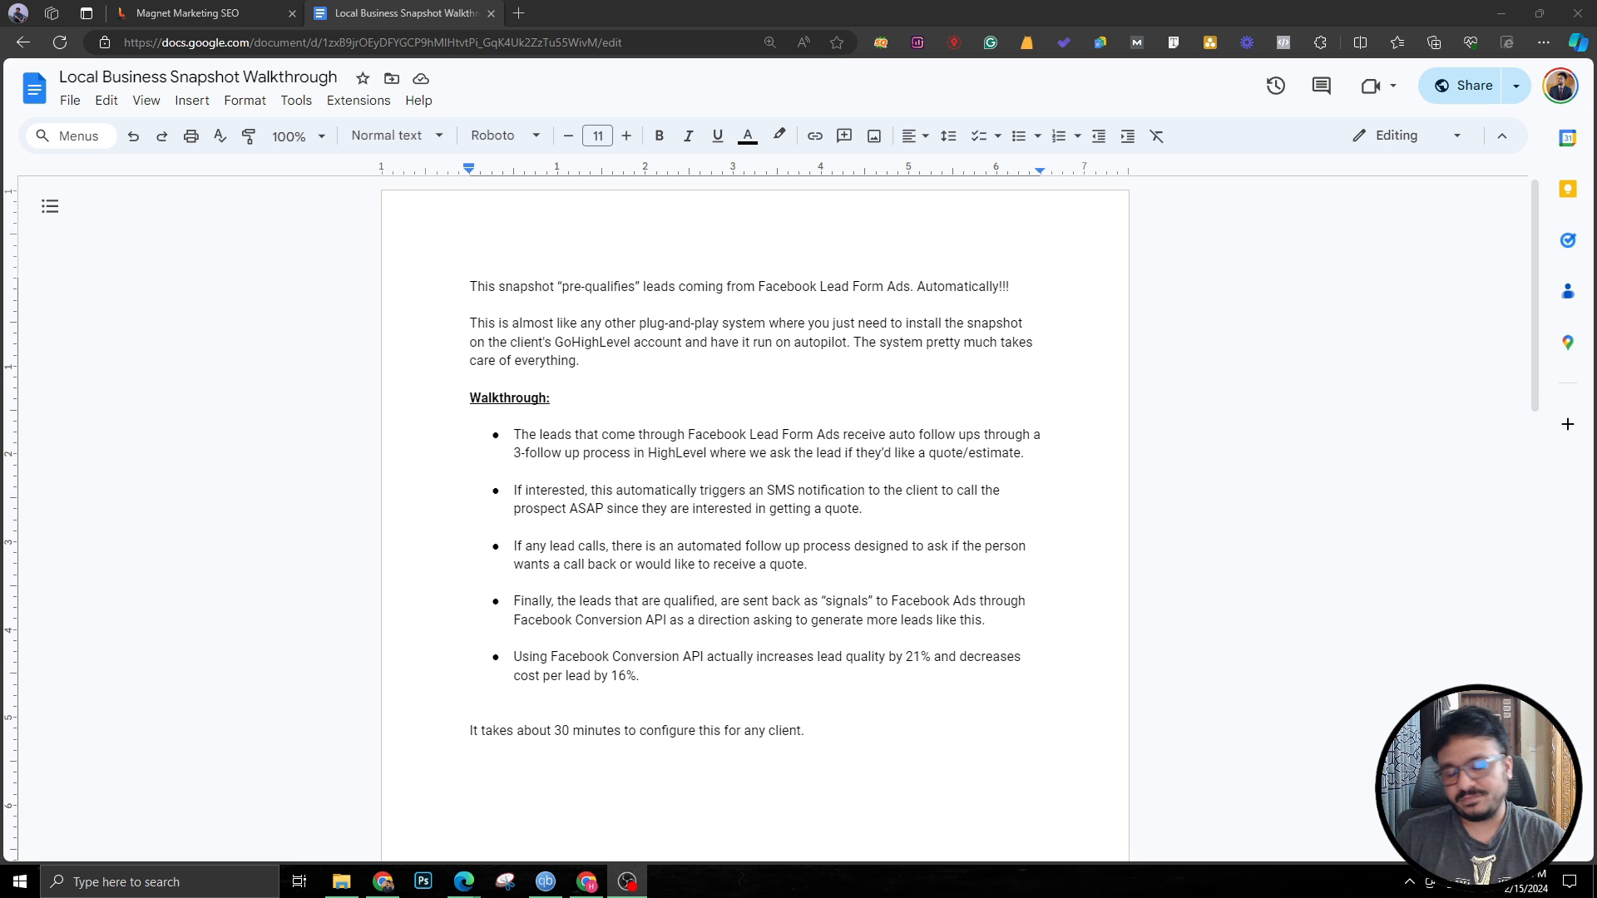
pyautogui.moveTo(732, 536)
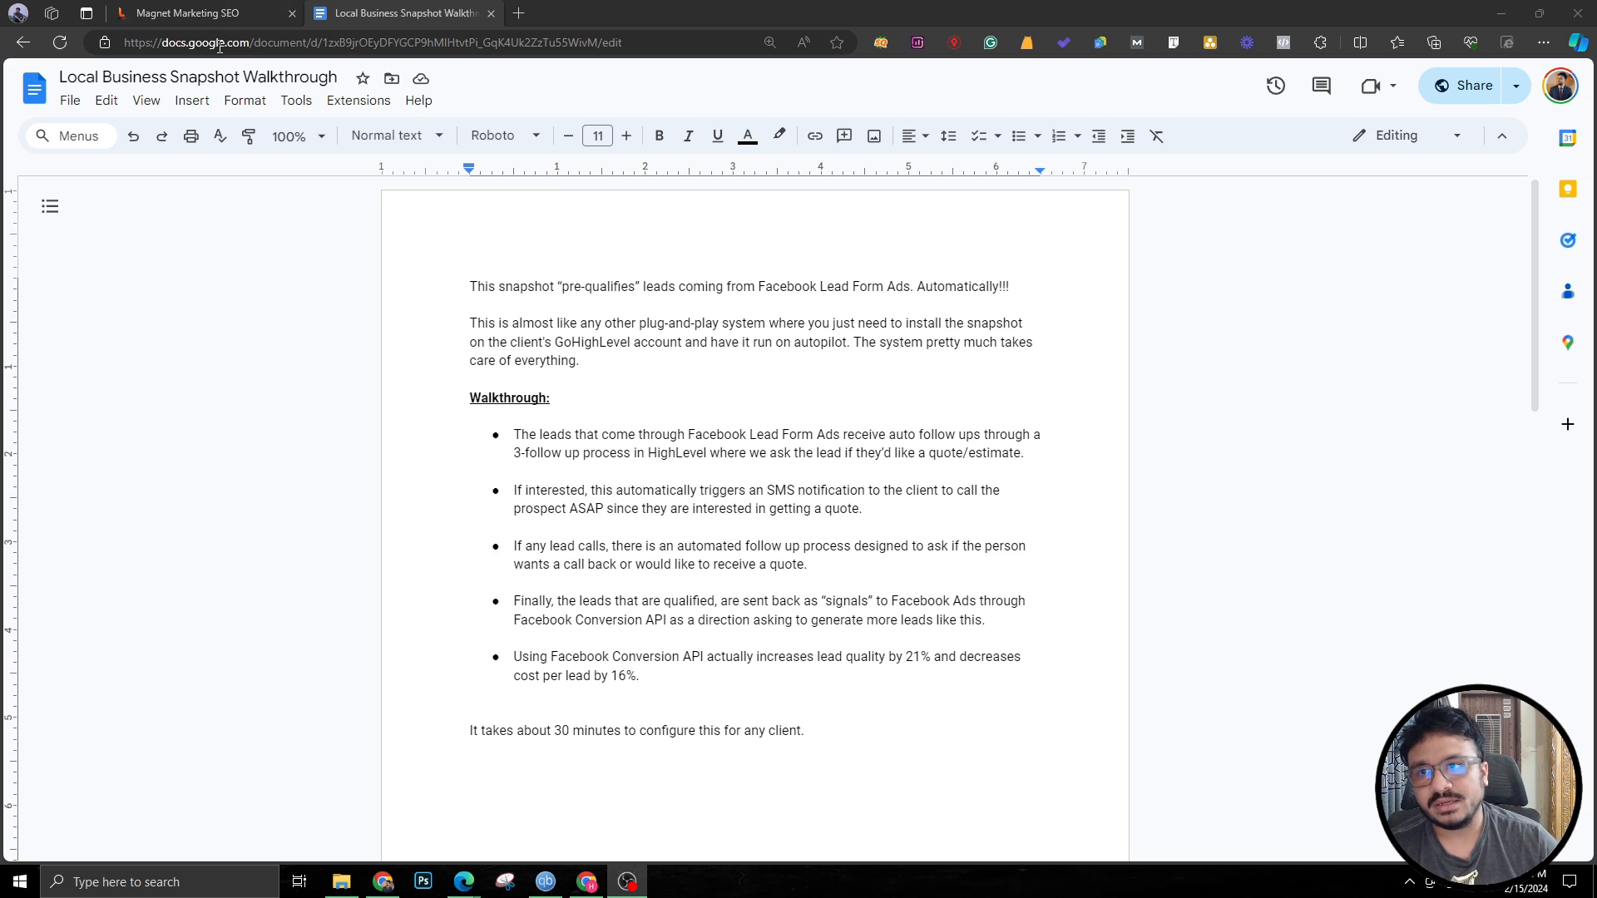
pyautogui.moveTo(273, 385)
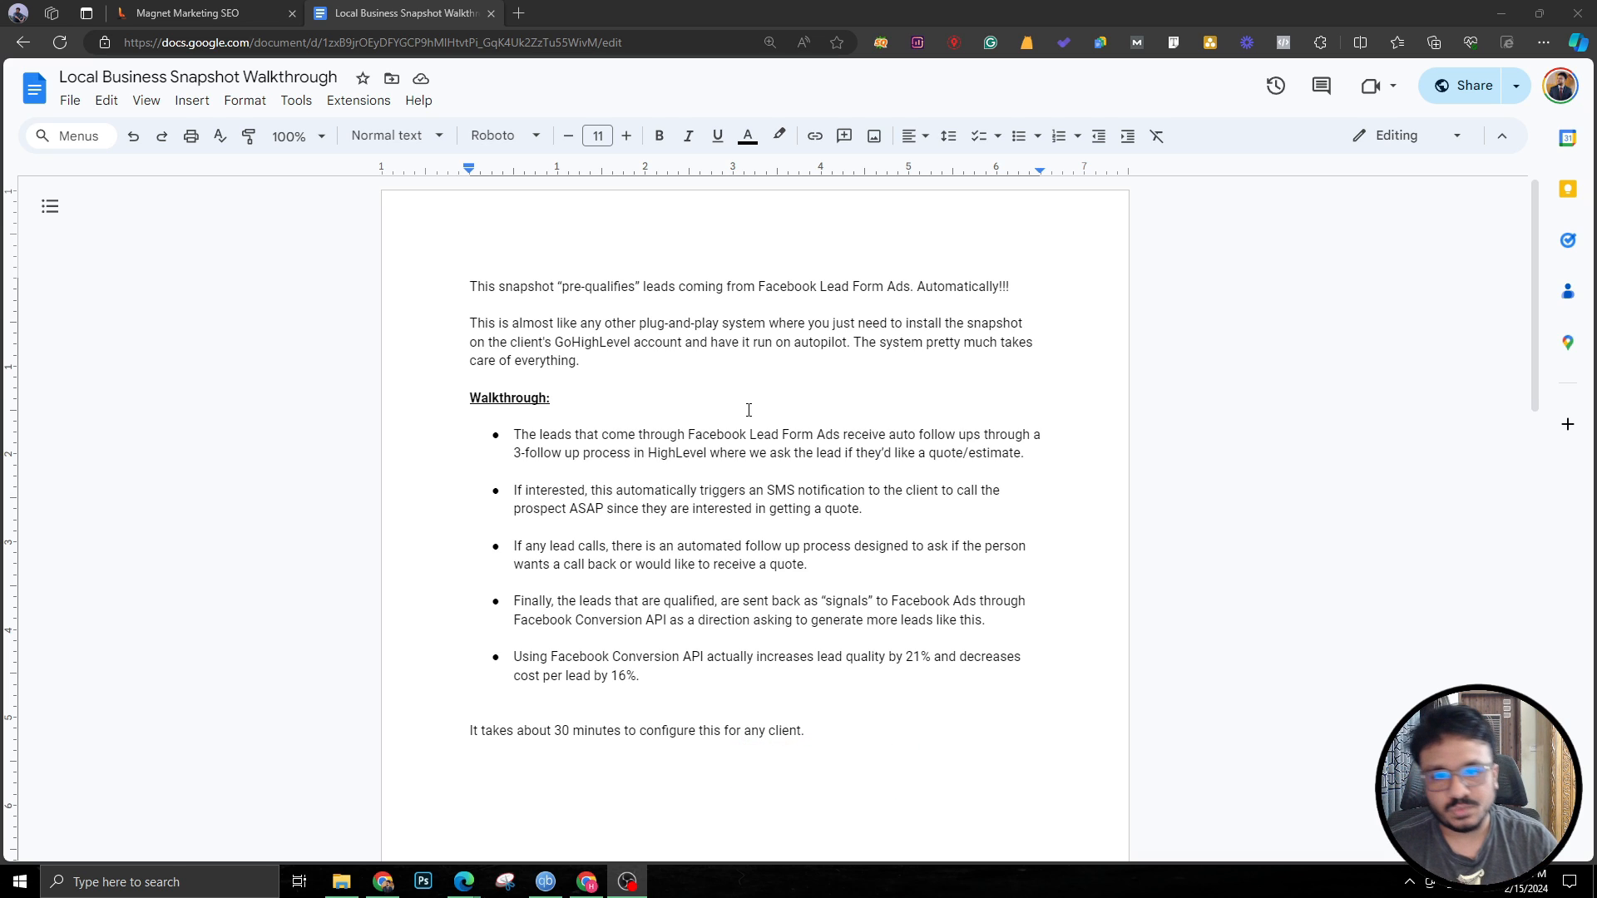
pyautogui.moveTo(597, 399)
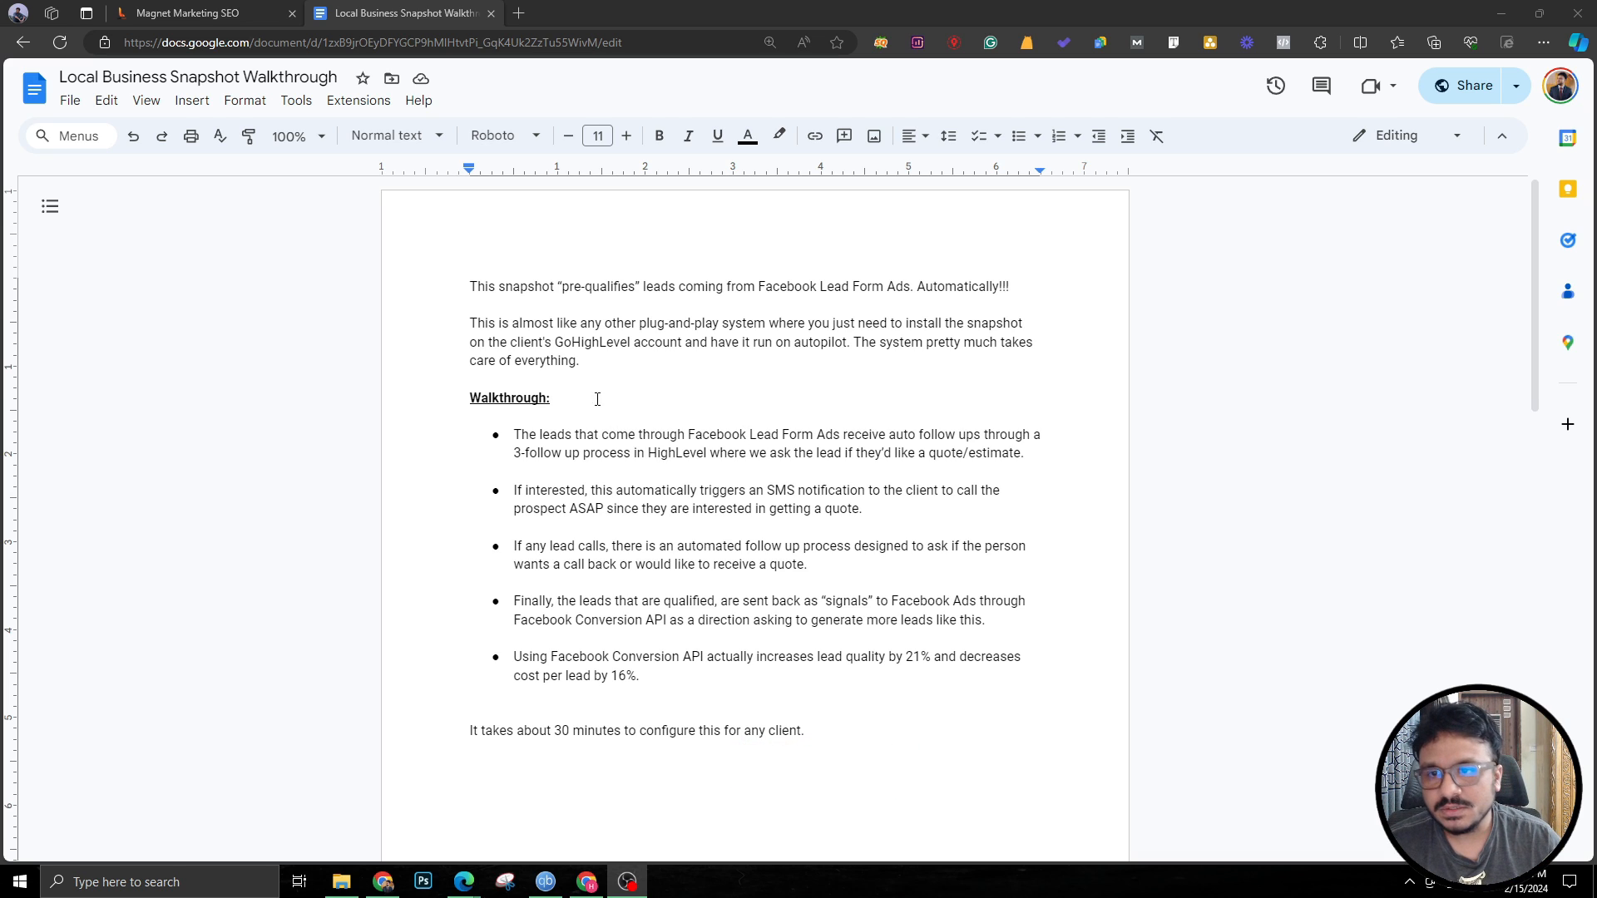
# Highlight the opening pre-qualifies sentence and the SMS notification bullet in the snapshot notes.
pyautogui.moveTo(469, 286); pyautogui.dragTo(637, 286)
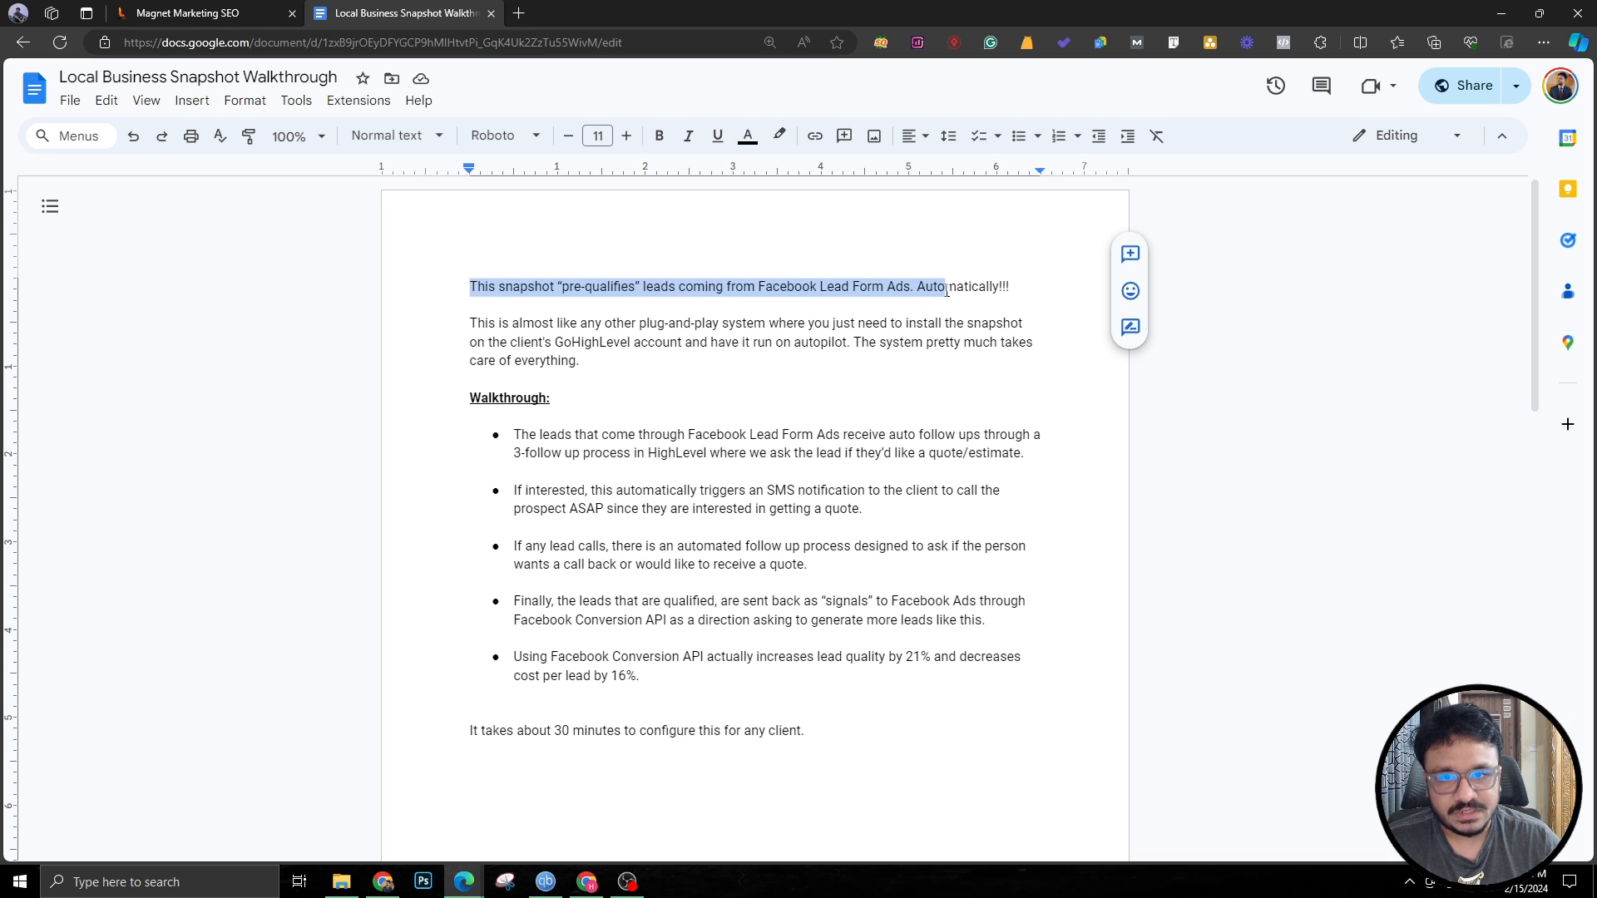
pyautogui.moveTo(941, 286); pyautogui.dragTo(1008, 286)
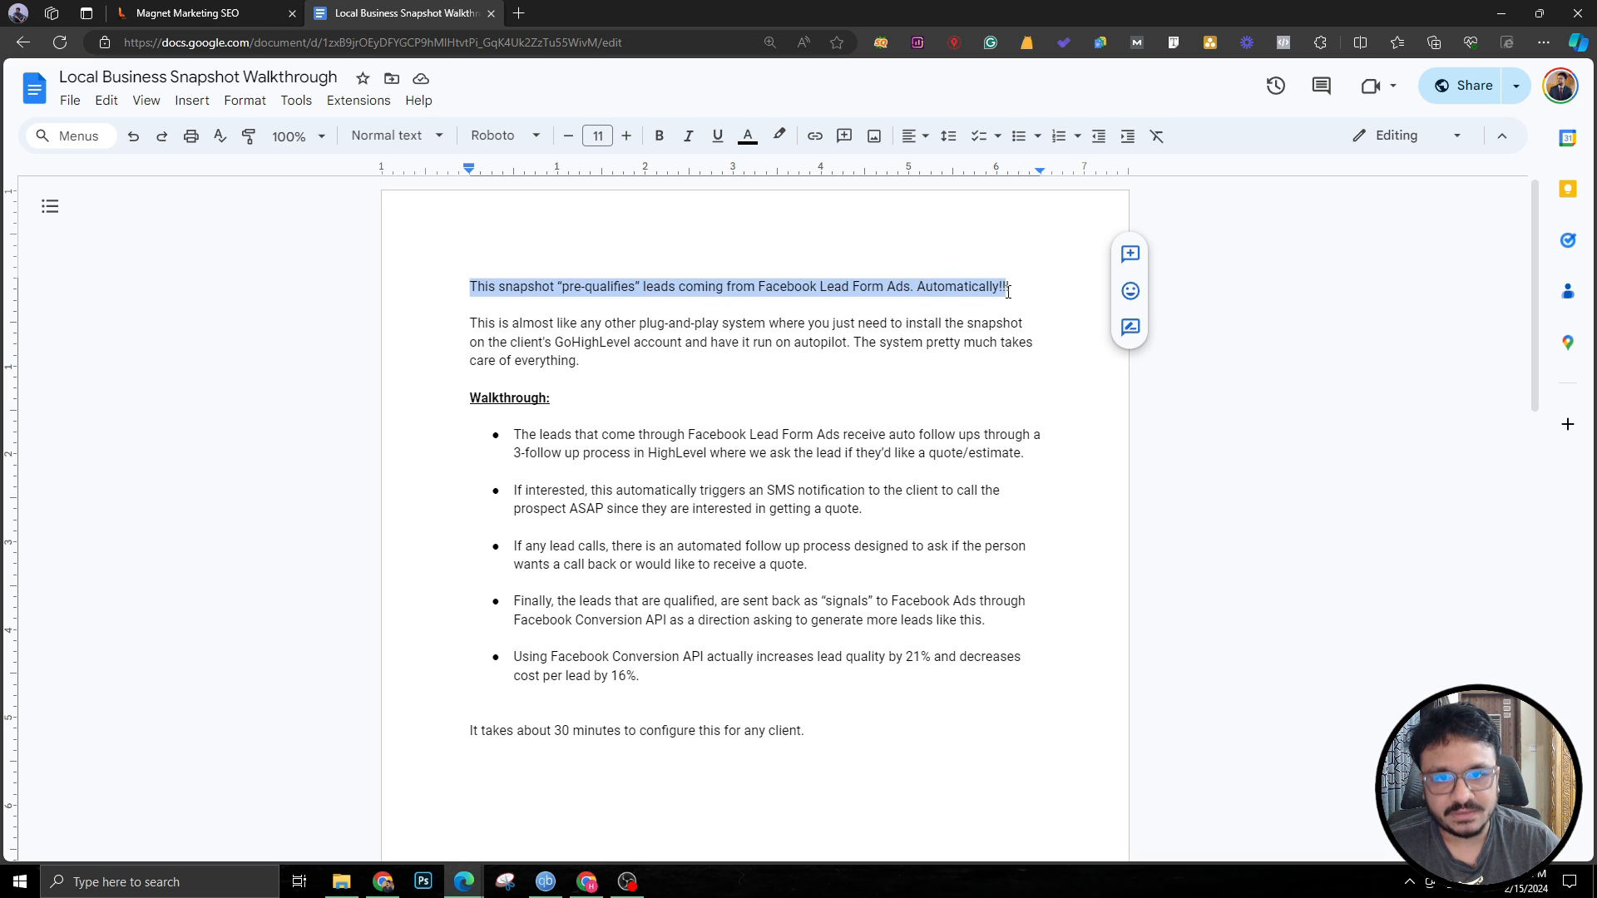
pyautogui.click(990, 286)
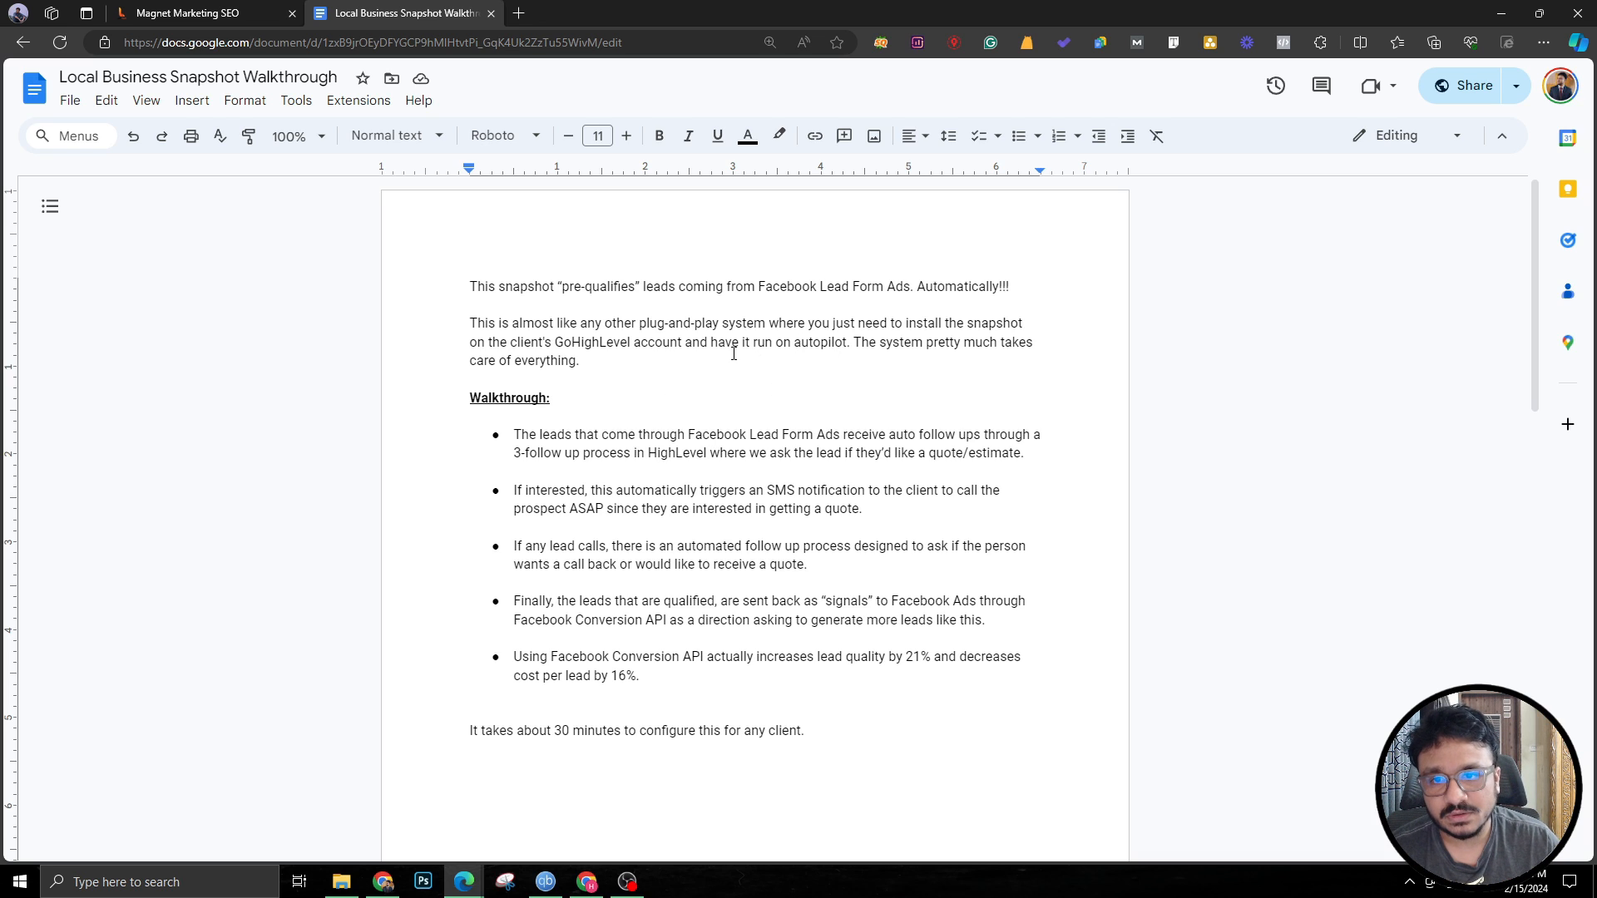
pyautogui.moveTo(885, 342)
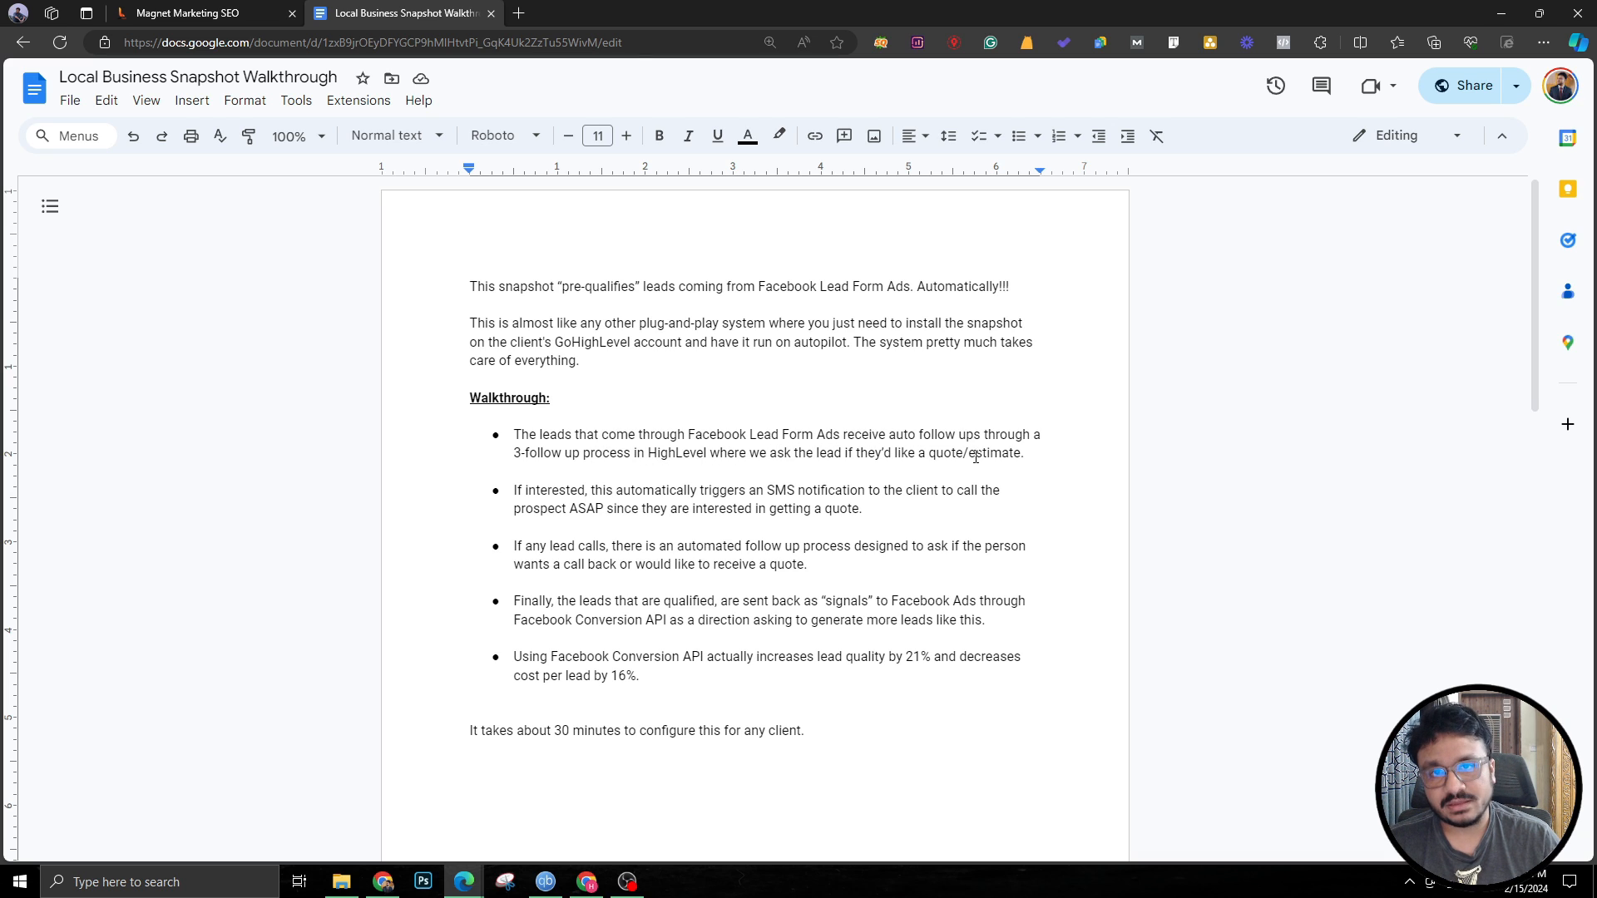
pyautogui.click(989, 286)
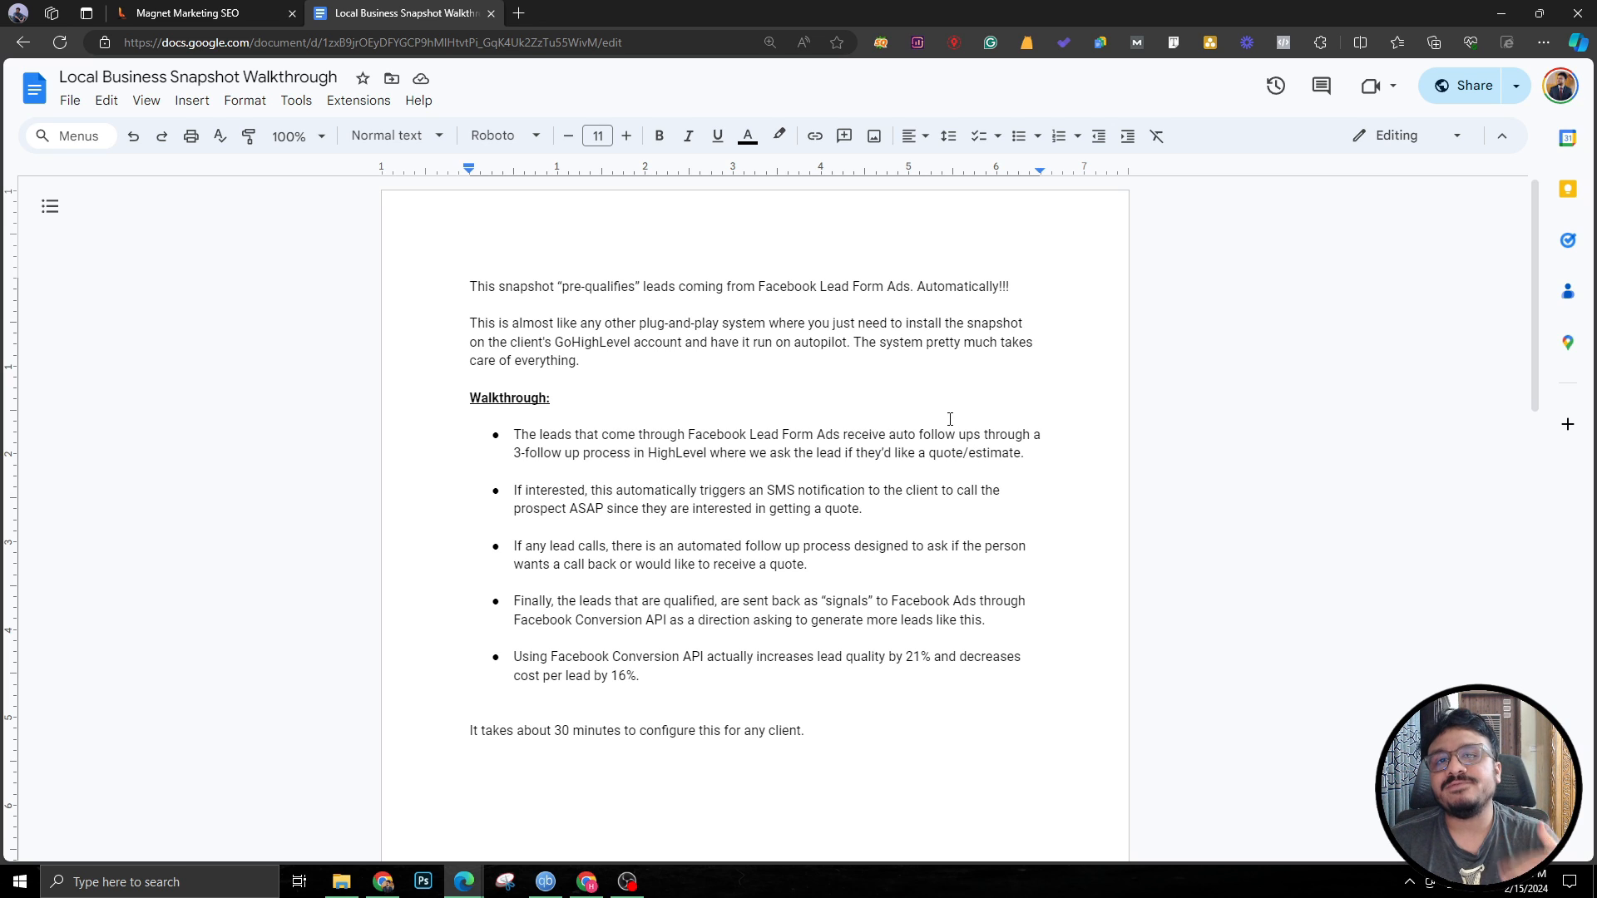
pyautogui.click(994, 286)
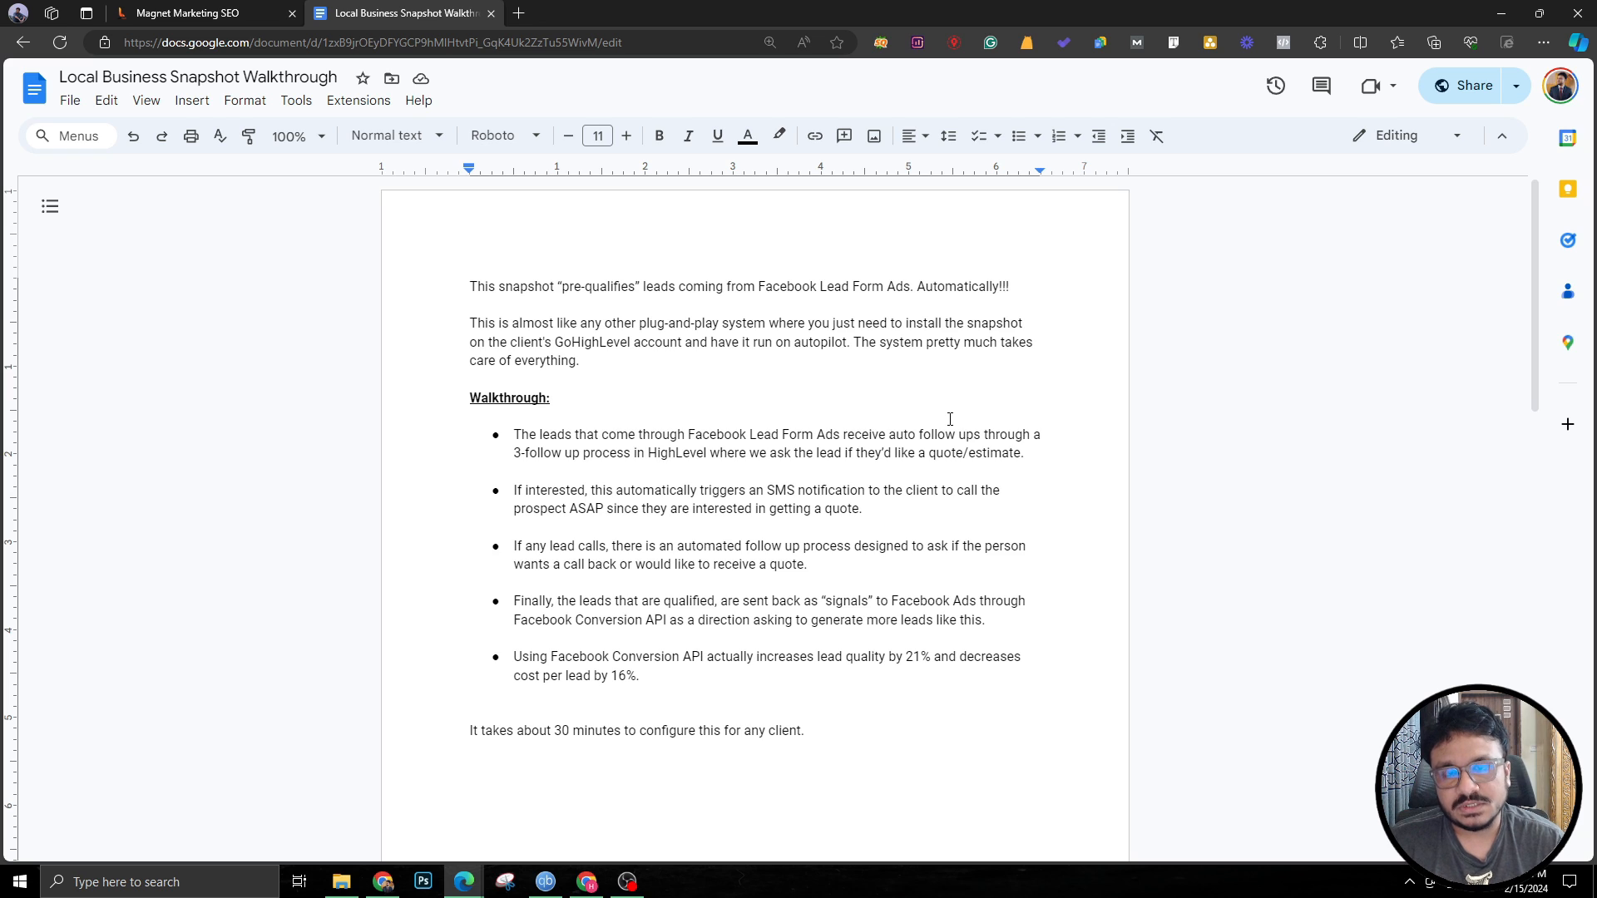
pyautogui.click(992, 286)
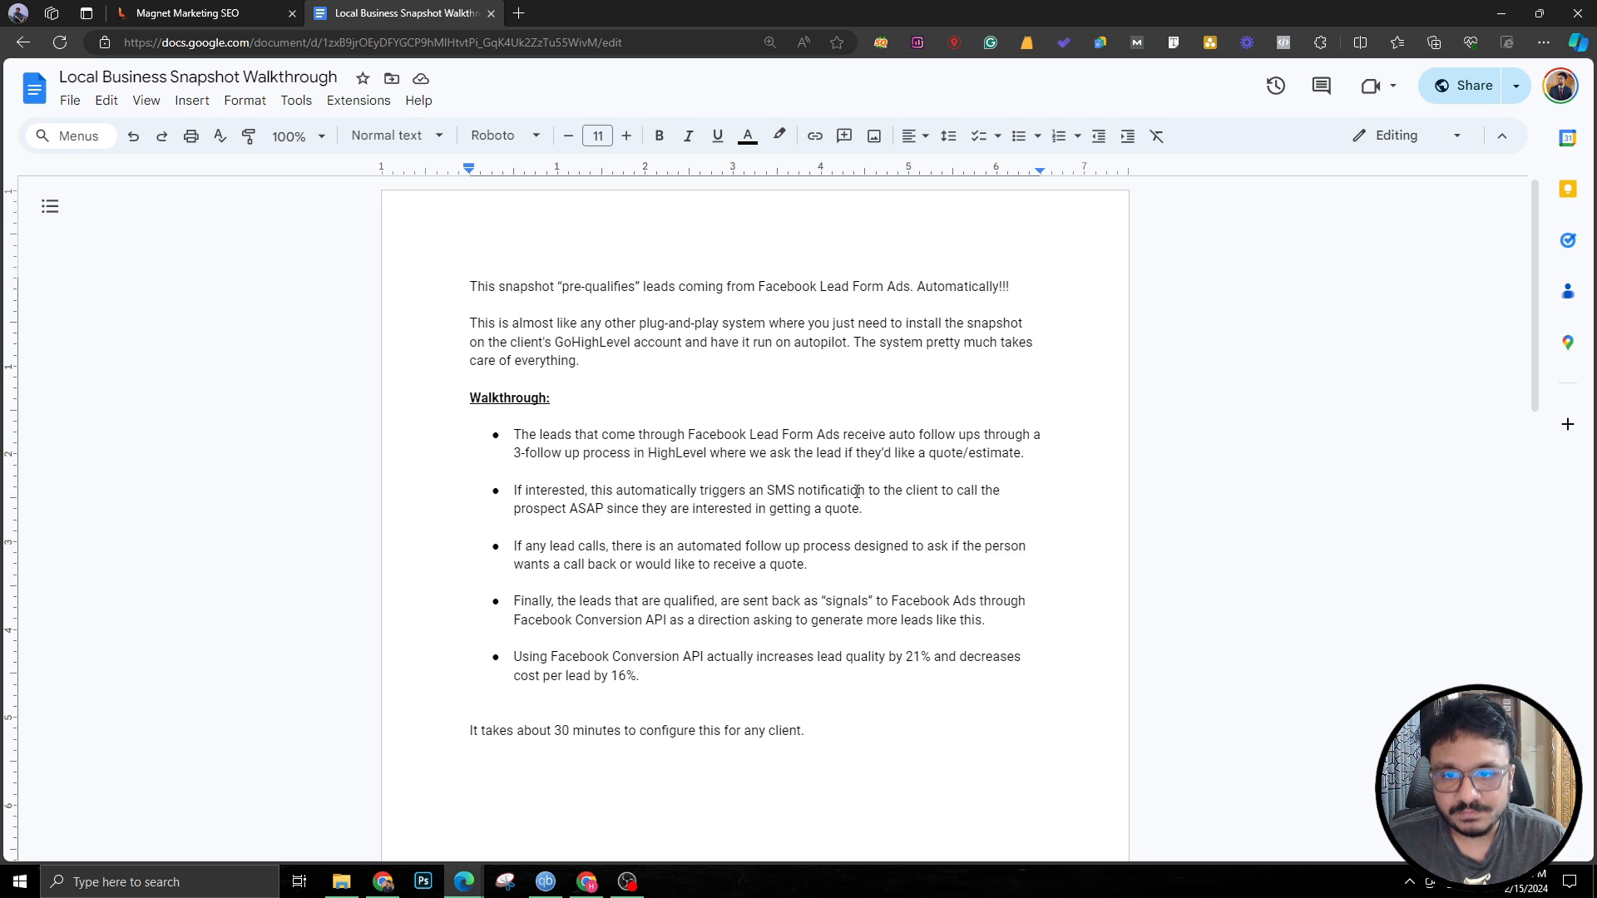
pyautogui.moveTo(514, 489); pyautogui.dragTo(862, 509)
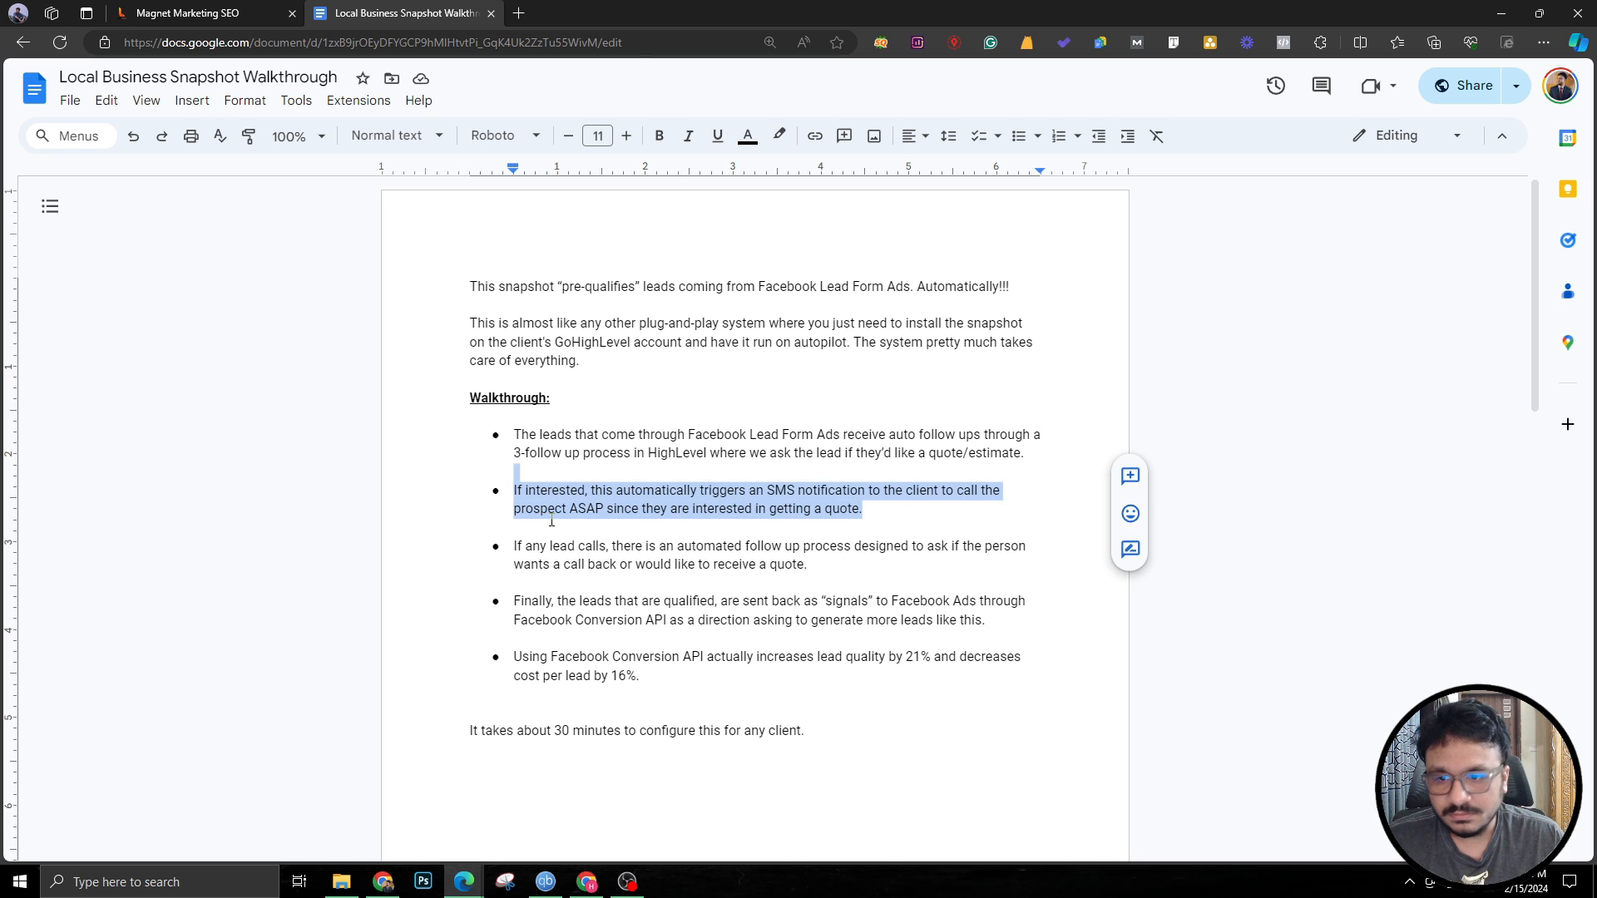
pyautogui.click(638, 545)
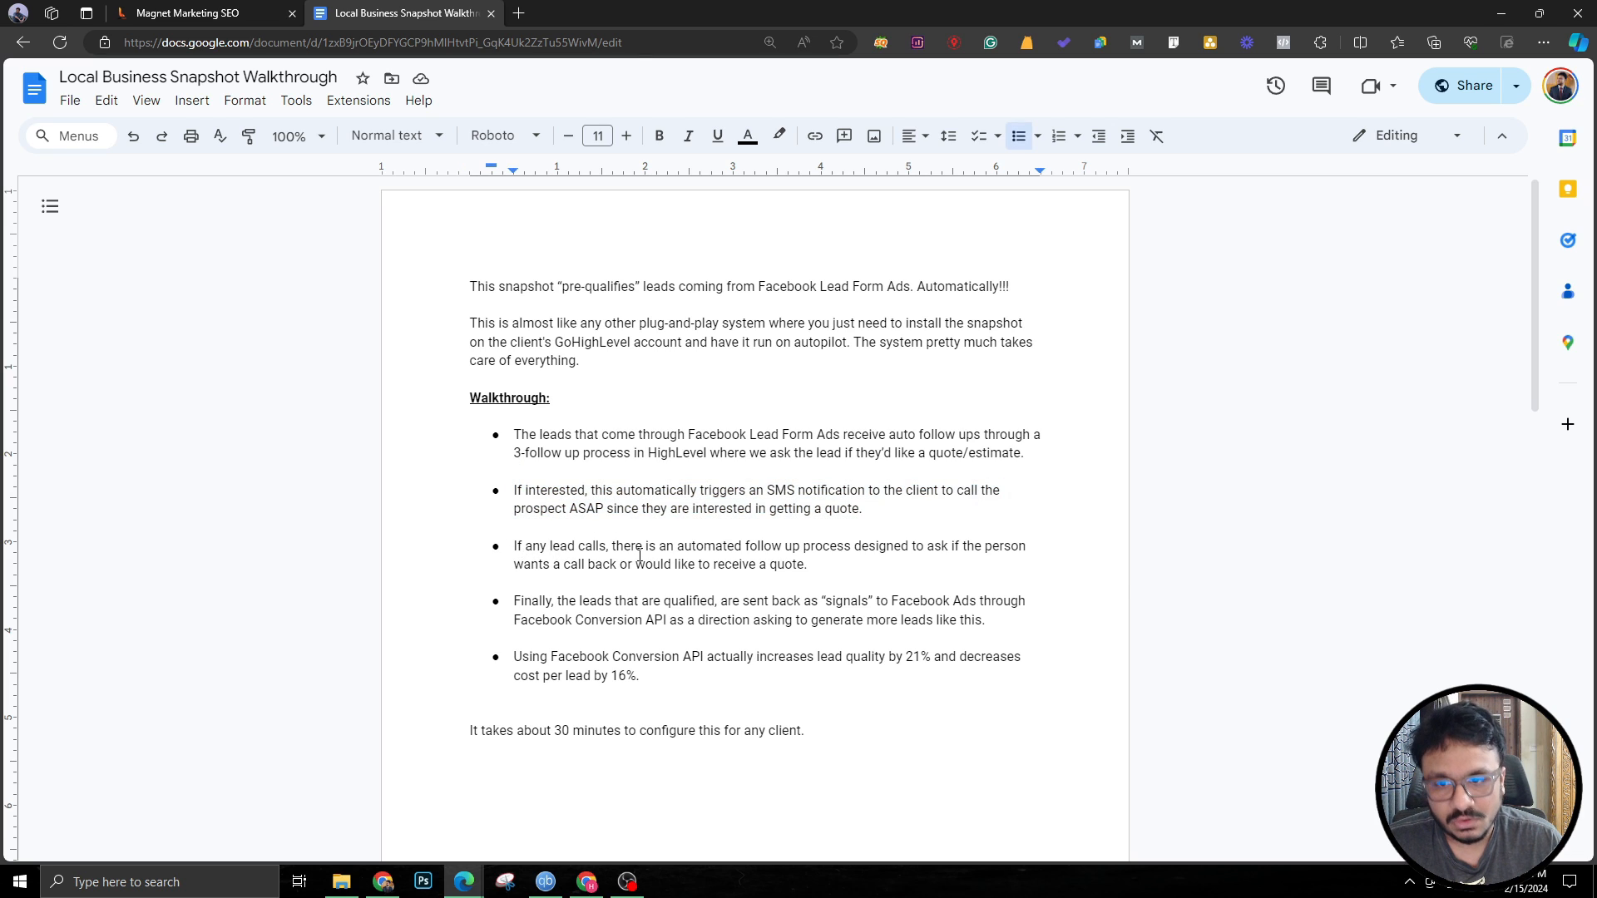
pyautogui.moveTo(632, 545)
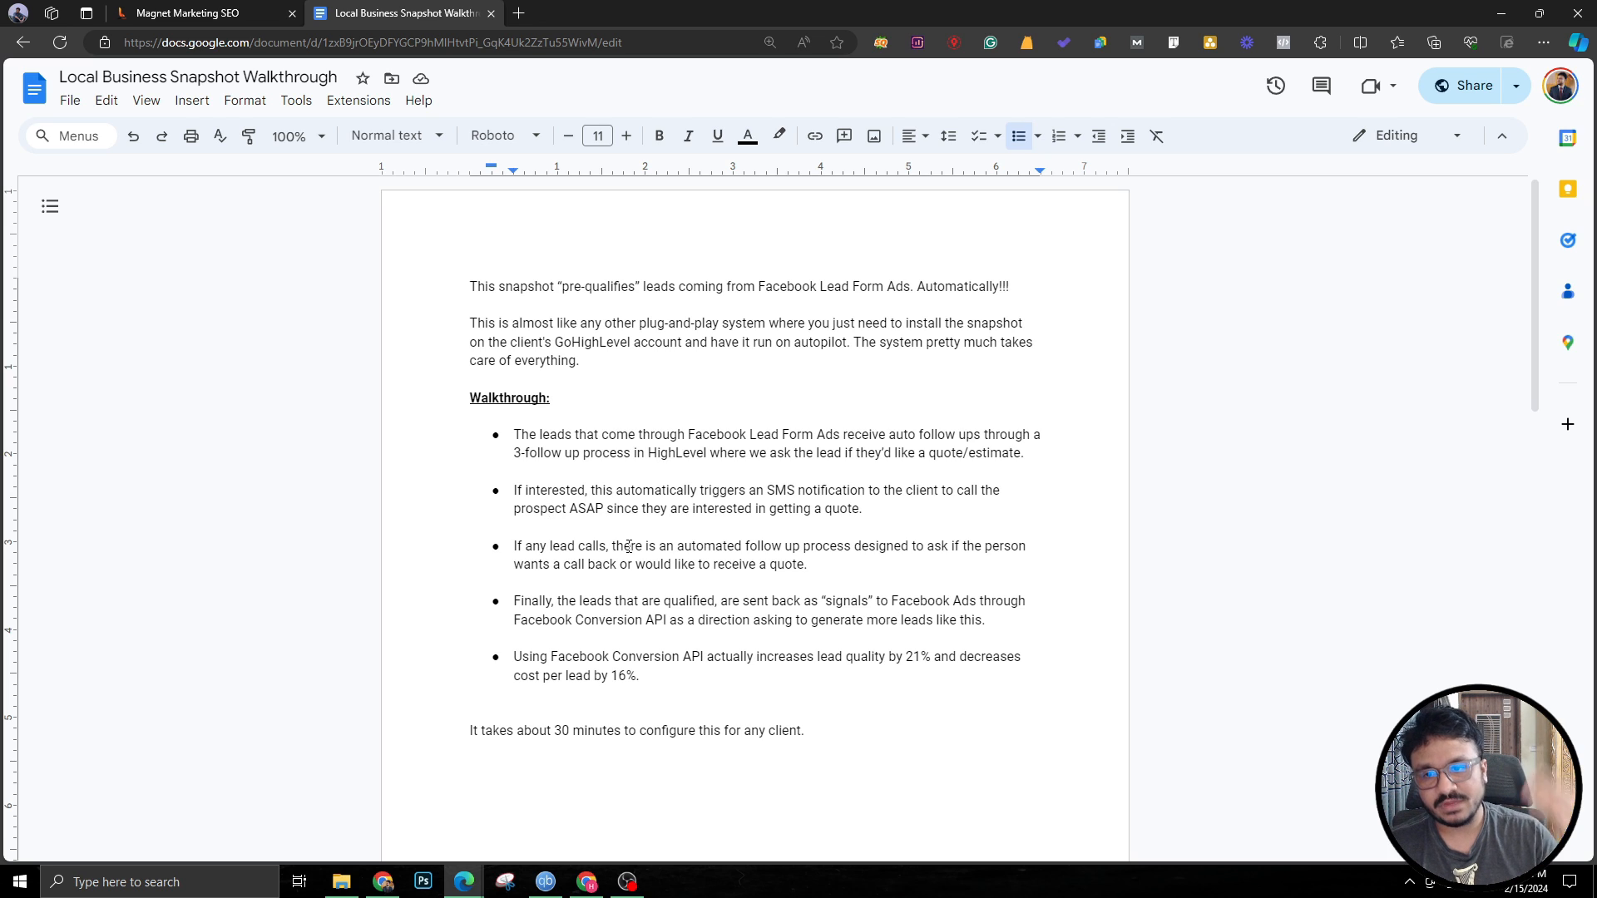
pyautogui.moveTo(592, 606)
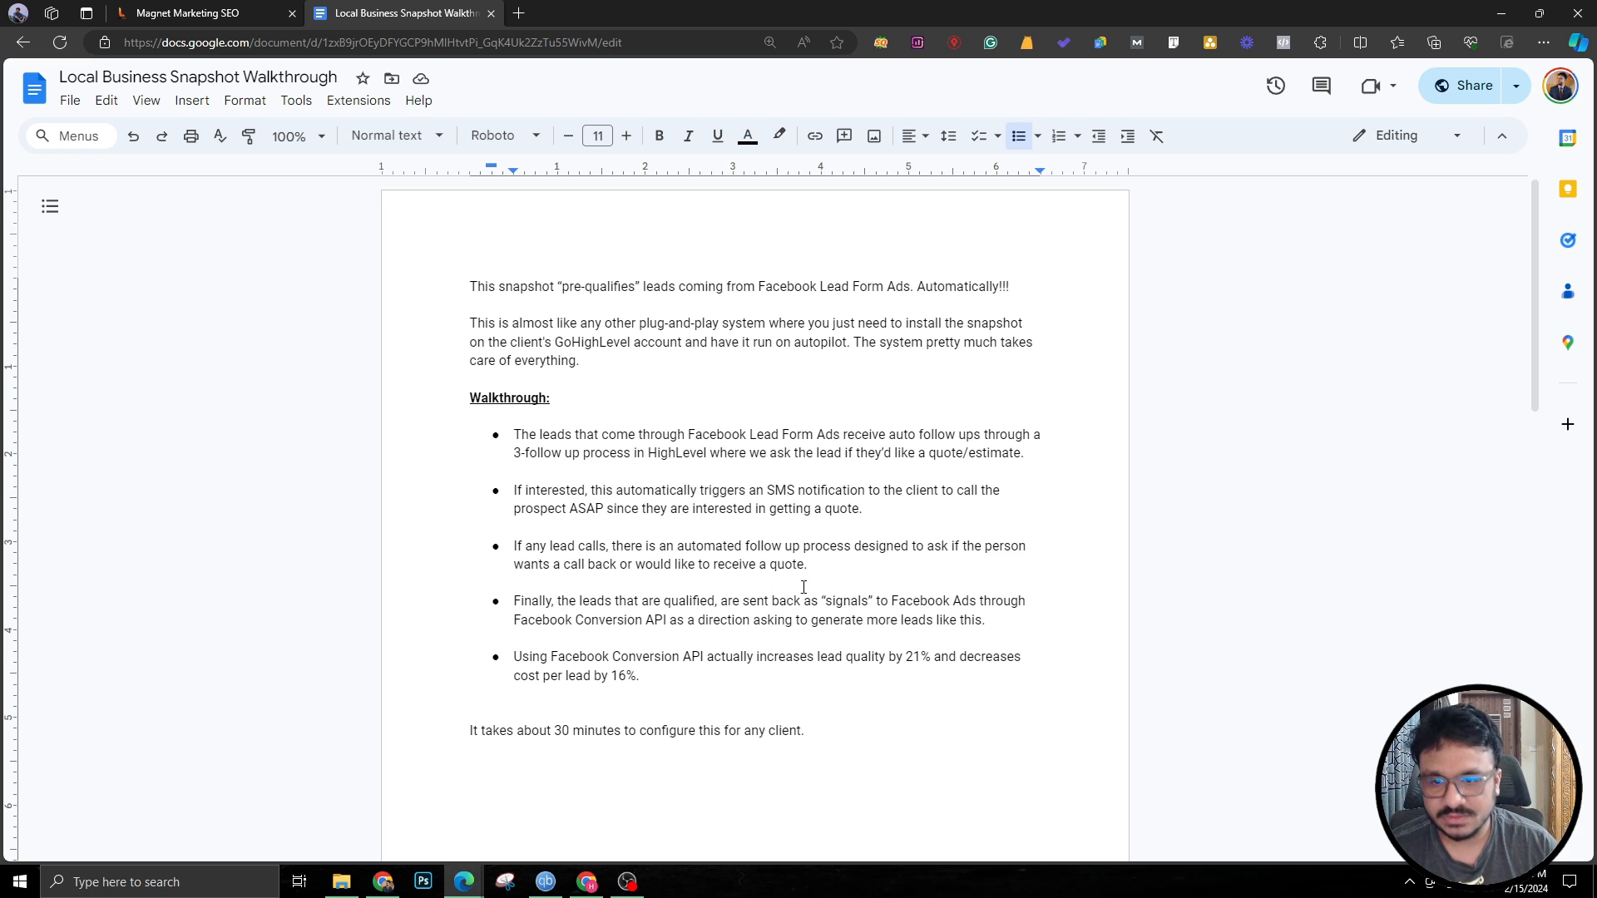
# Finish scanning the notes, switch to GoHighLevel and show the six Custom Values.
pyautogui.scroll(-3)
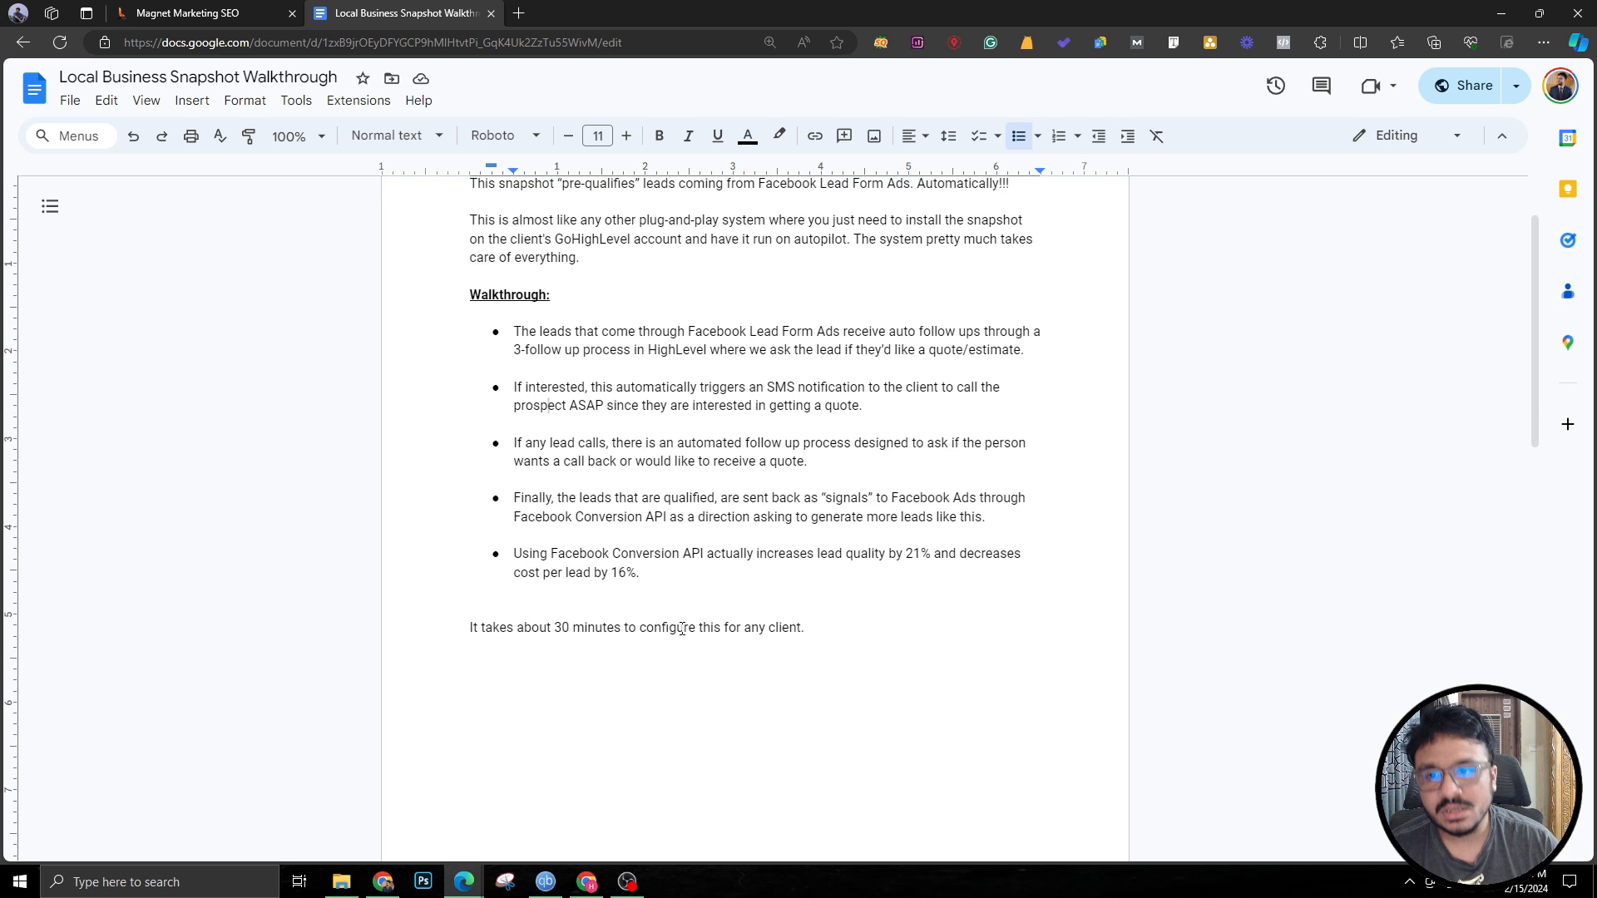
pyautogui.moveTo(686, 640)
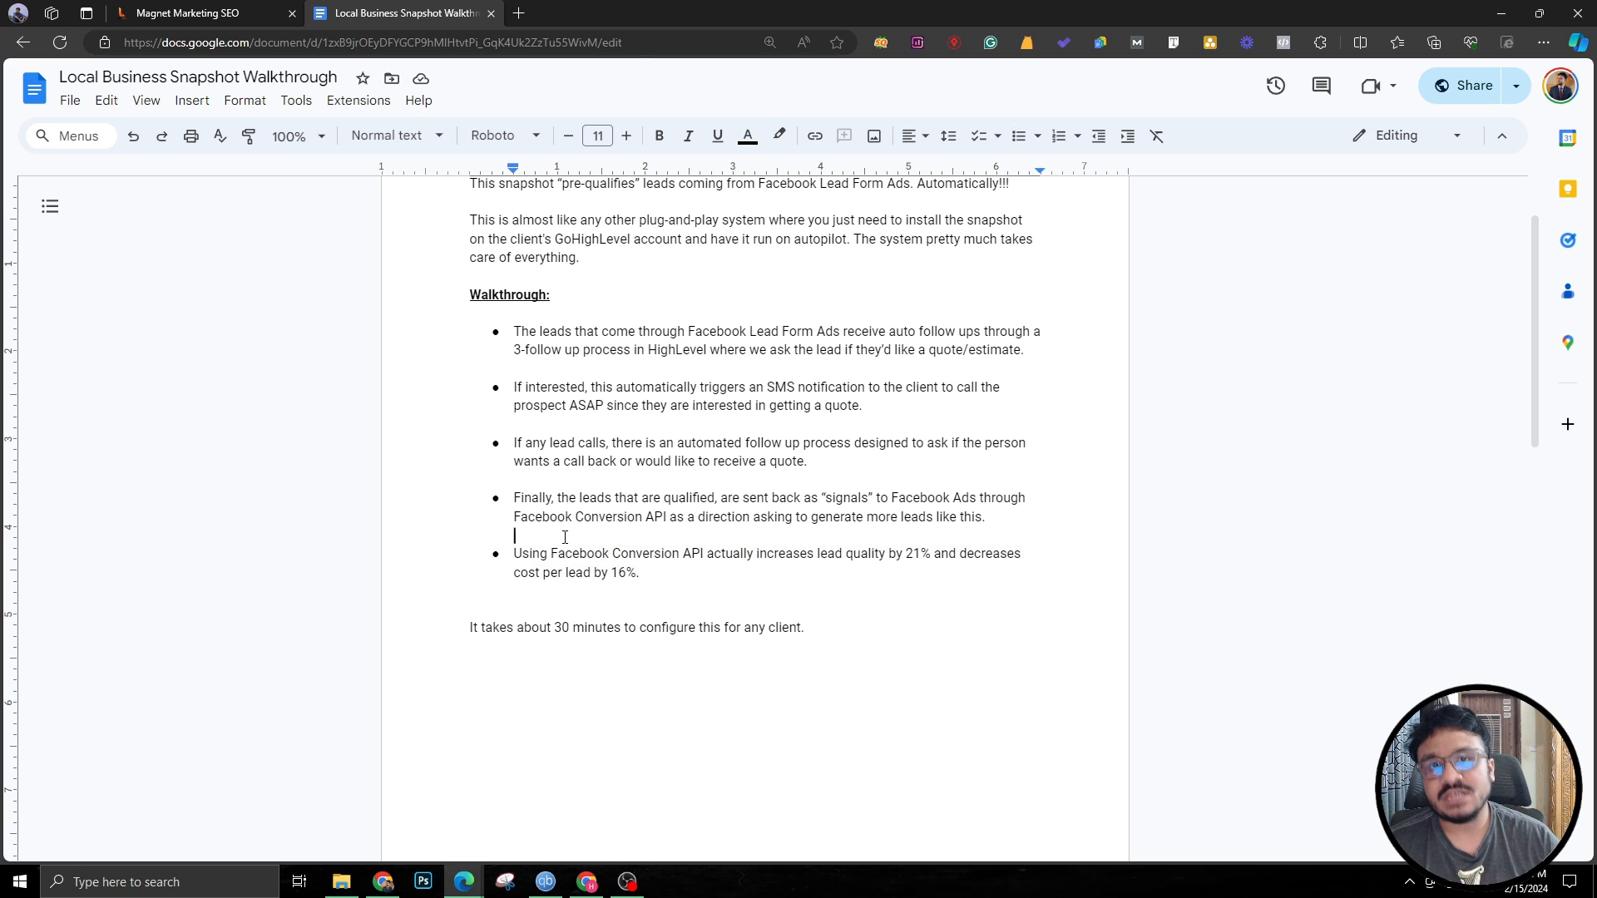
pyautogui.moveTo(552, 521)
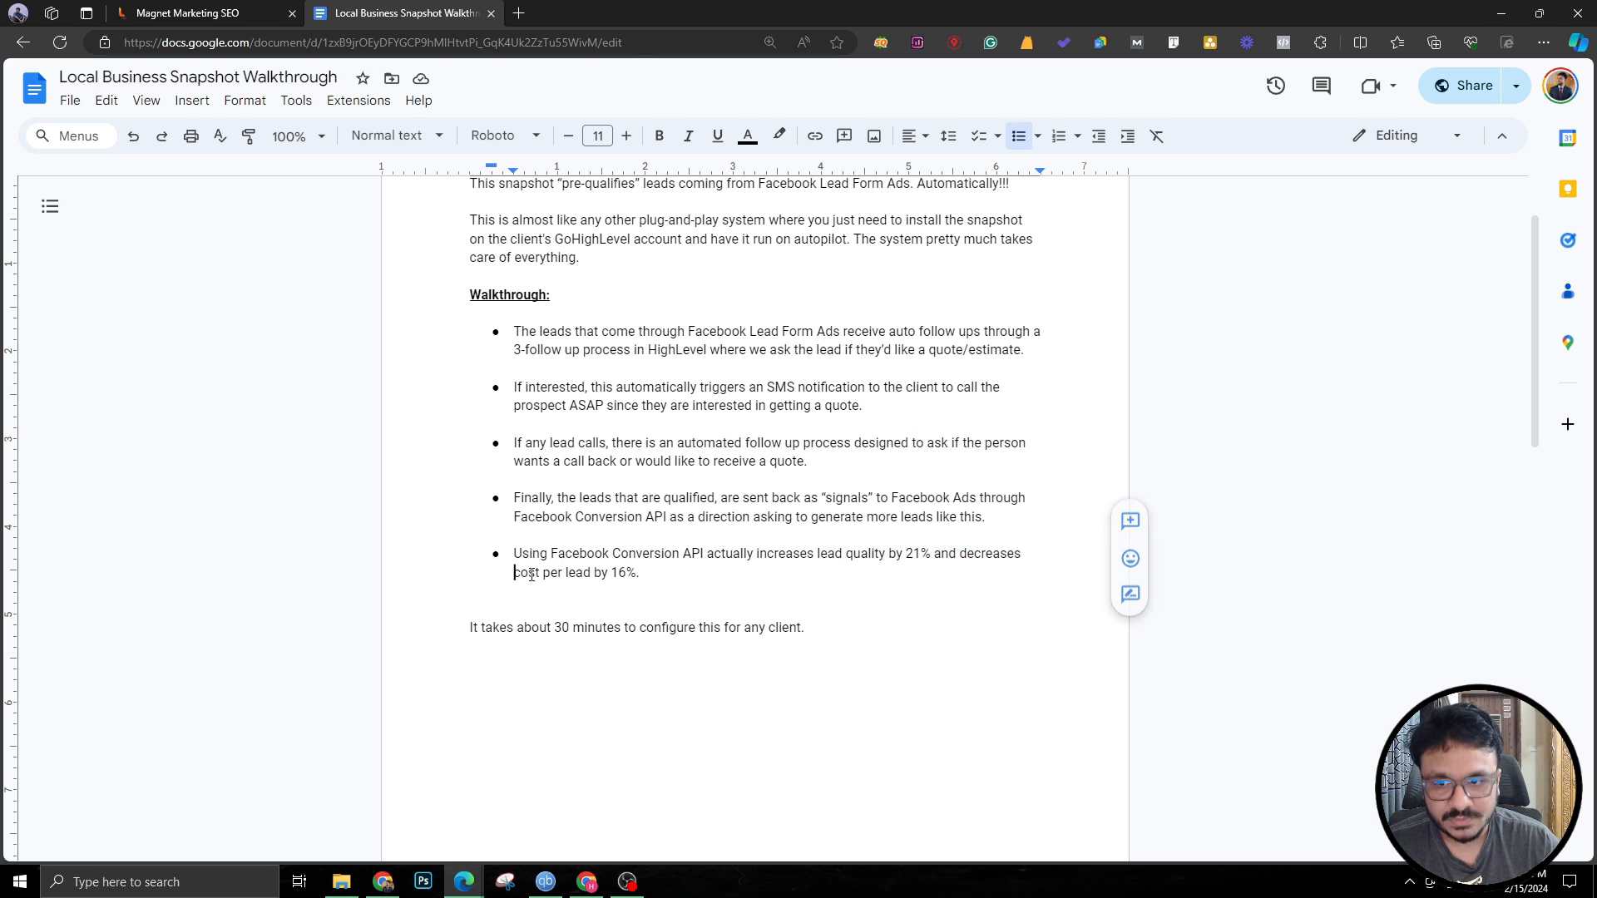
pyautogui.moveTo(514, 570); pyautogui.dragTo(639, 571)
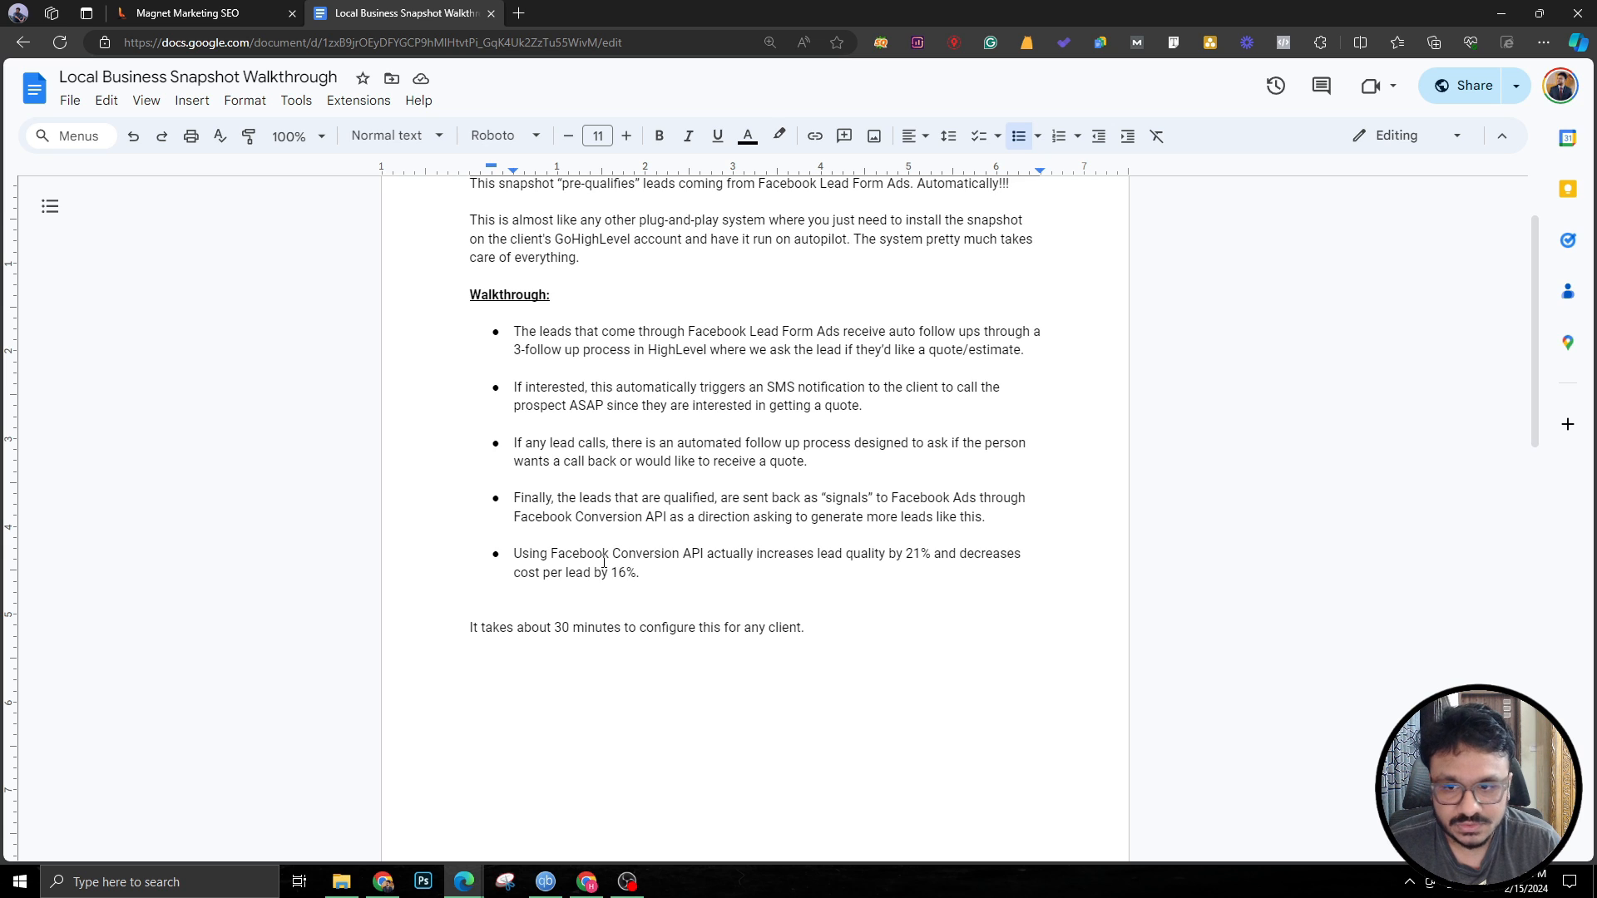
pyautogui.scroll(-3)
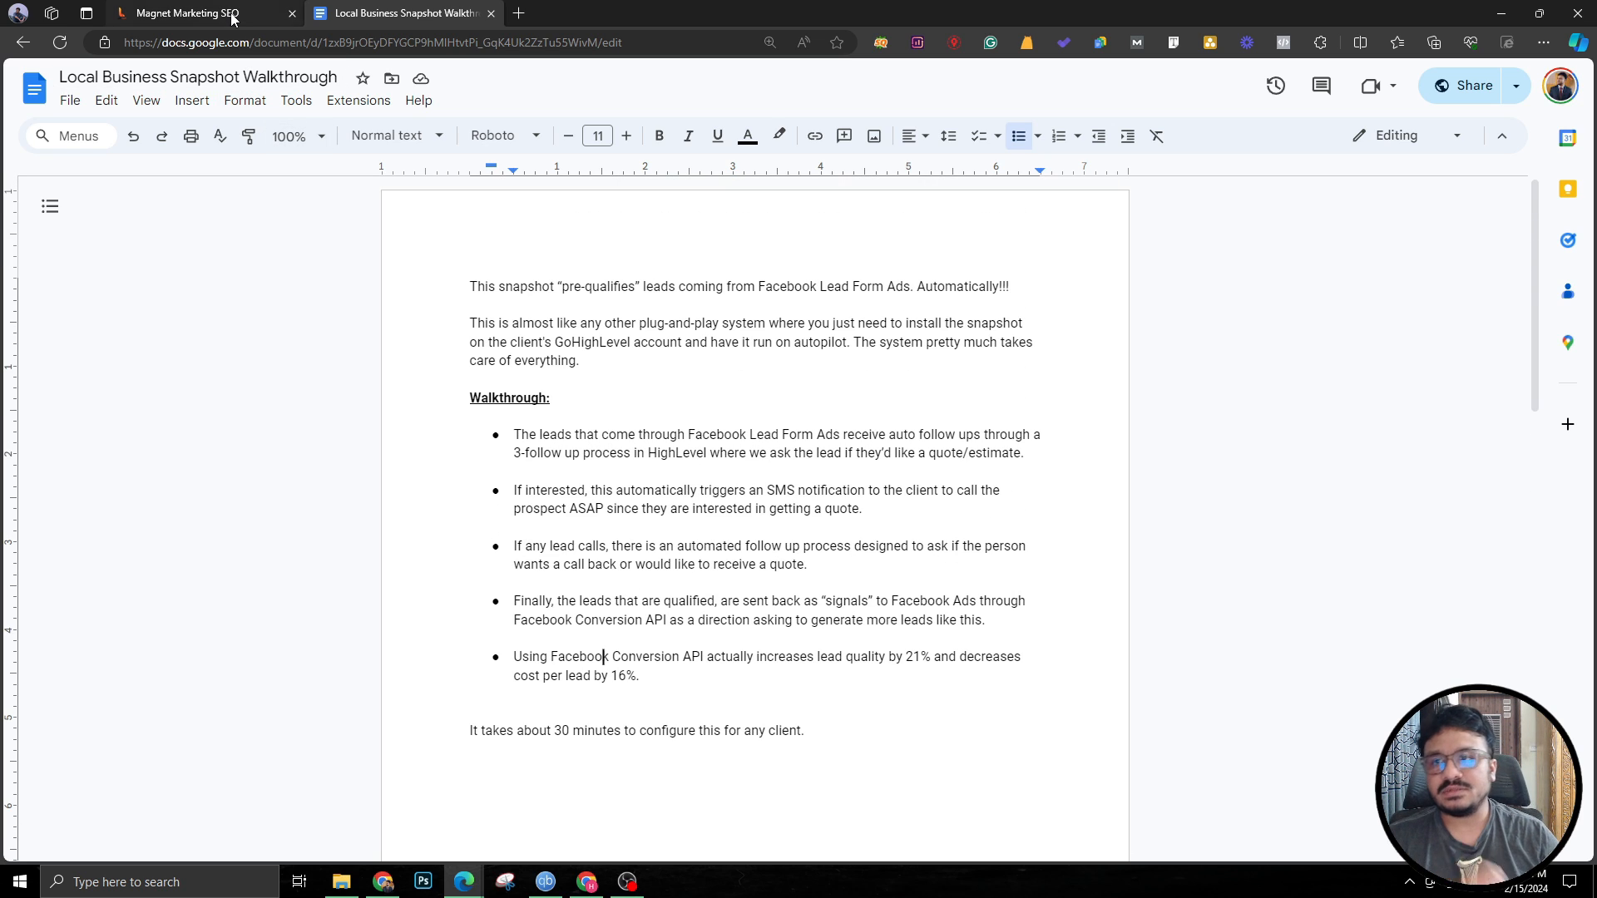
pyautogui.click(191, 14)
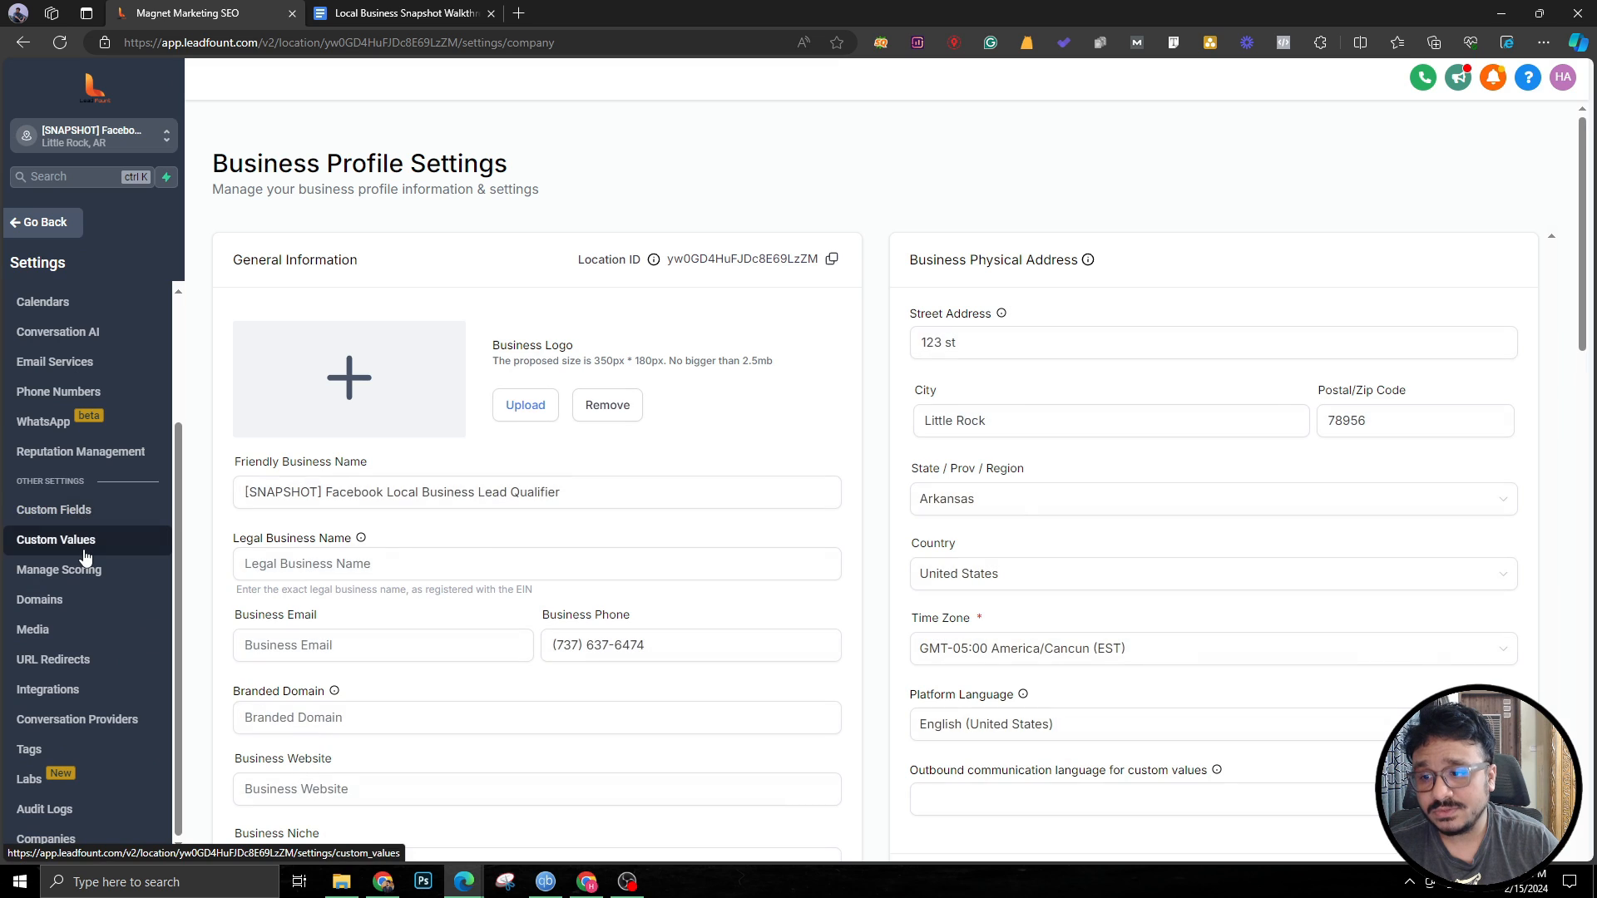
pyautogui.click(57, 539)
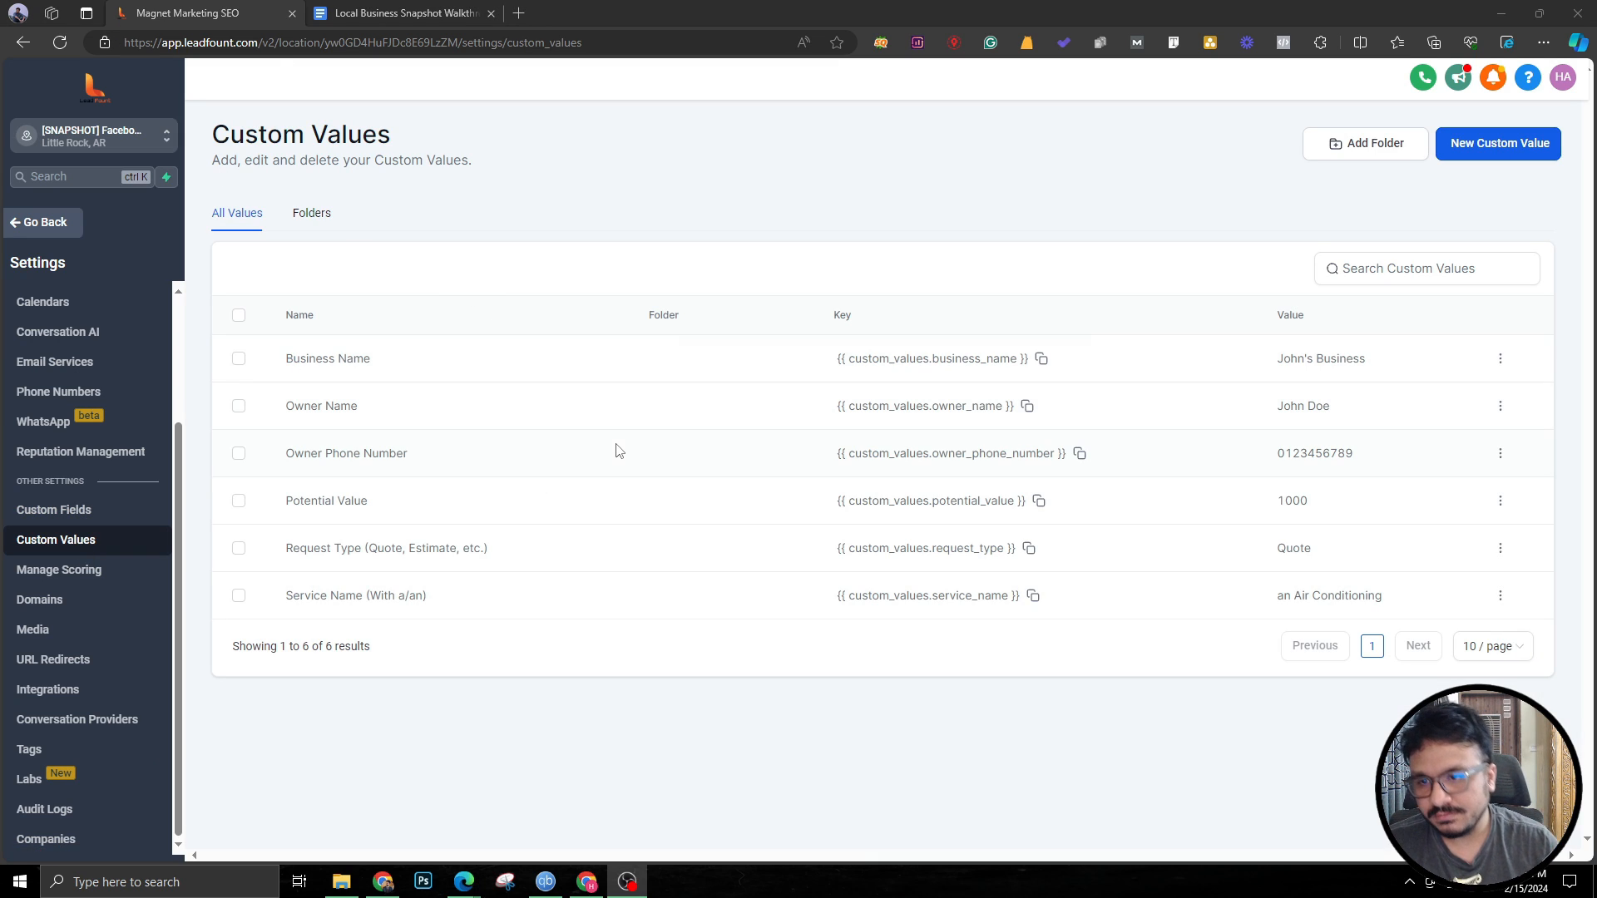
pyautogui.moveTo(609, 442)
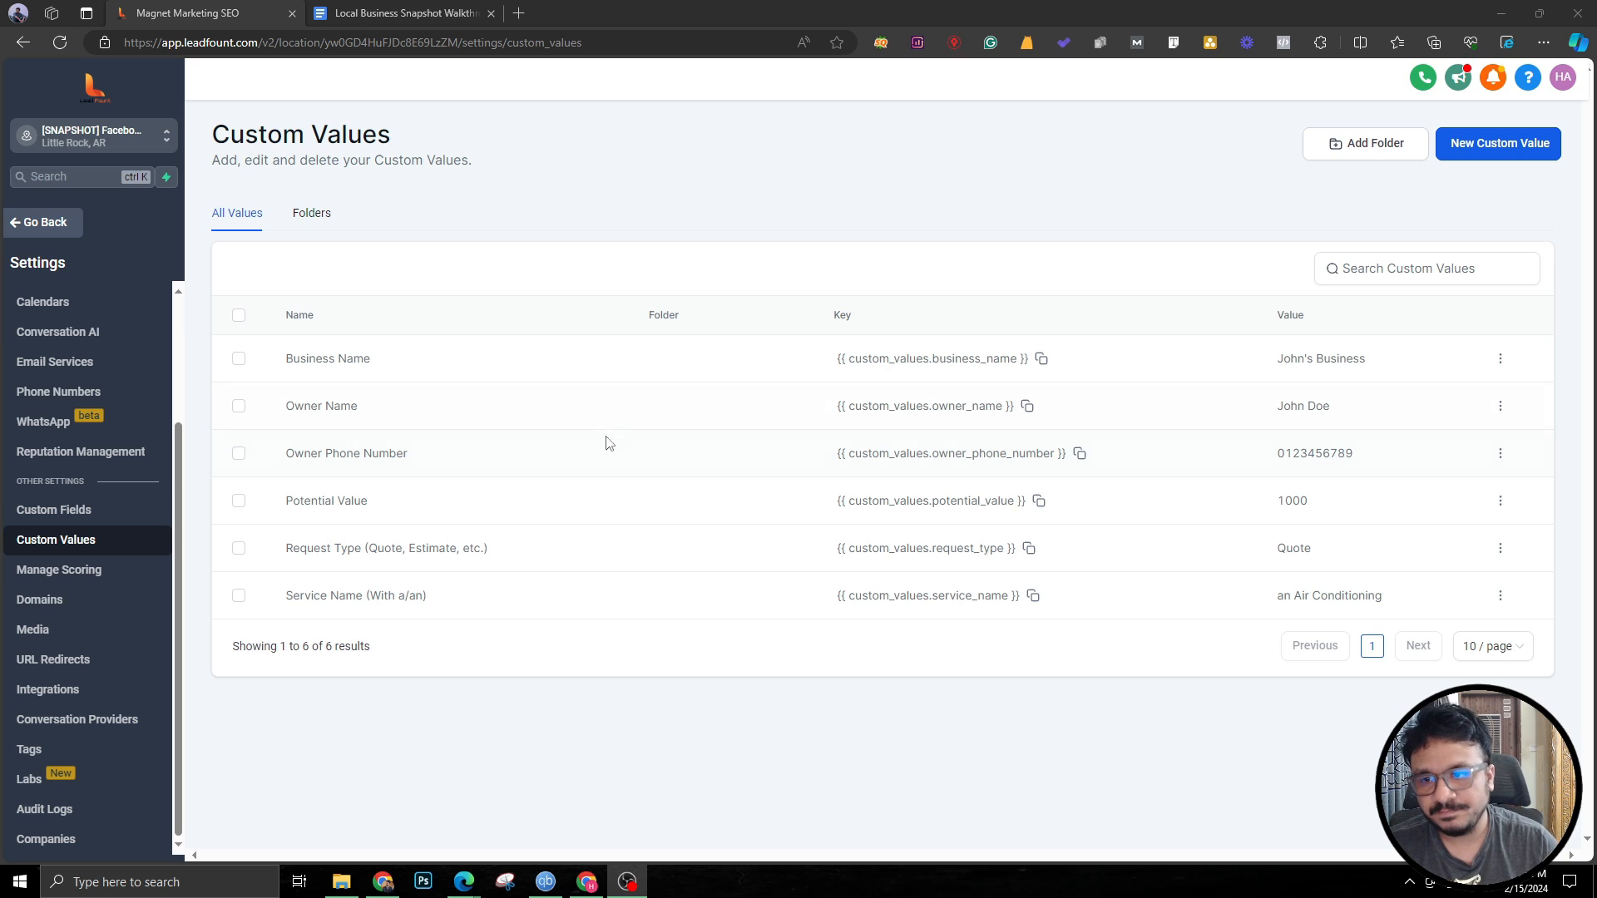
pyautogui.moveTo(364, 393)
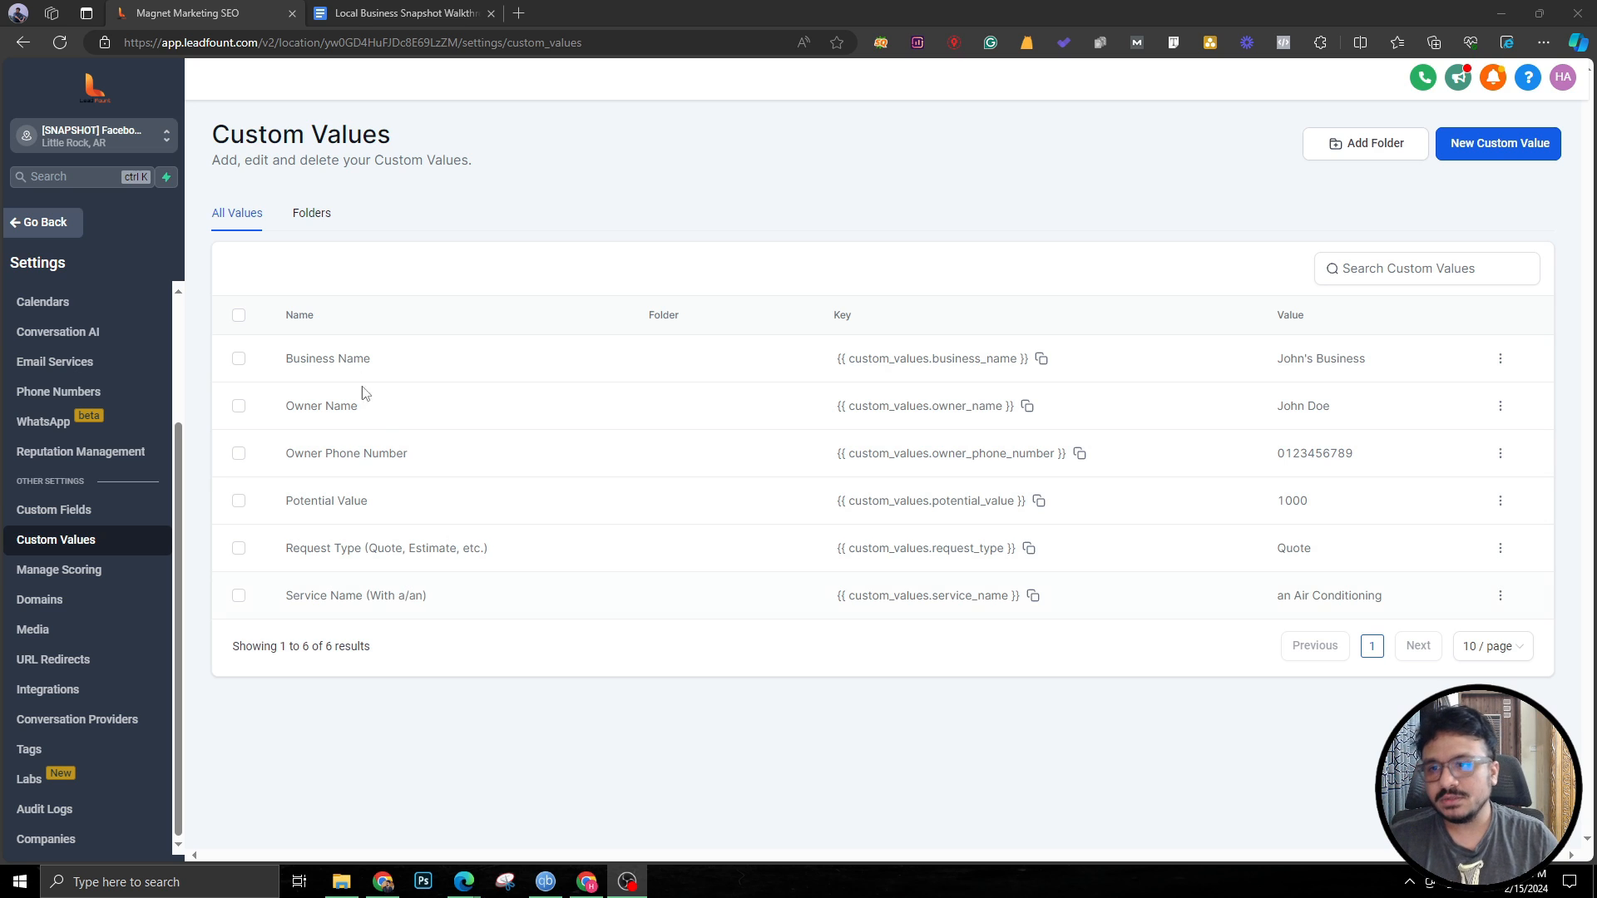
pyautogui.moveTo(343, 524)
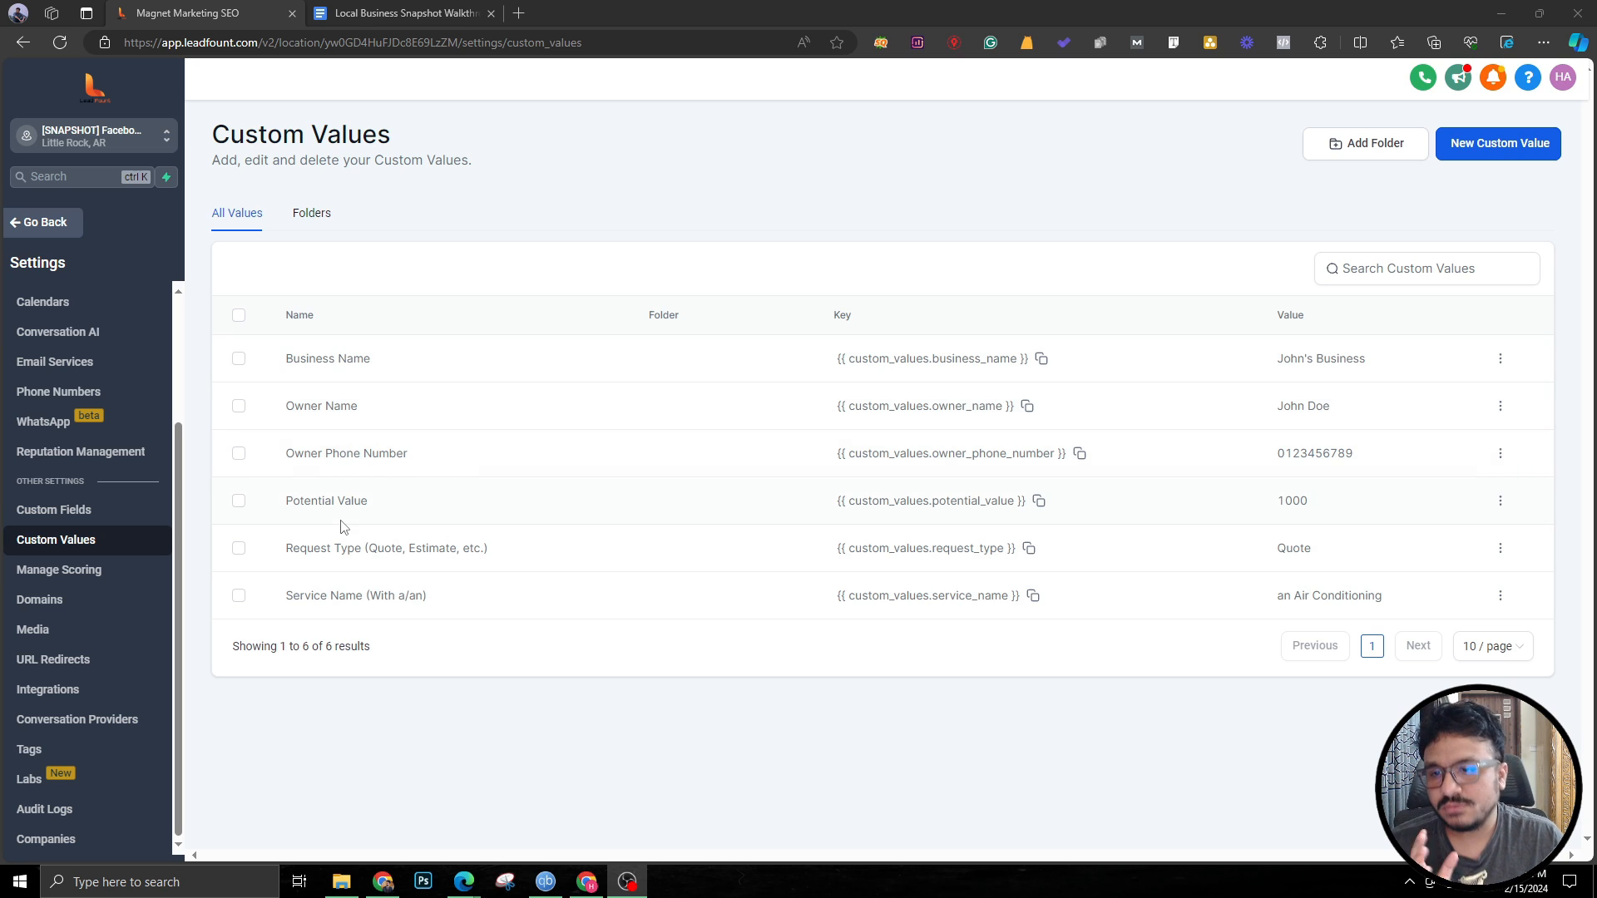
pyautogui.moveTo(289, 517)
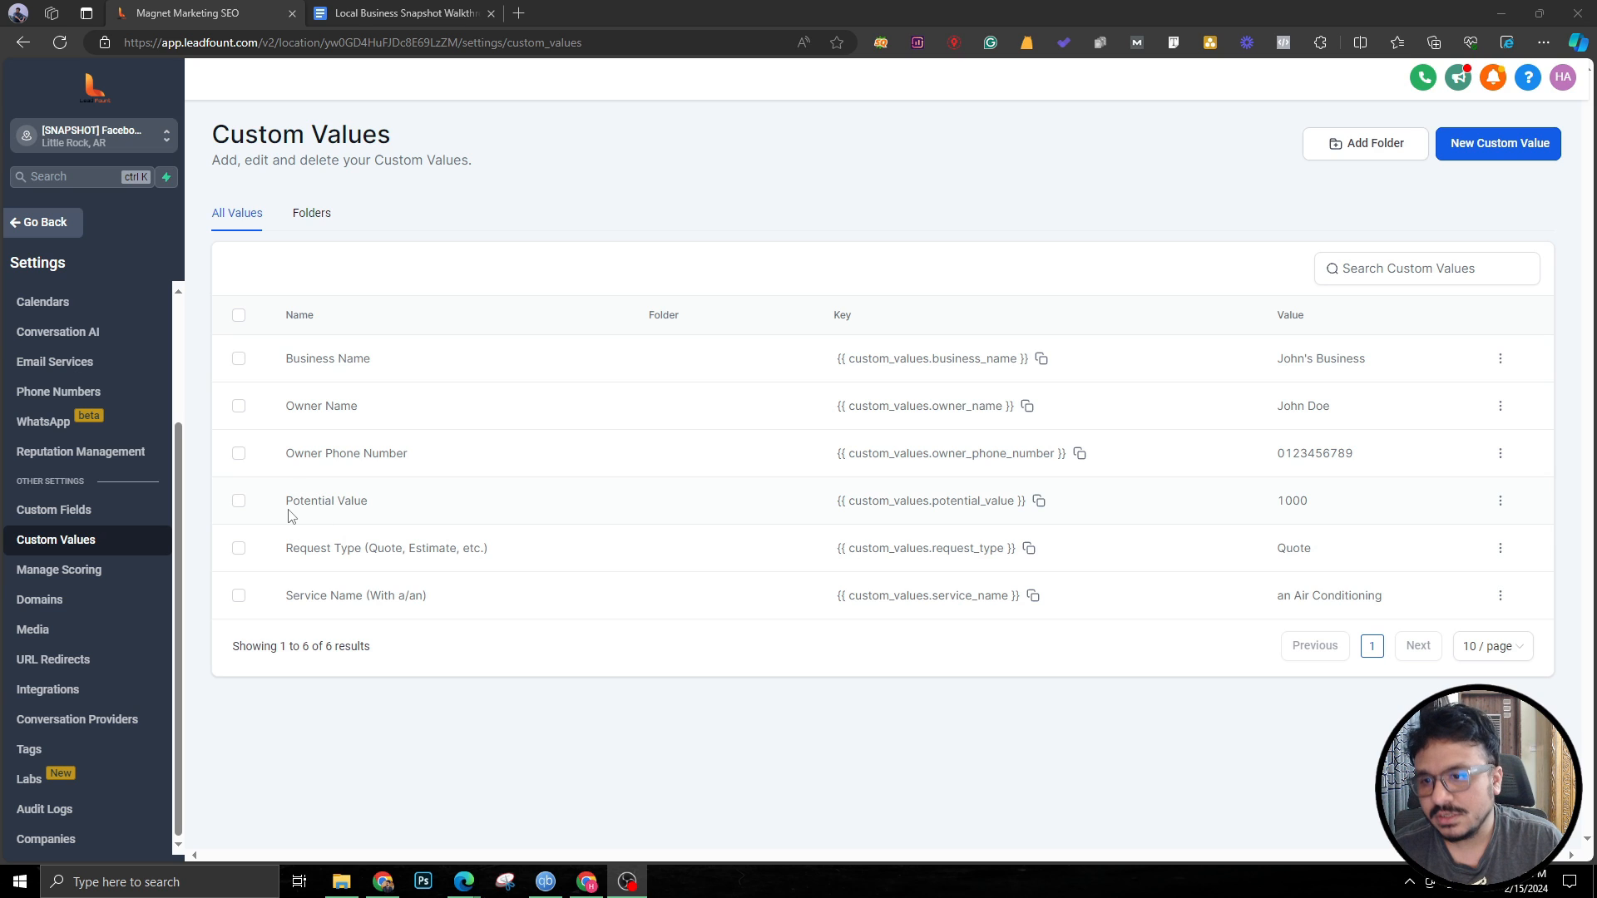
pyautogui.moveTo(387, 419)
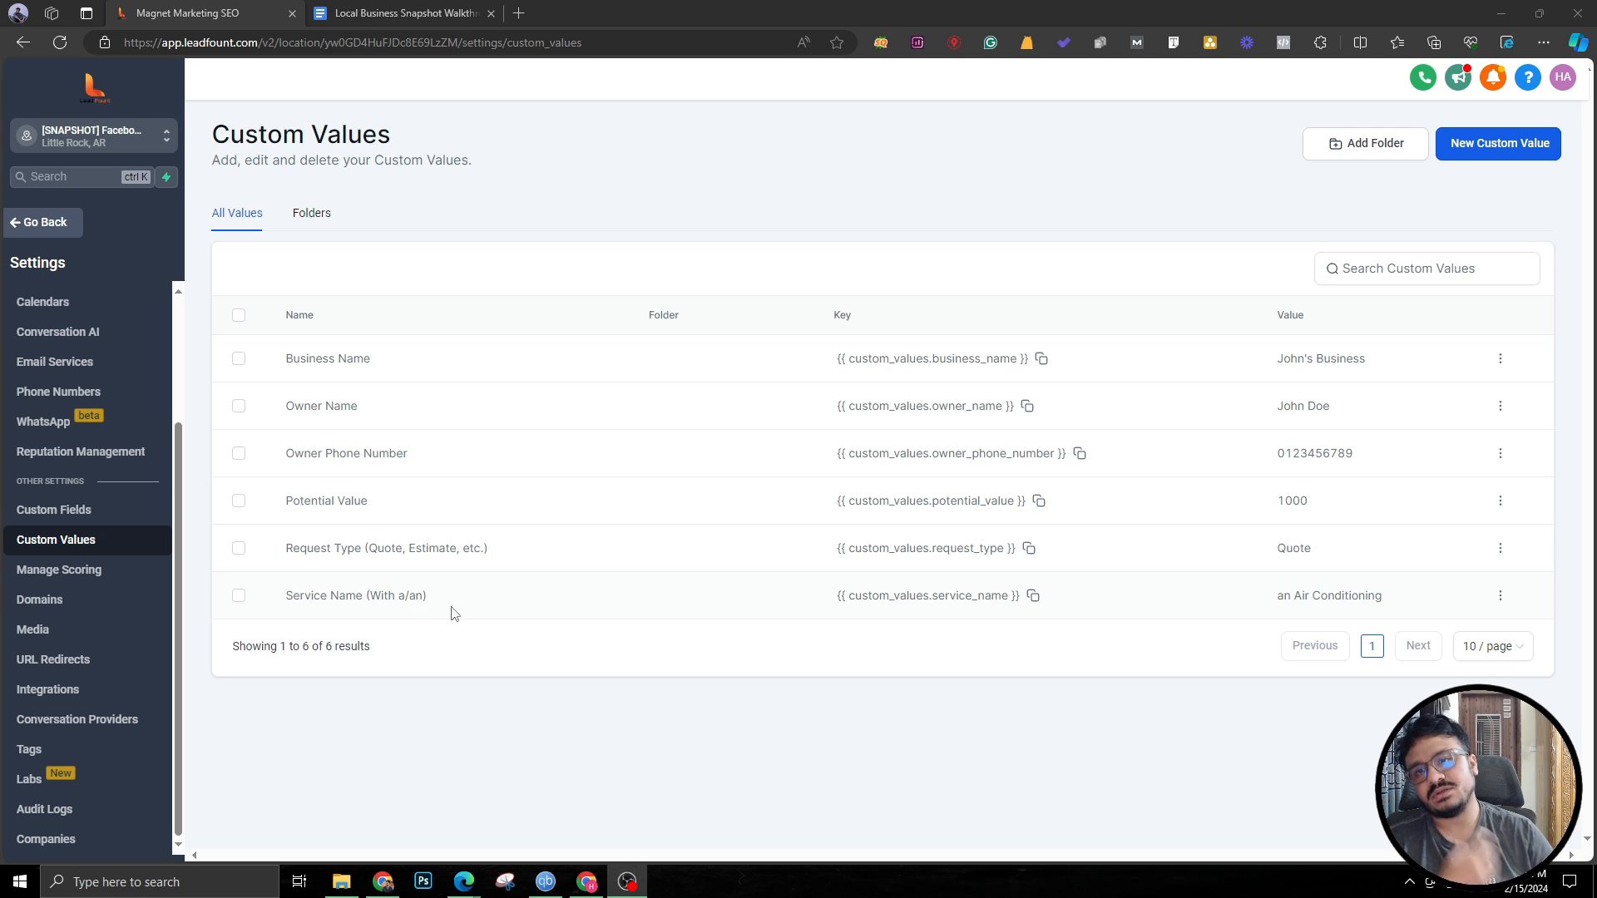
pyautogui.moveTo(1147, 682)
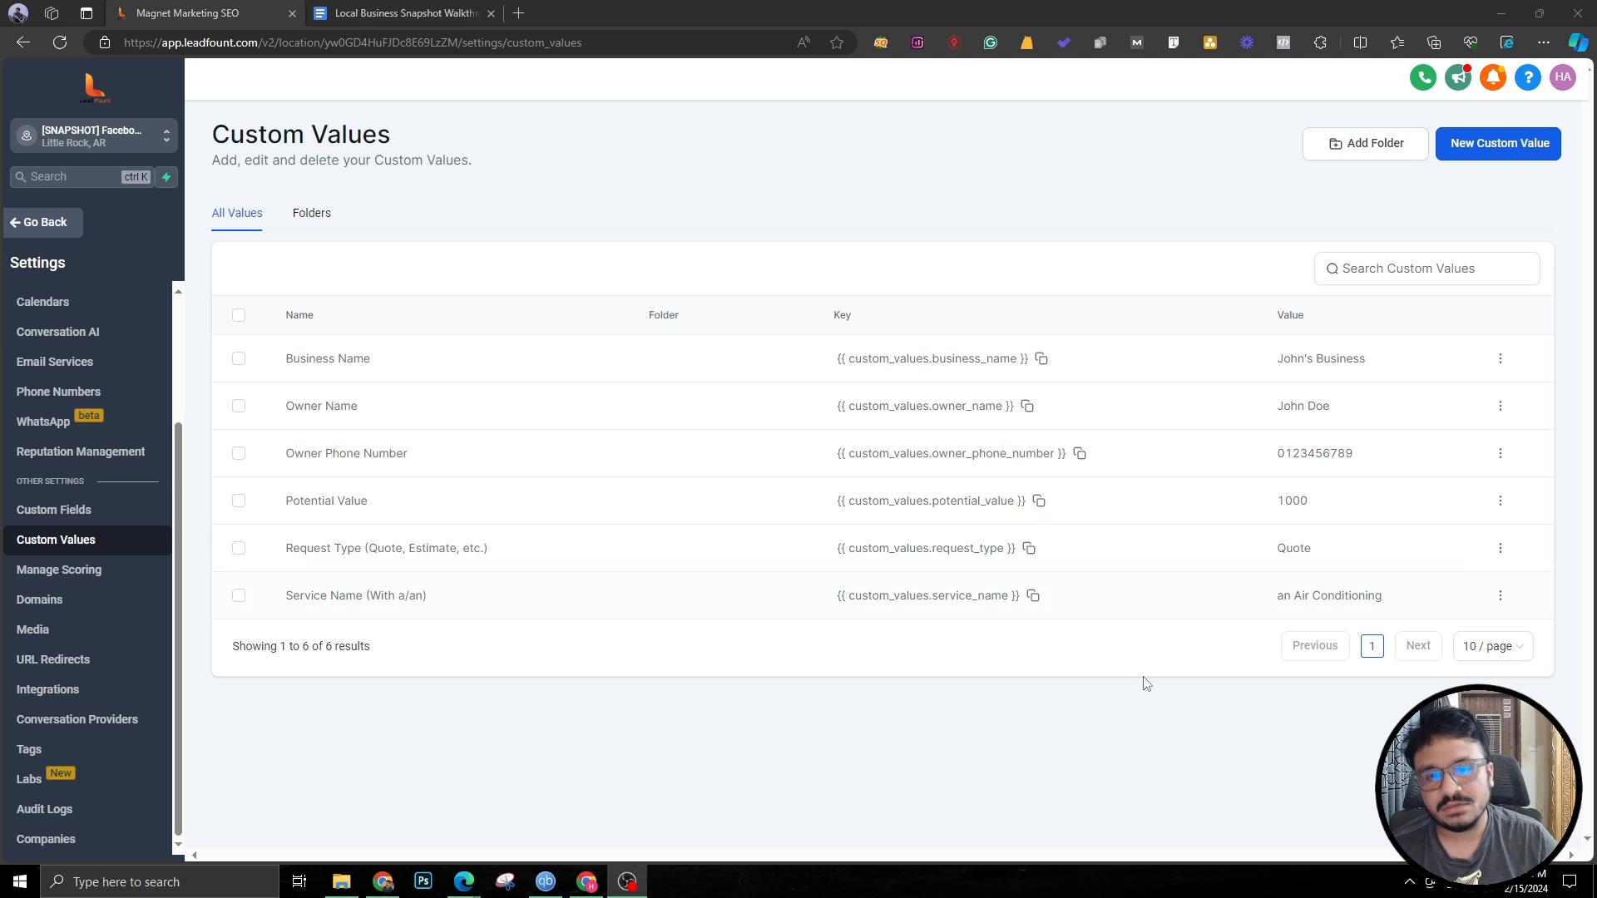
pyautogui.moveTo(1035, 604)
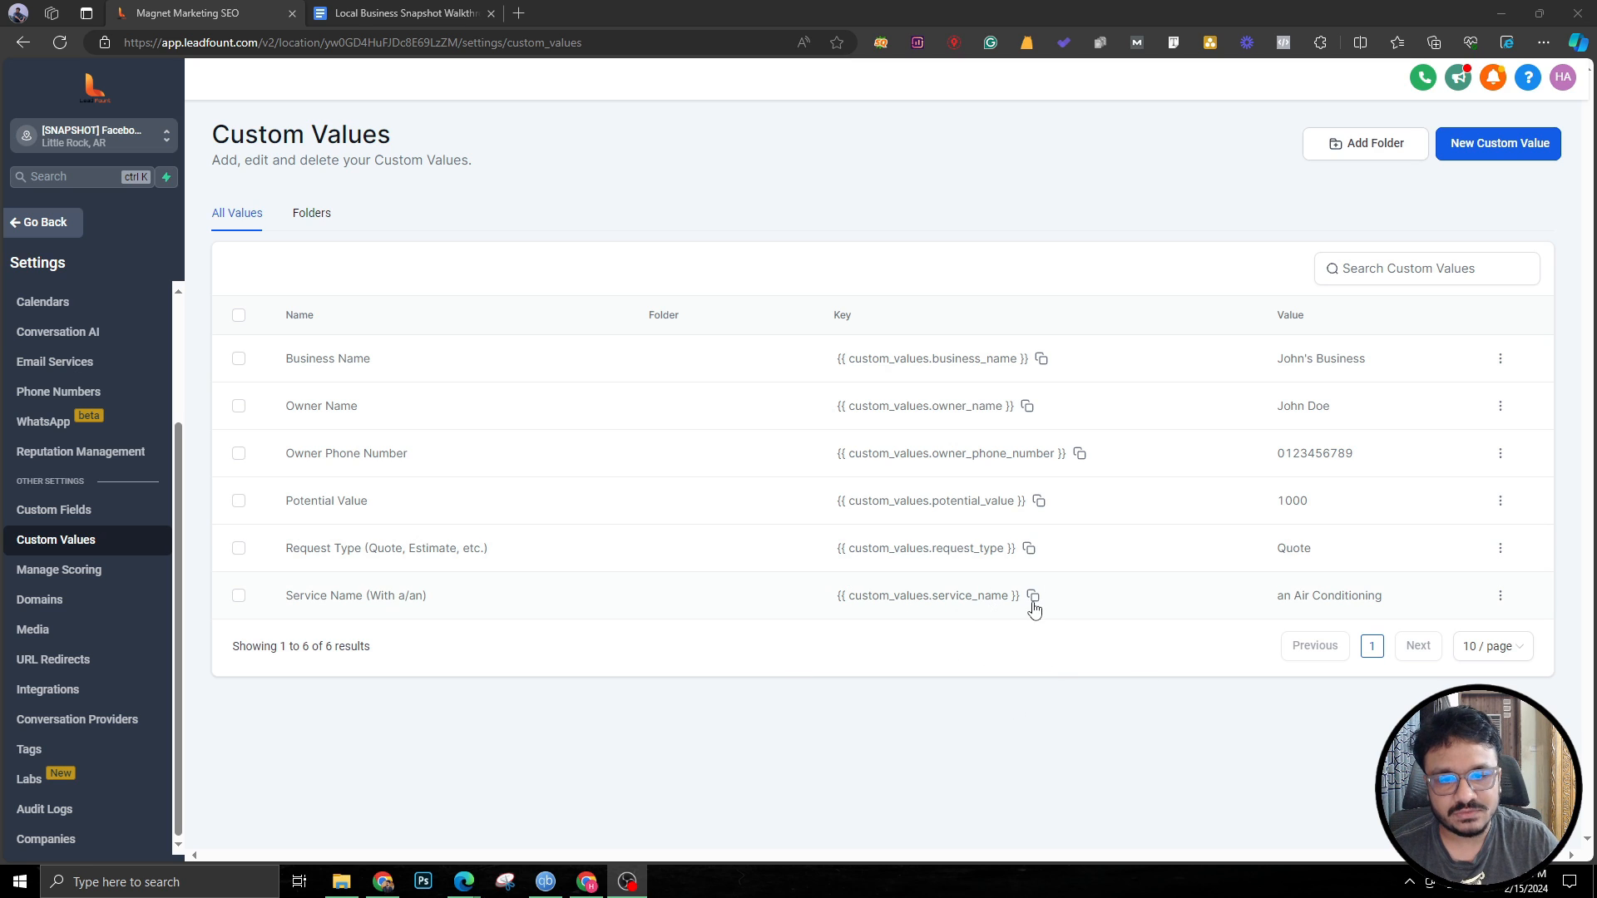
pyautogui.moveTo(1270, 611)
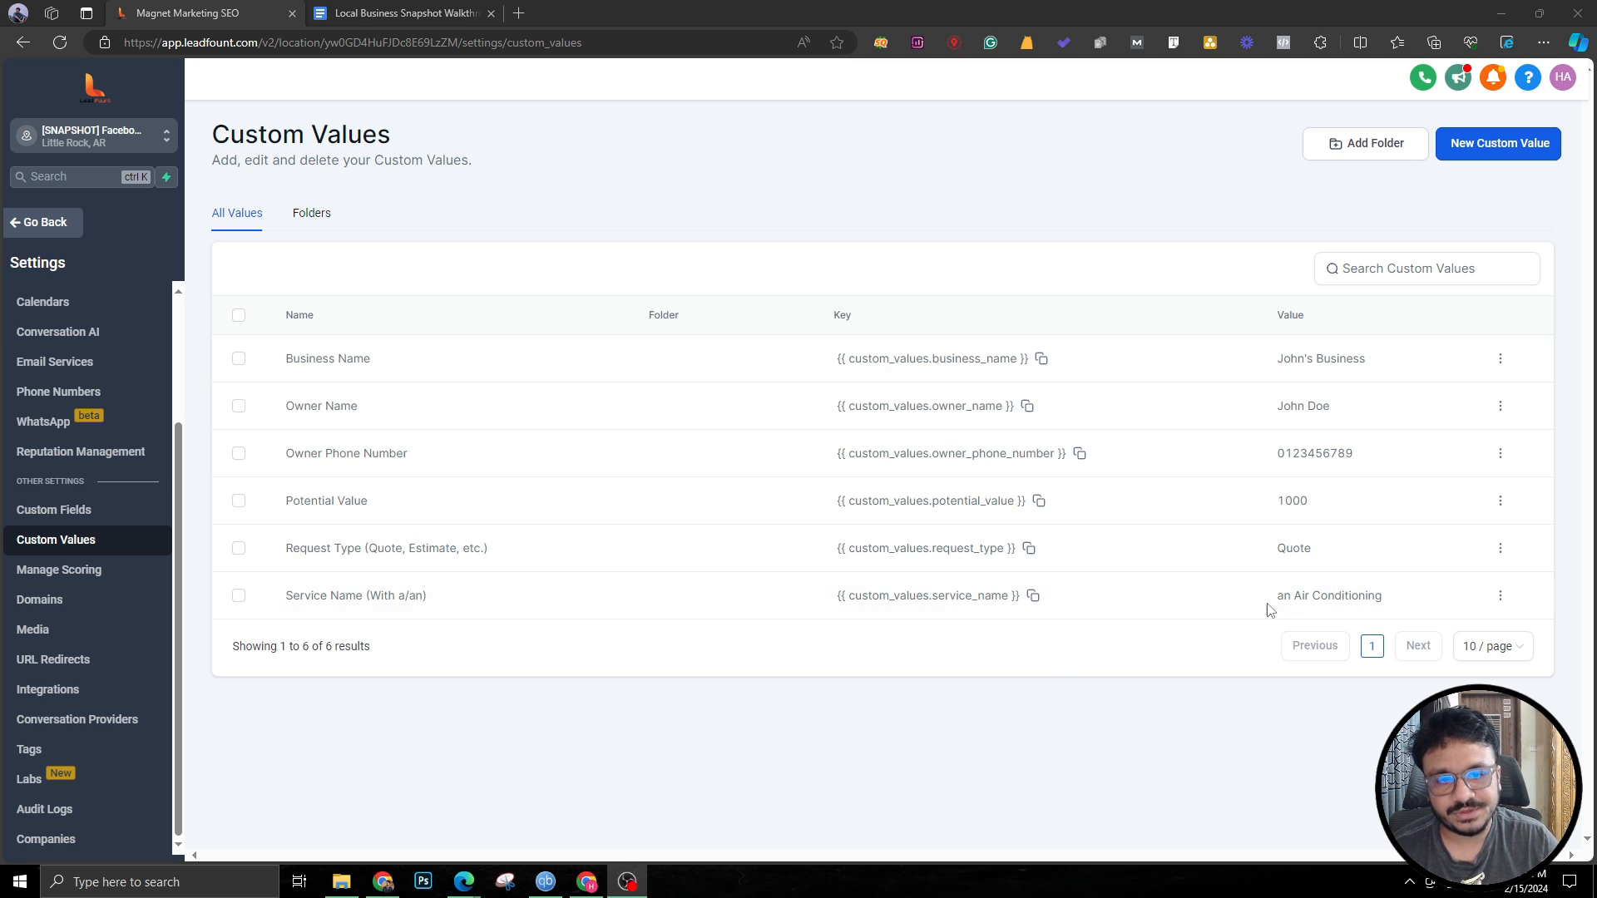
pyautogui.moveTo(1357, 579)
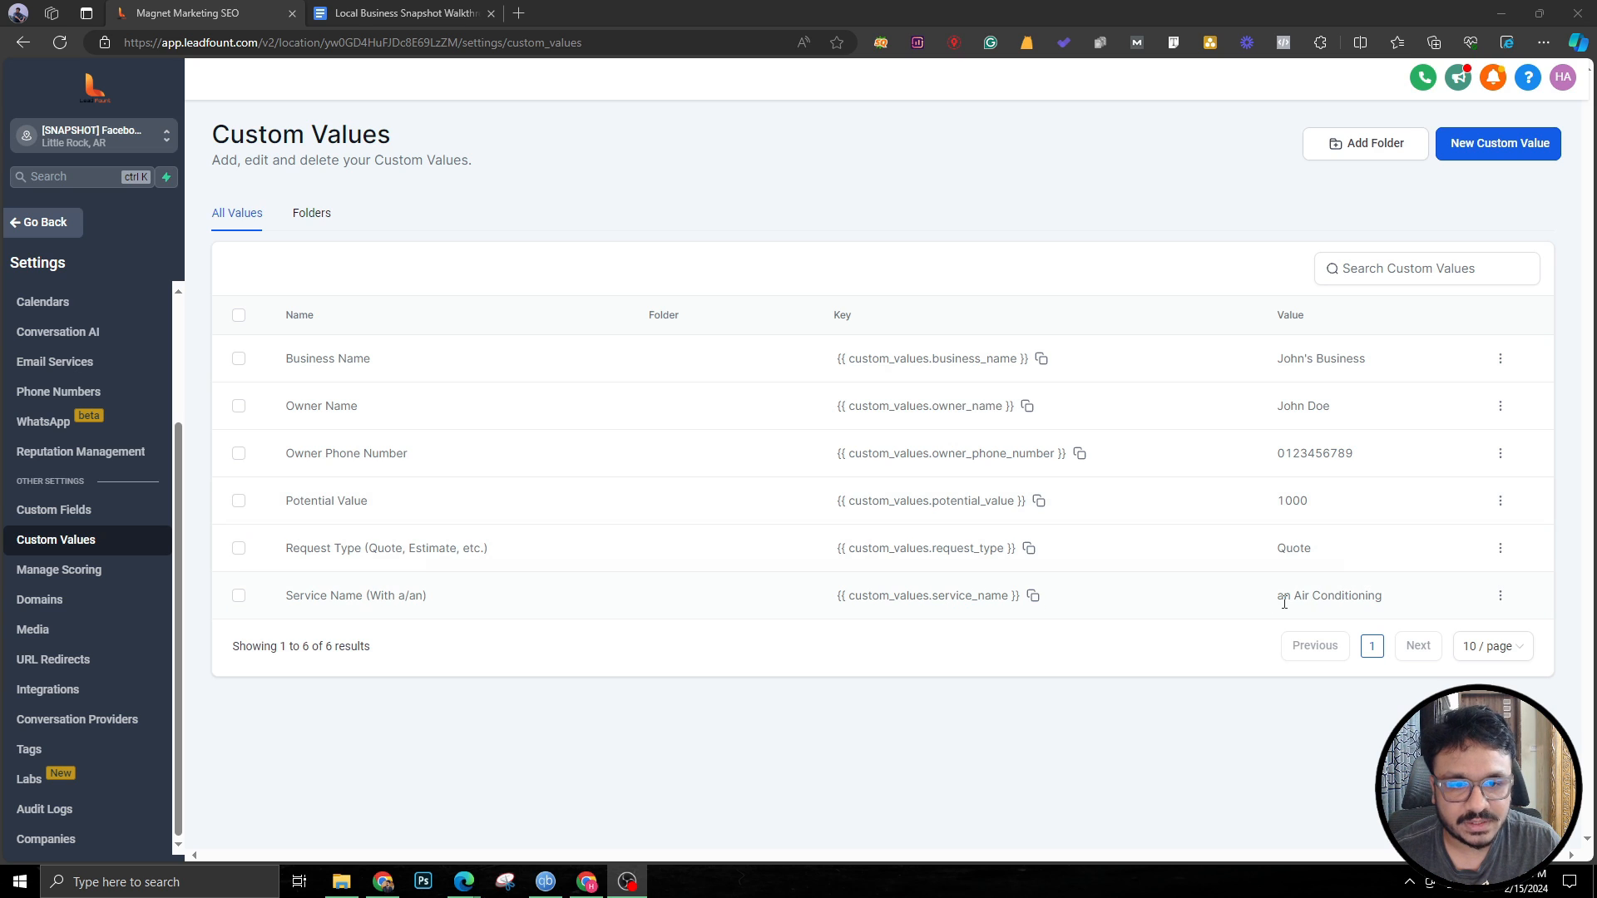
pyautogui.moveTo(1389, 606)
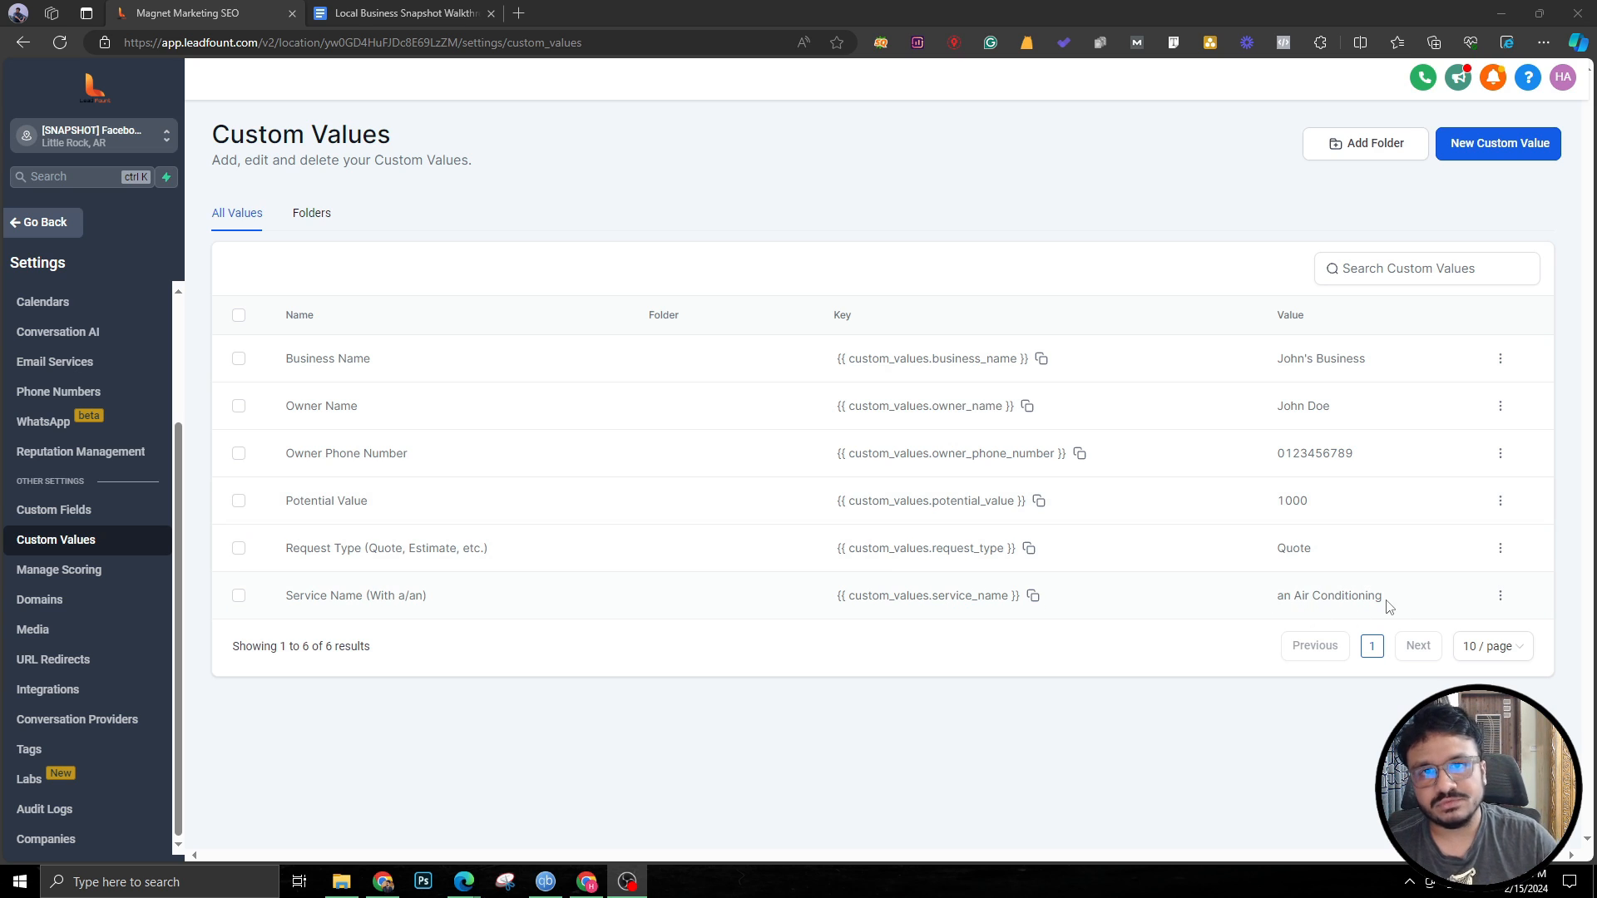
pyautogui.moveTo(547, 516)
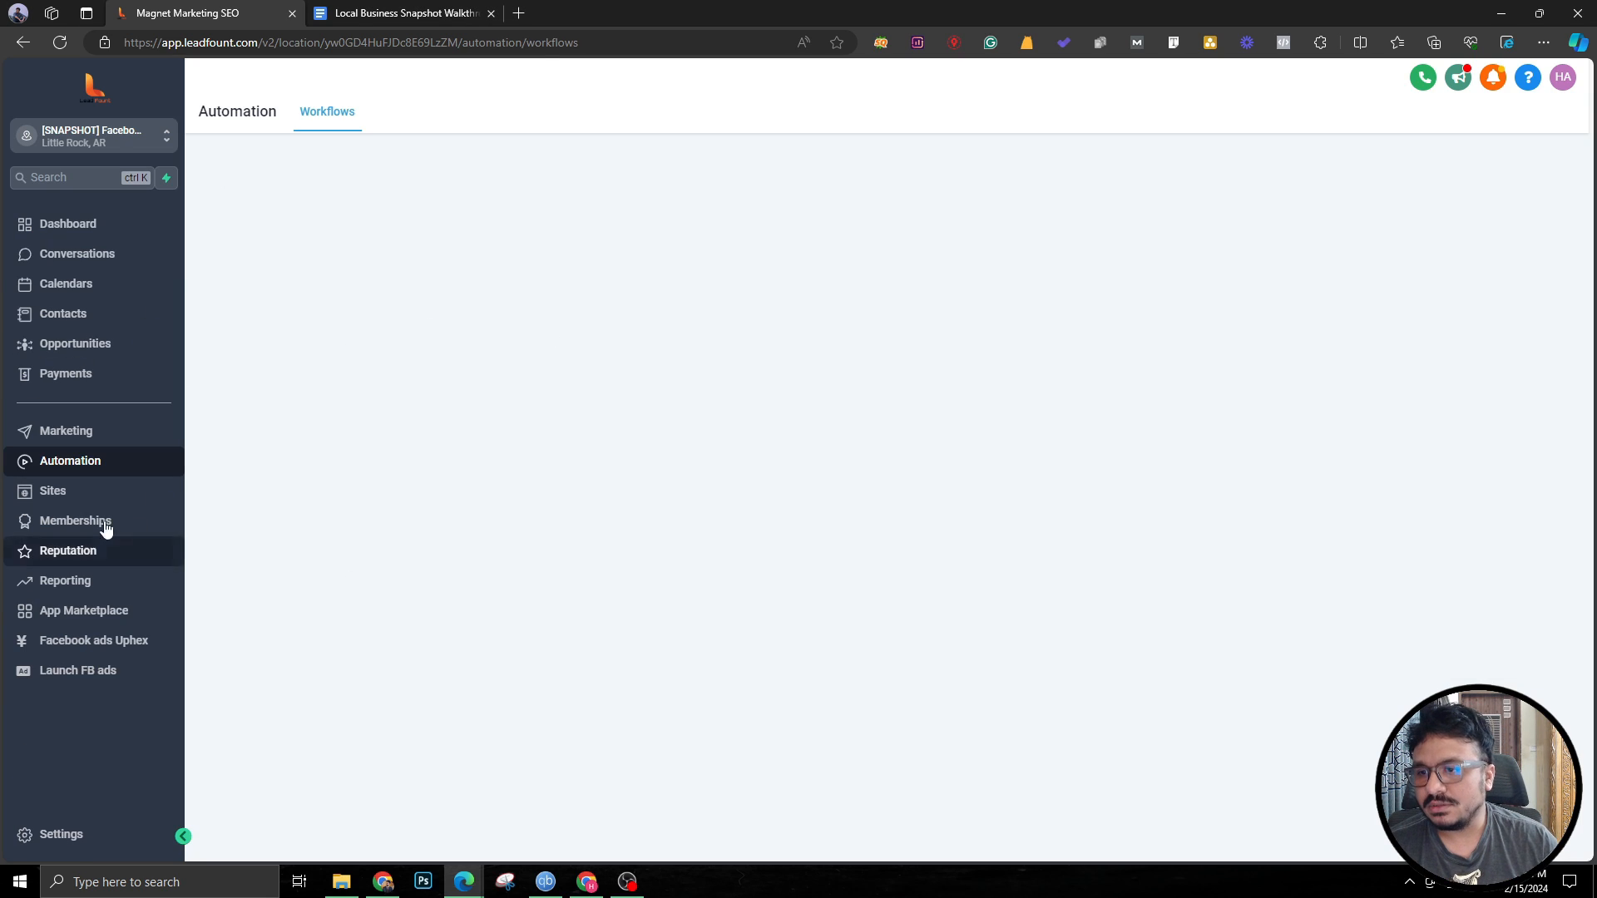
pyautogui.moveTo(170, 464)
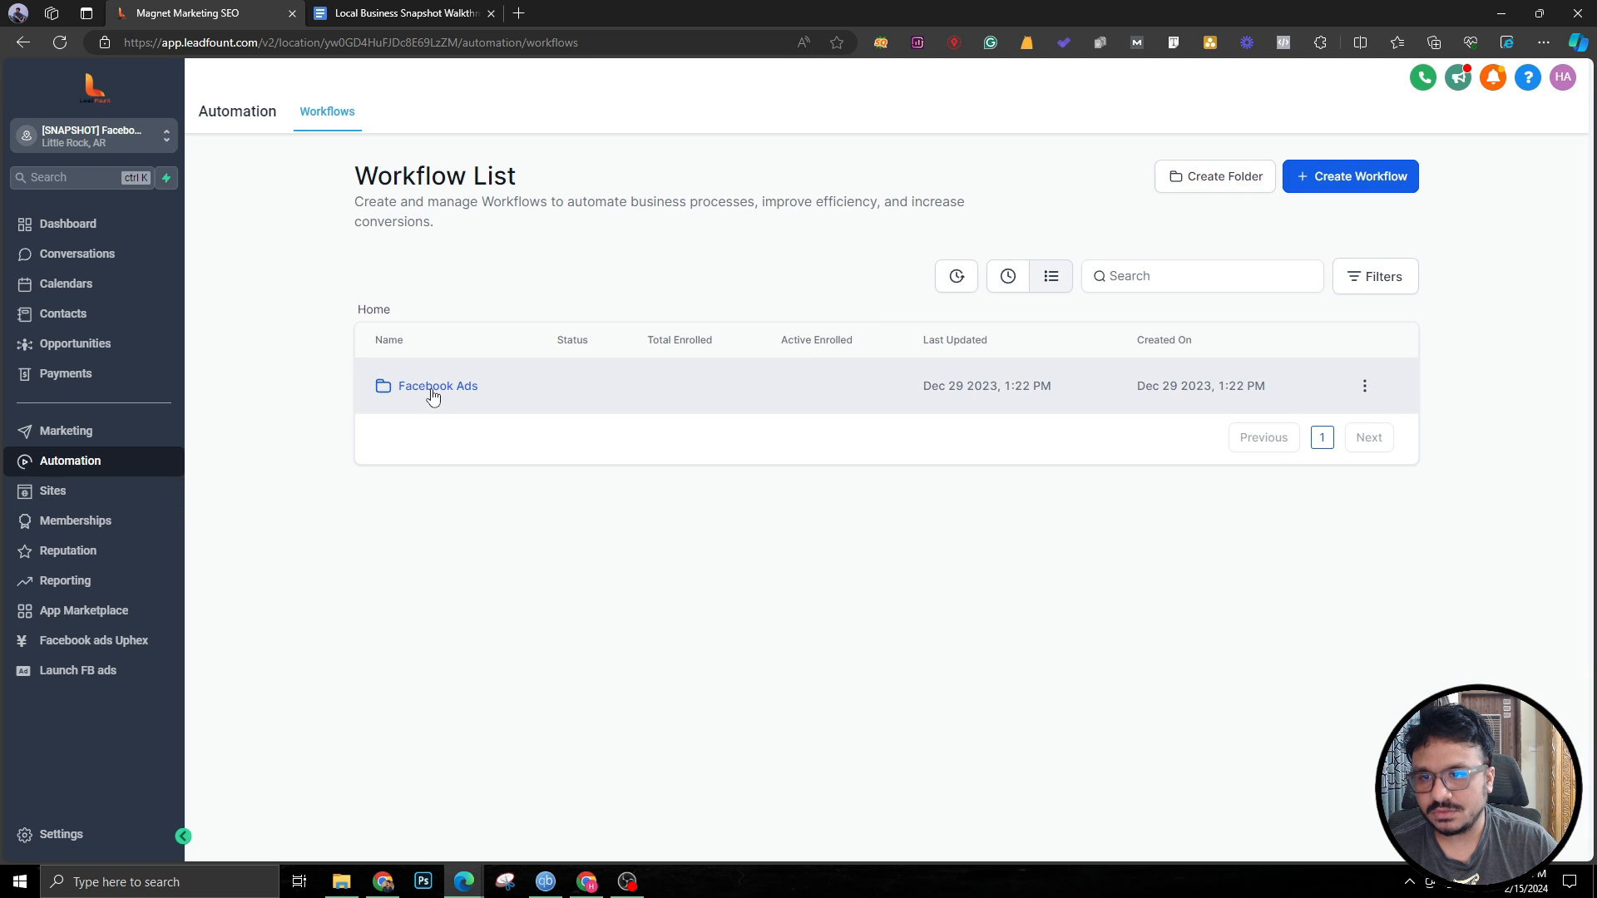
# Open '1. Facebook Lead Form Automation' from the Facebook Ads workflow folder.
pyautogui.click(436, 386)
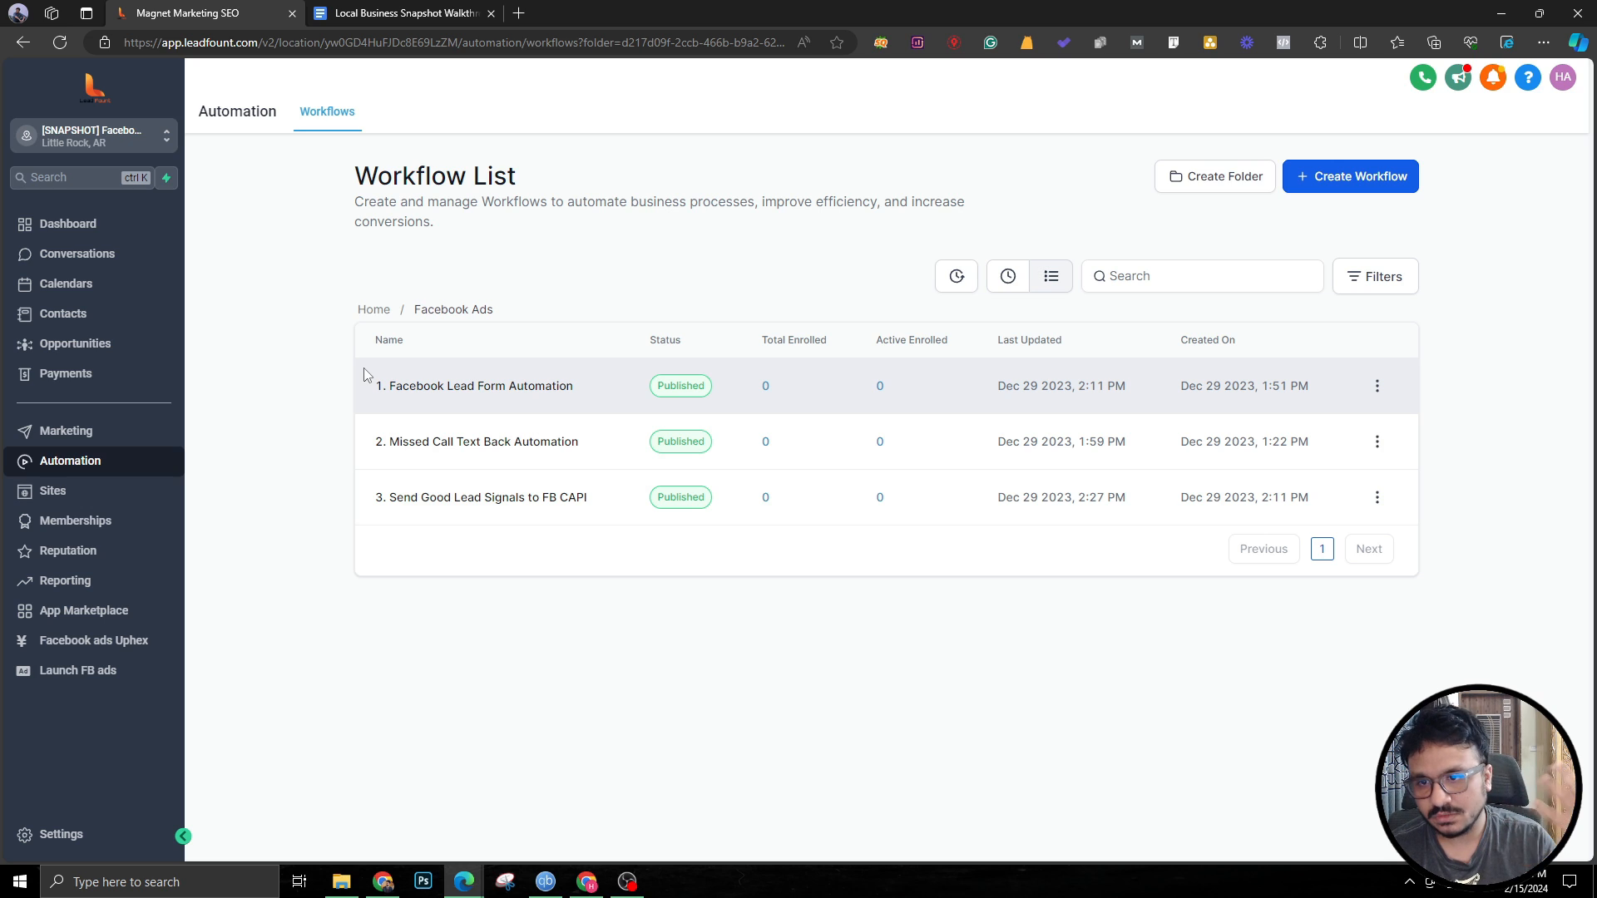
pyautogui.click(479, 386)
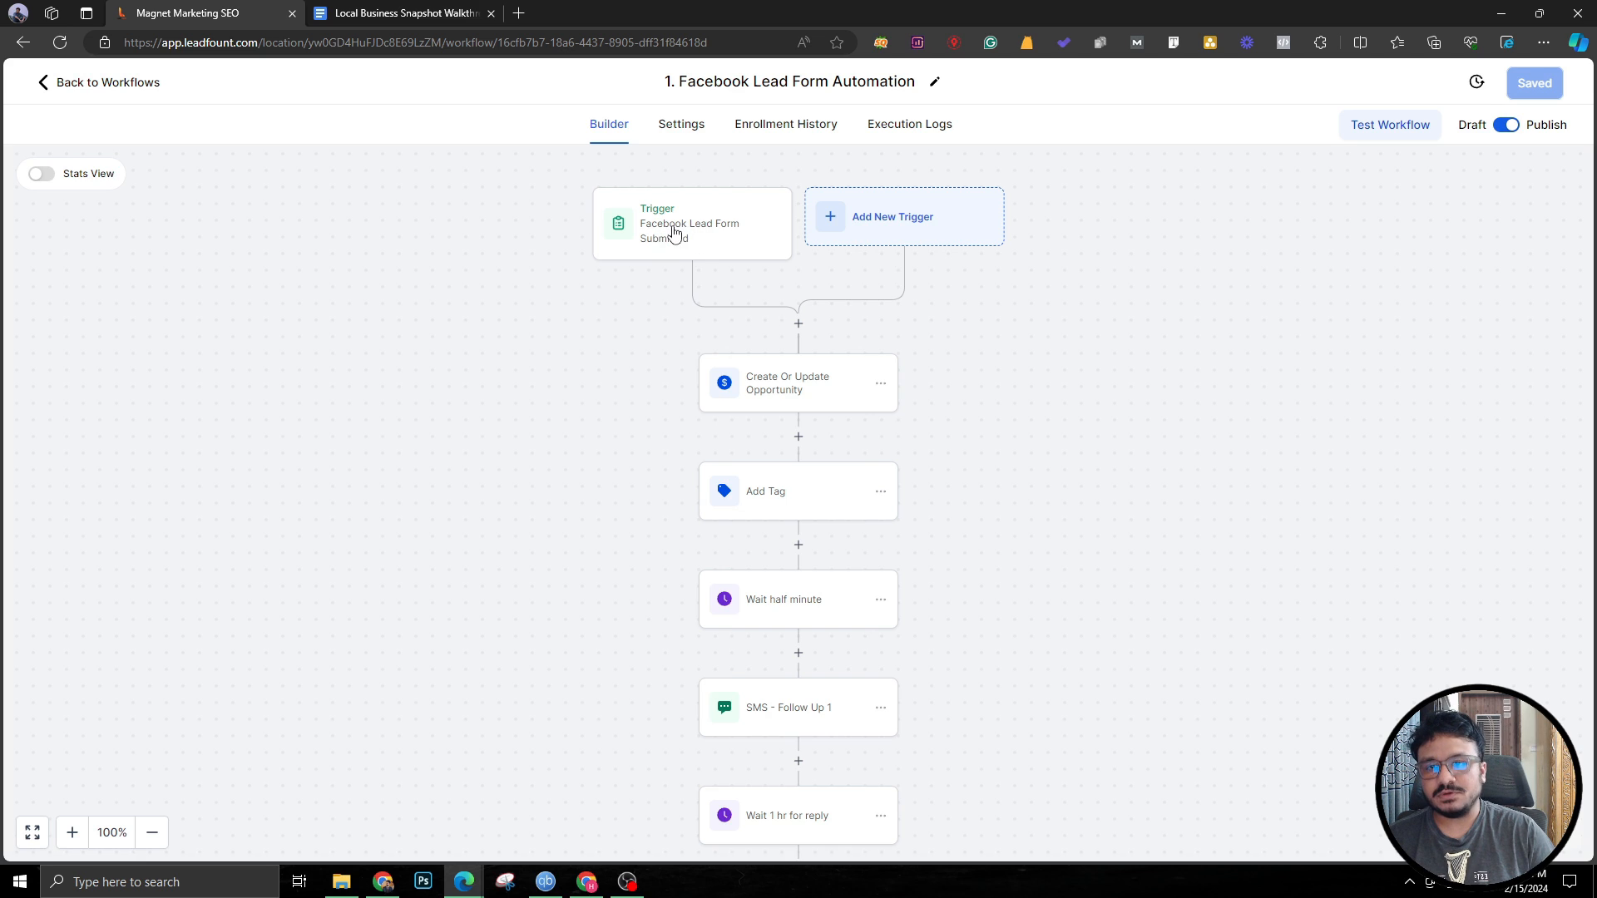
pyautogui.moveTo(650, 268)
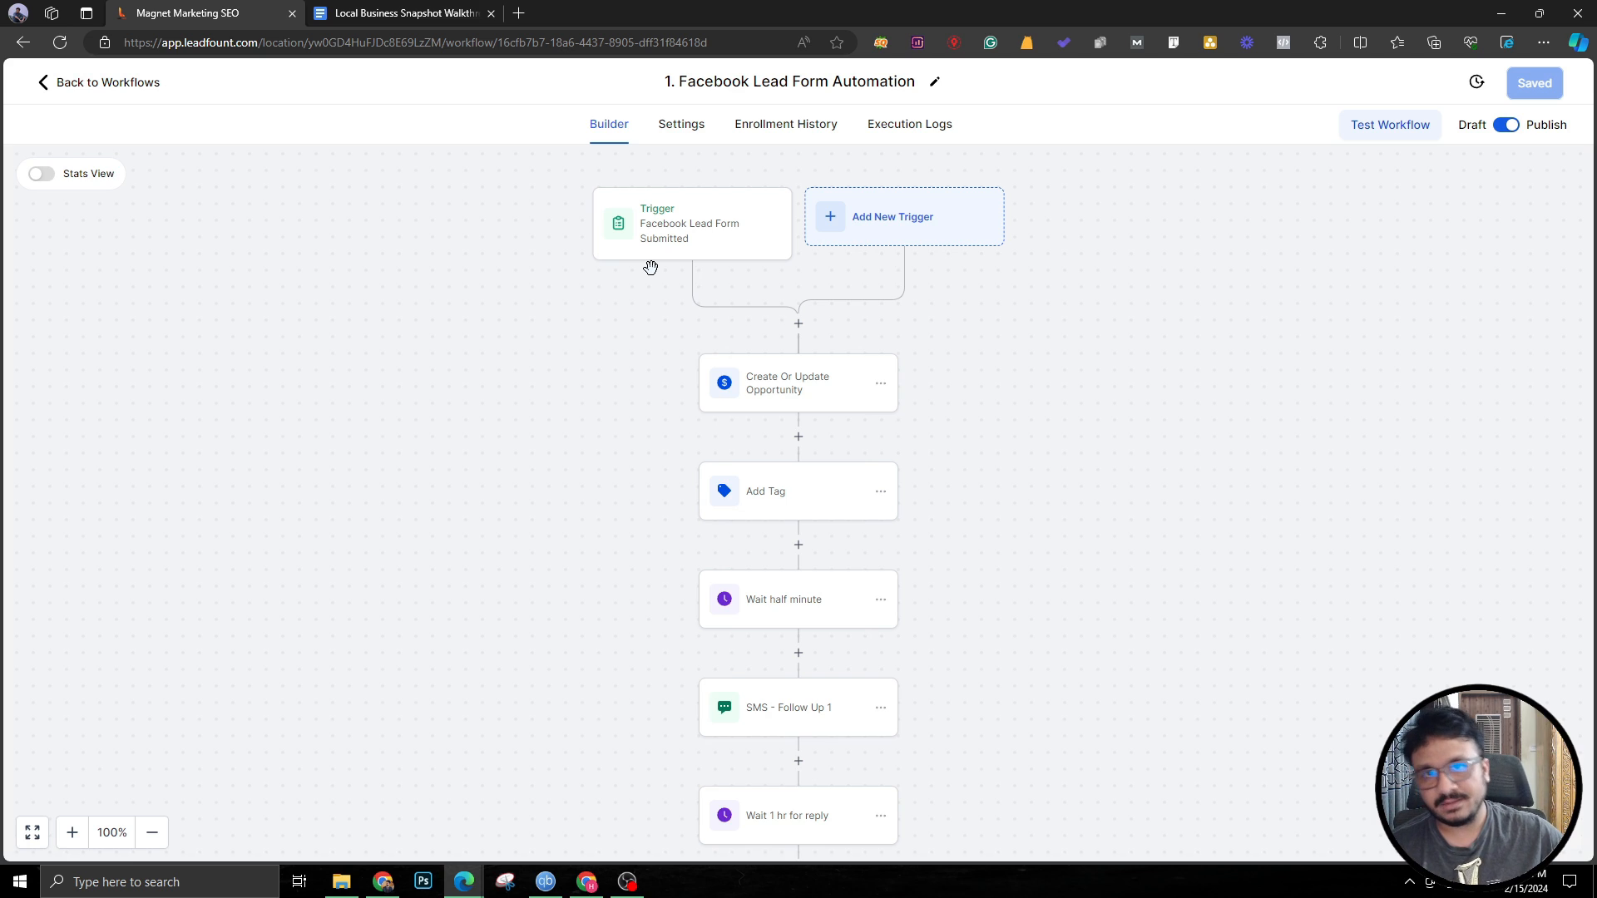
pyautogui.moveTo(704, 226)
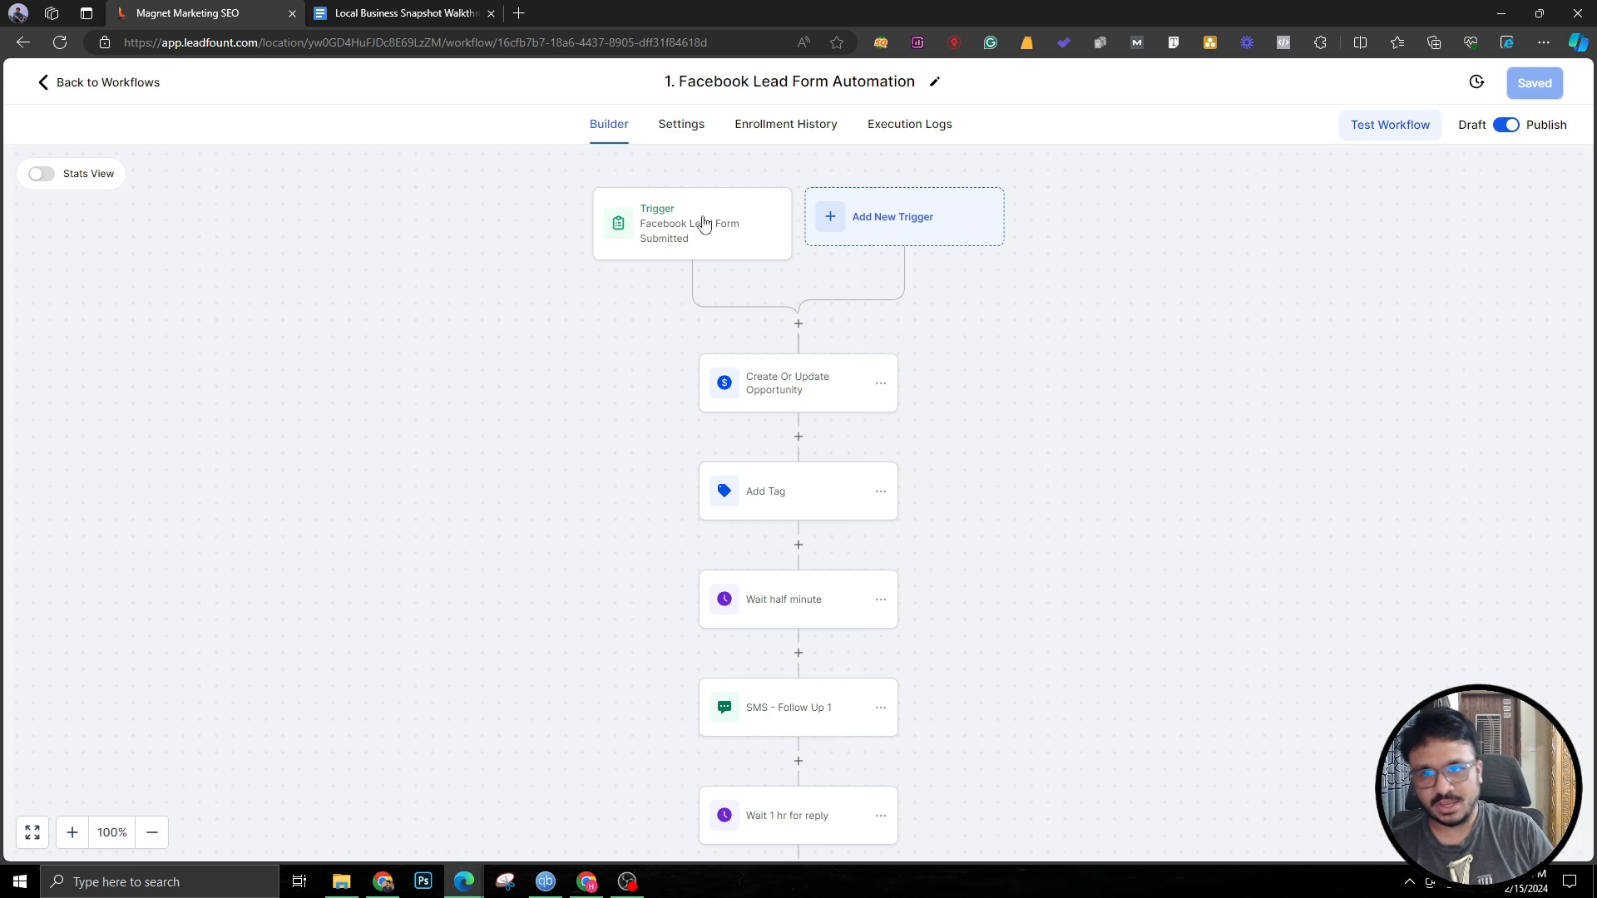
pyautogui.moveTo(745, 263)
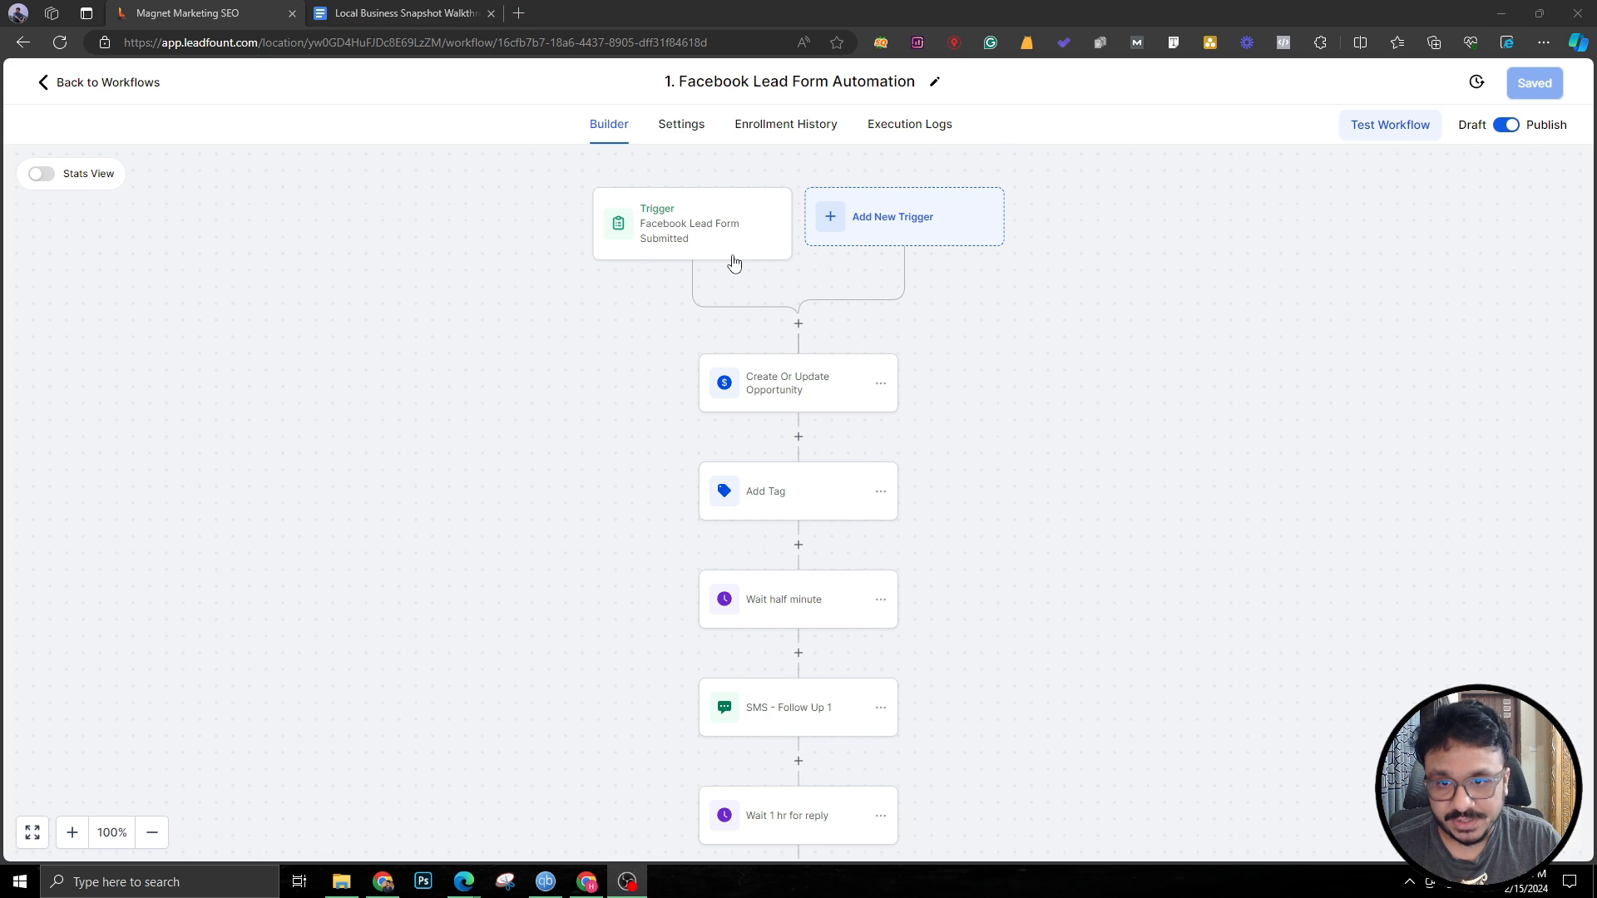
pyautogui.click(799, 383)
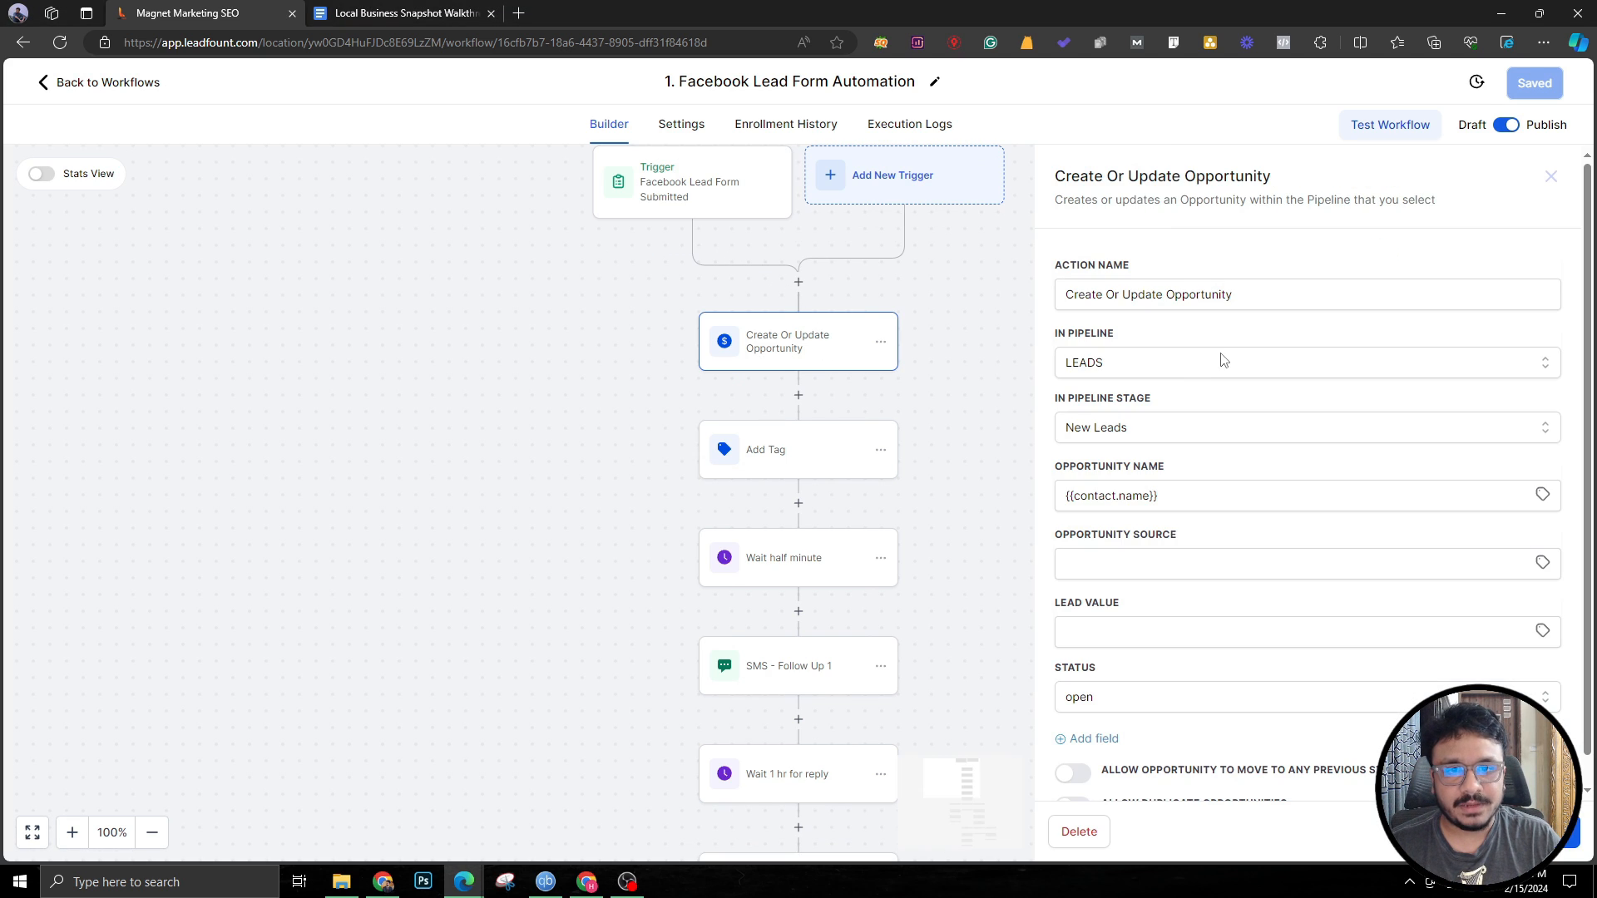
pyautogui.moveTo(1121, 446)
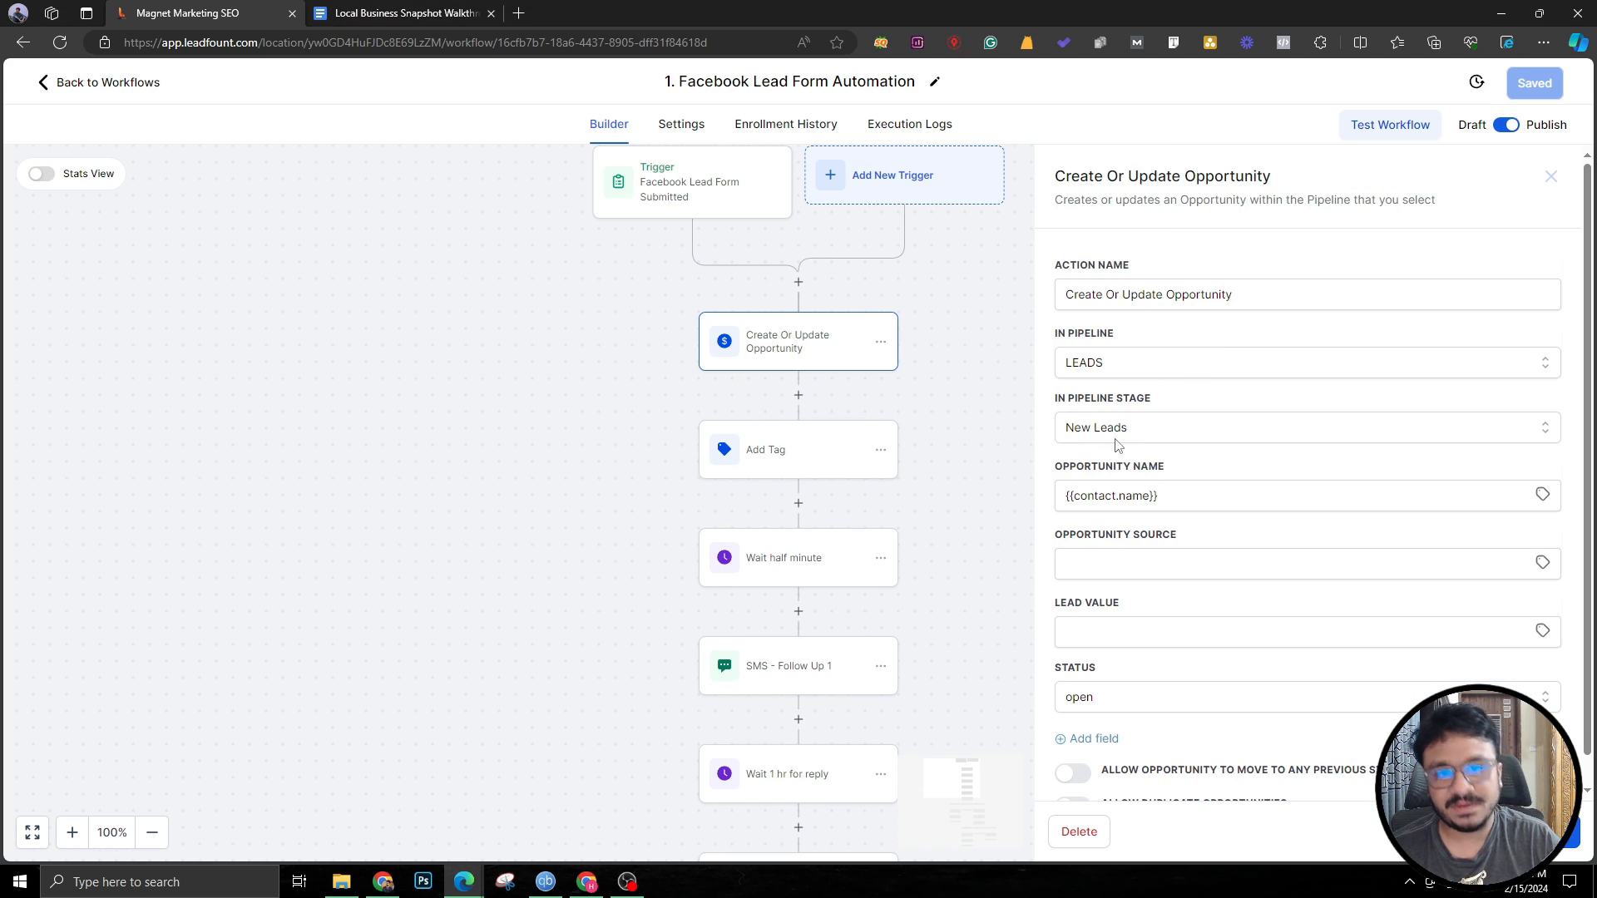
pyautogui.moveTo(860, 435)
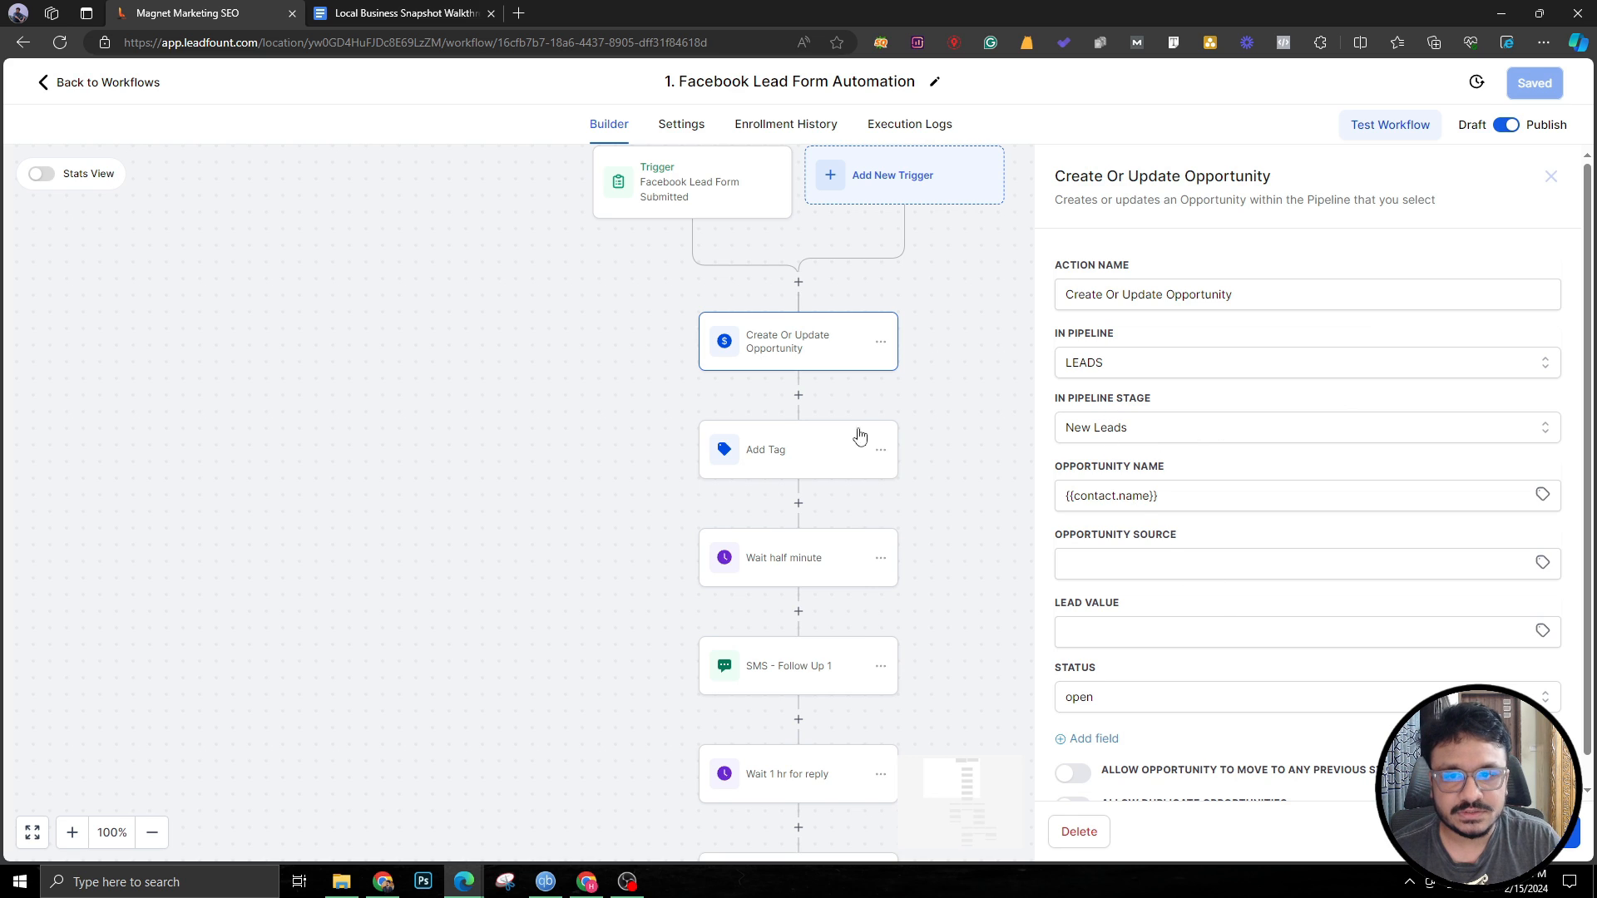
pyautogui.moveTo(1184, 453)
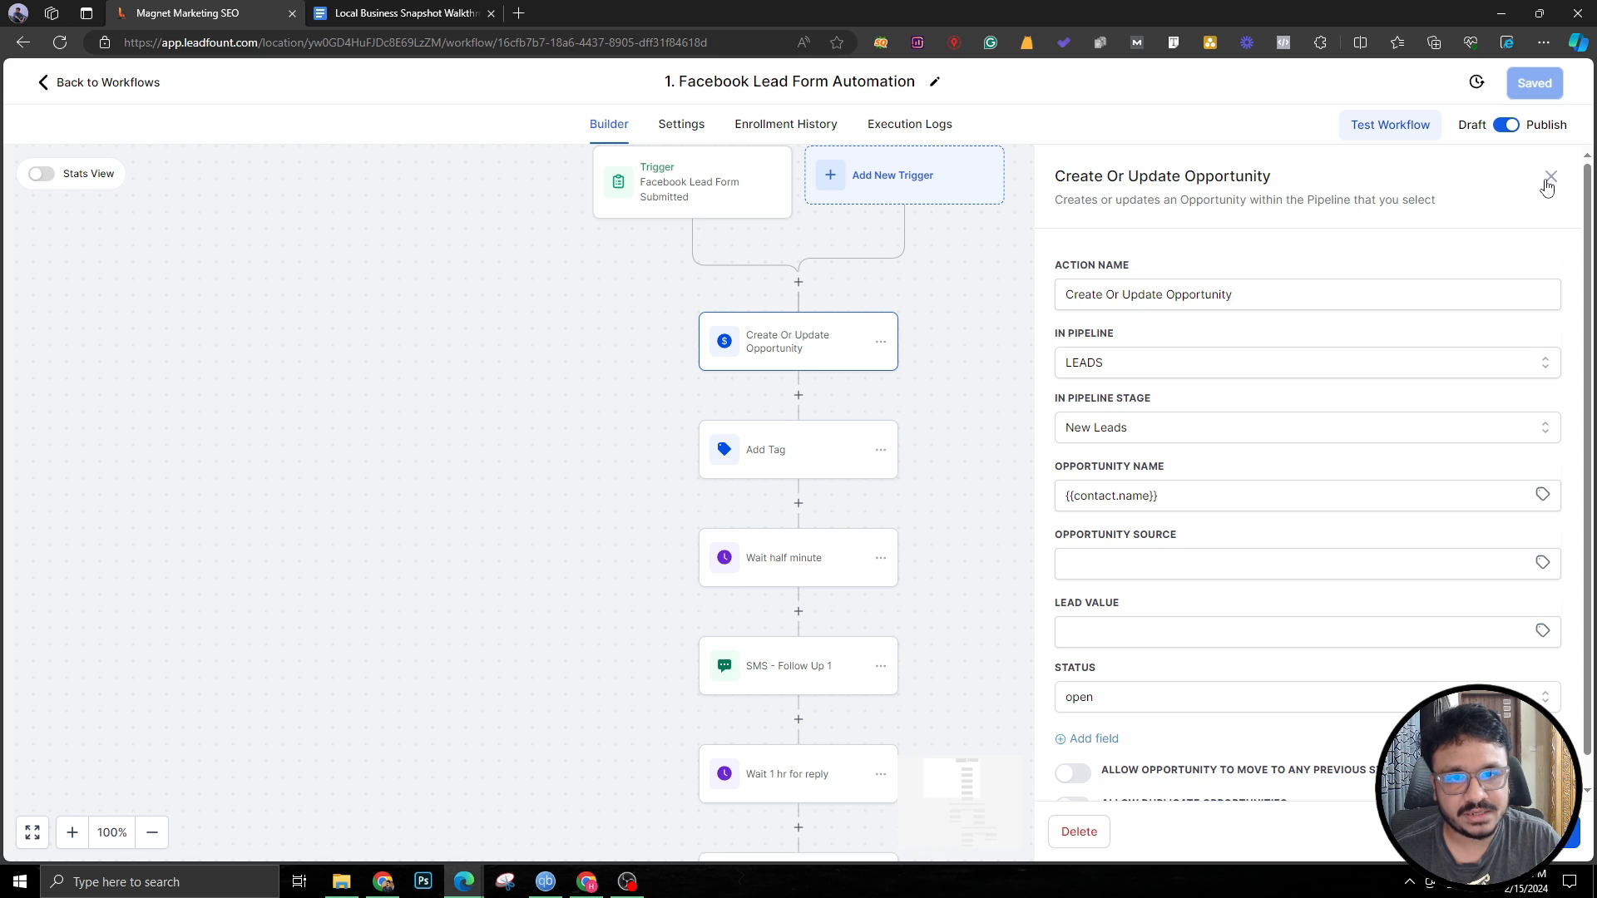
pyautogui.click(1550, 176)
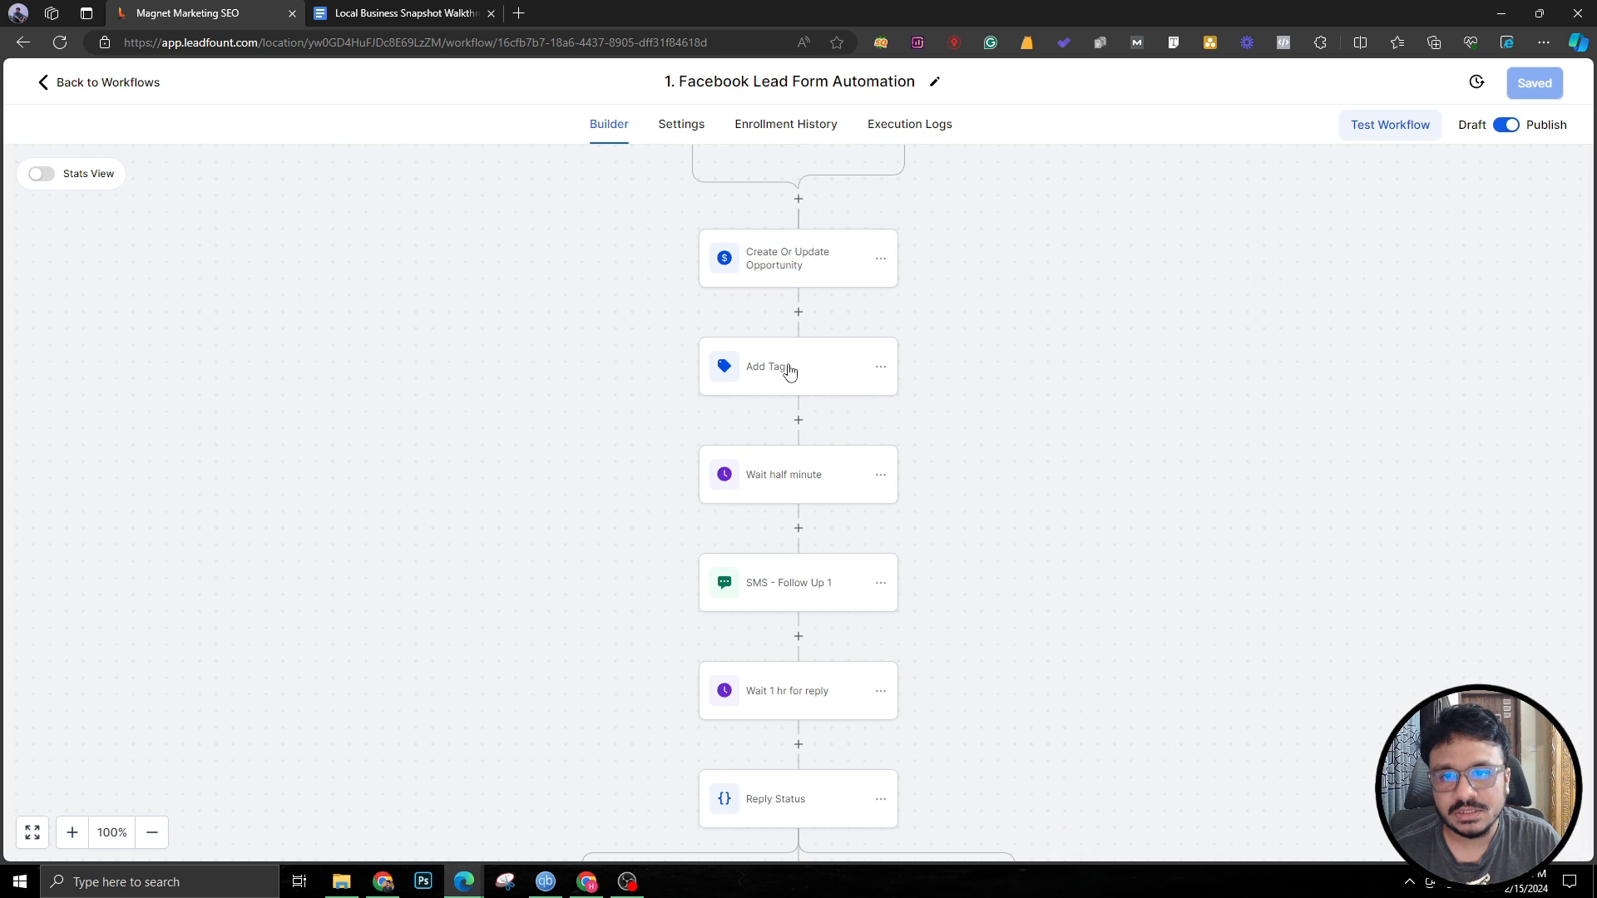
pyautogui.click(780, 365)
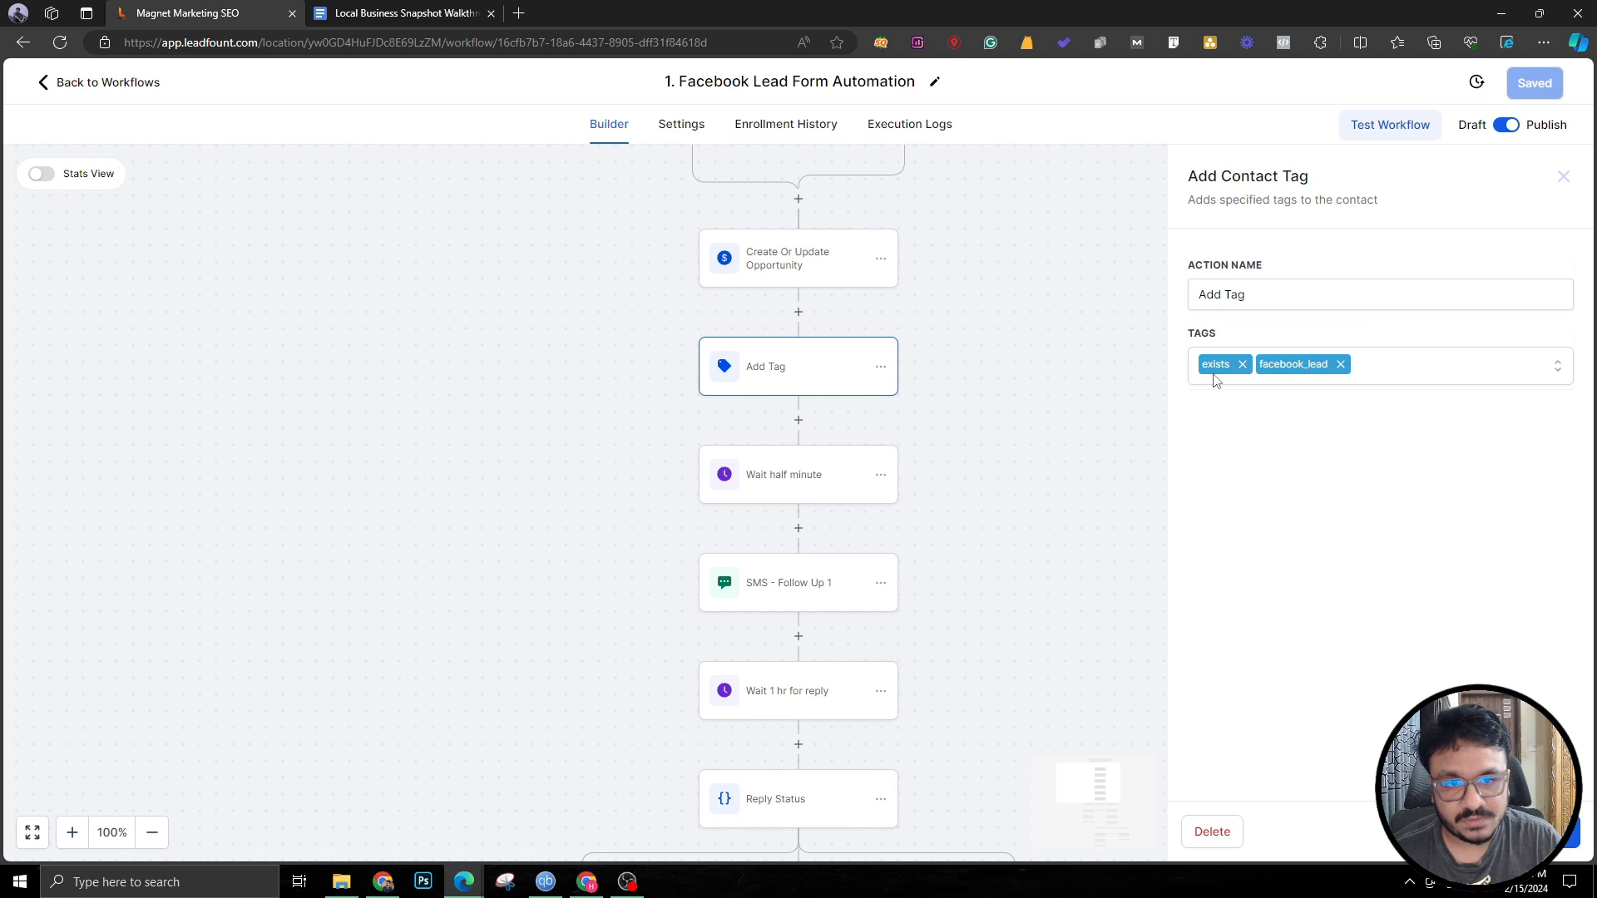
pyautogui.click(1564, 177)
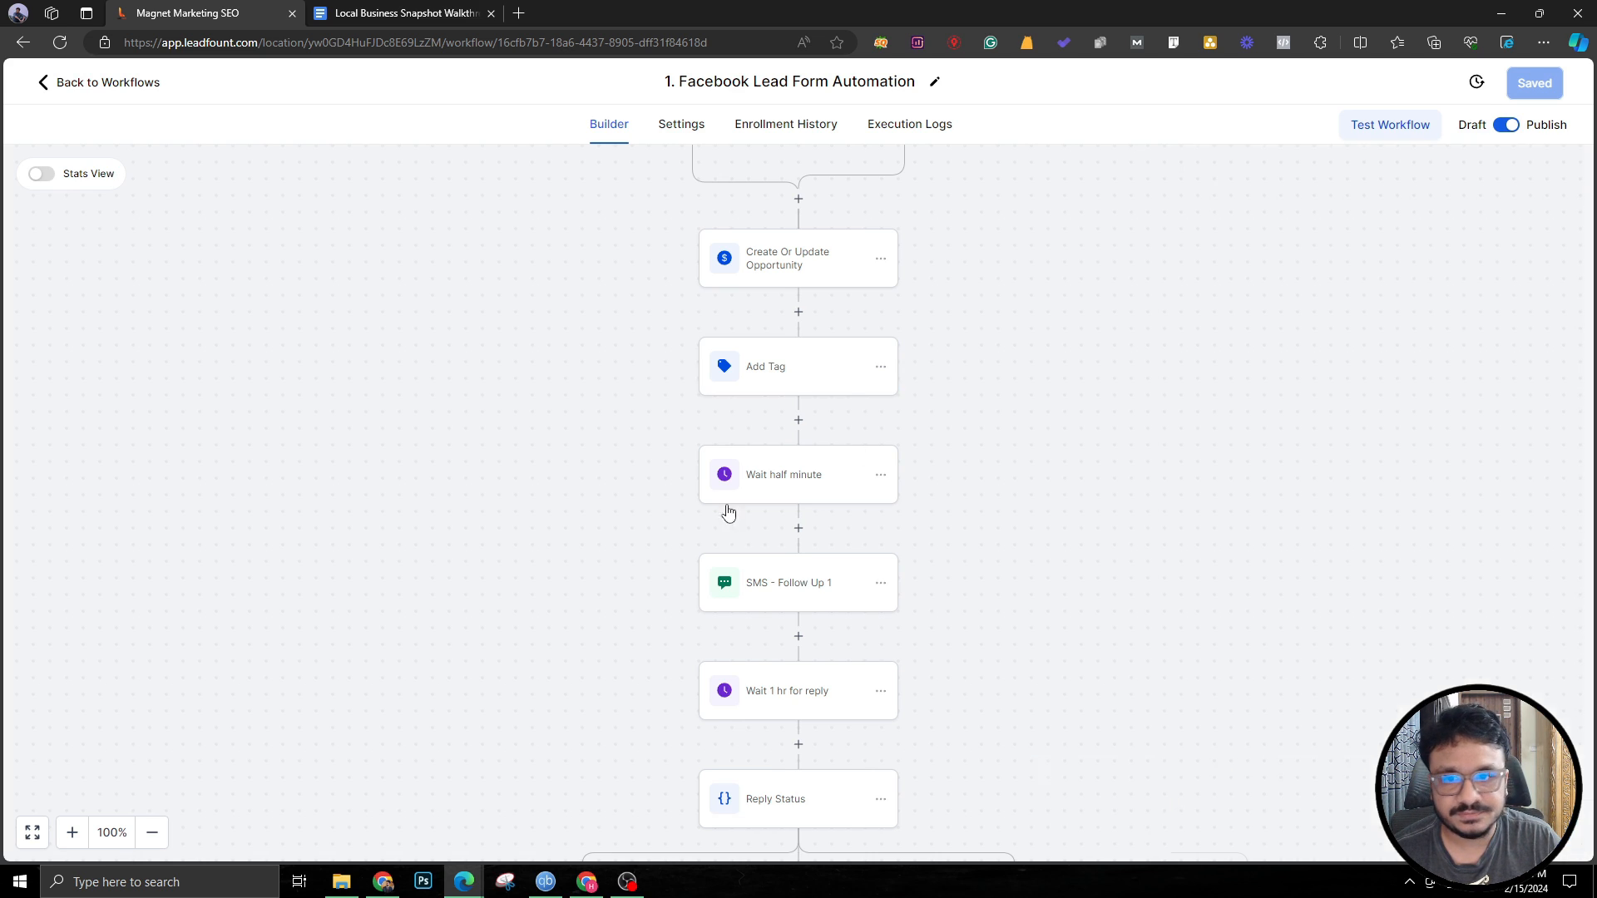
pyautogui.click(789, 474)
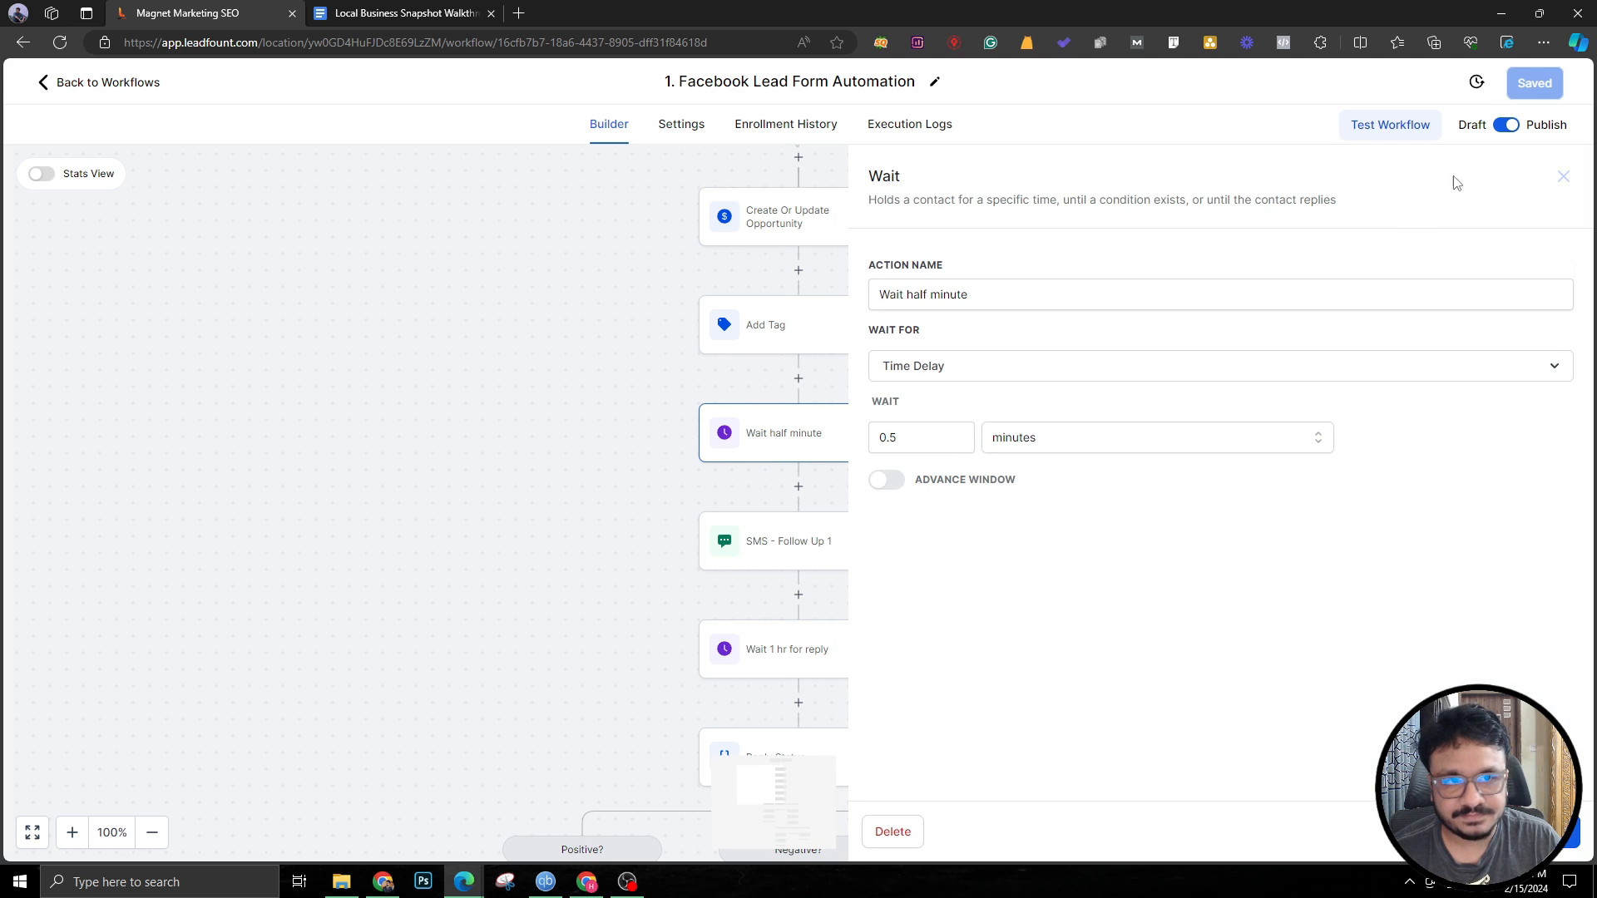
pyautogui.click(1563, 176)
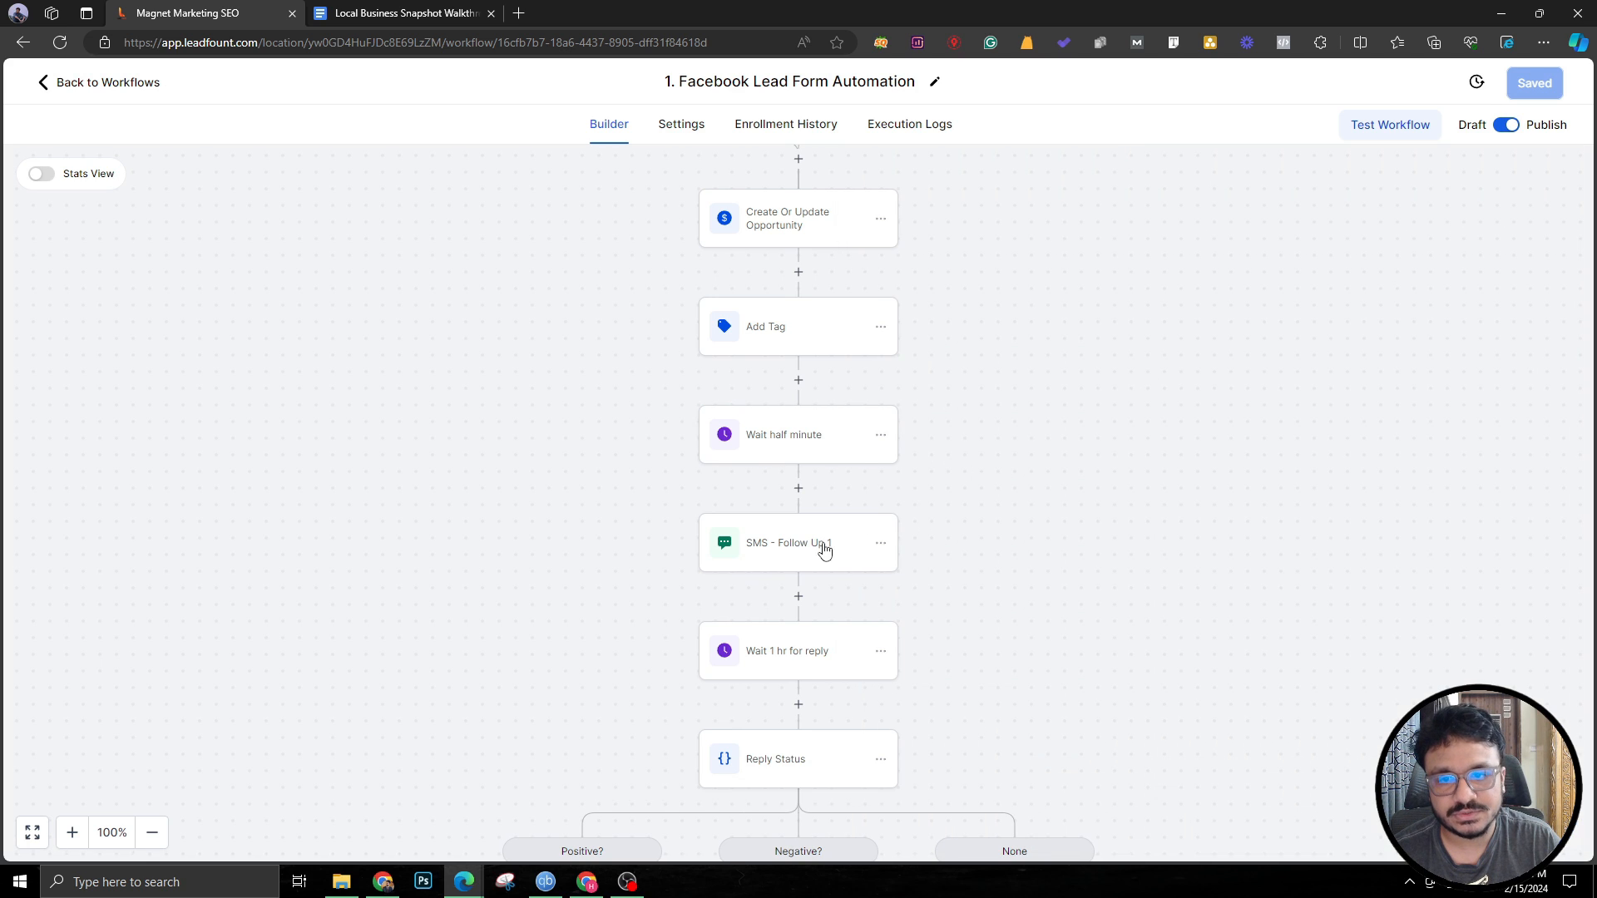
pyautogui.click(798, 542)
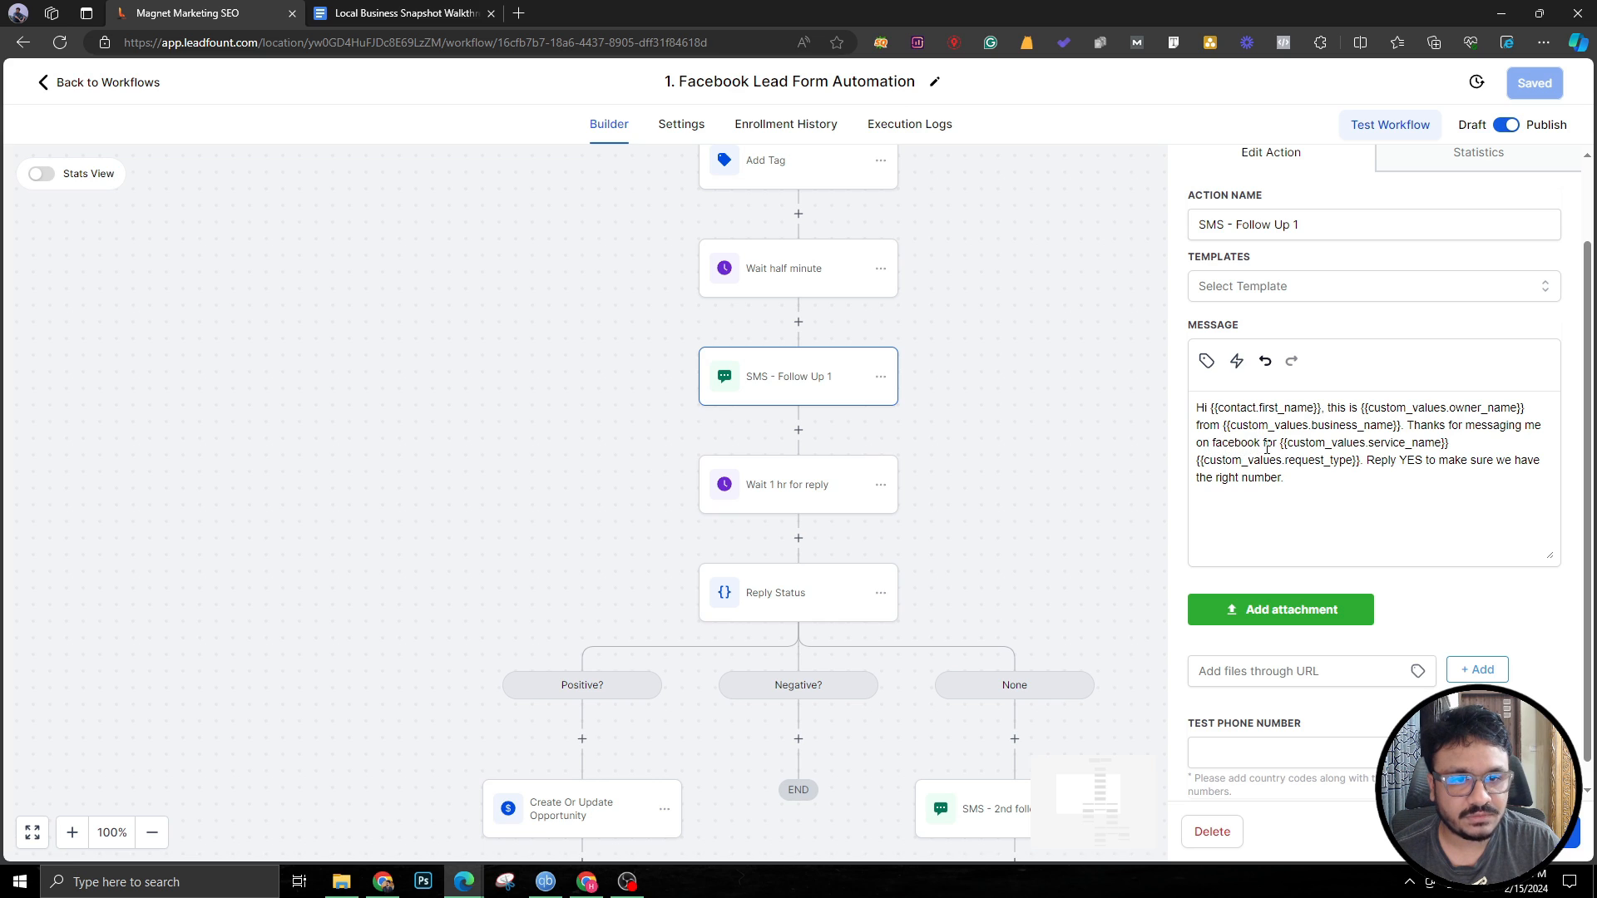
pyautogui.moveTo(1384, 465)
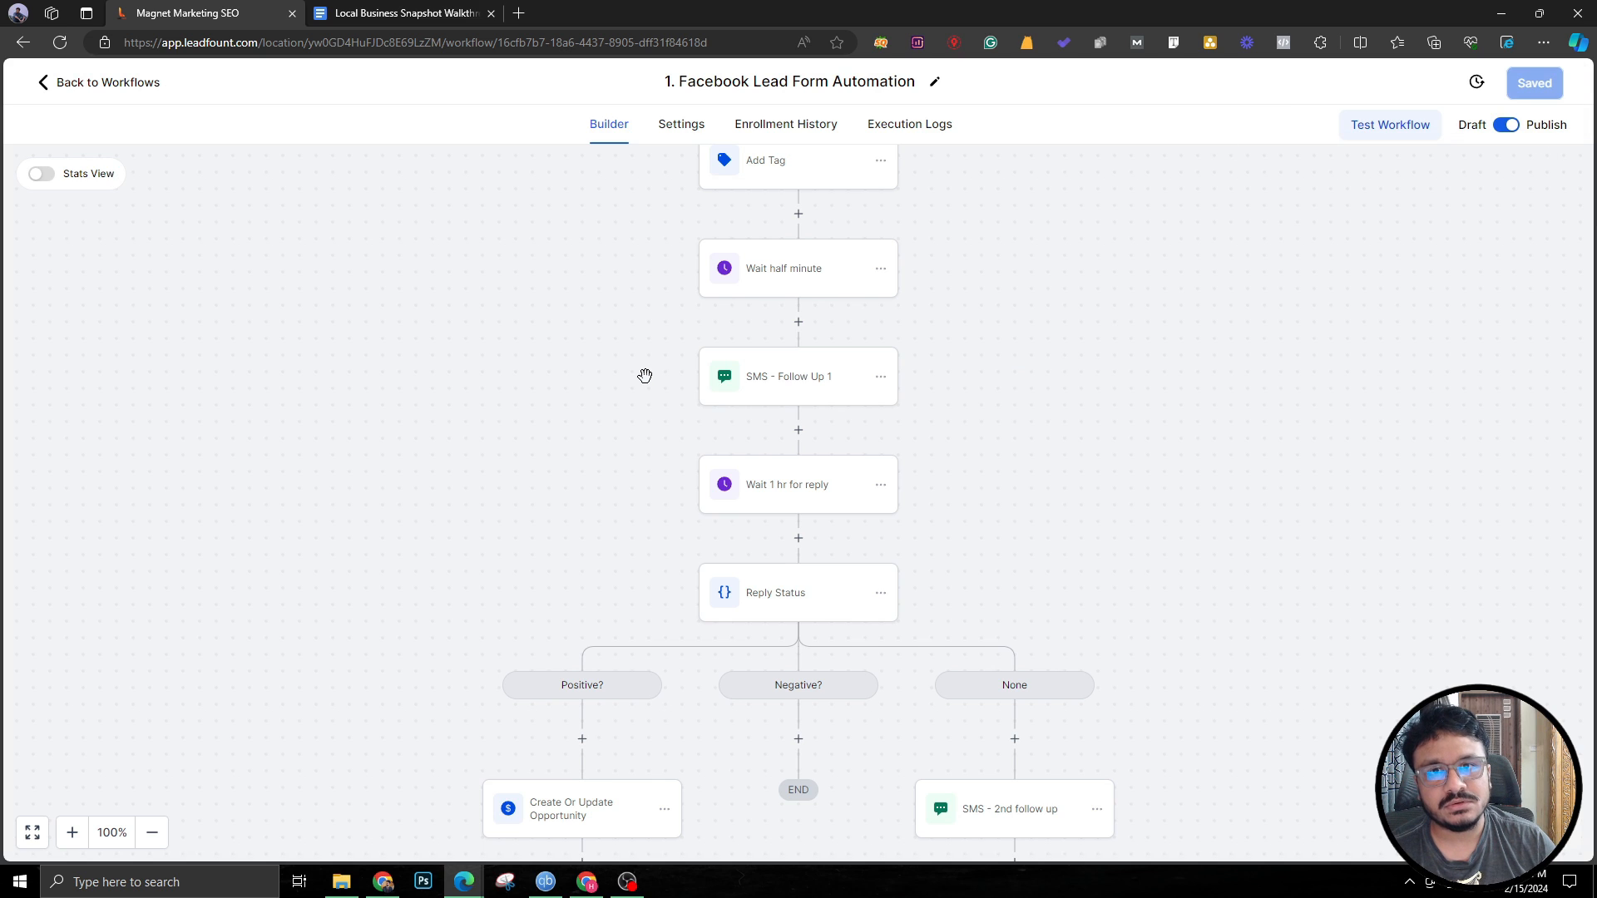
pyautogui.moveTo(792, 512)
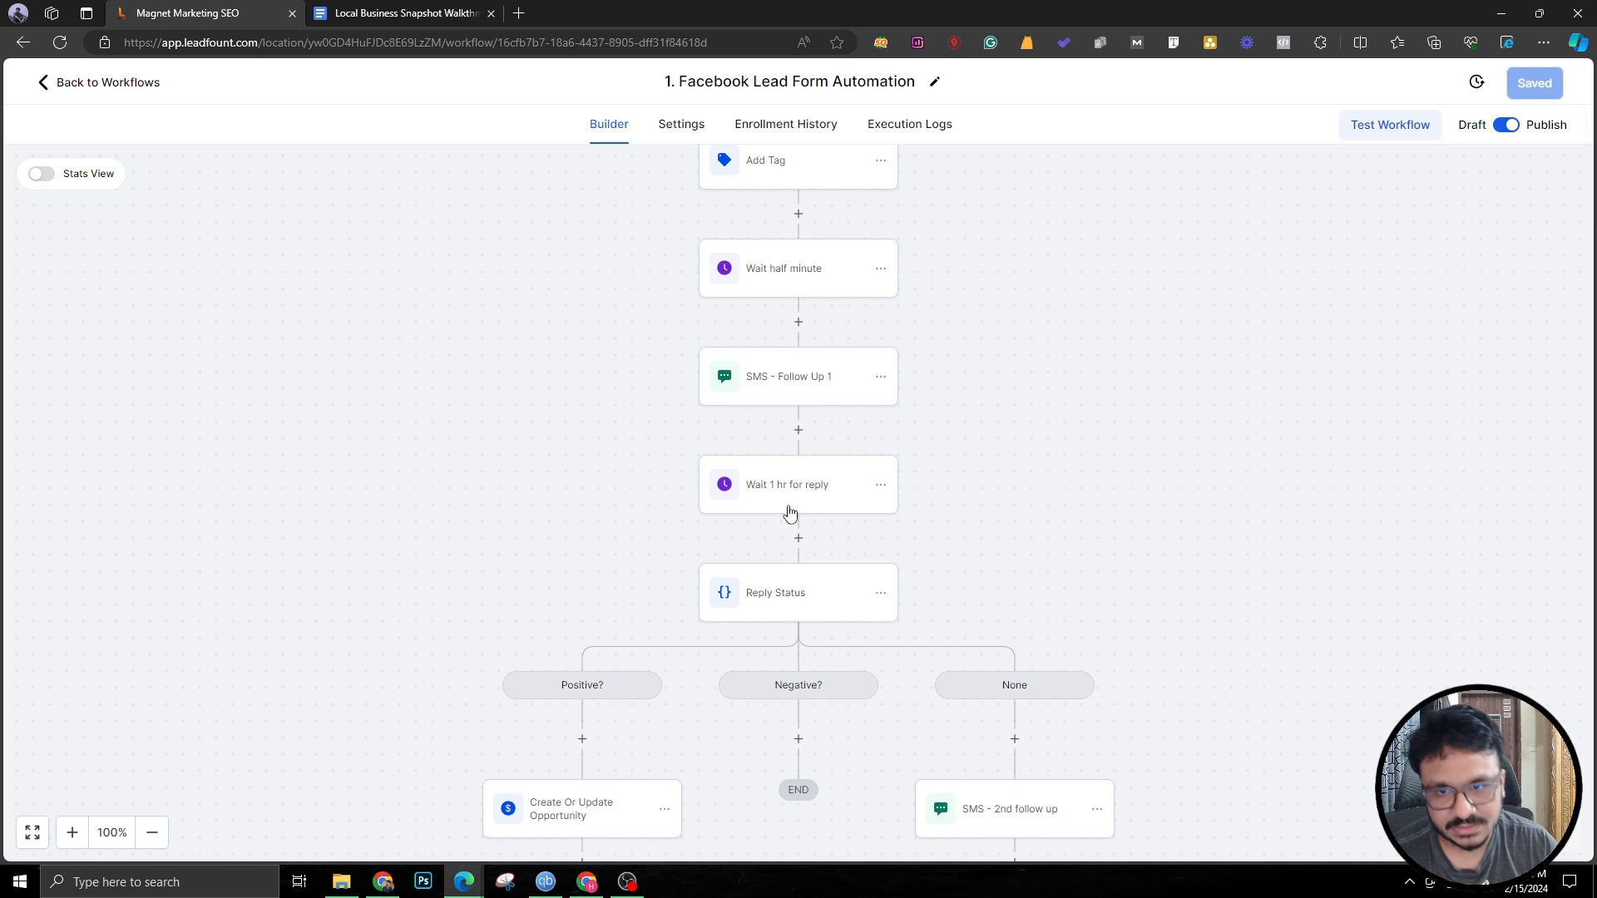
pyautogui.click(799, 484)
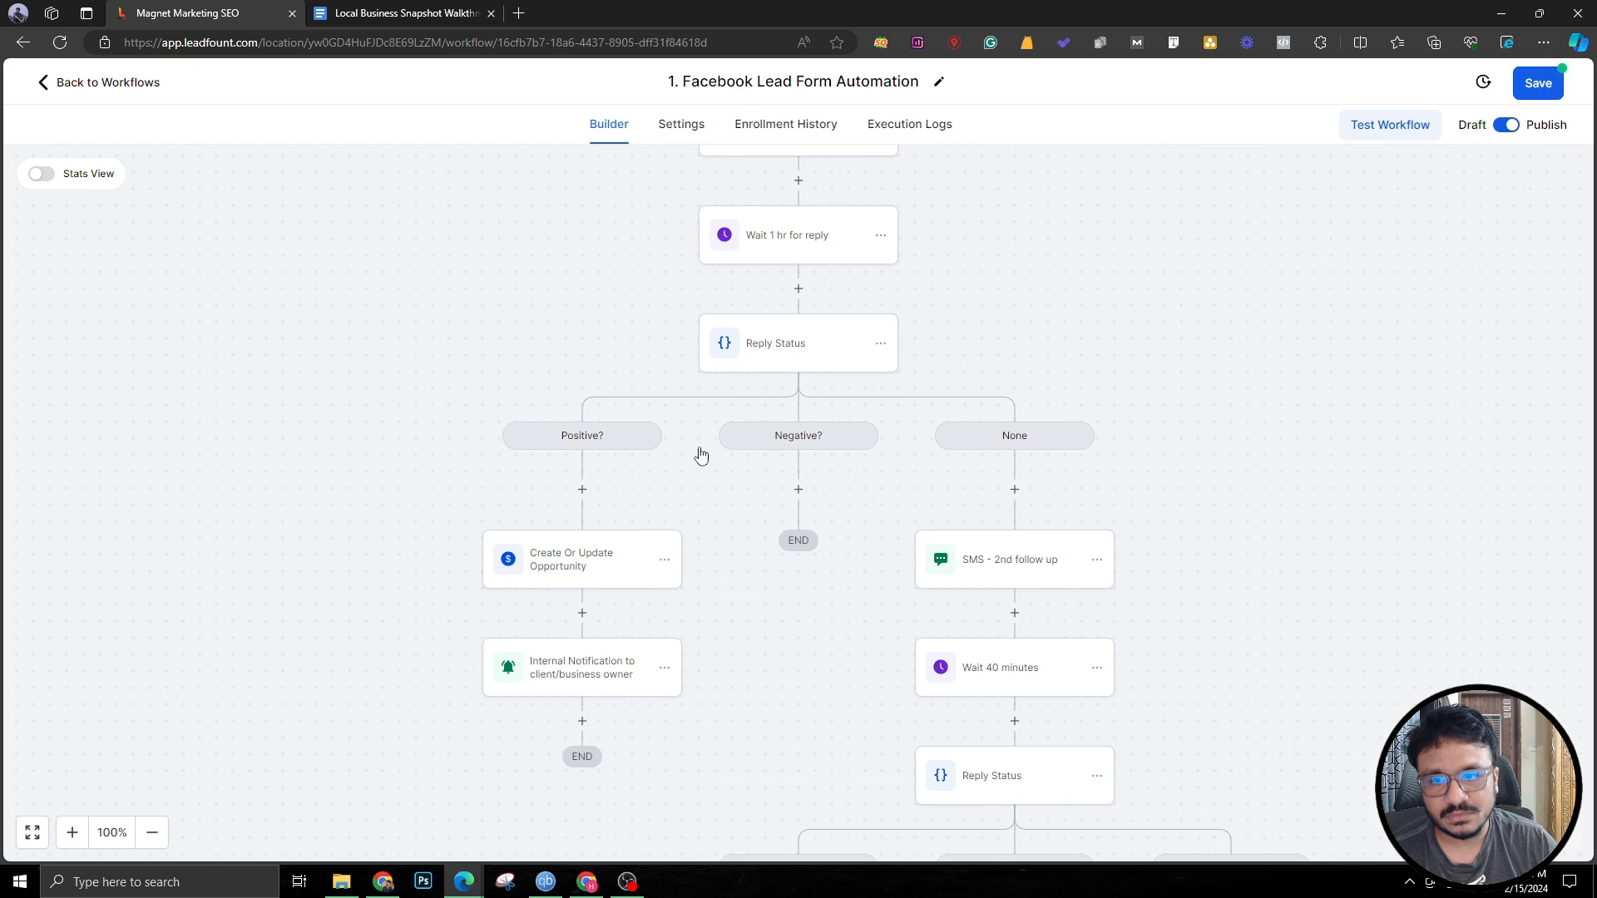
pyautogui.click(572, 559)
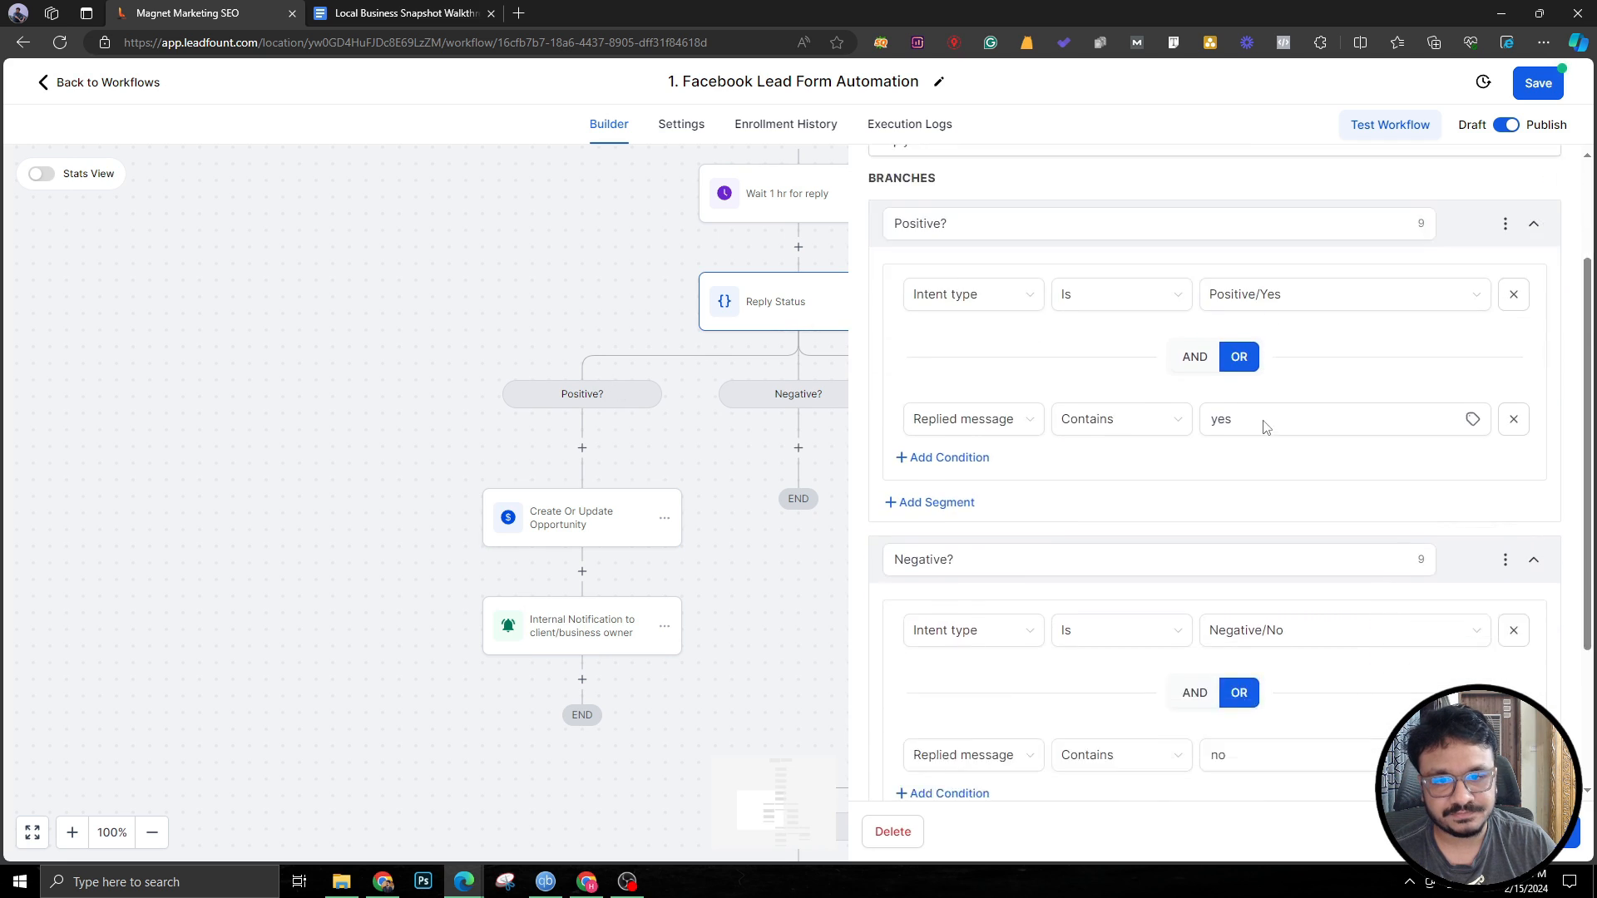
pyautogui.scroll(-3)
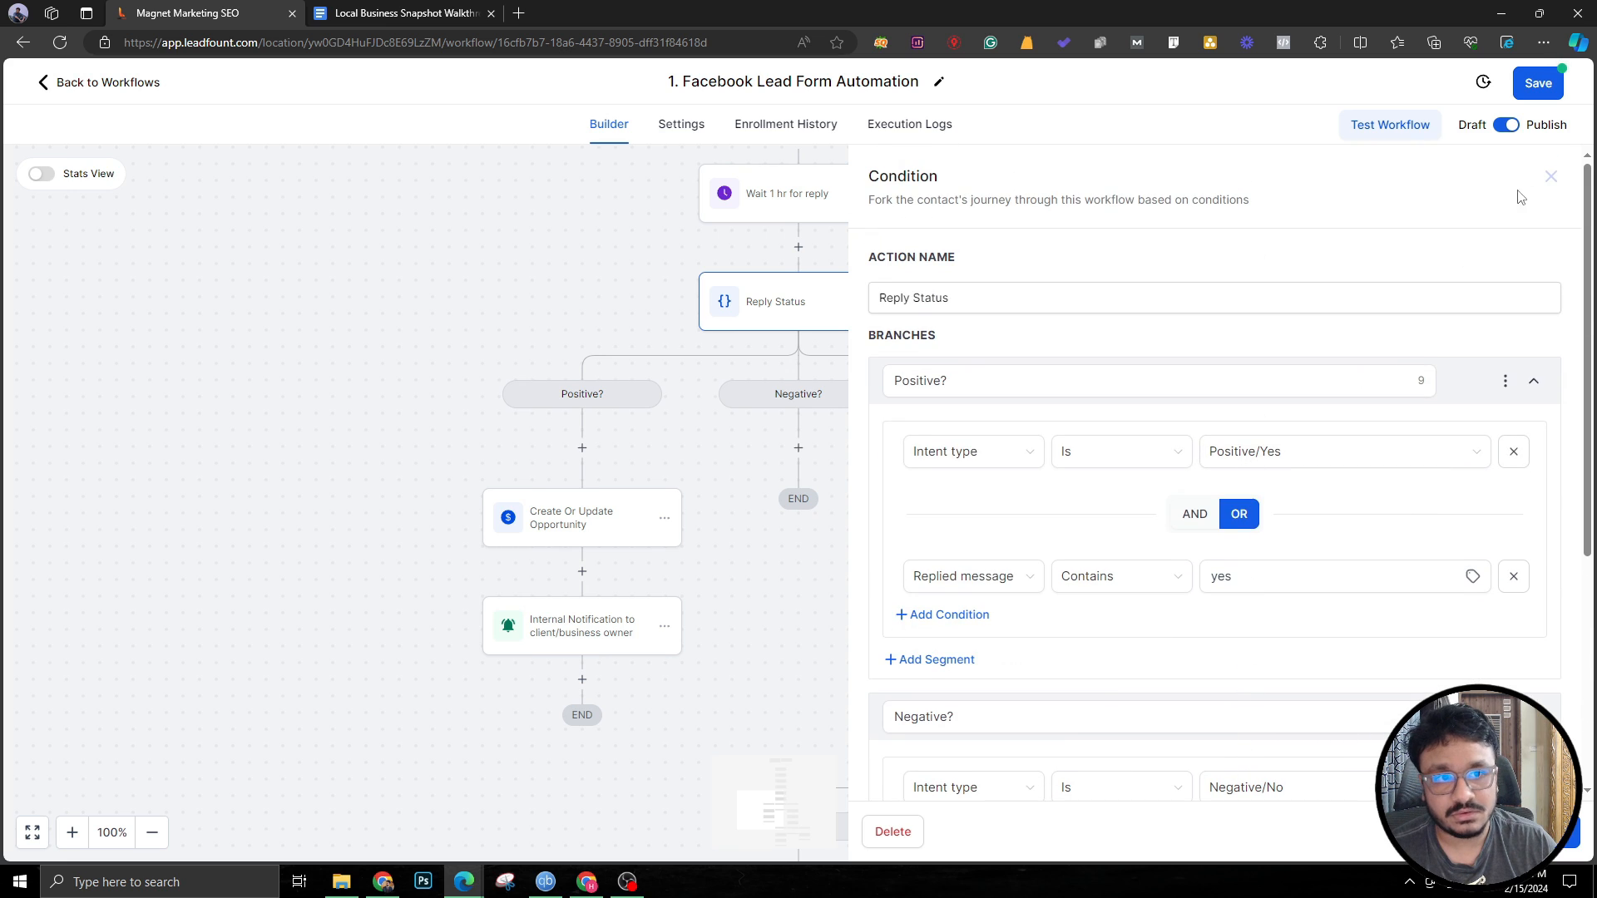
pyautogui.moveTo(1552, 176)
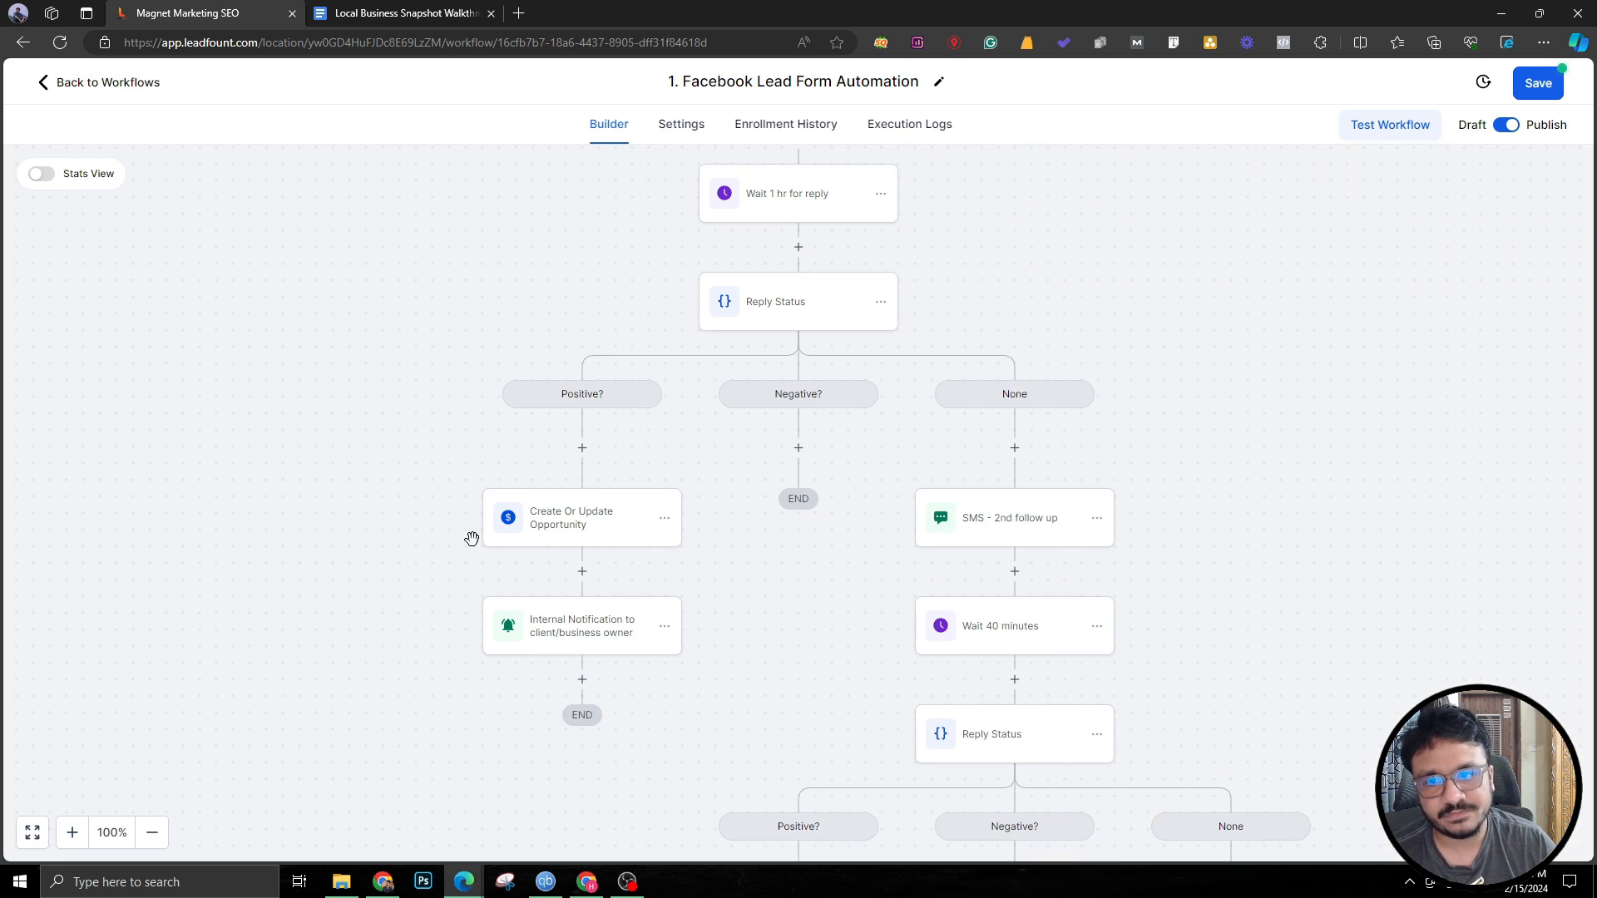
pyautogui.click(583, 519)
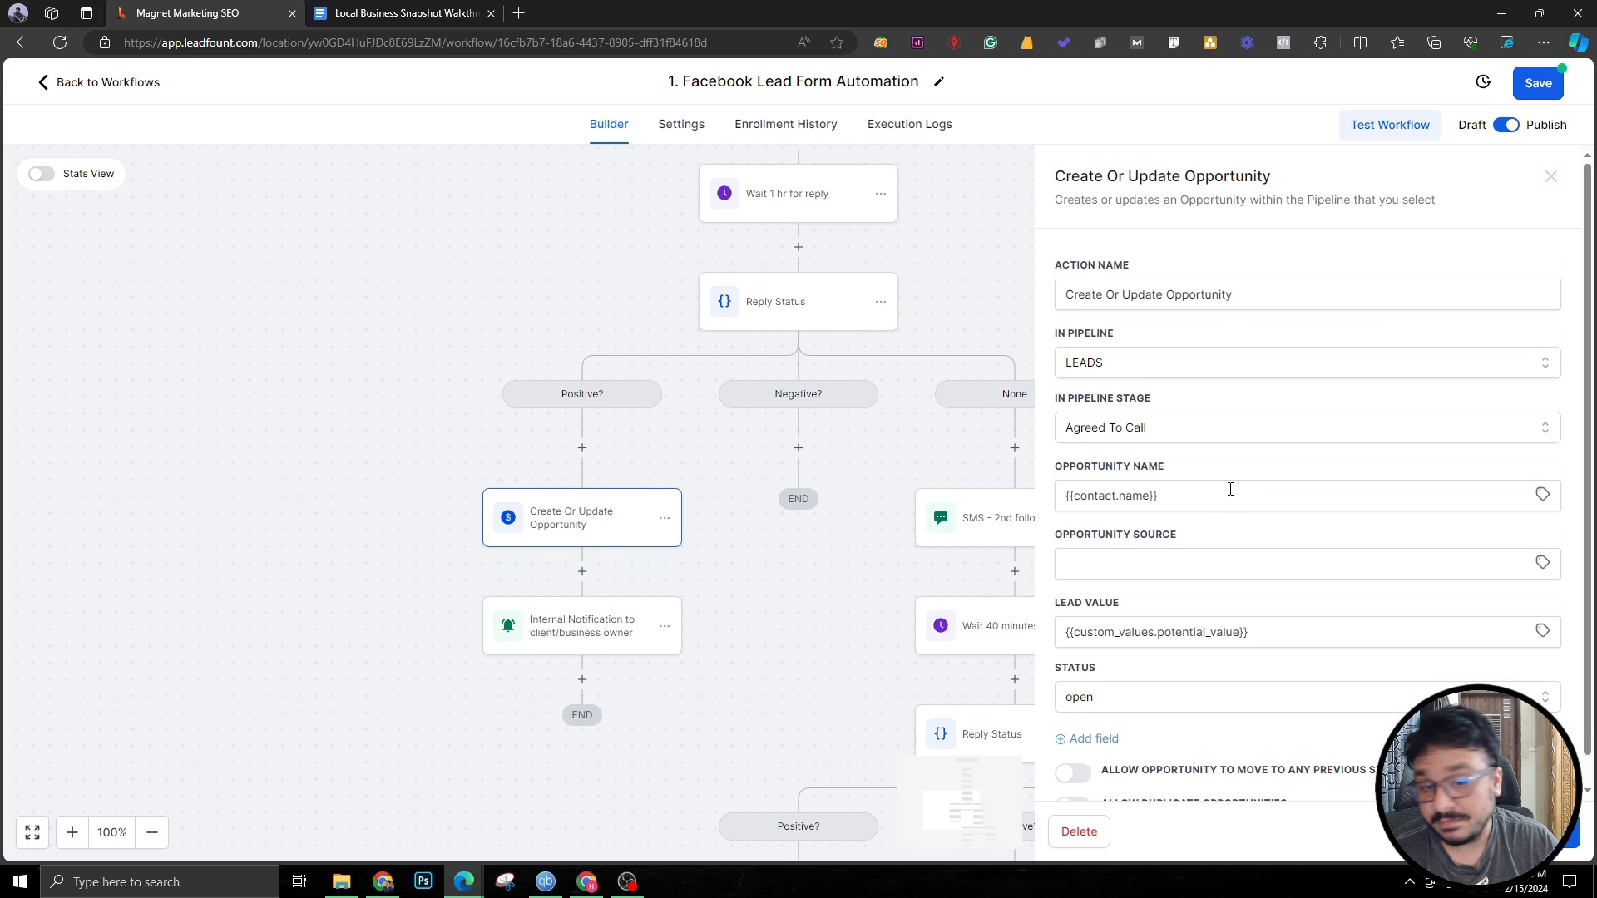
pyautogui.scroll(-3)
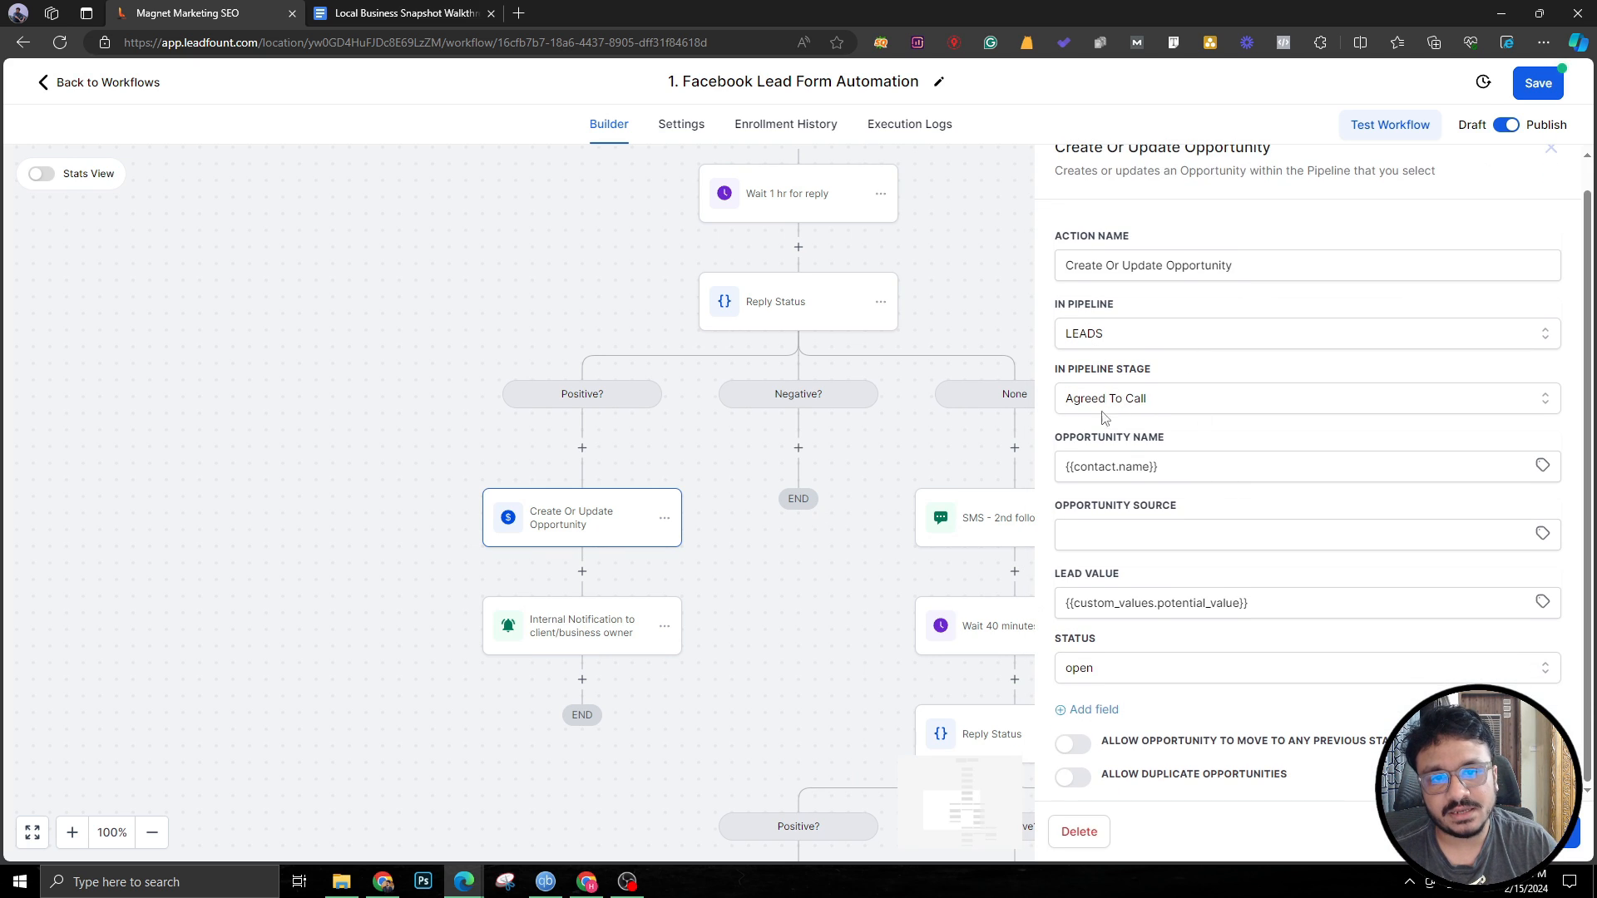
pyautogui.moveTo(552, 645)
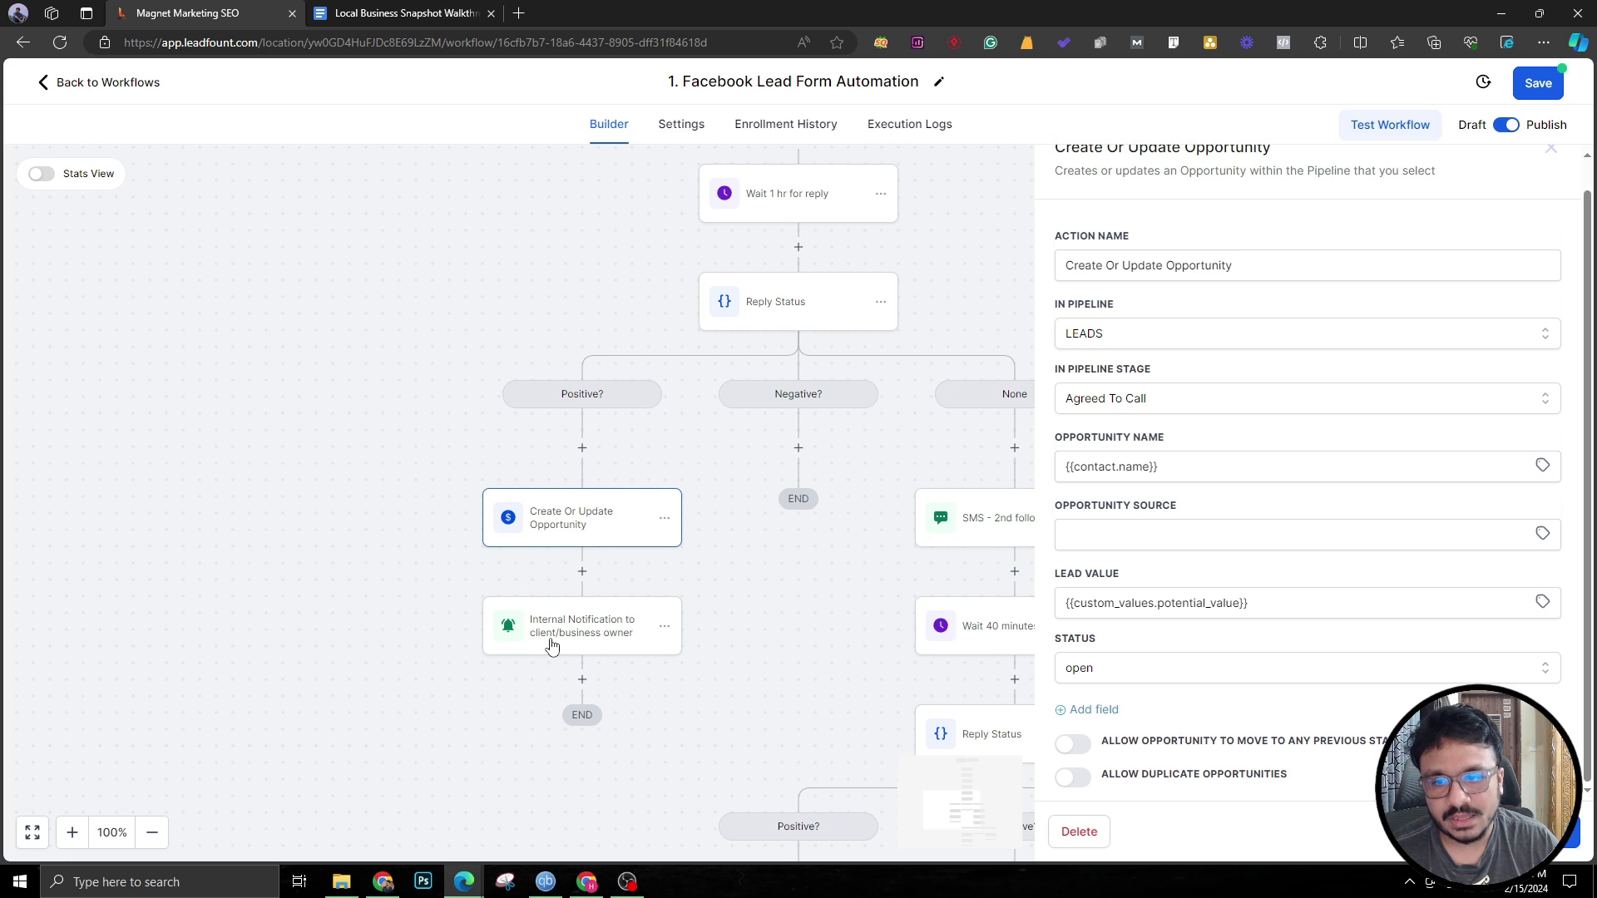
pyautogui.click(582, 626)
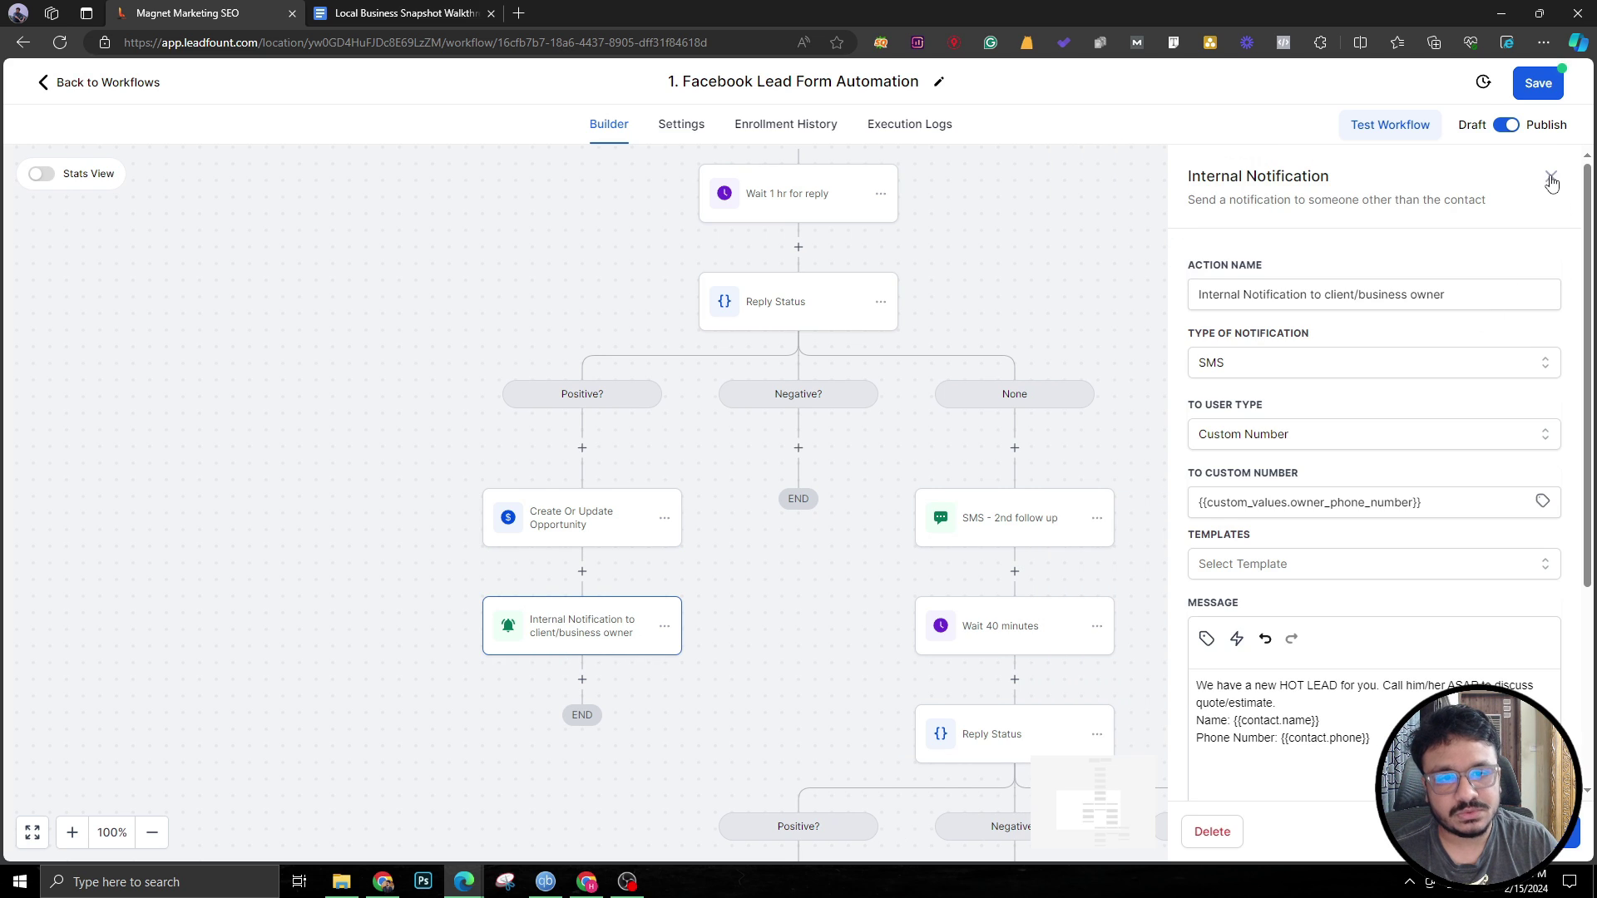
pyautogui.click(1550, 179)
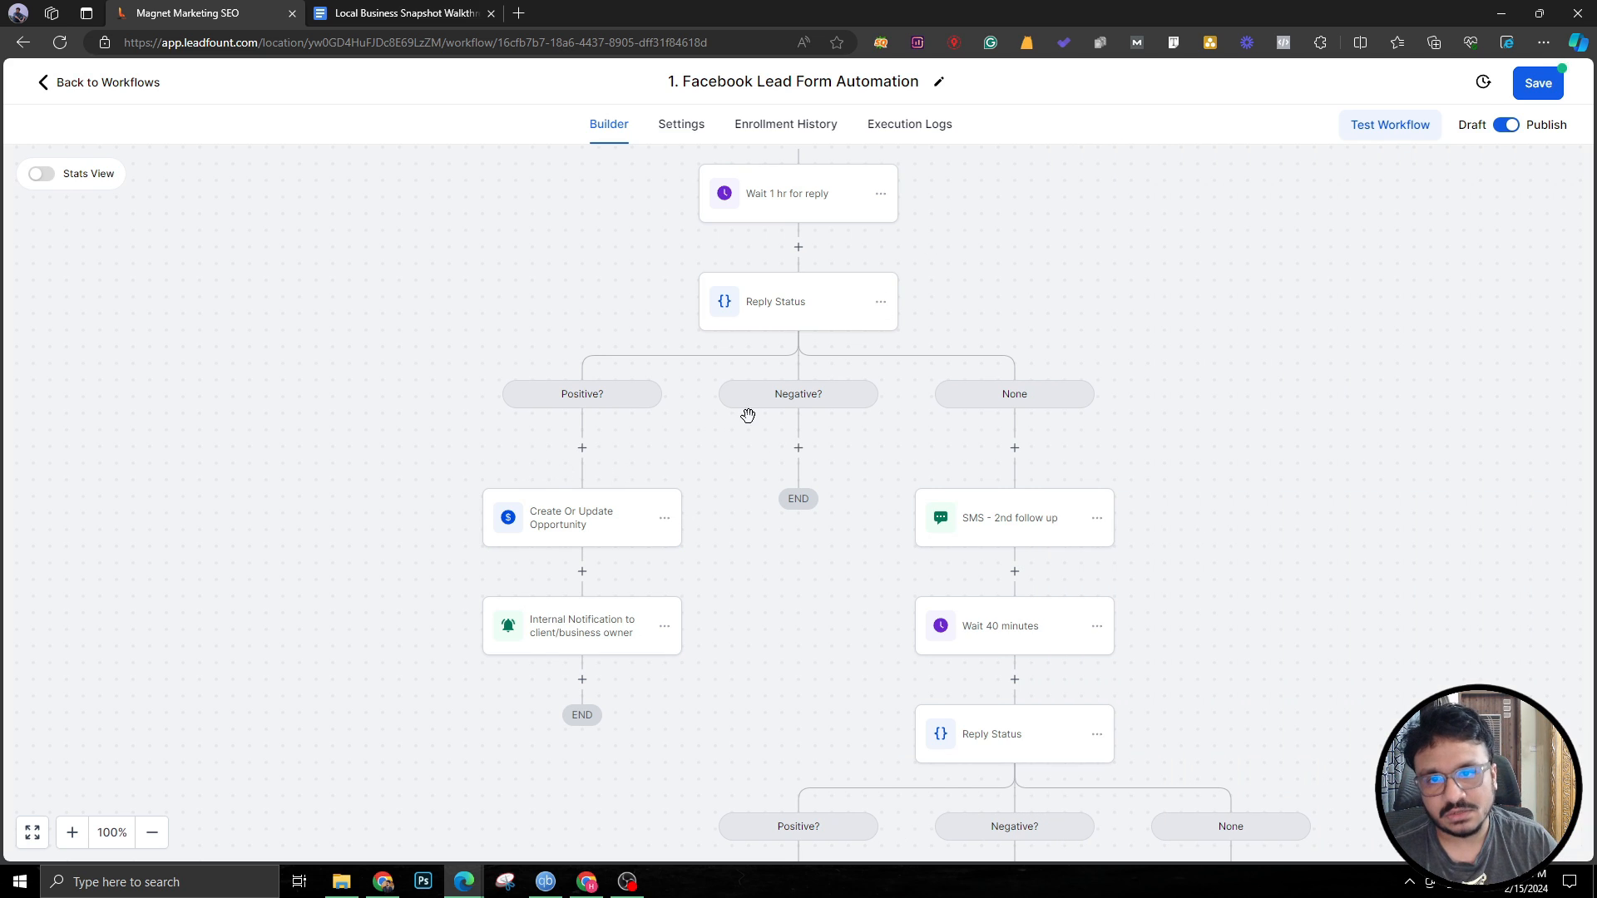
pyautogui.moveTo(848, 449)
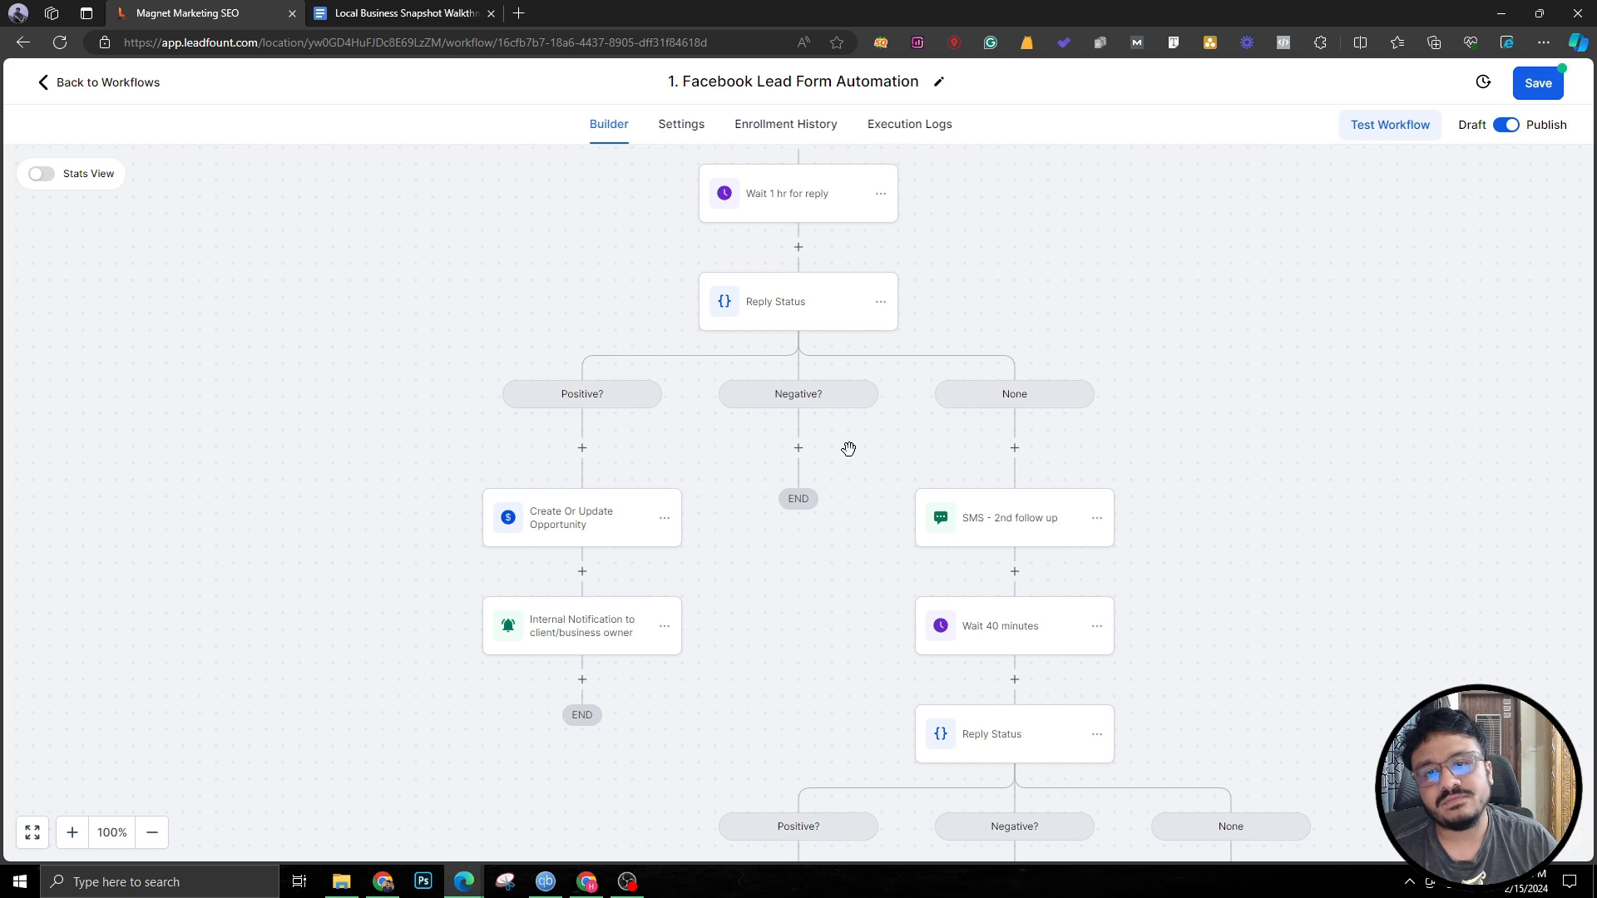
pyautogui.moveTo(808, 381)
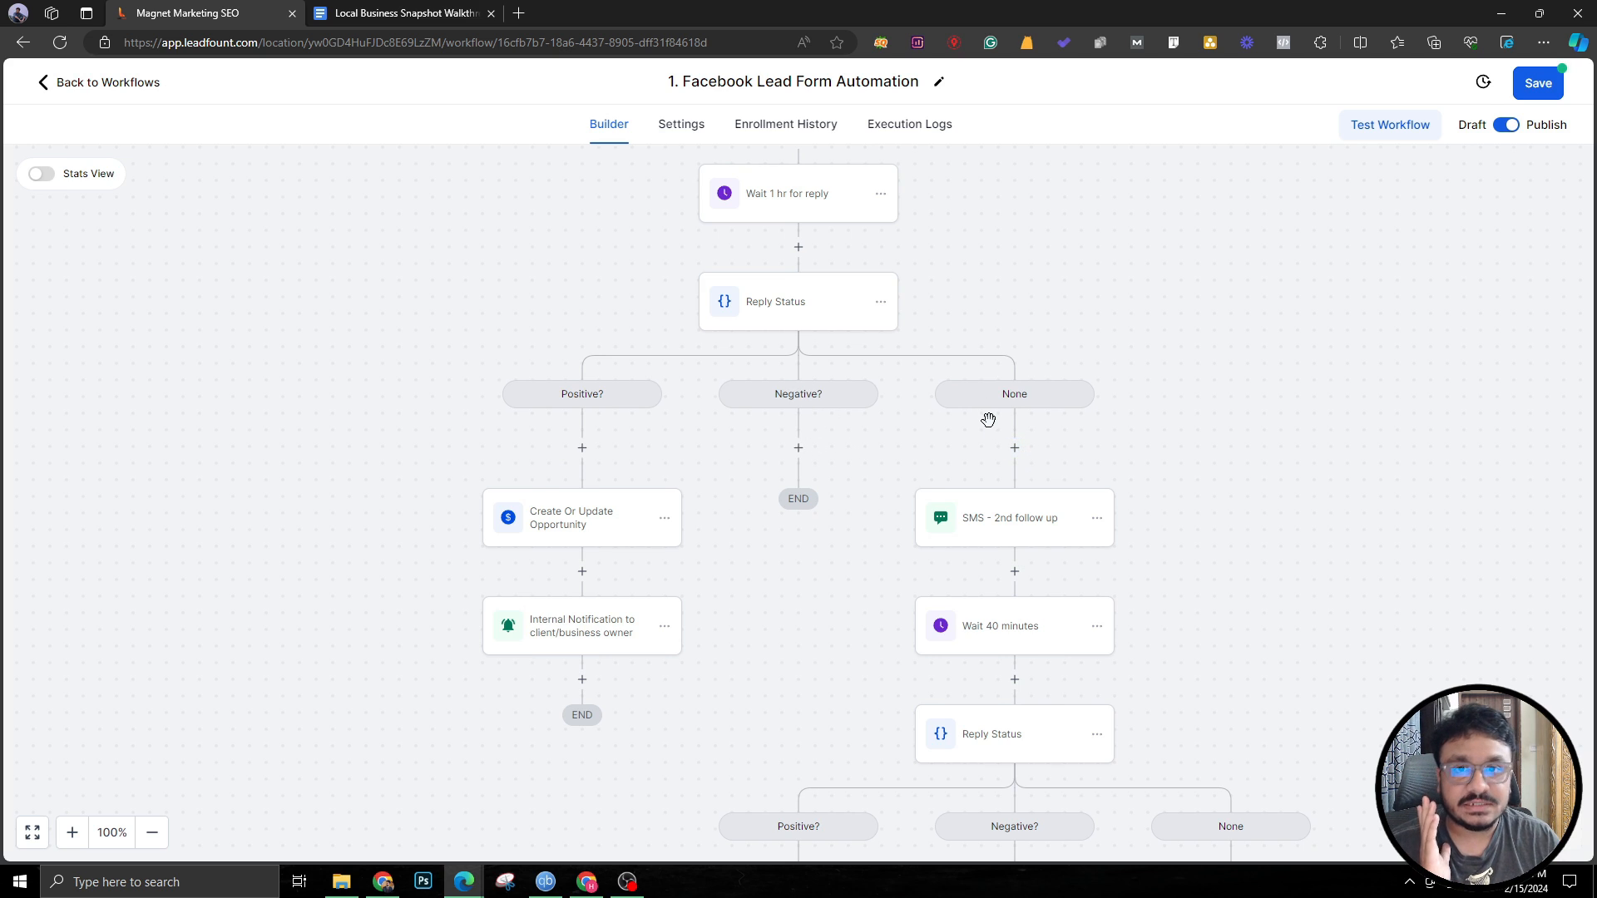
pyautogui.scroll(-3)
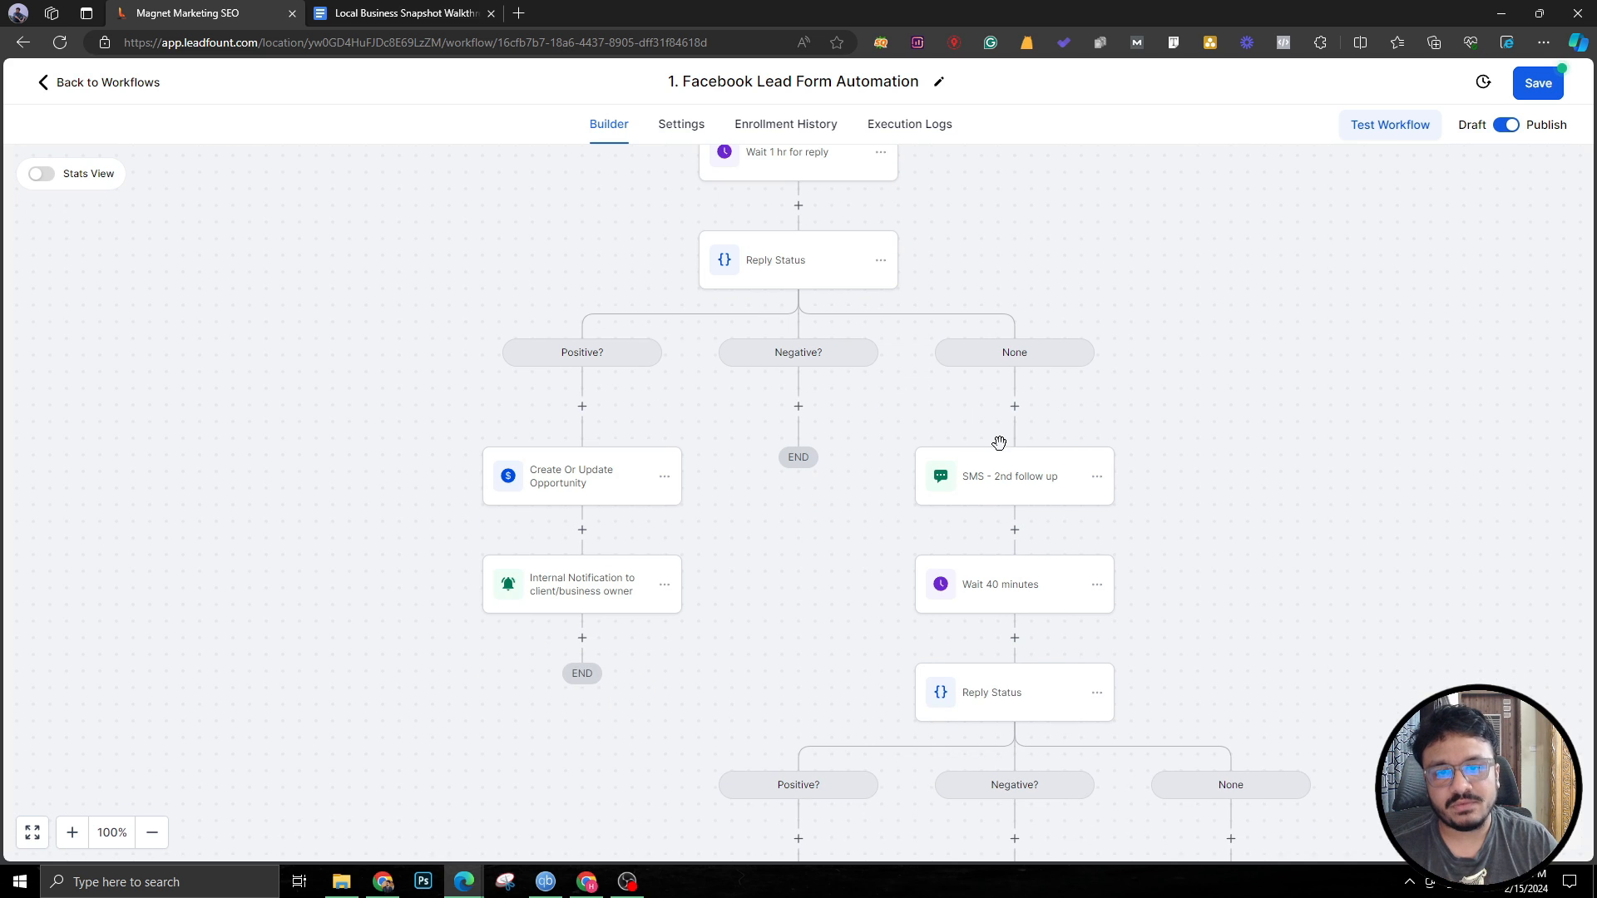
# Review the 2nd follow-up SMS and Reply Status condition, save, then show the 3rd follow-up SMS.
pyautogui.click(1007, 475)
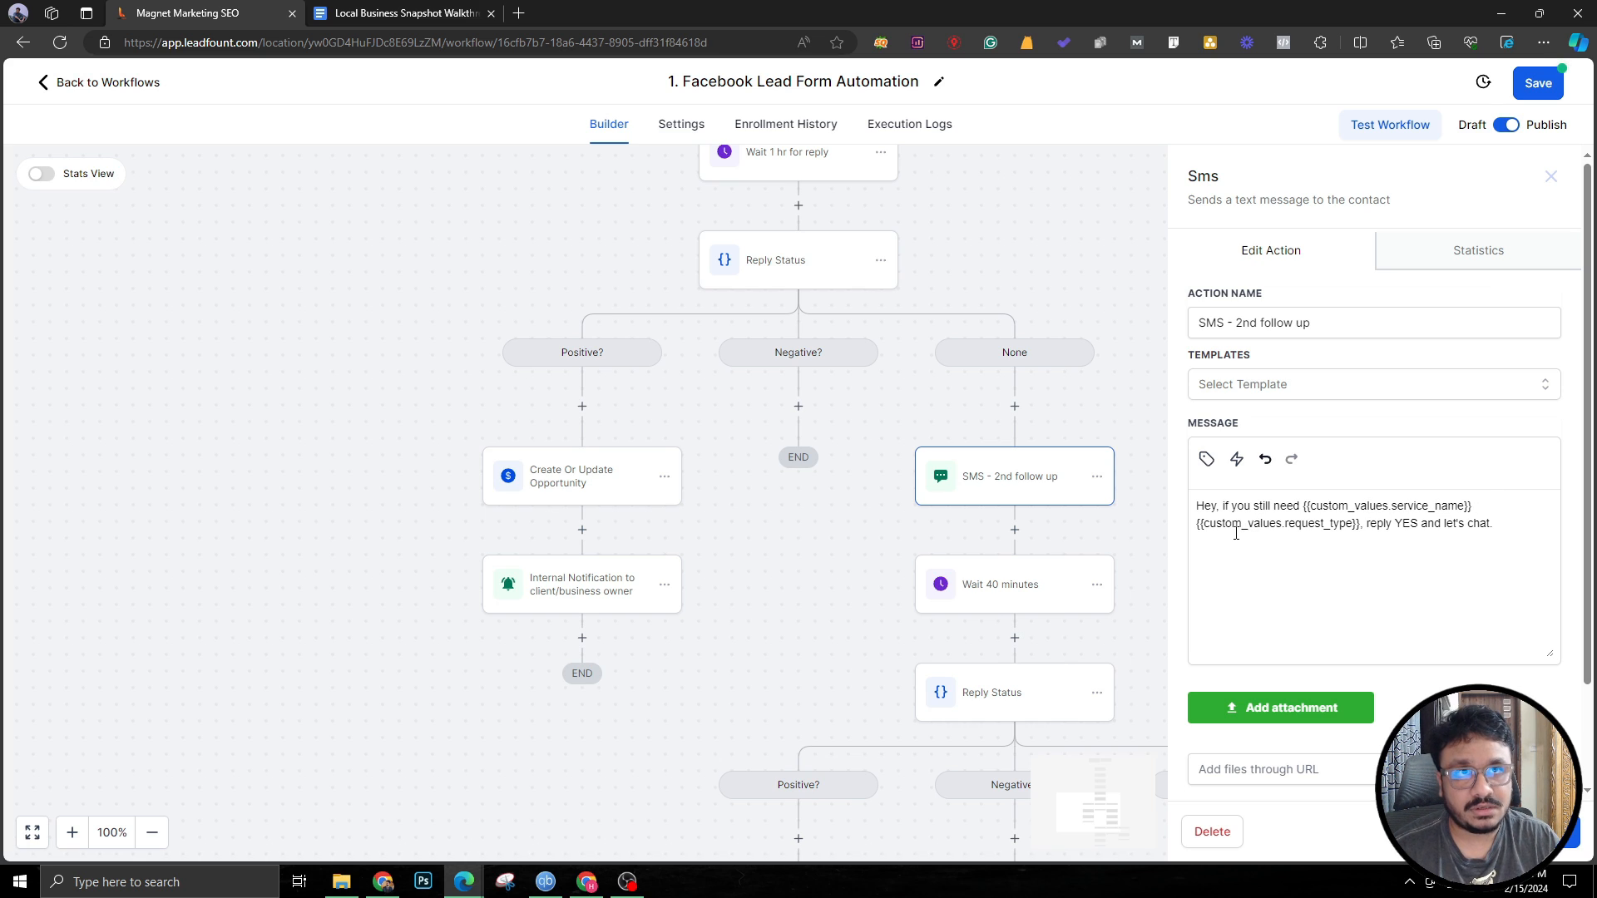
pyautogui.moveTo(1344, 532)
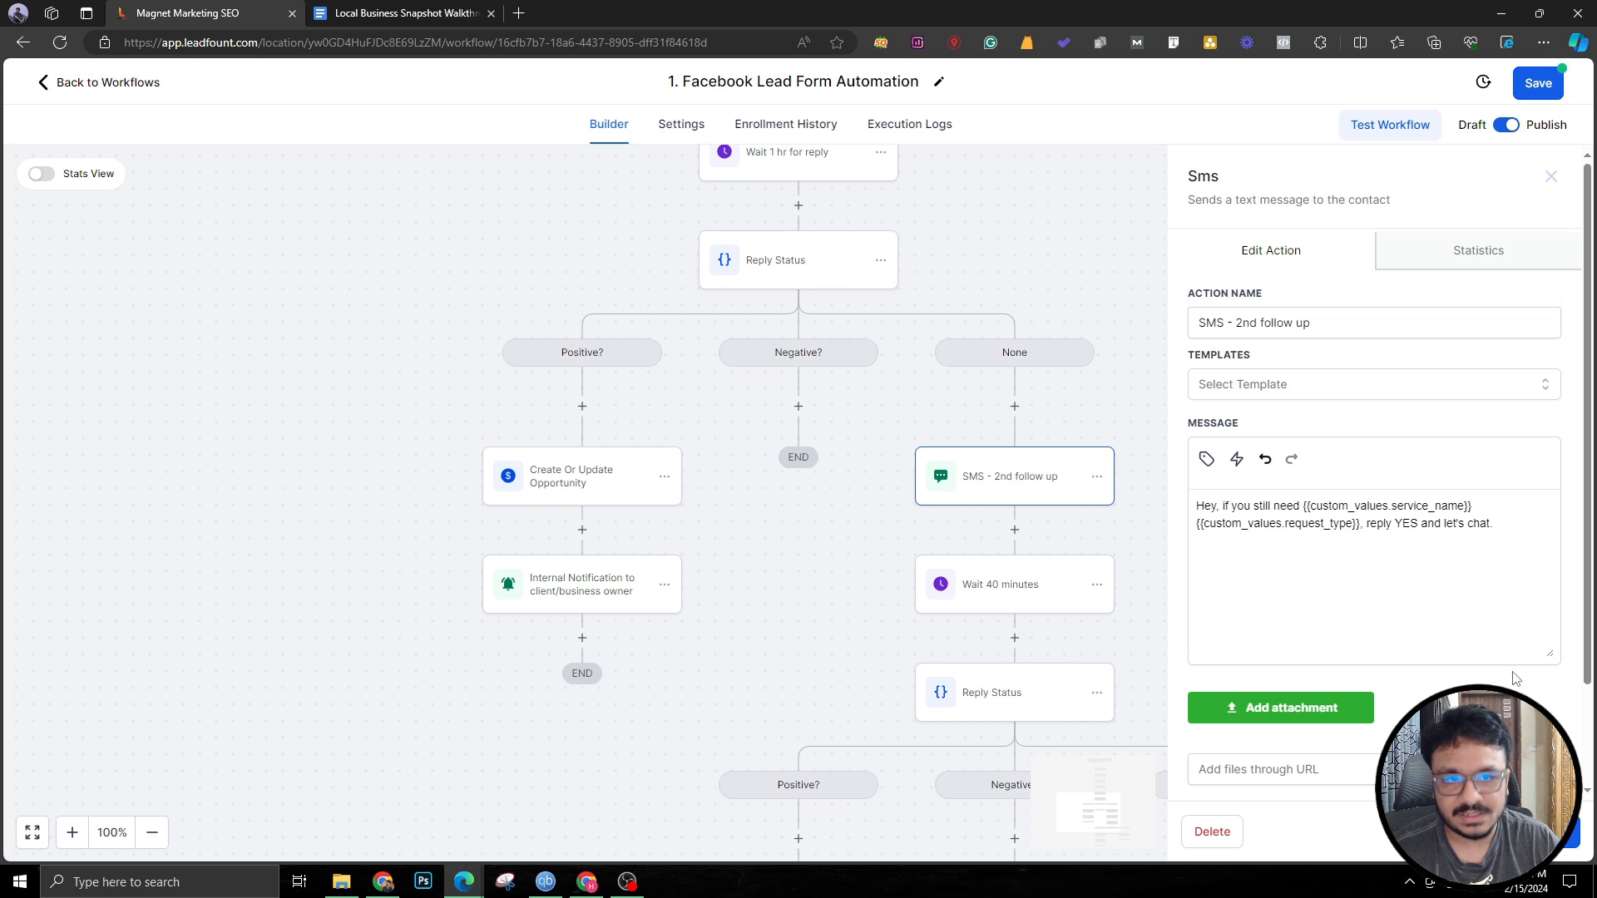
pyautogui.click(1551, 176)
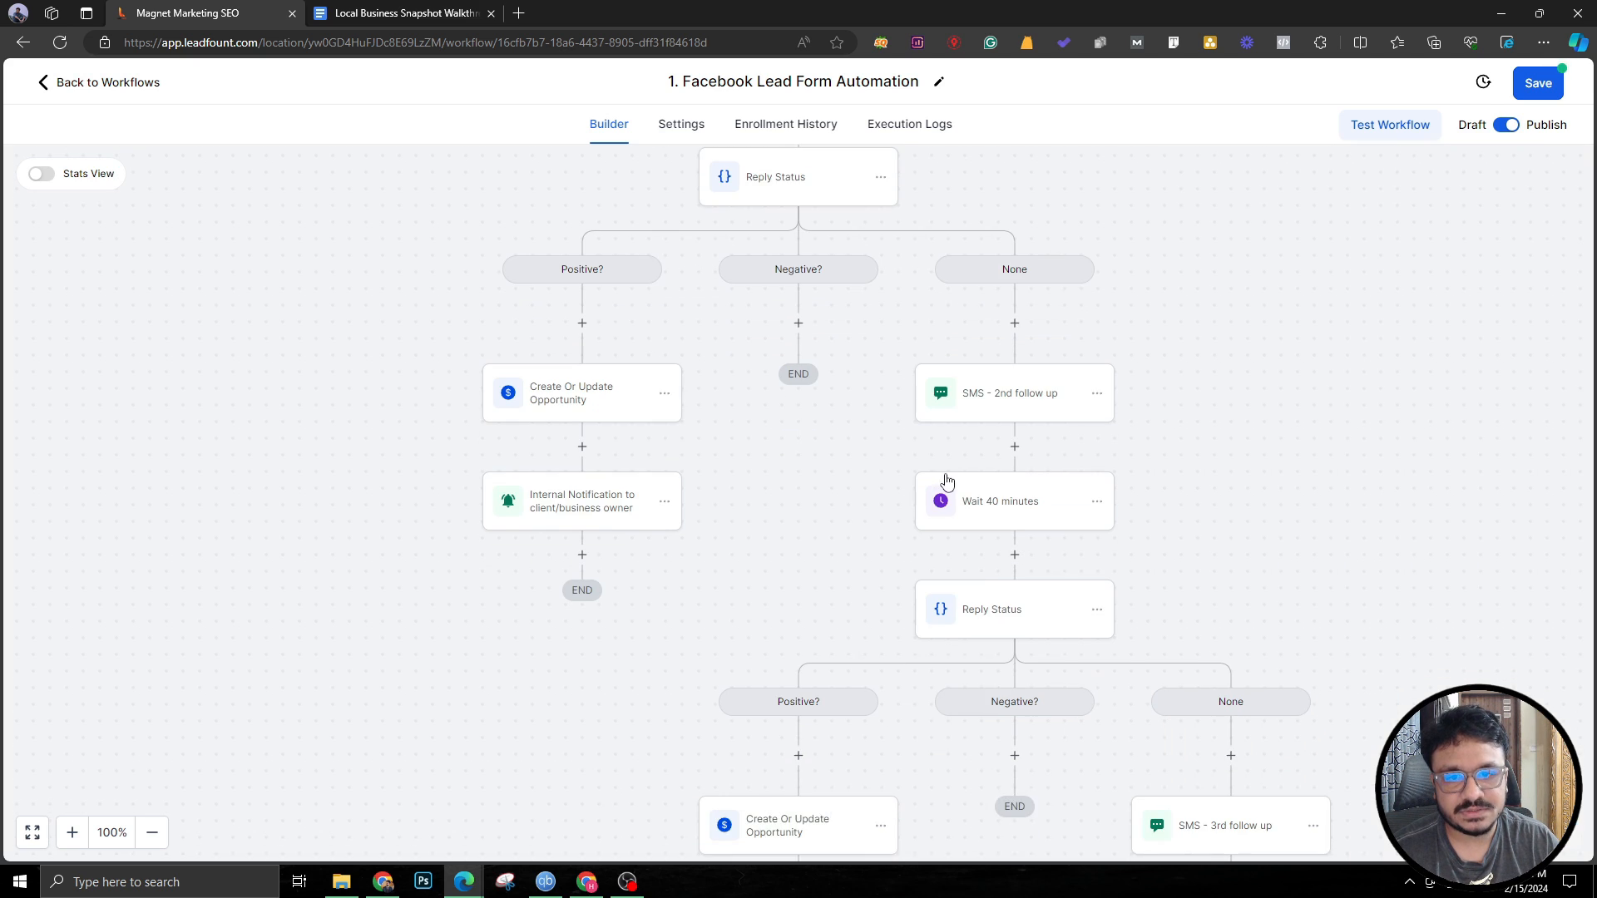
pyautogui.click(1014, 501)
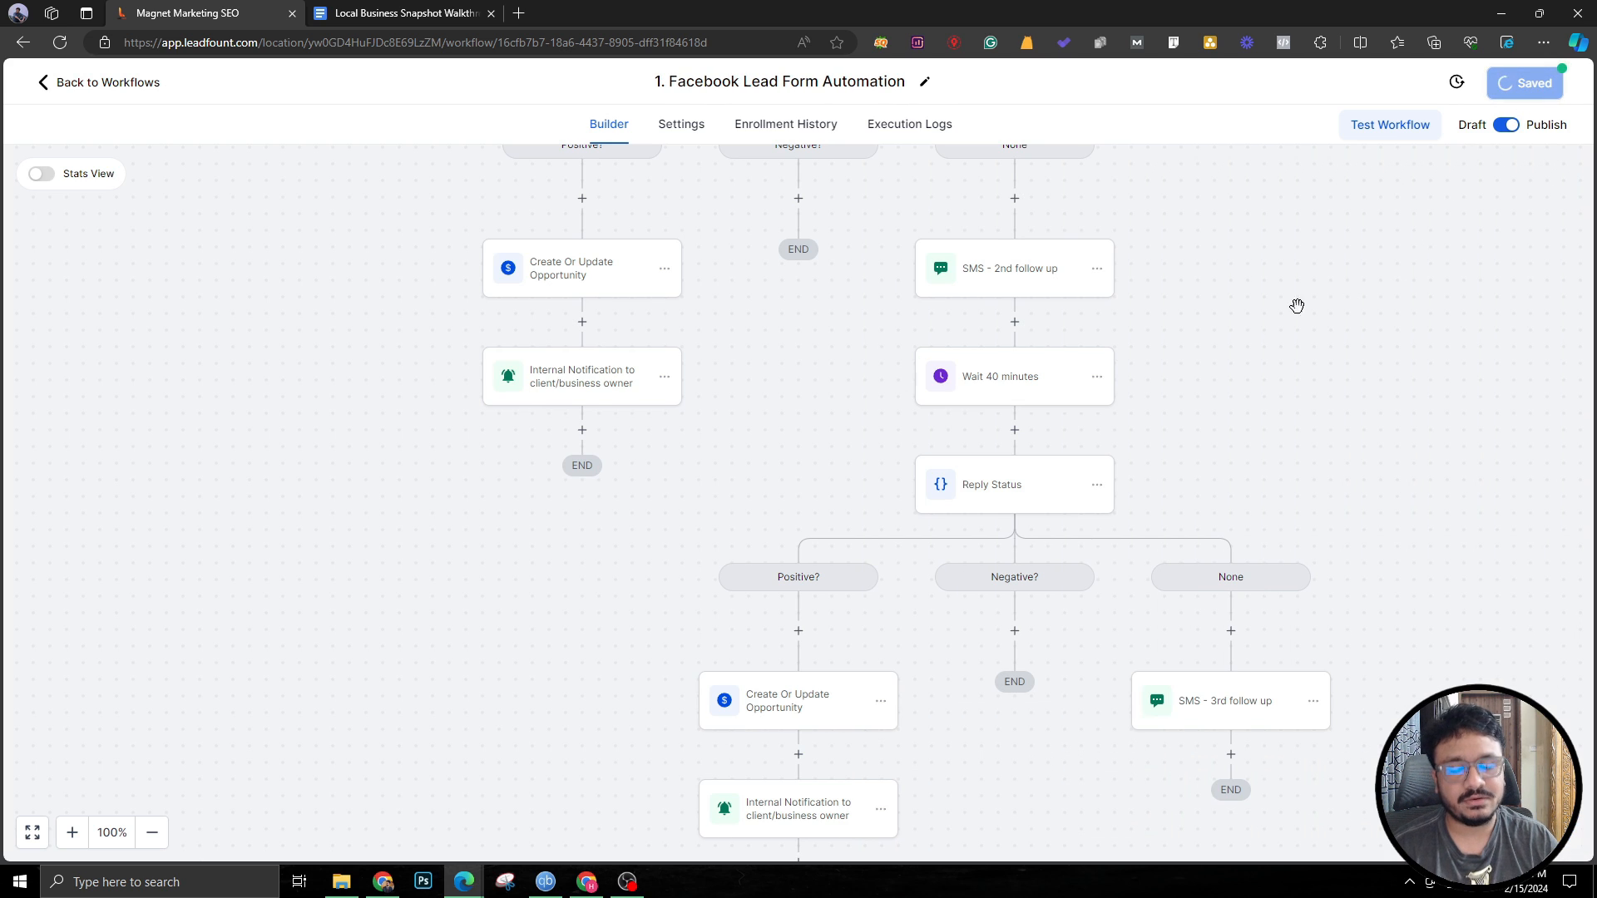
pyautogui.click(1015, 484)
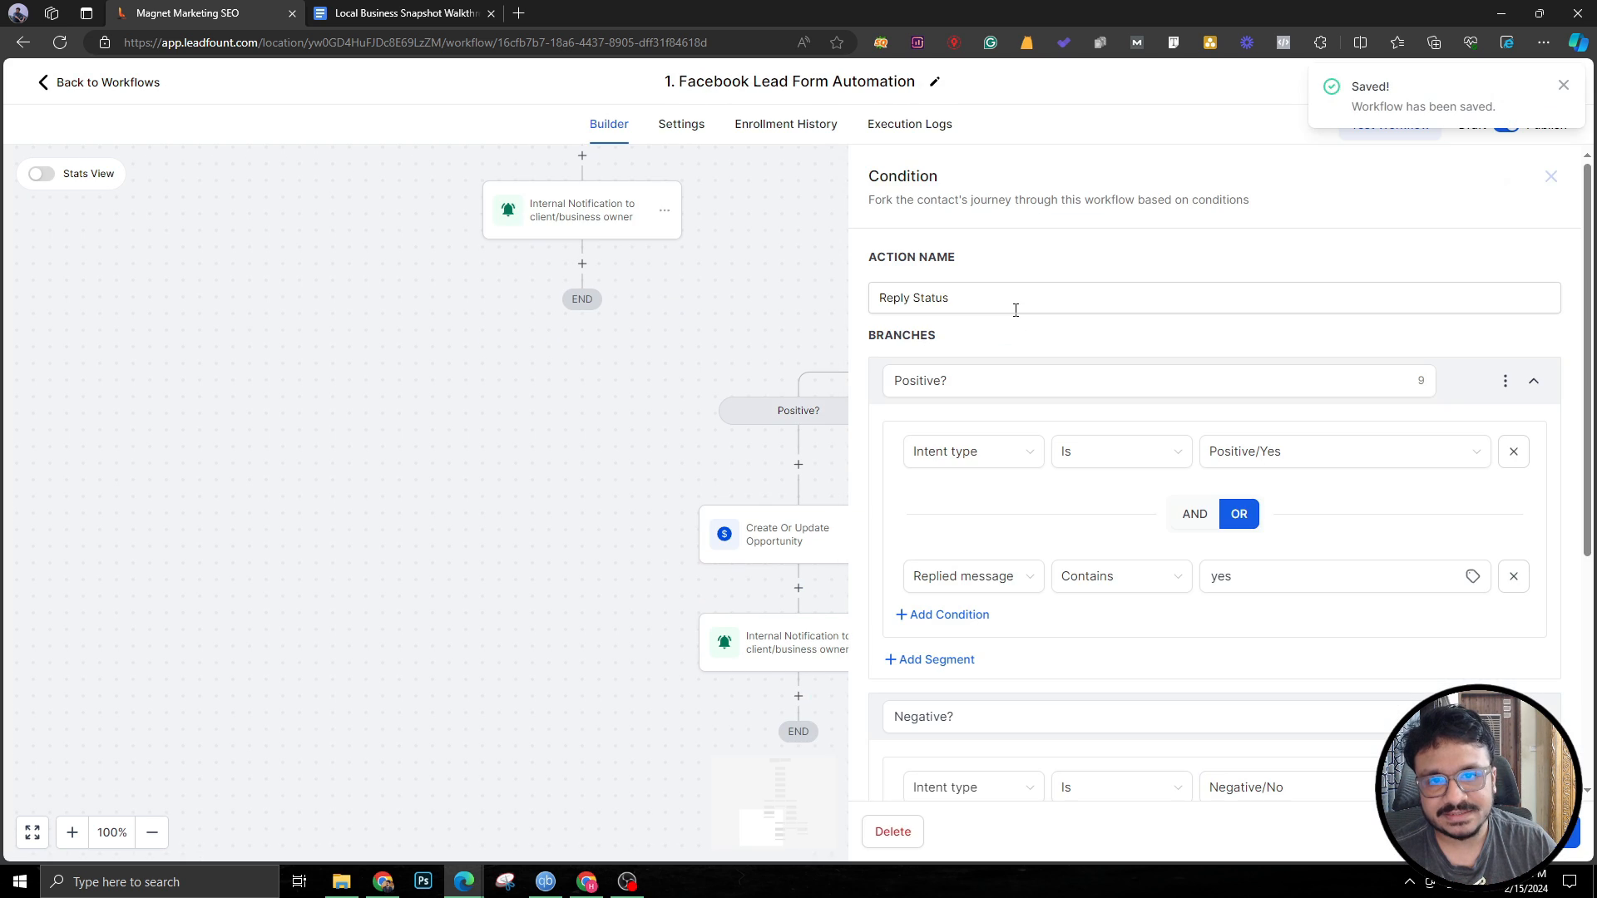
pyautogui.click(1550, 177)
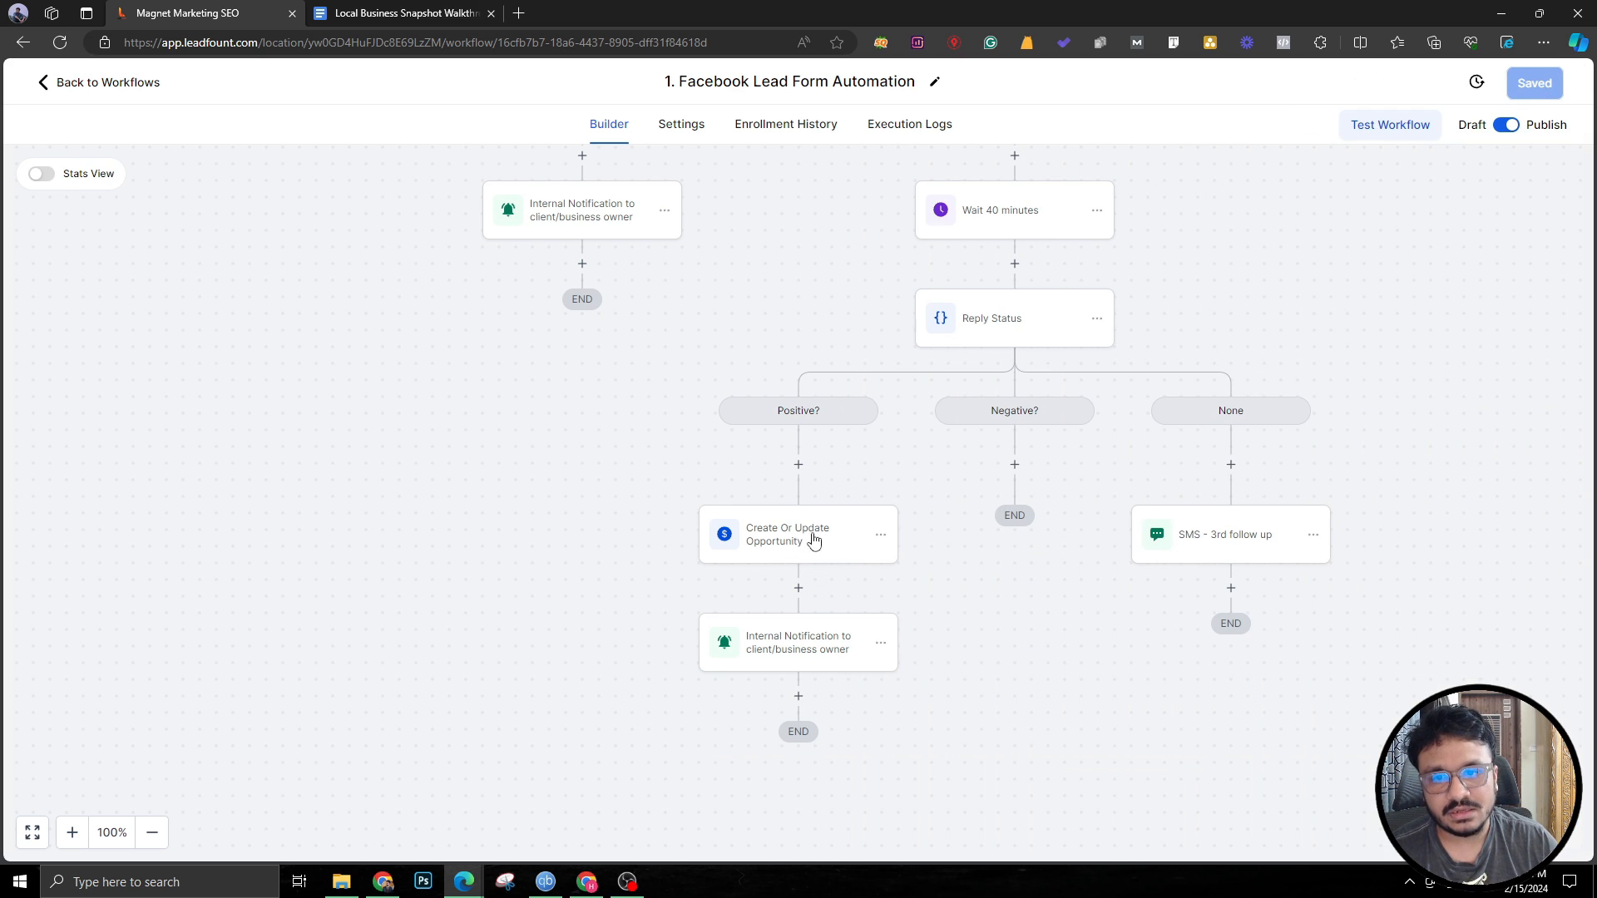
pyautogui.click(788, 534)
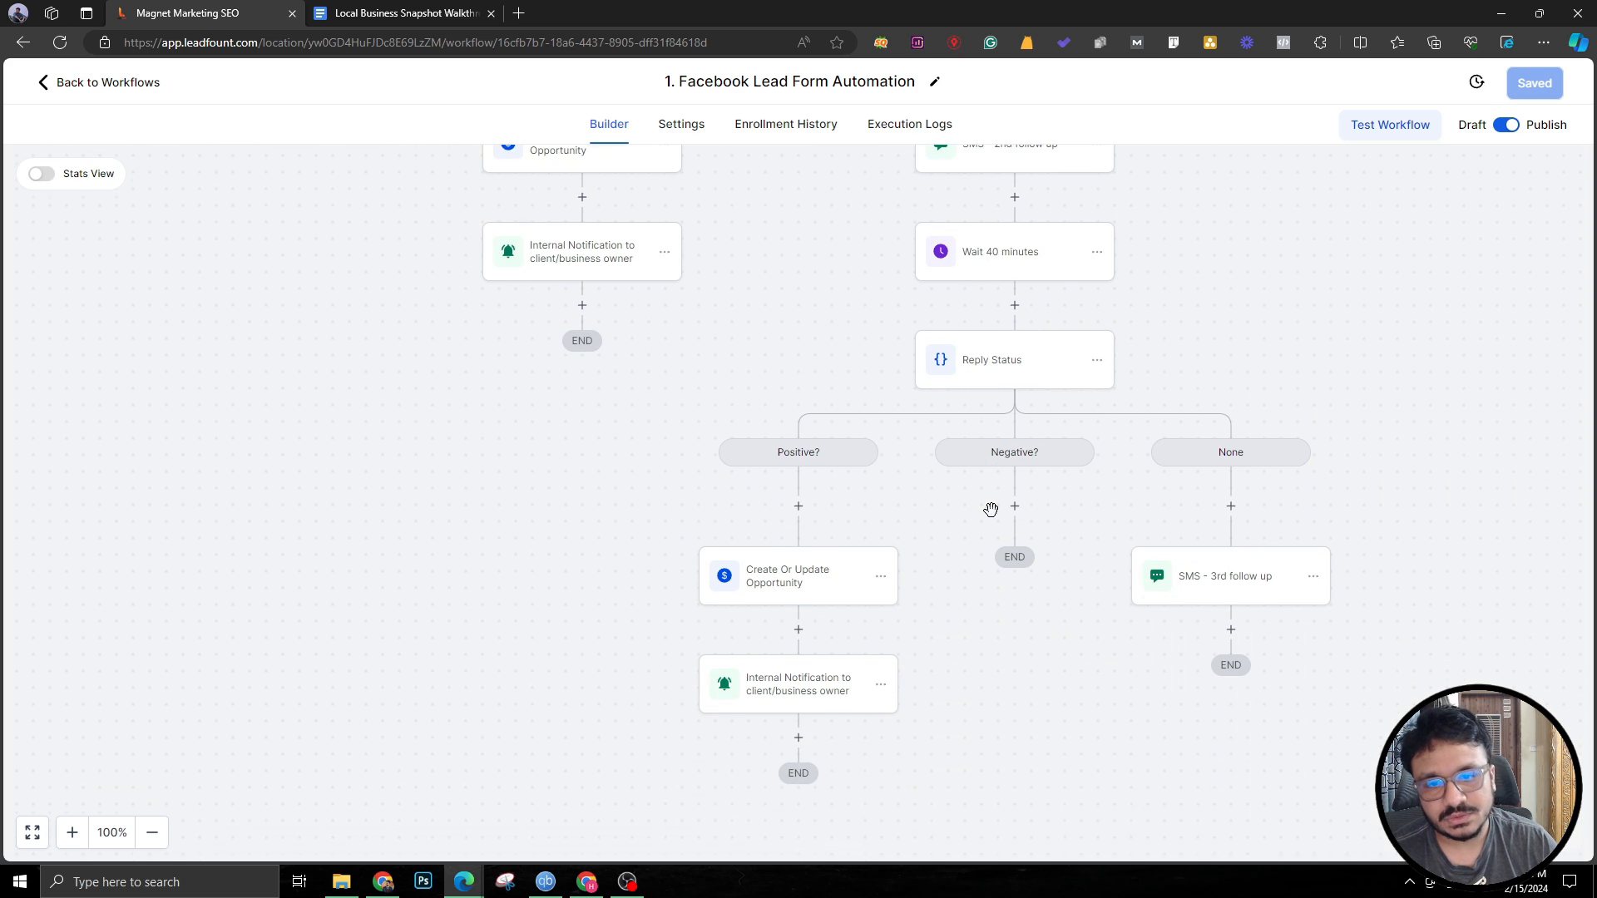
pyautogui.moveTo(1013, 505)
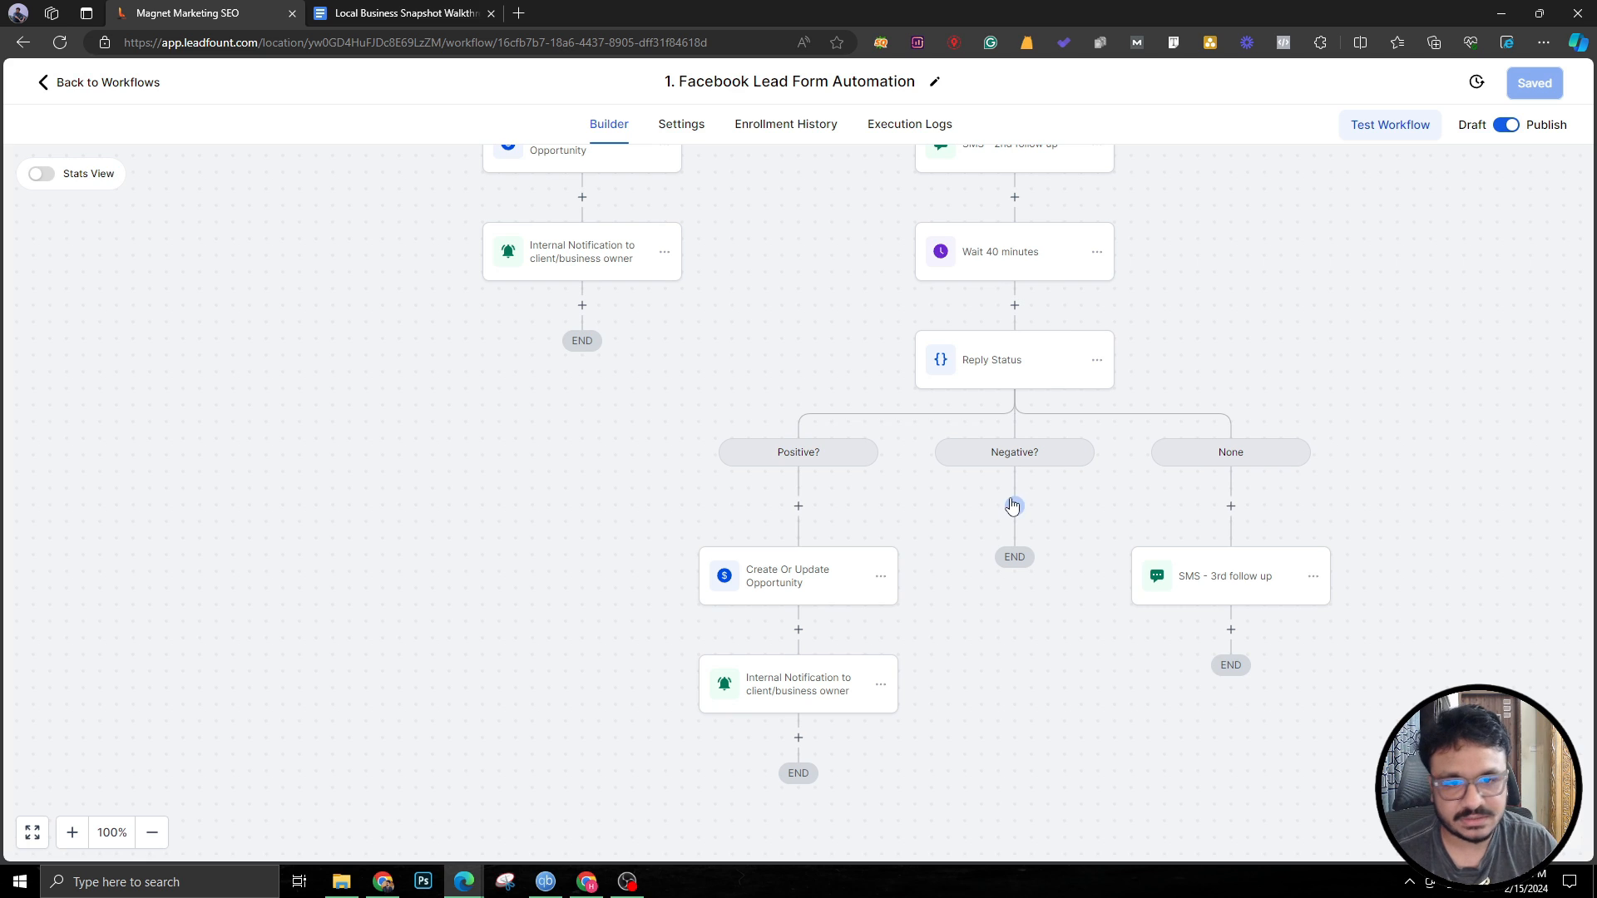
pyautogui.click(1224, 575)
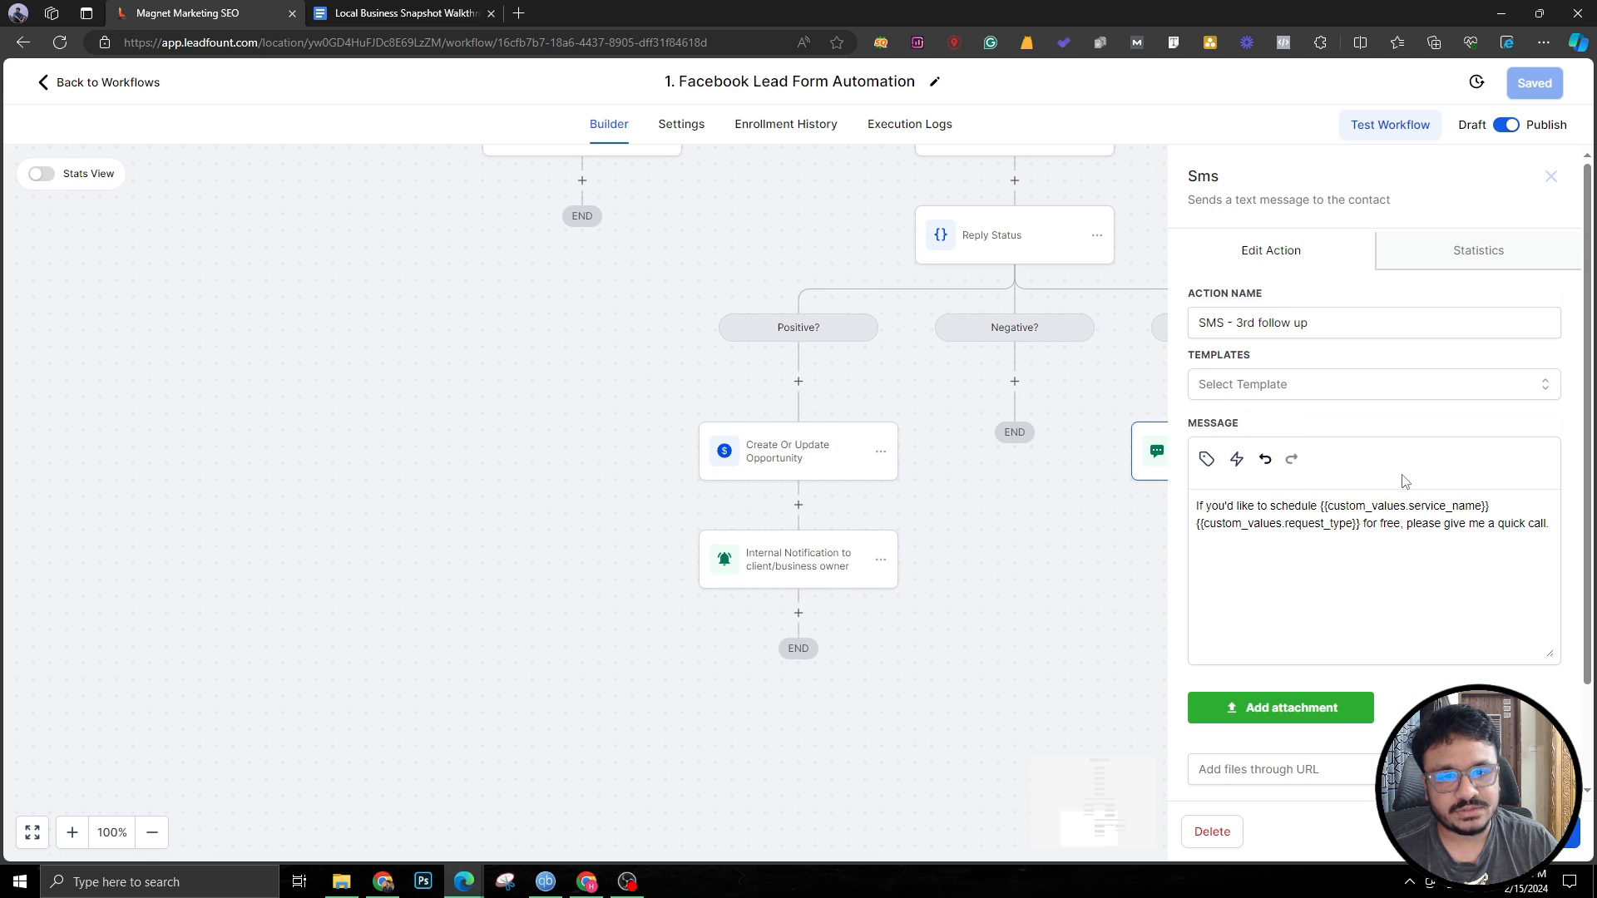
# Check the Wait 40 minutes step, delete the SMS - 3rd follow up node and save the workflow.
pyautogui.click(1550, 176)
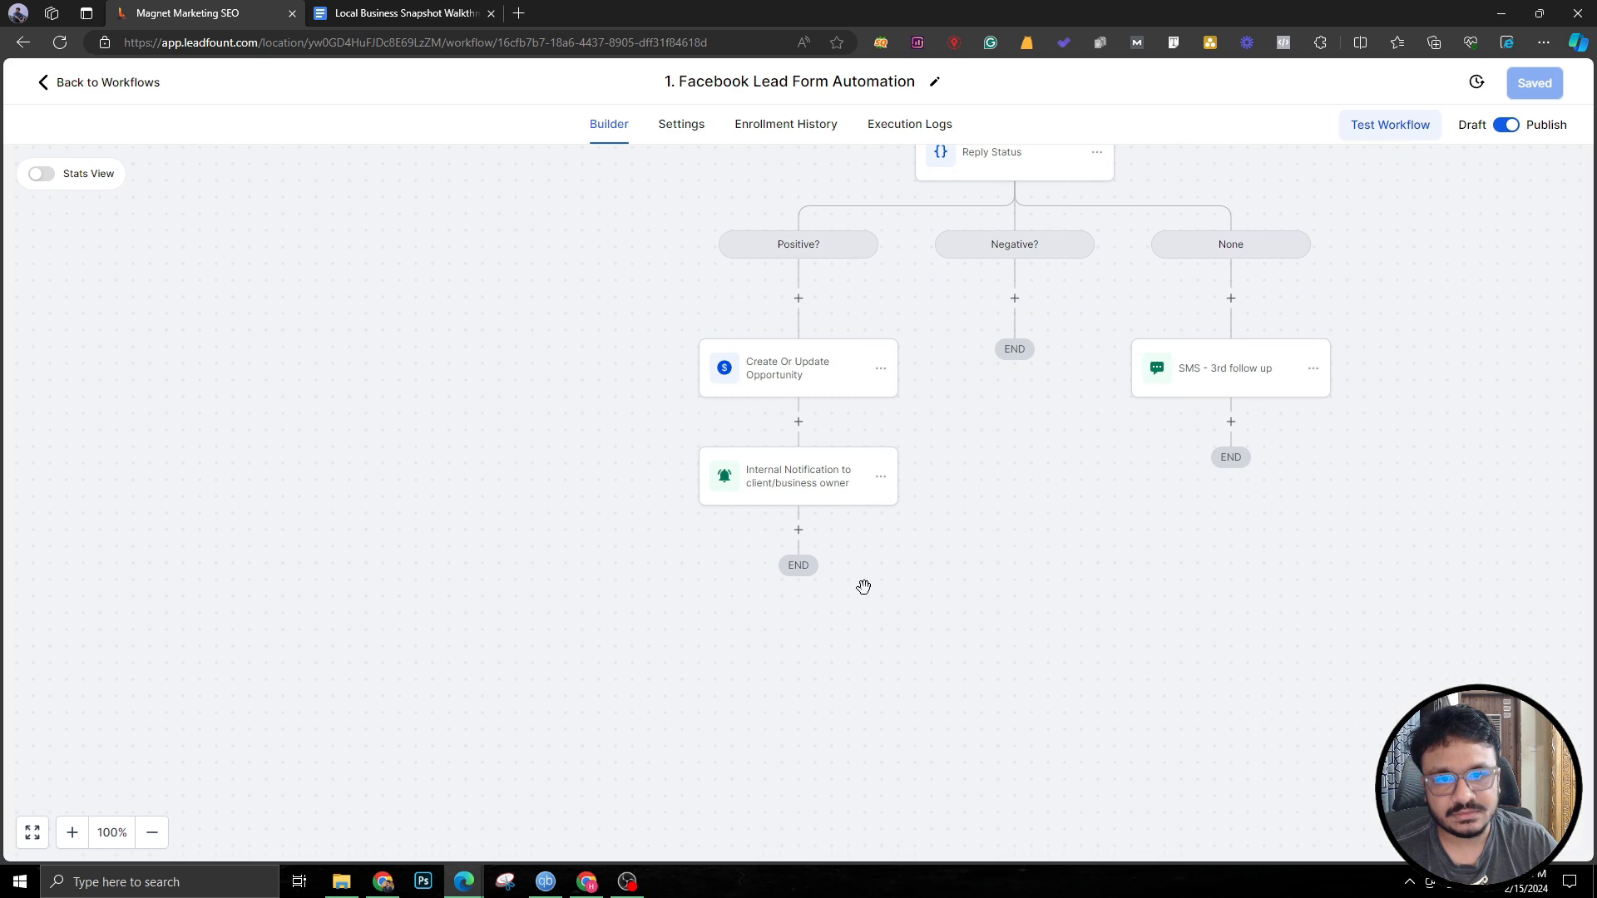
pyautogui.scroll(-3)
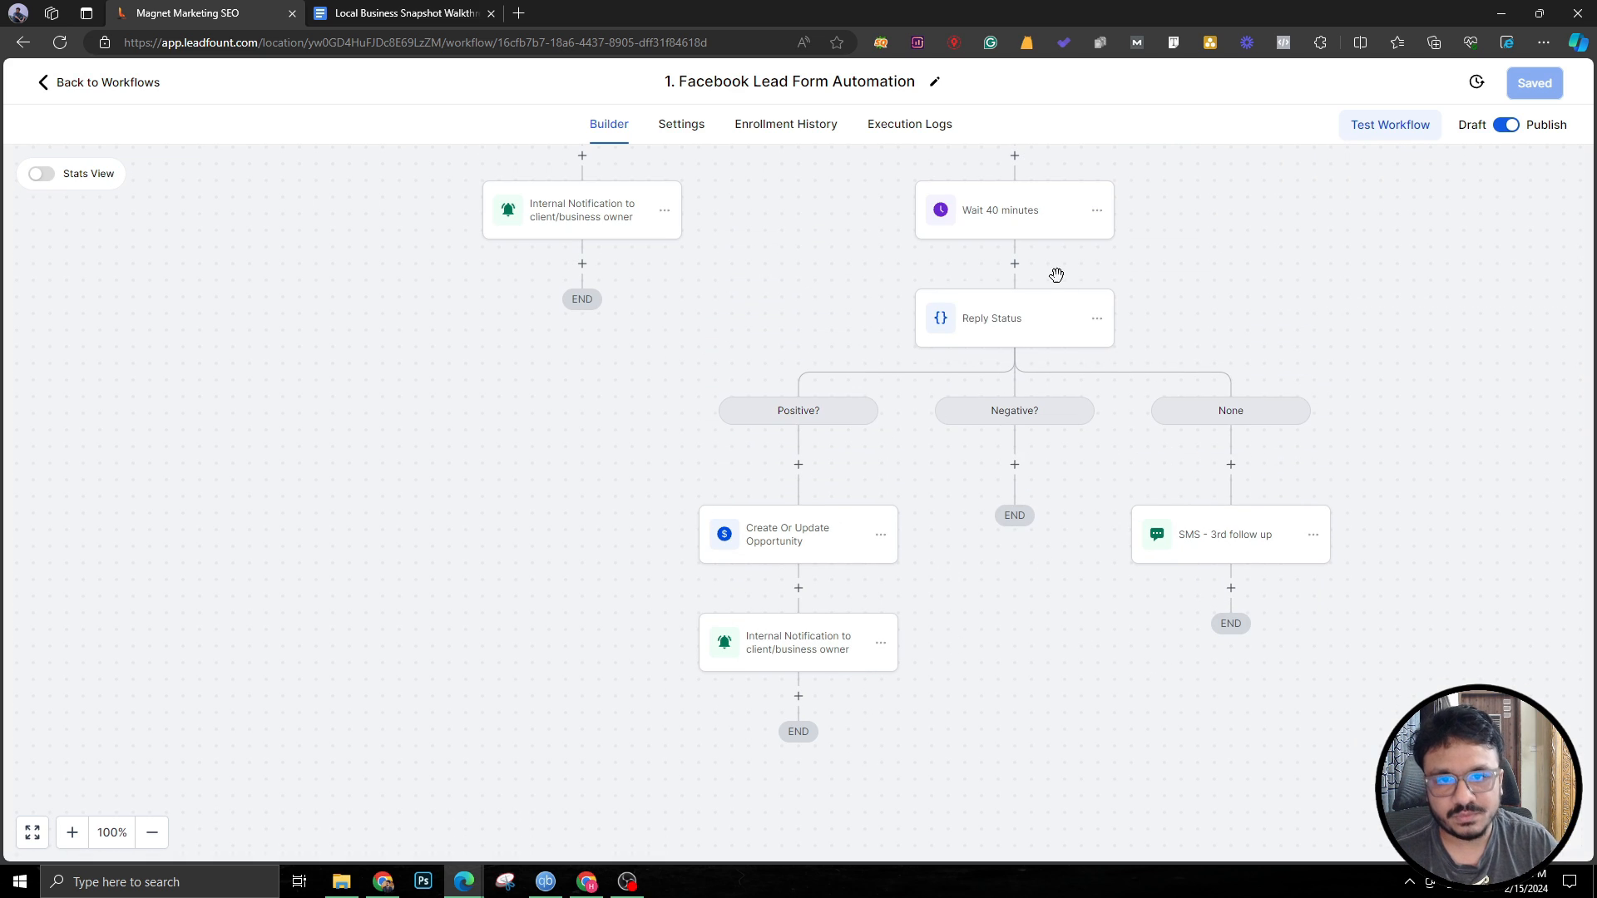
pyautogui.click(1097, 209)
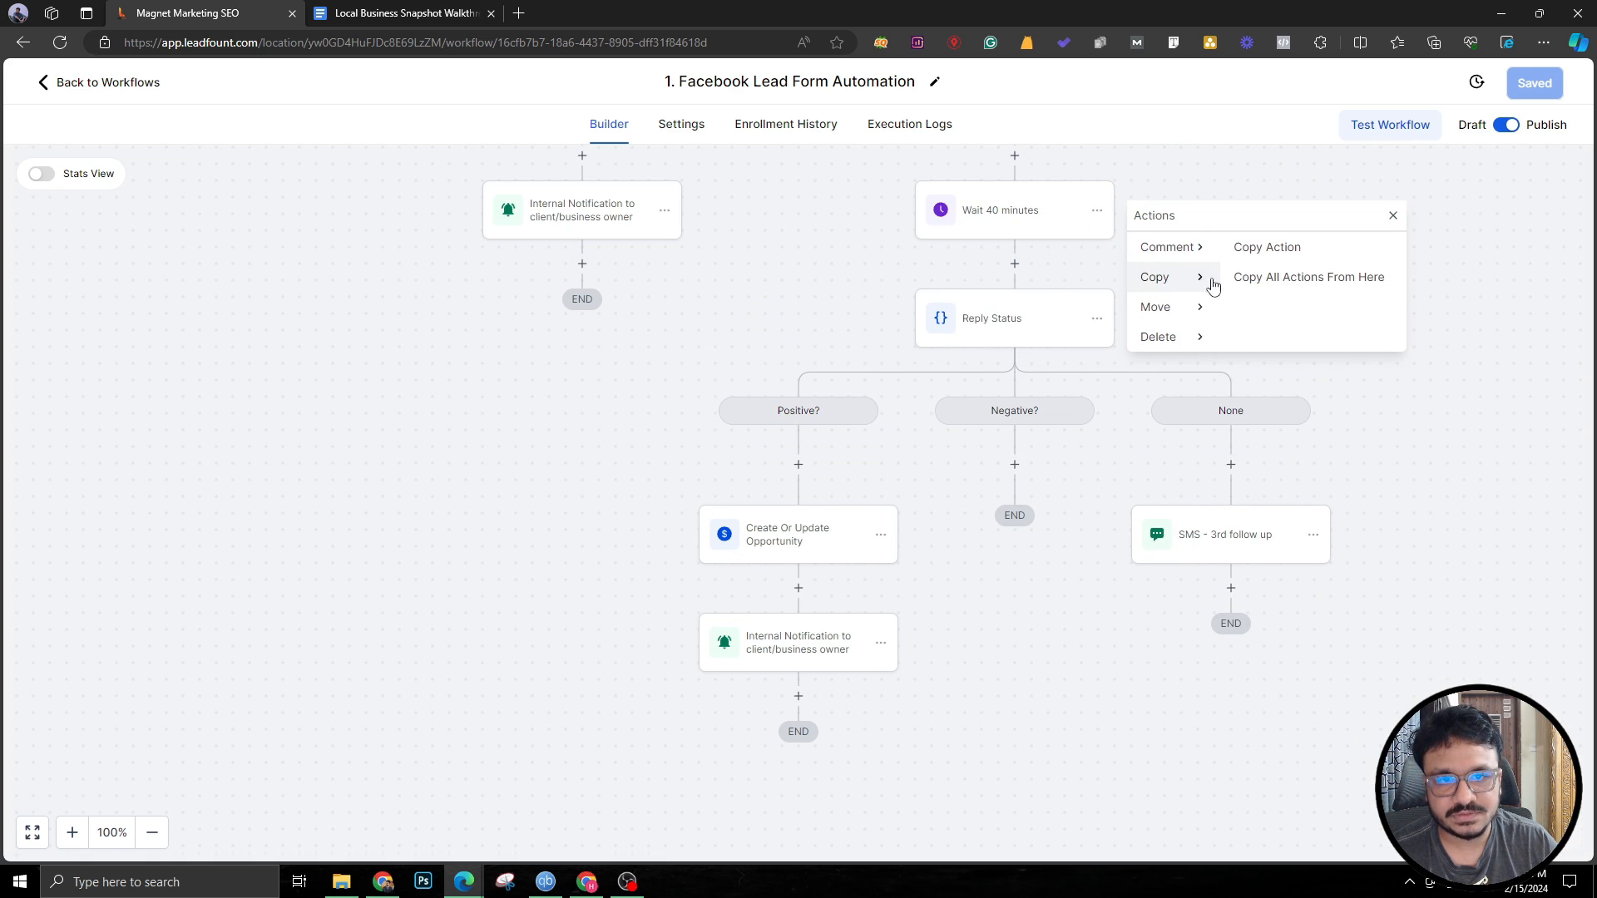
pyautogui.click(1307, 276)
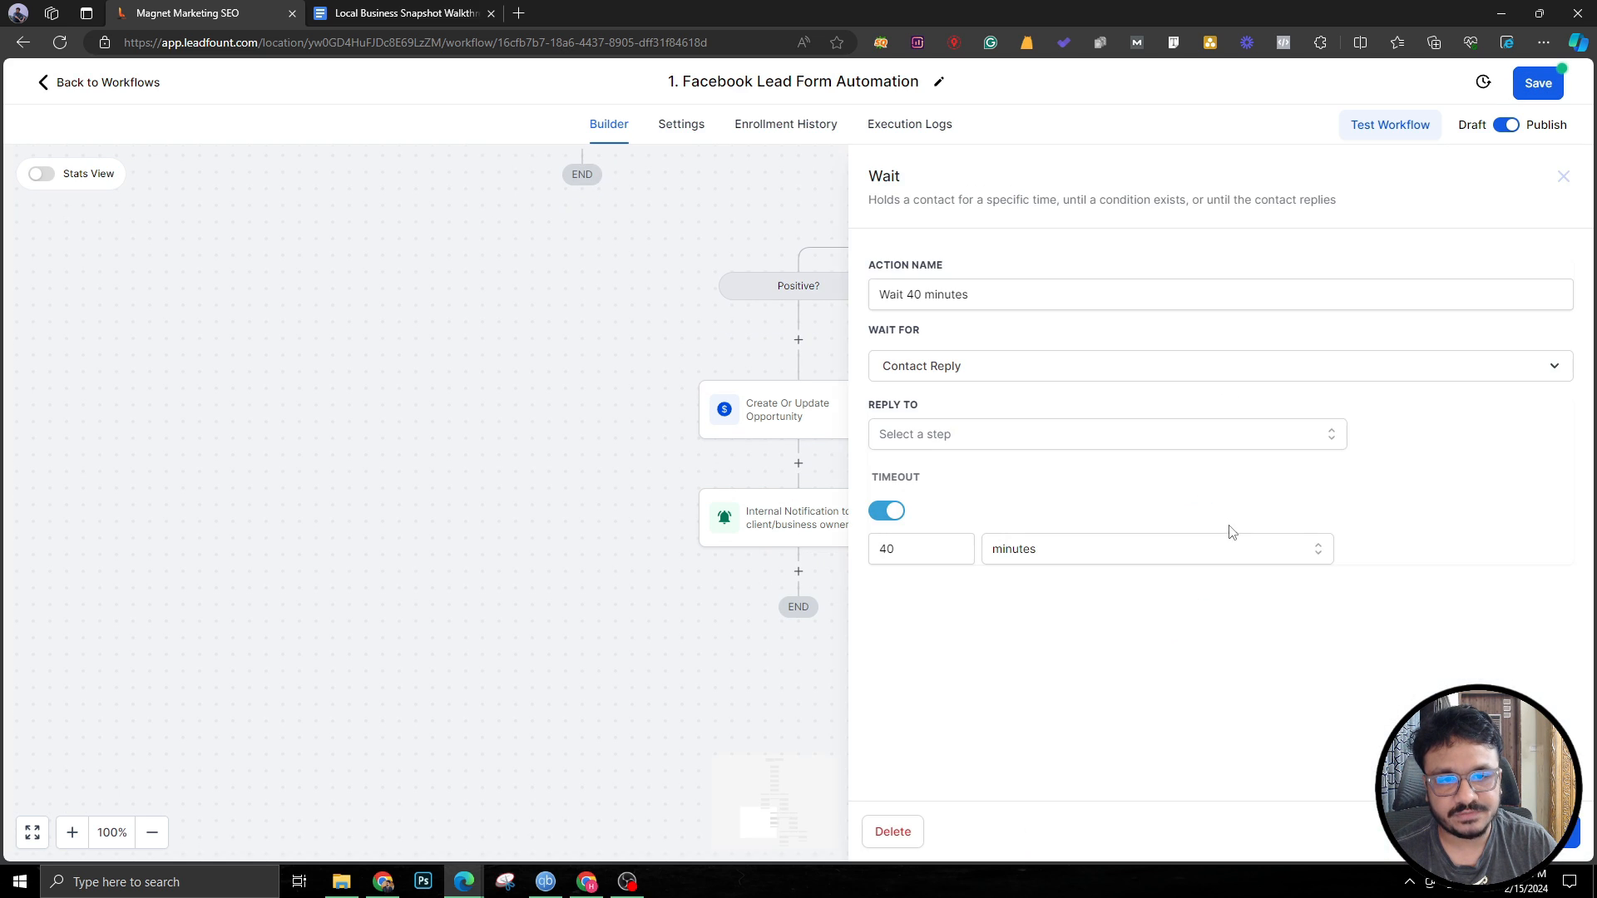
pyautogui.click(1108, 434)
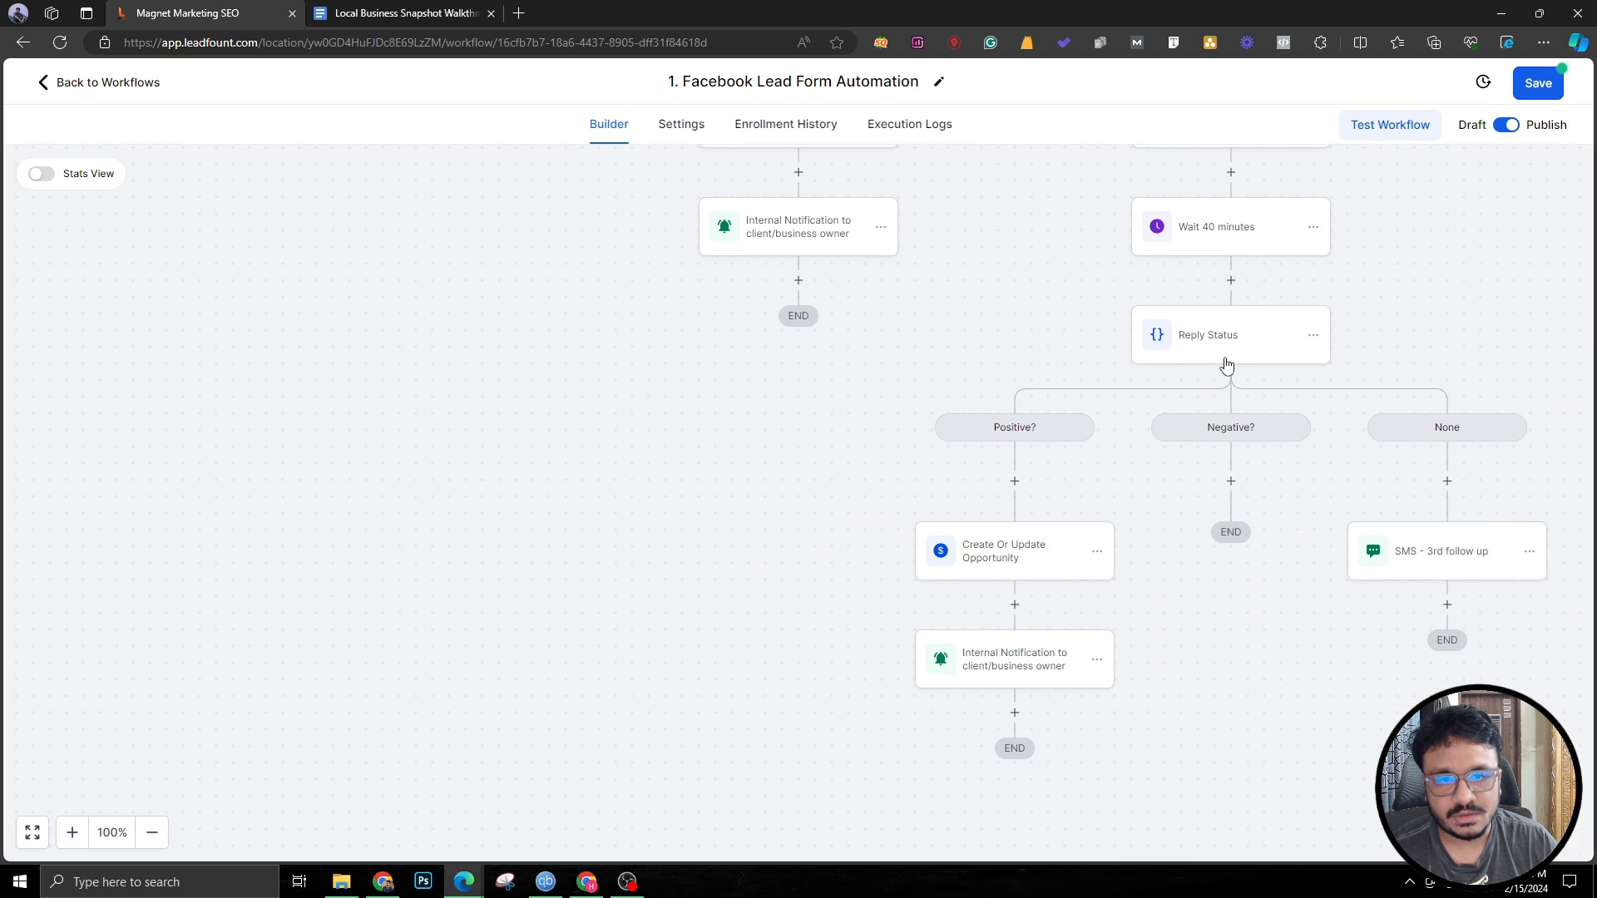
pyautogui.moveTo(1427, 562)
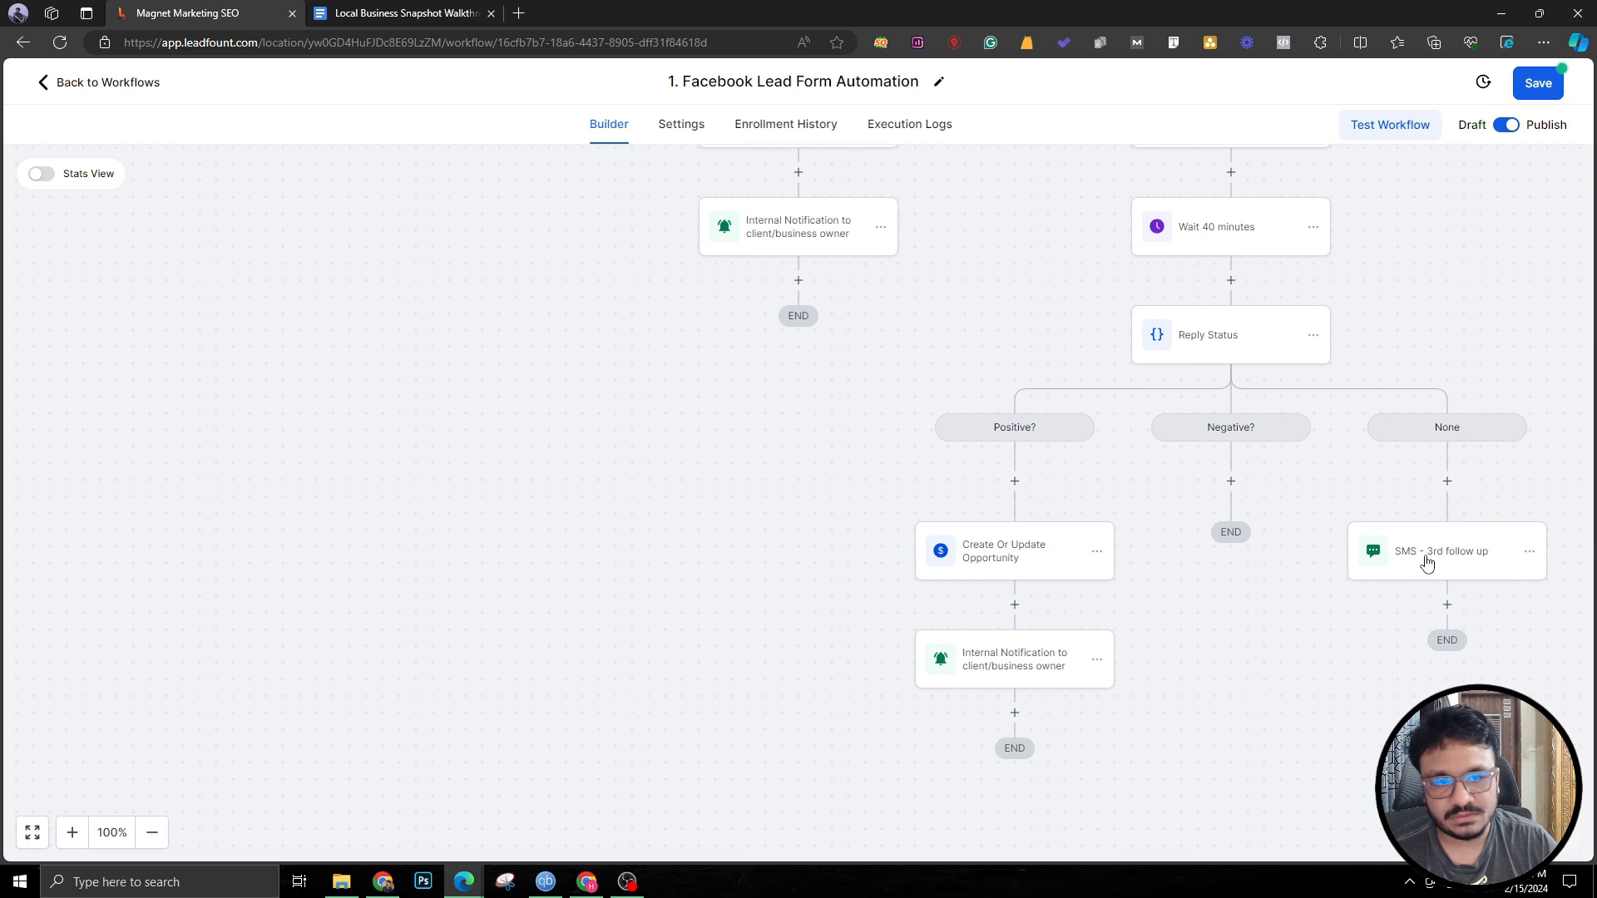
pyautogui.click(1528, 550)
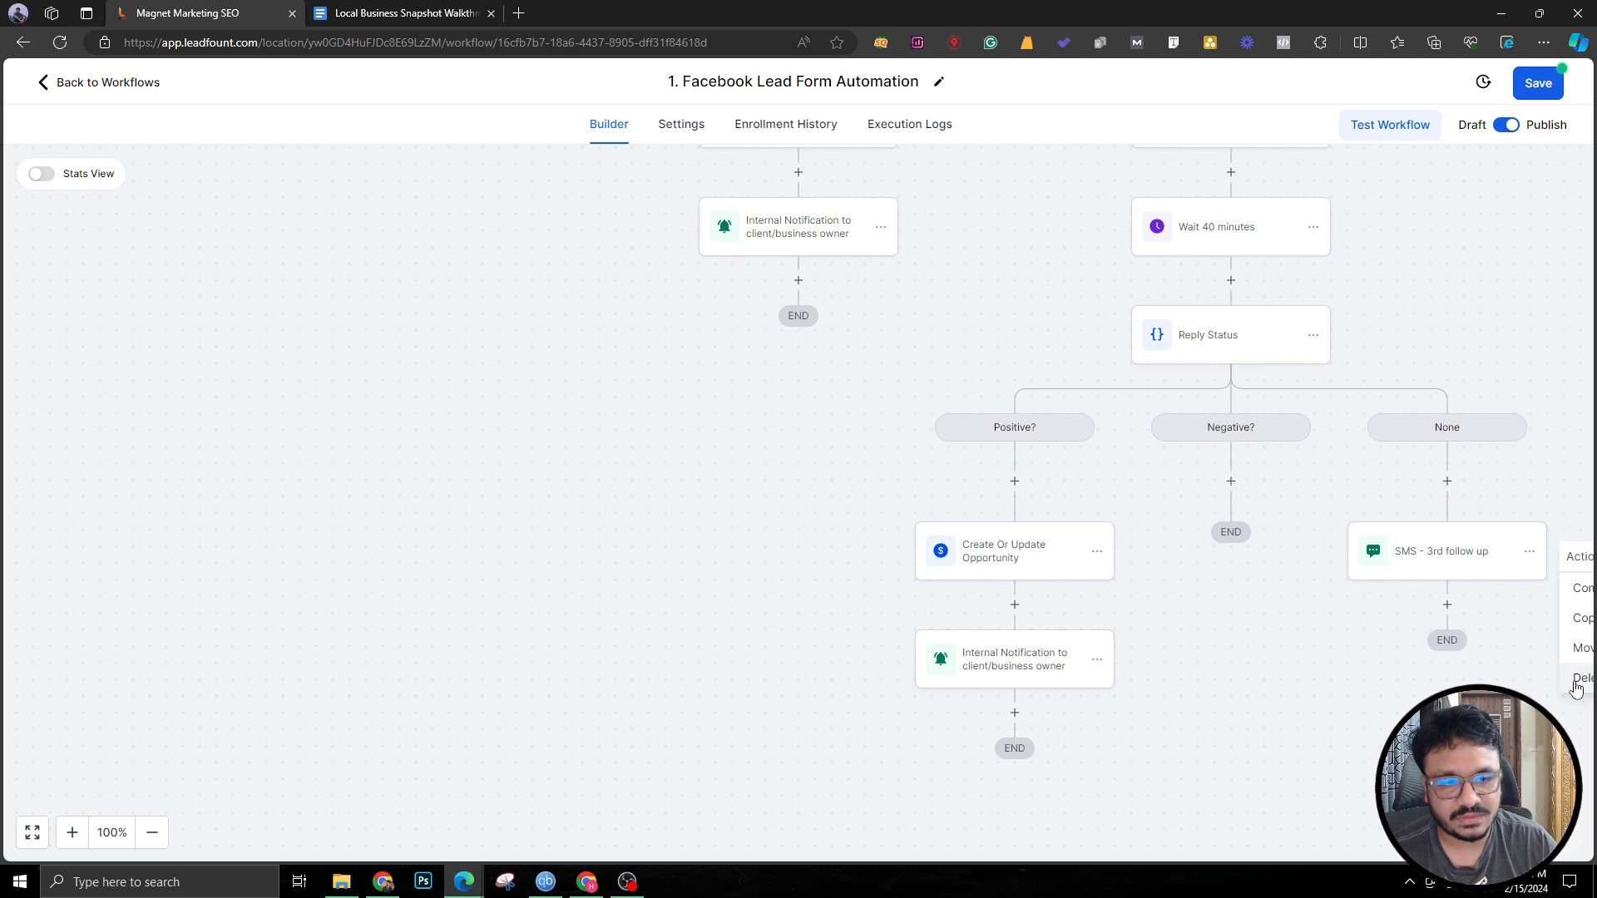
pyautogui.moveTo(1399, 624)
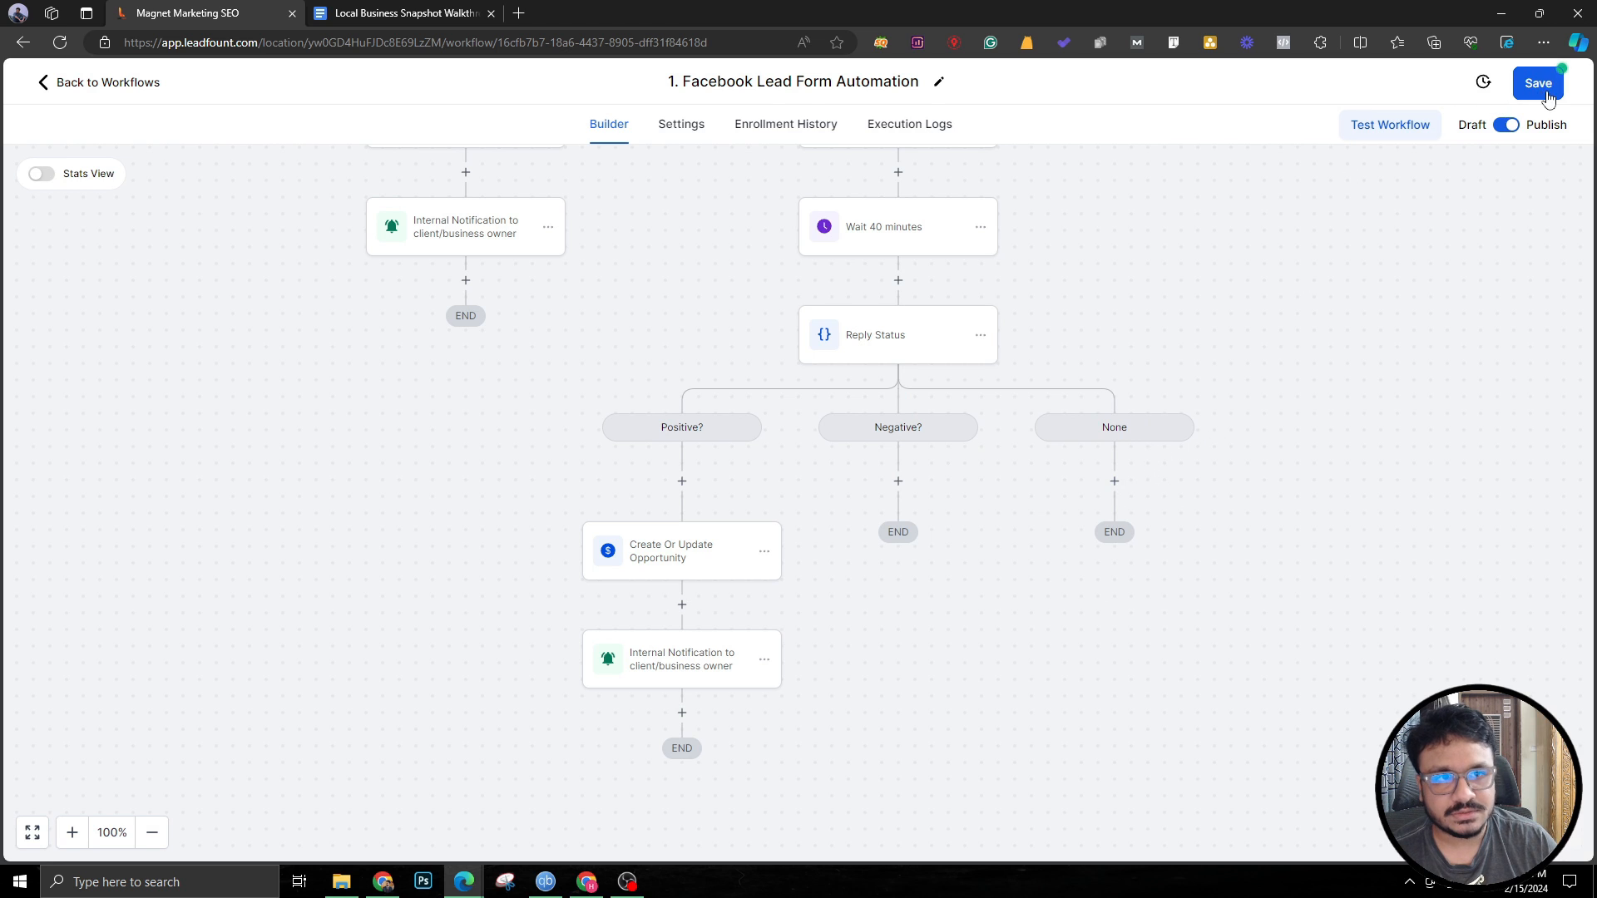
pyautogui.click(1537, 83)
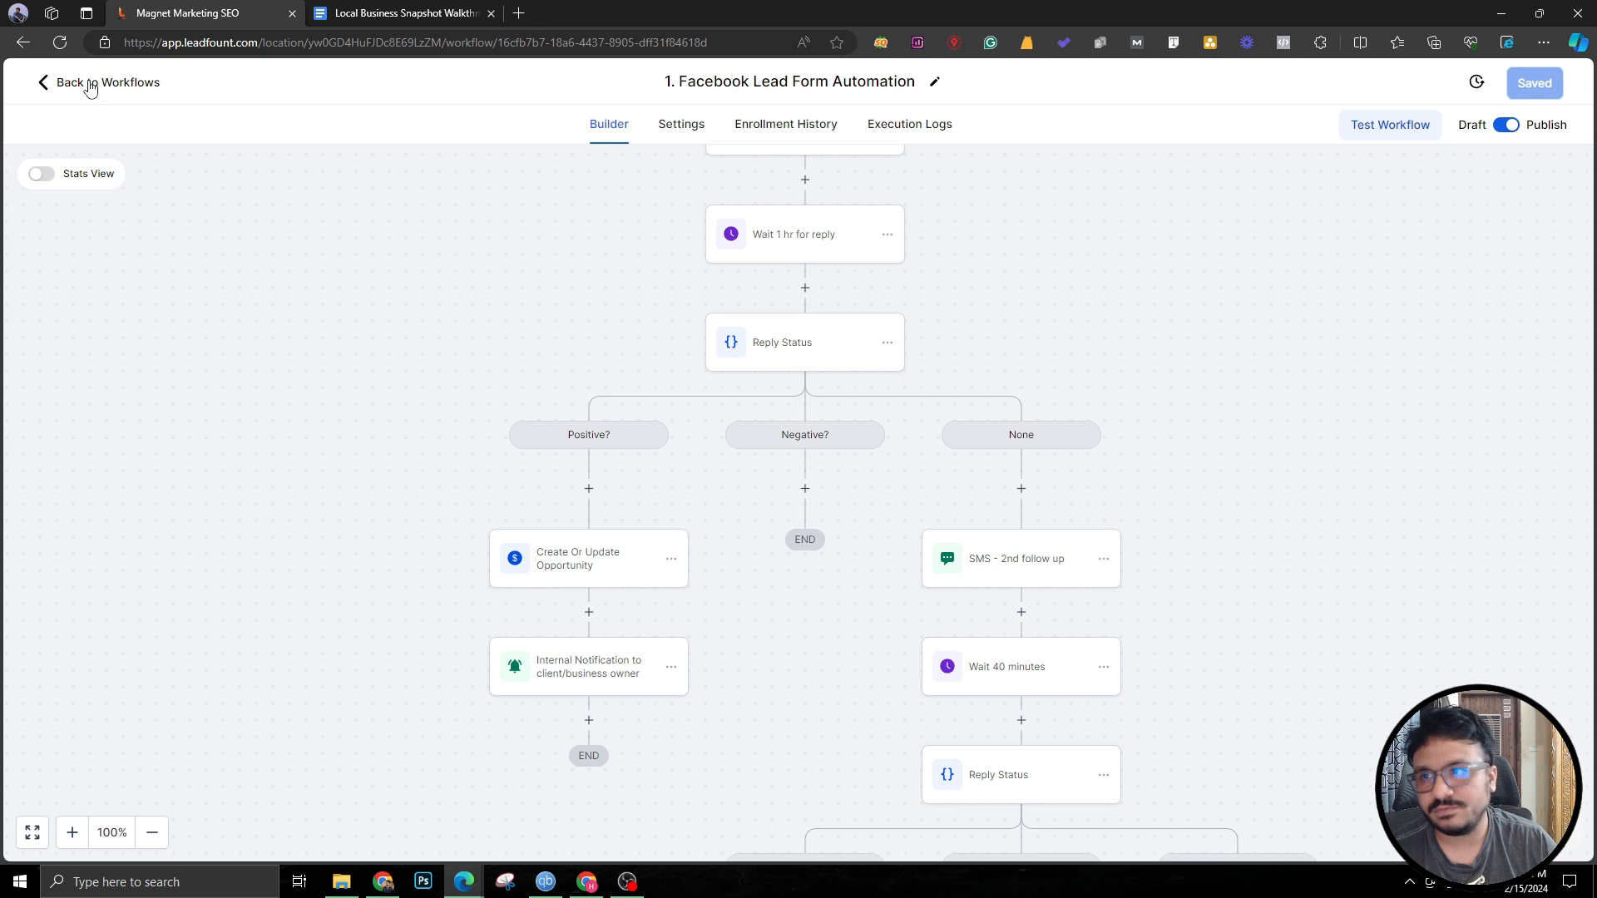
# Return to Workflows and open '2. Missed Call Text Back Automation'.
pyautogui.click(96, 82)
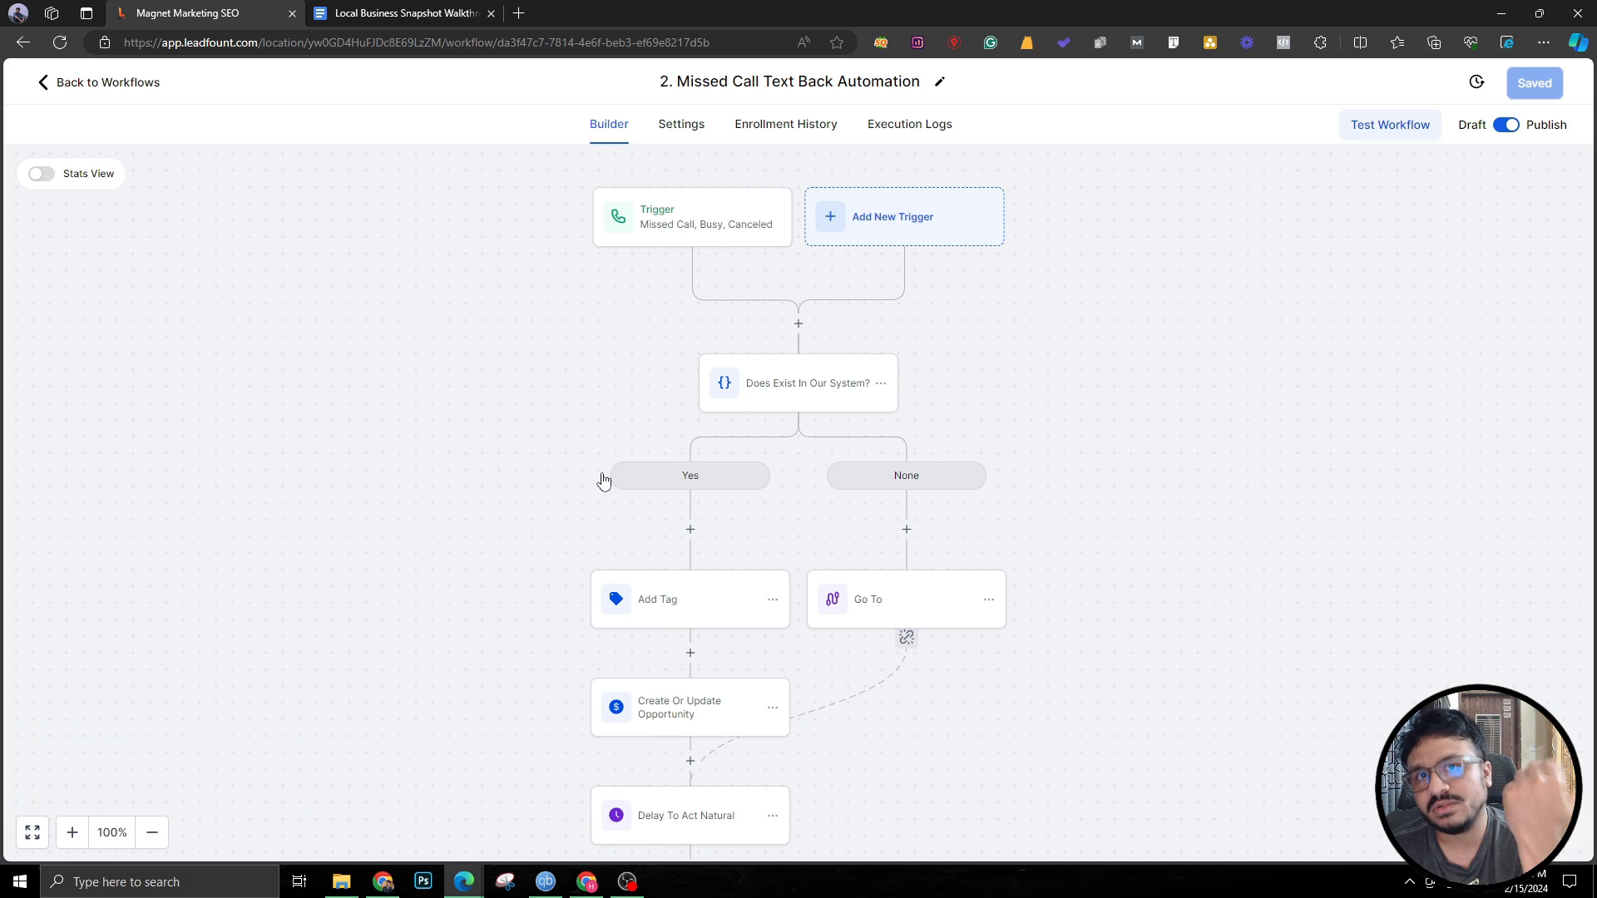
# Review the missed-call trigger's busy/canceled/unanswered filters, then show the Does Exist In Our System? condition.
pyautogui.click(692, 216)
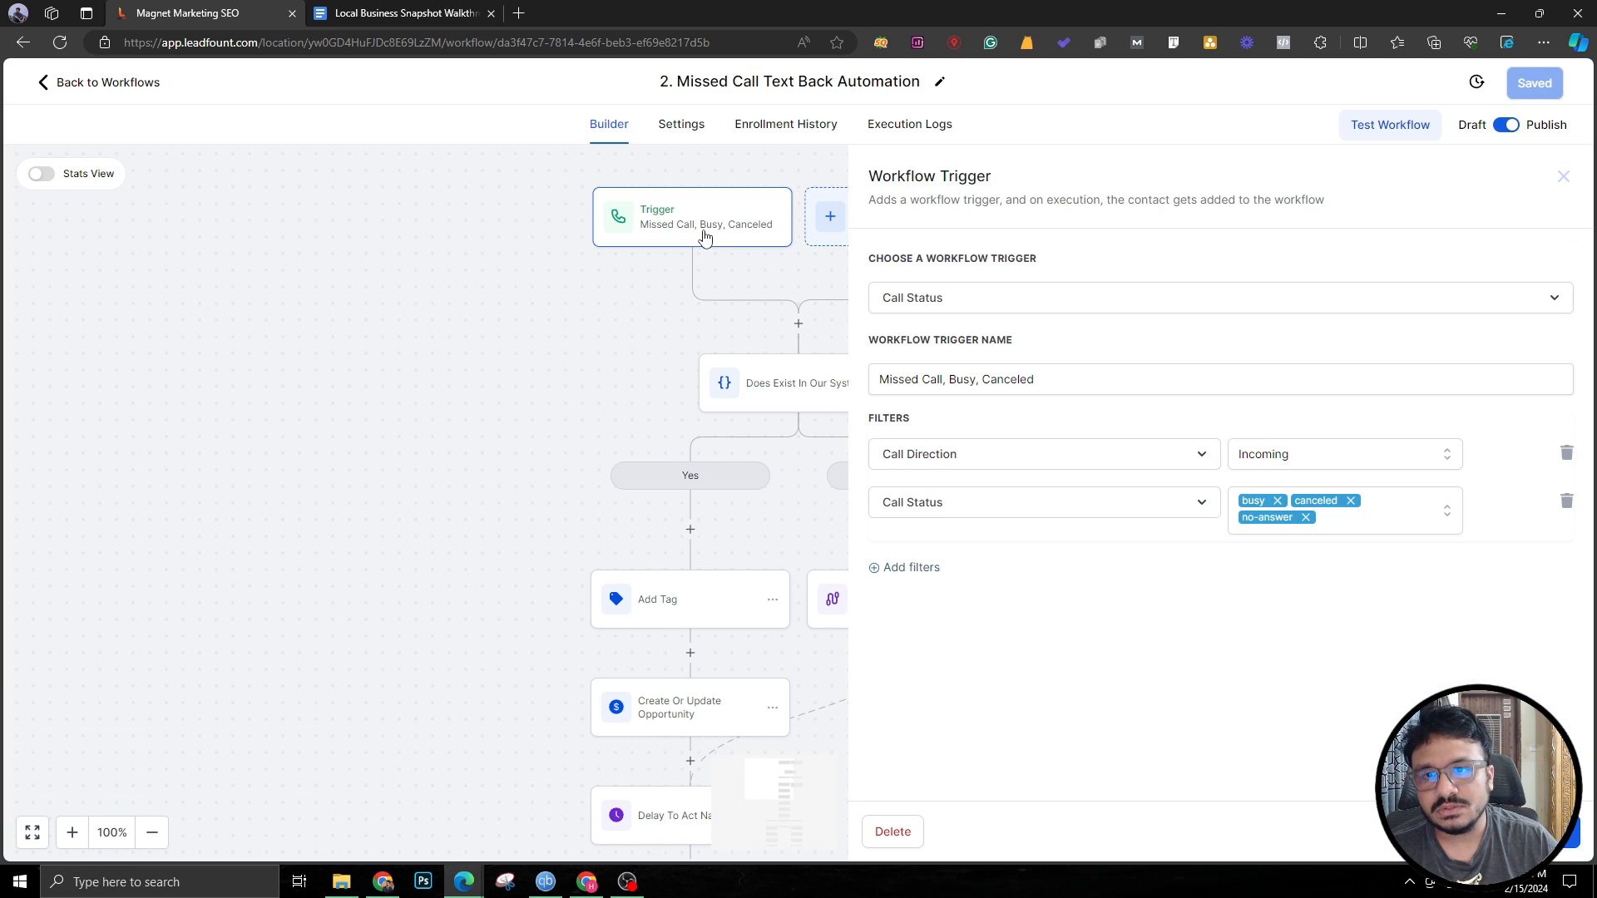
pyautogui.click(1563, 176)
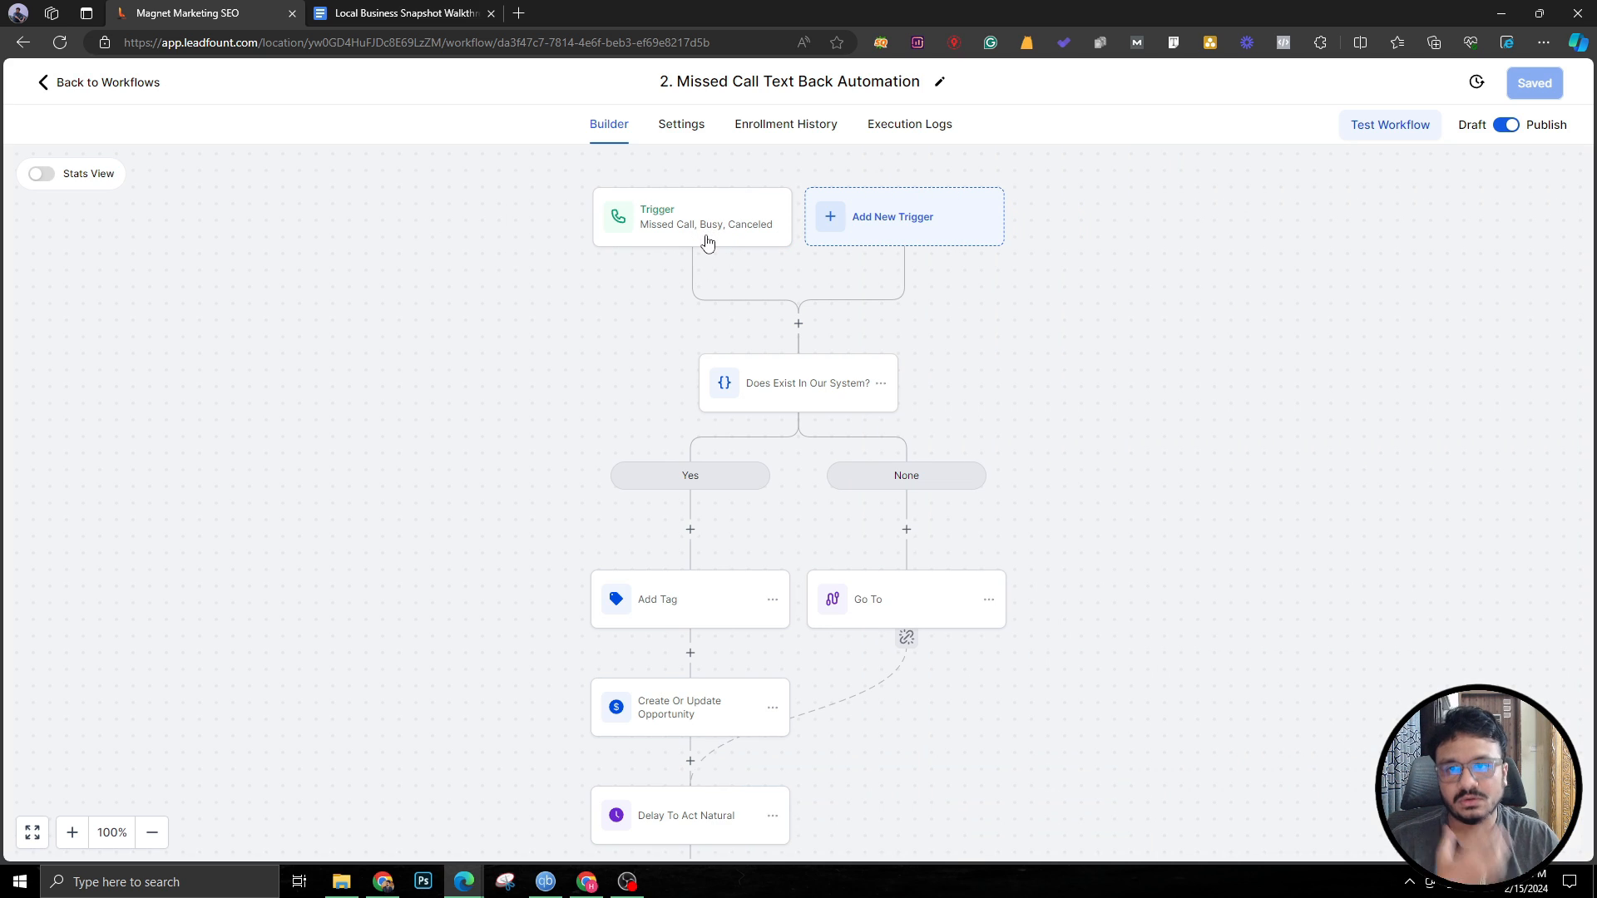
pyautogui.moveTo(1031, 393)
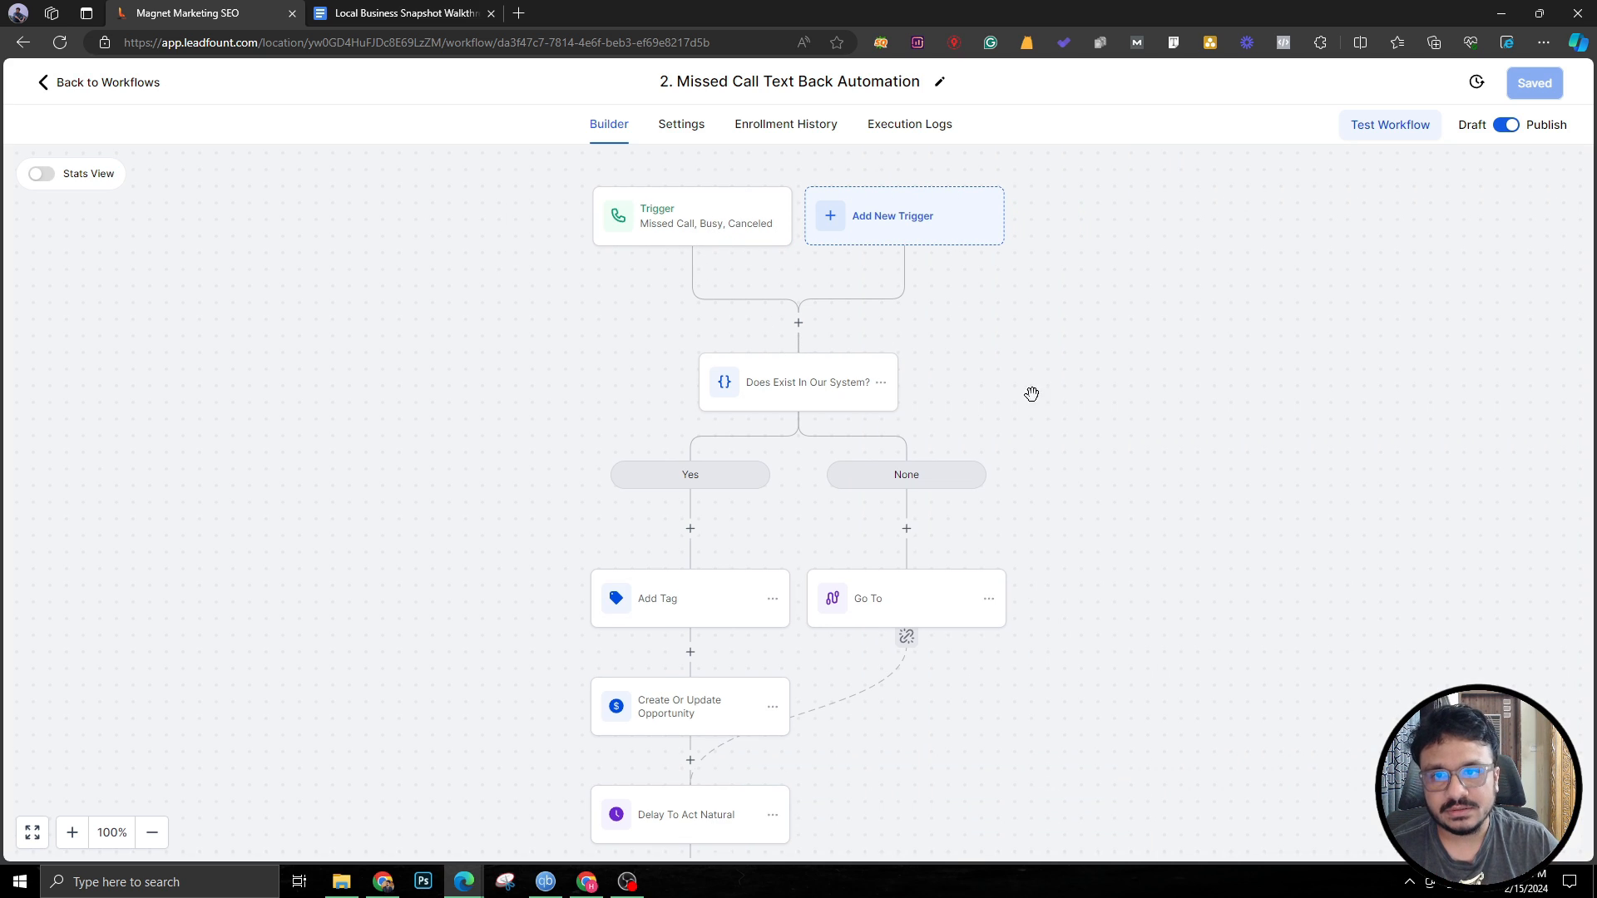
pyautogui.click(692, 215)
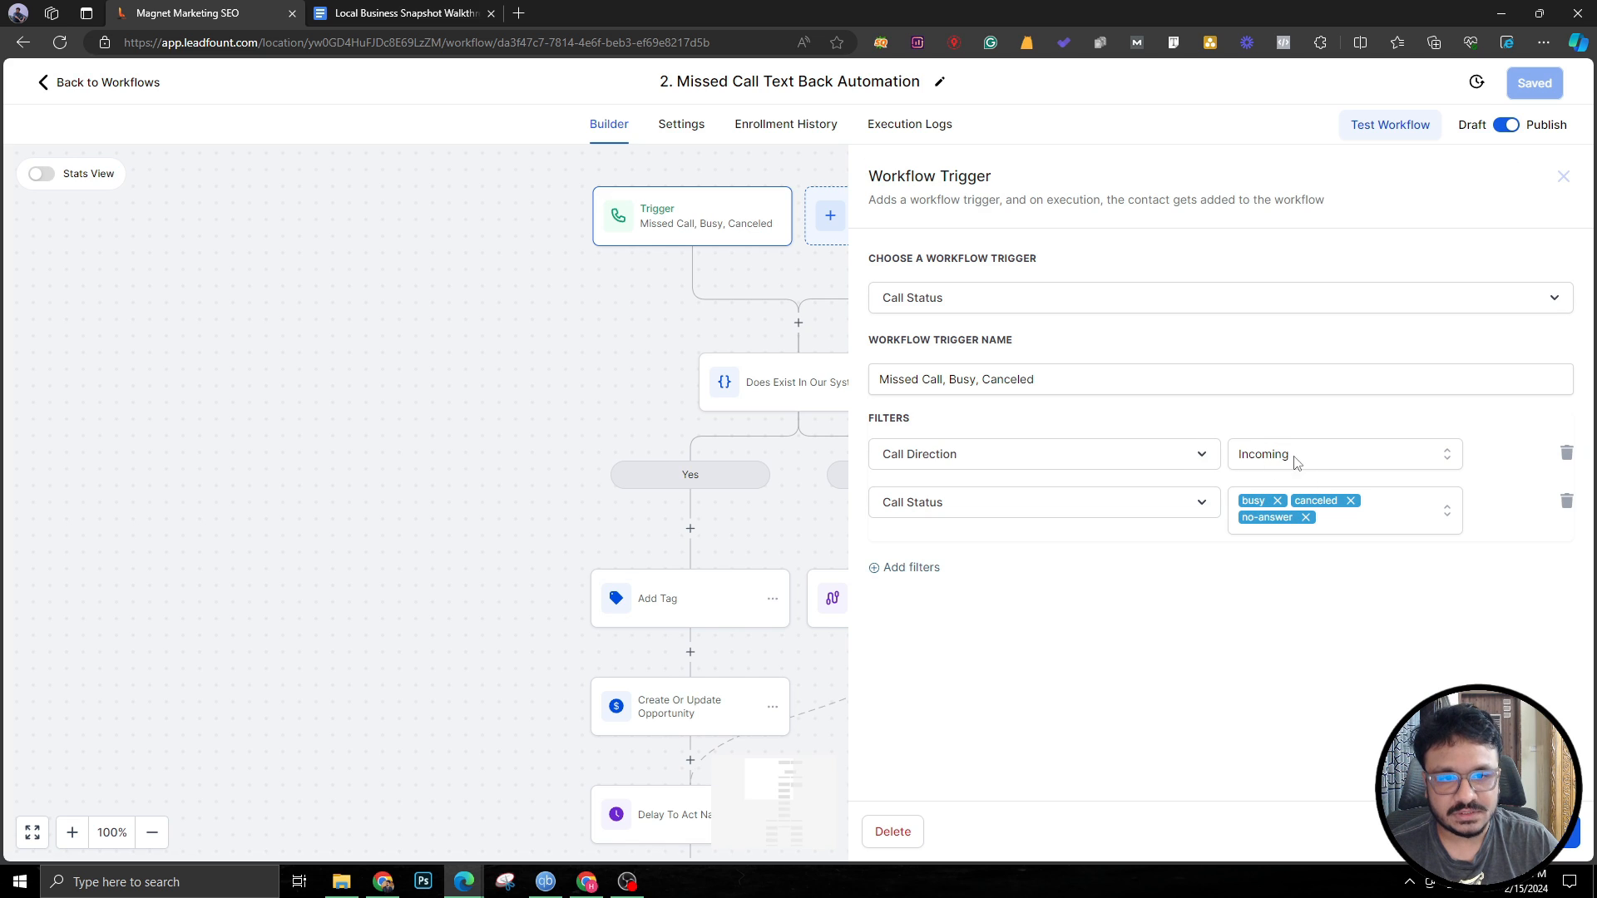
pyautogui.moveTo(1281, 516)
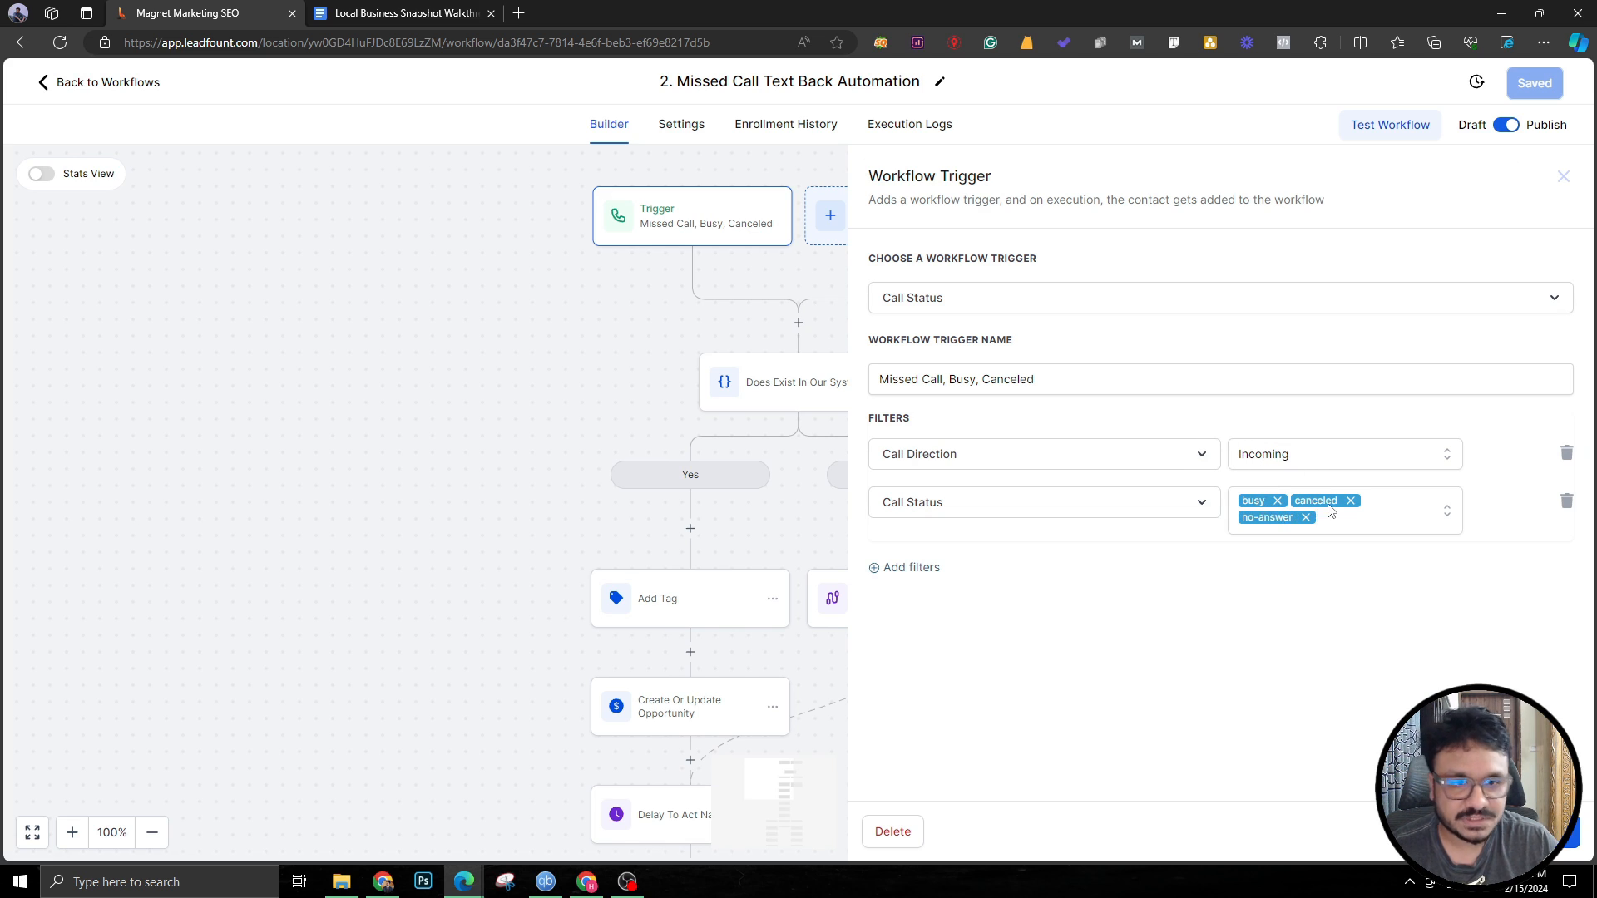
pyautogui.click(1563, 177)
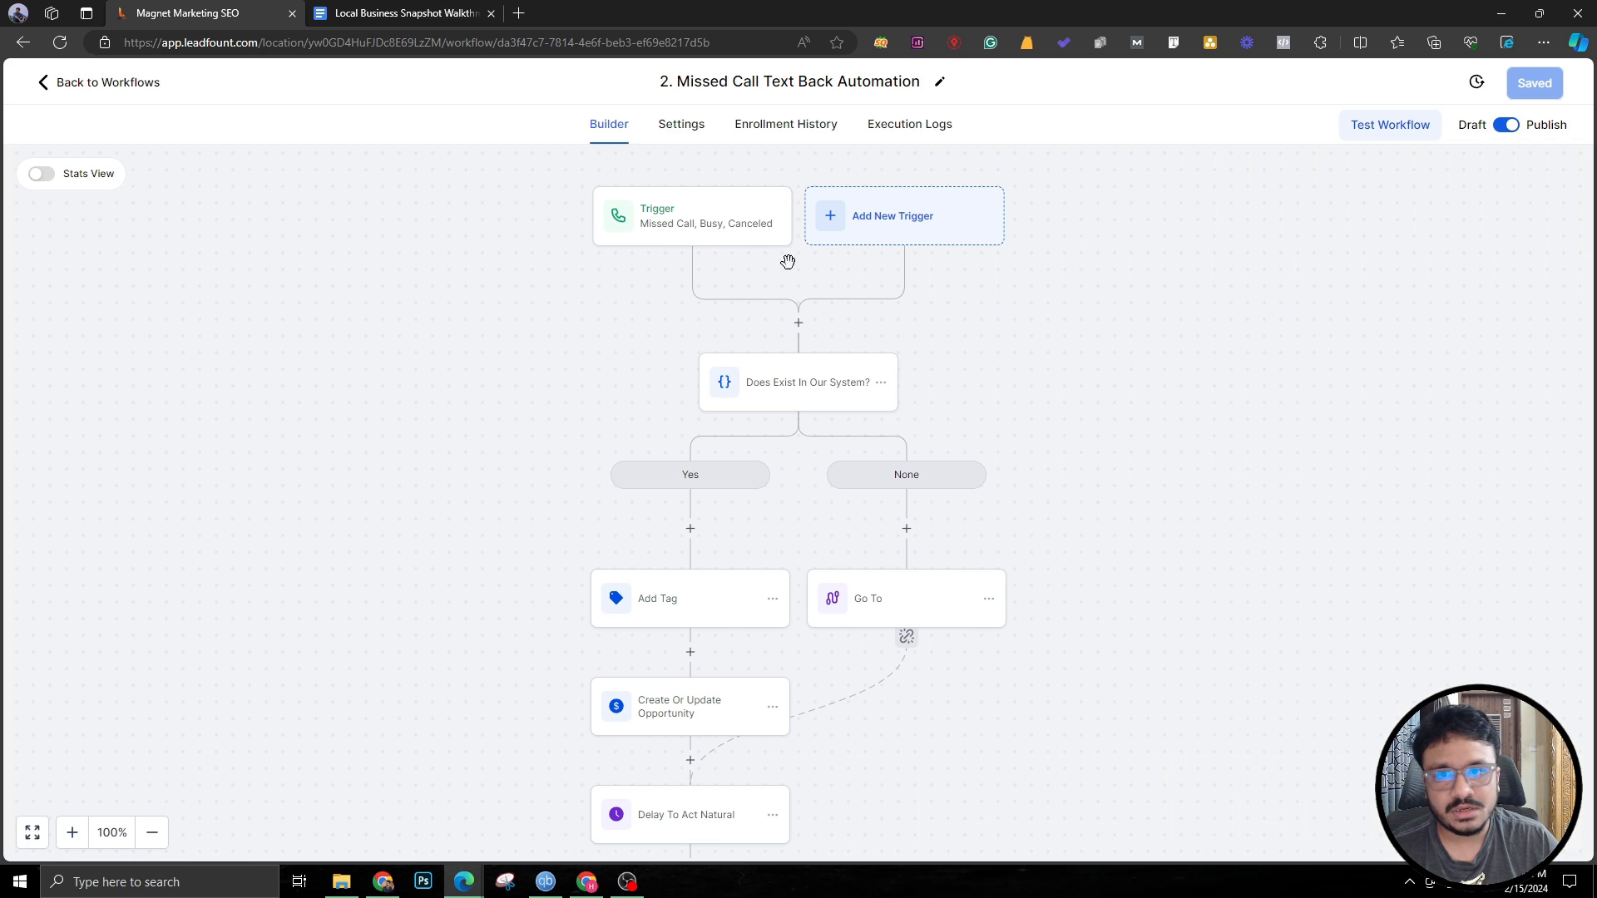
pyautogui.click(797, 382)
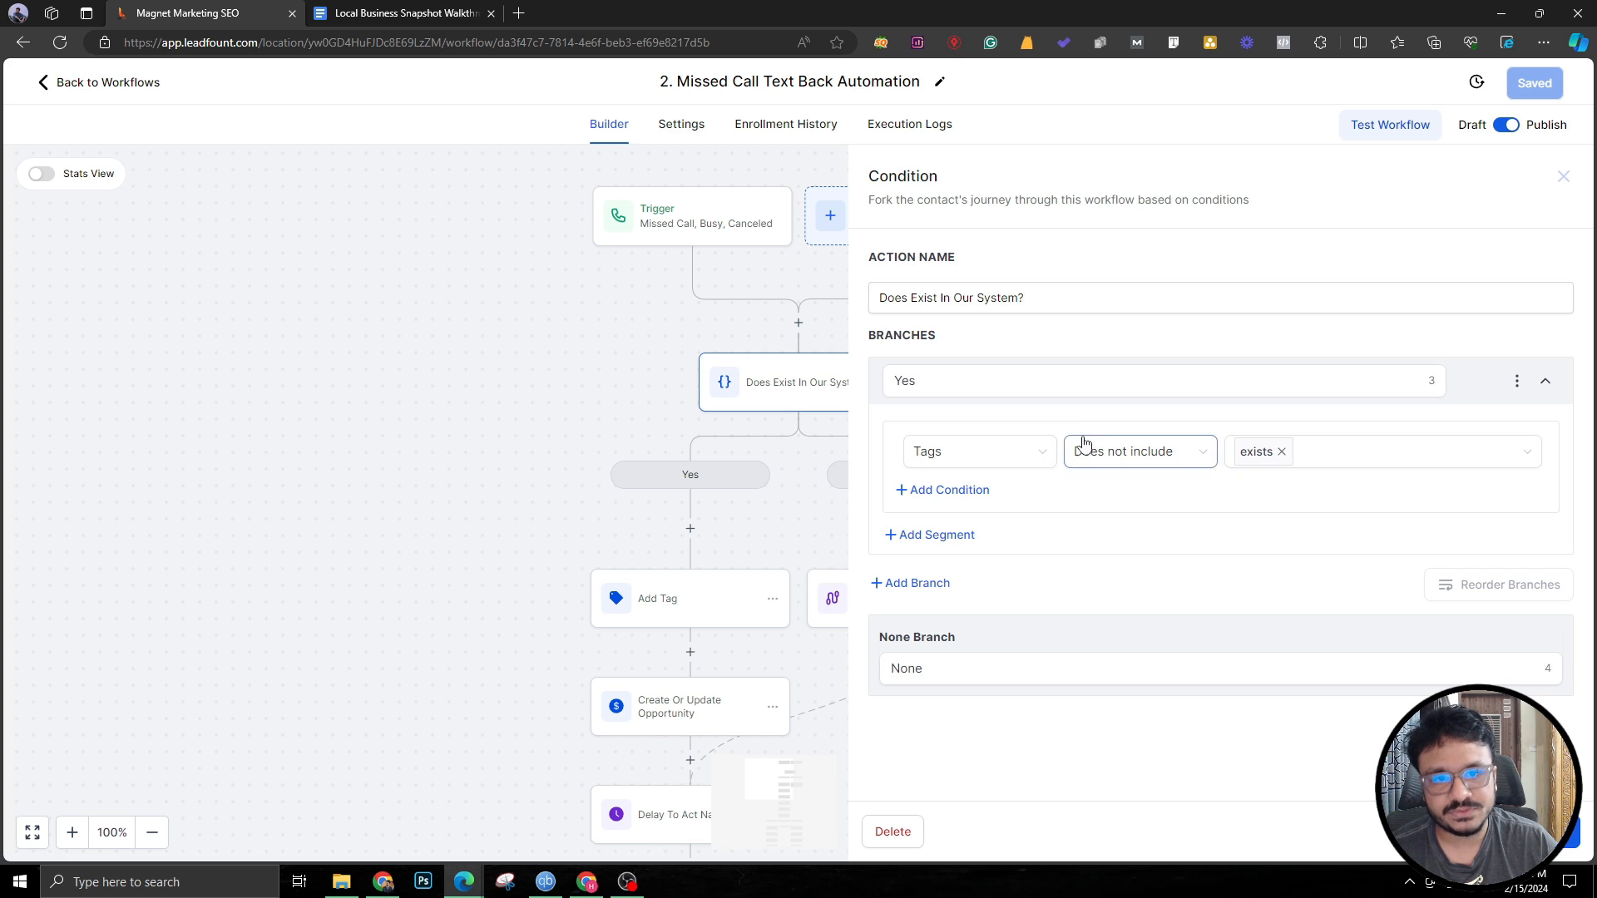
pyautogui.moveTo(1065, 442)
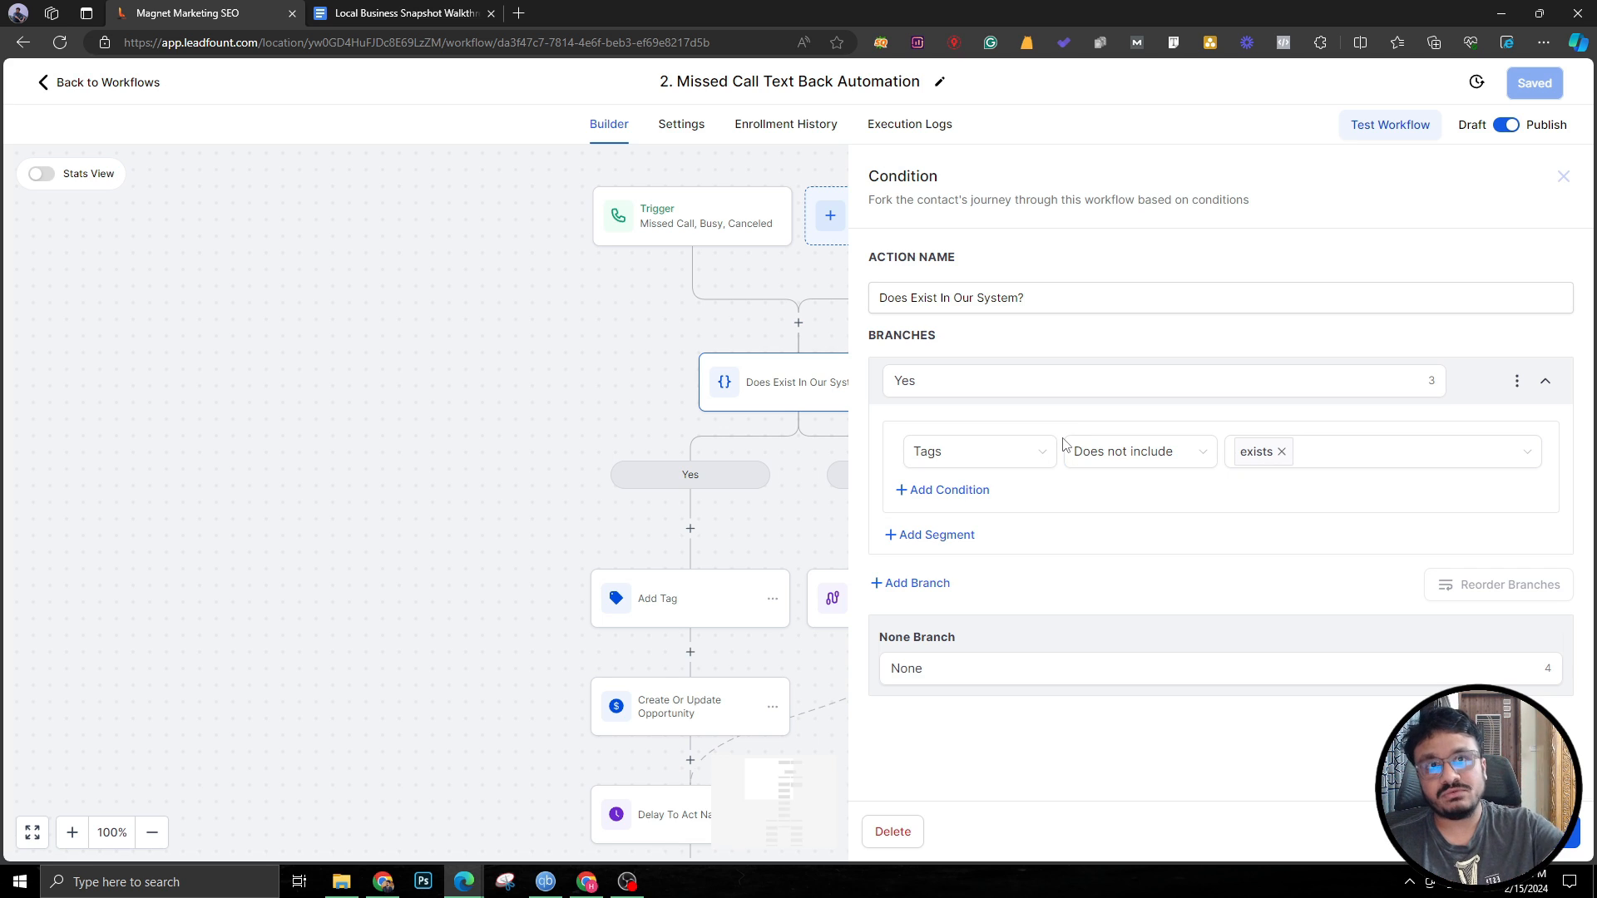
pyautogui.moveTo(1276, 529)
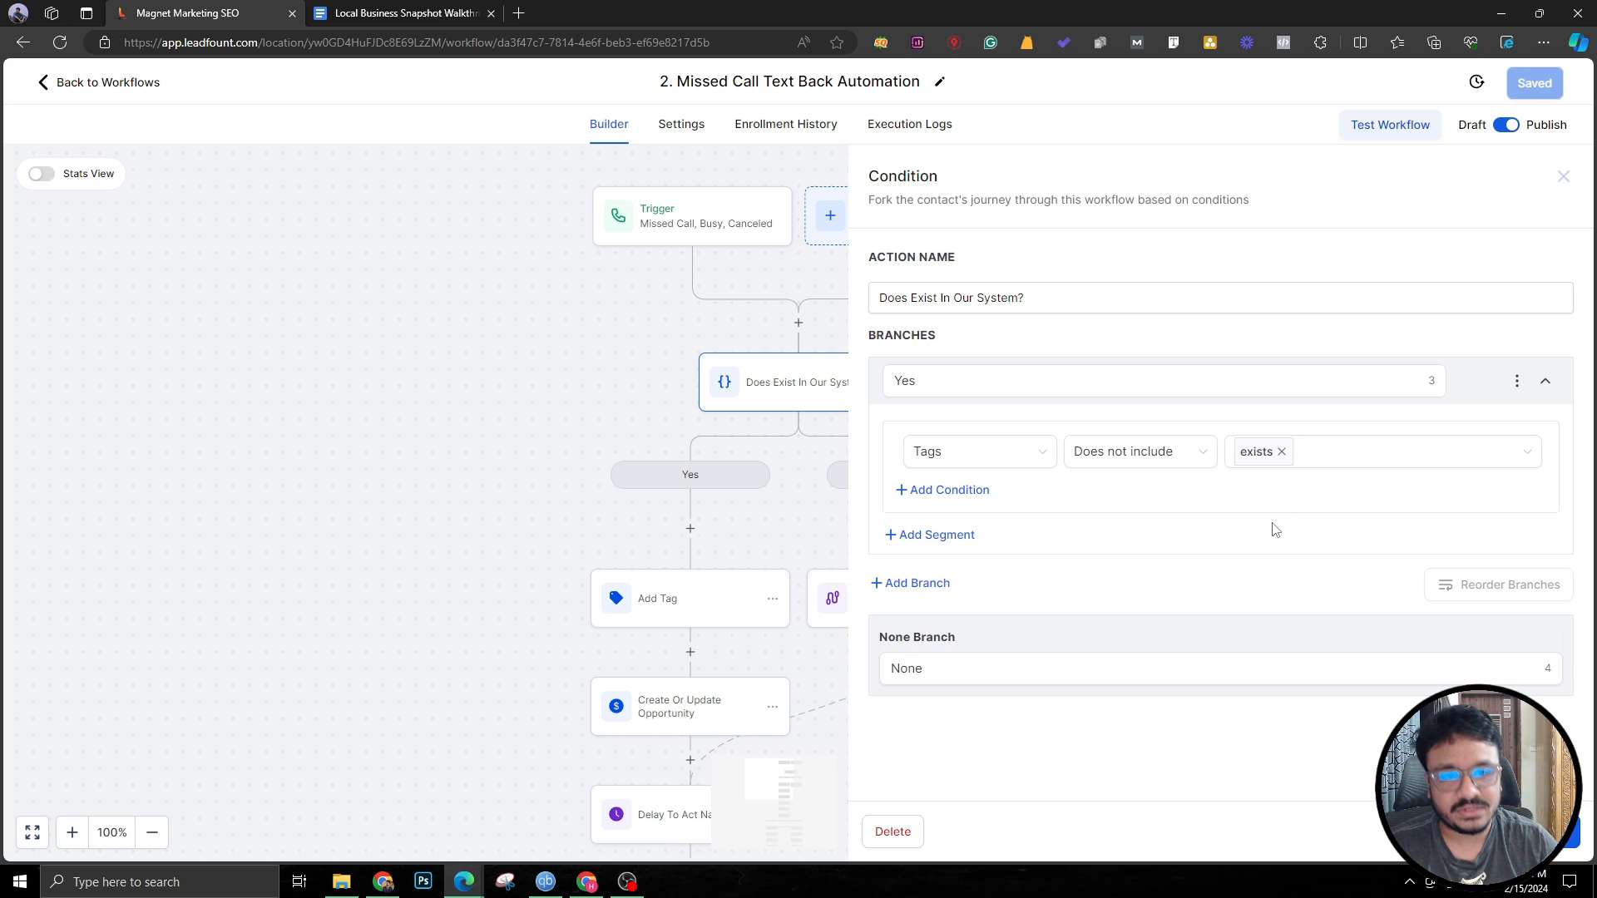
pyautogui.moveTo(1563, 177)
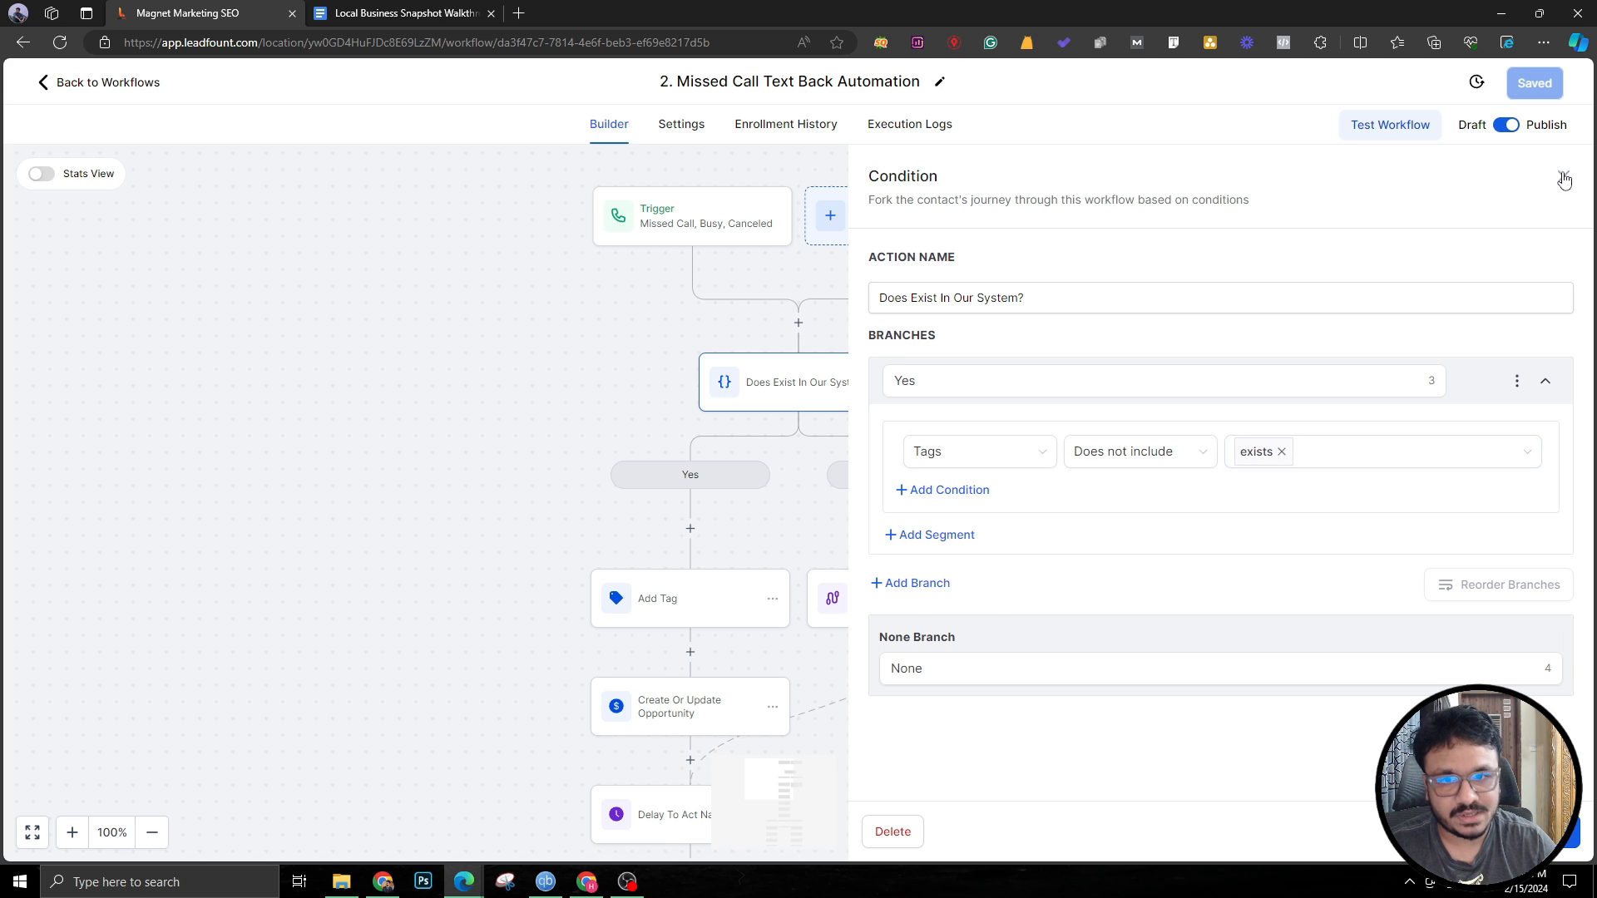
pyautogui.click(1564, 176)
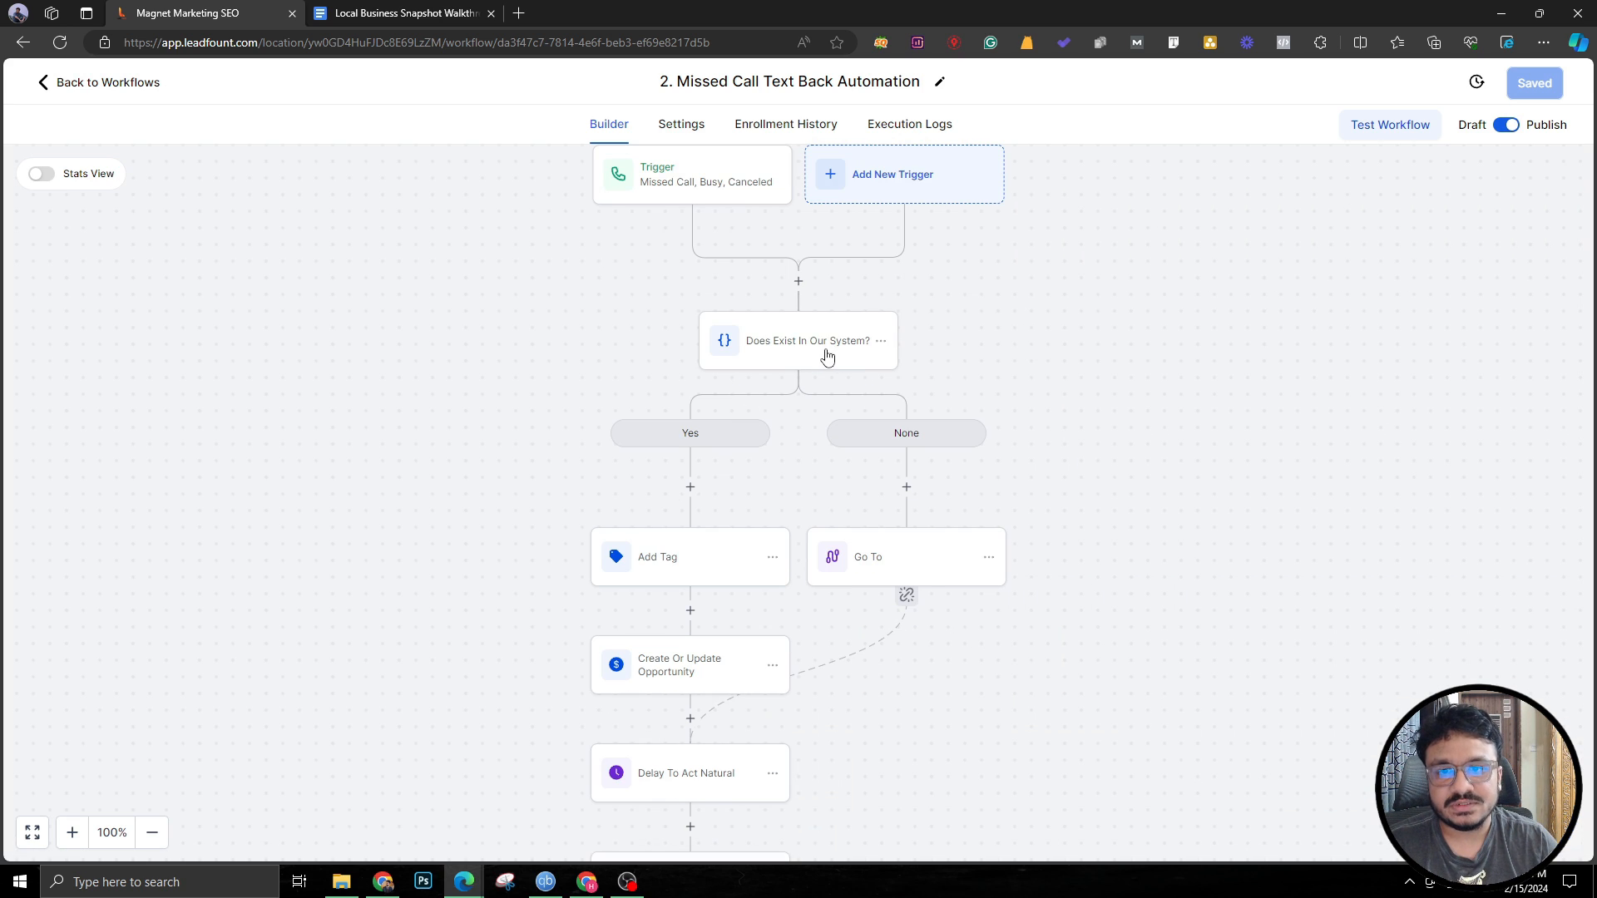
pyautogui.scroll(-3)
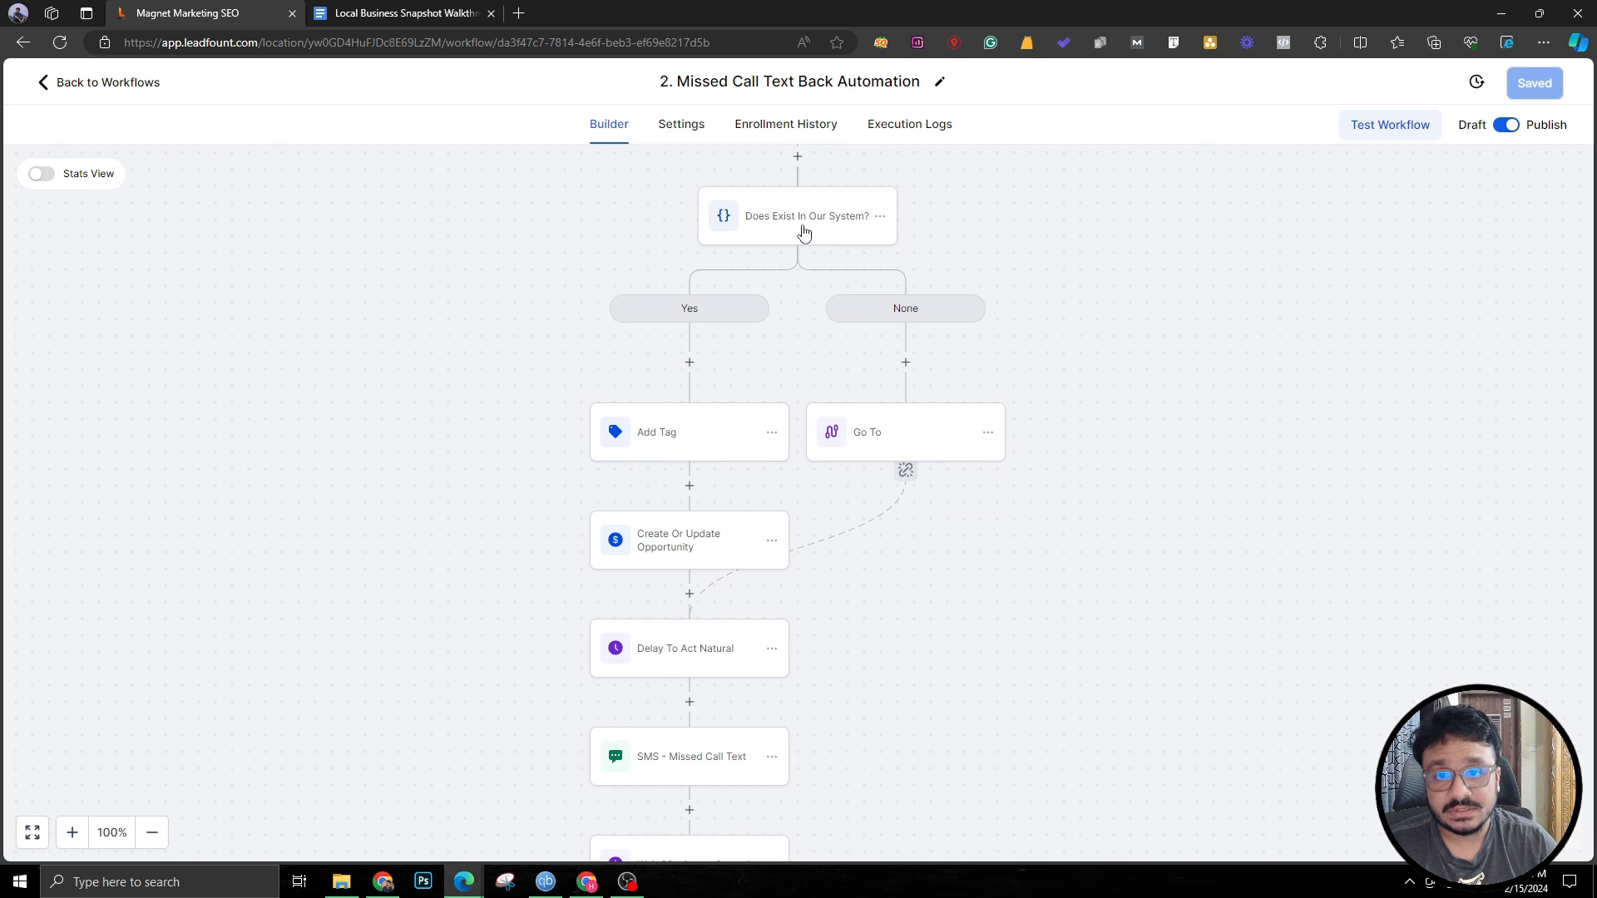
pyautogui.click(797, 214)
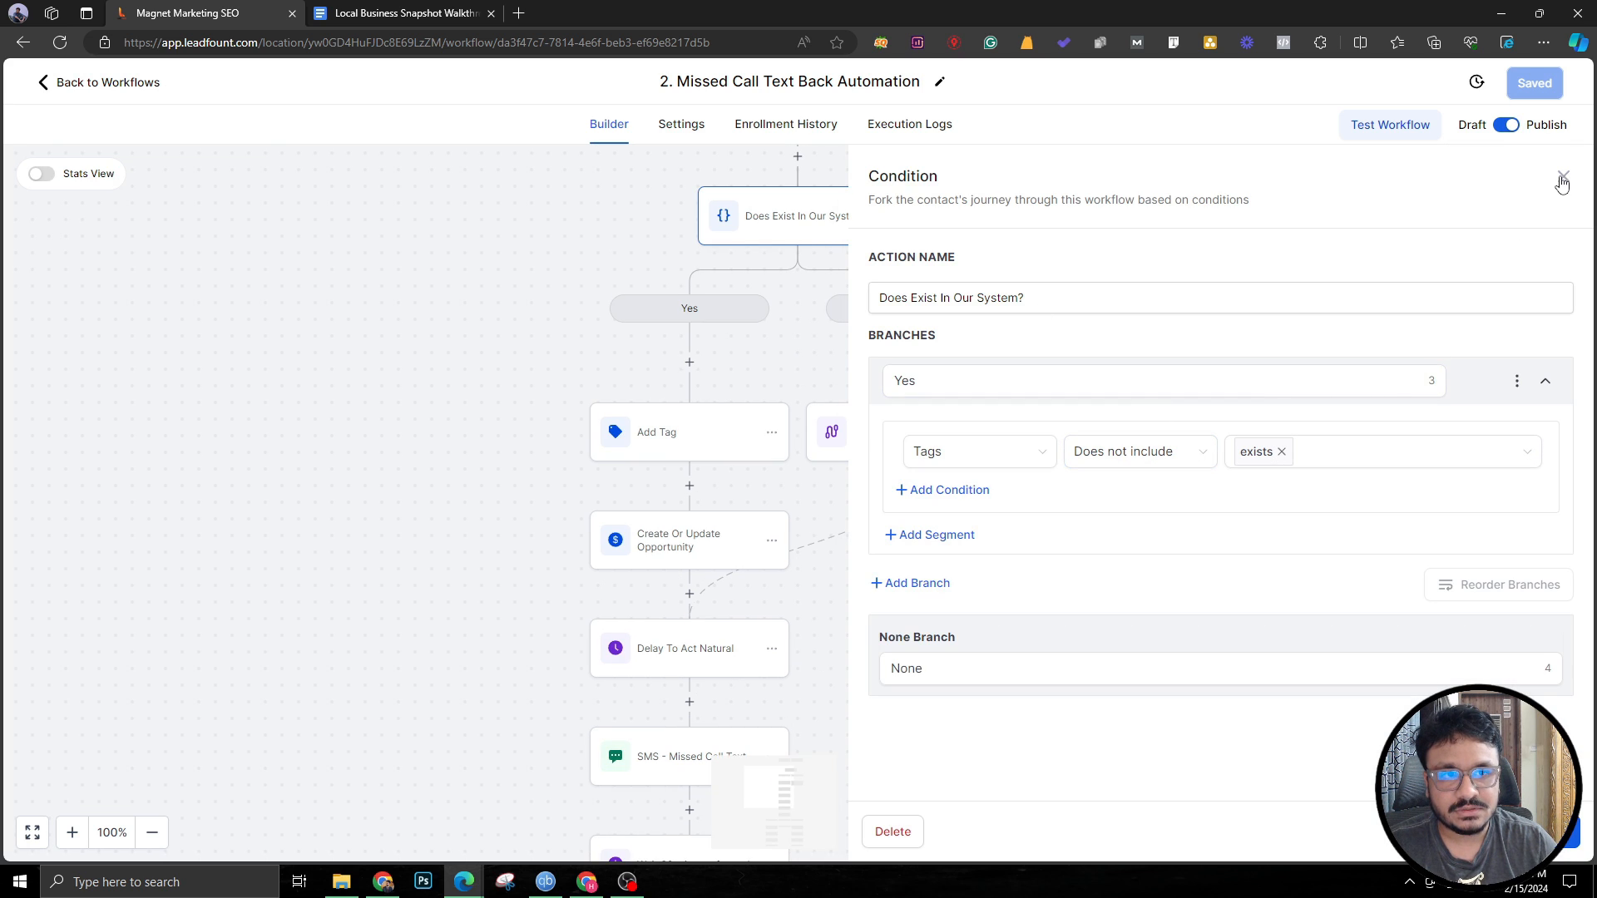
pyautogui.click(1560, 179)
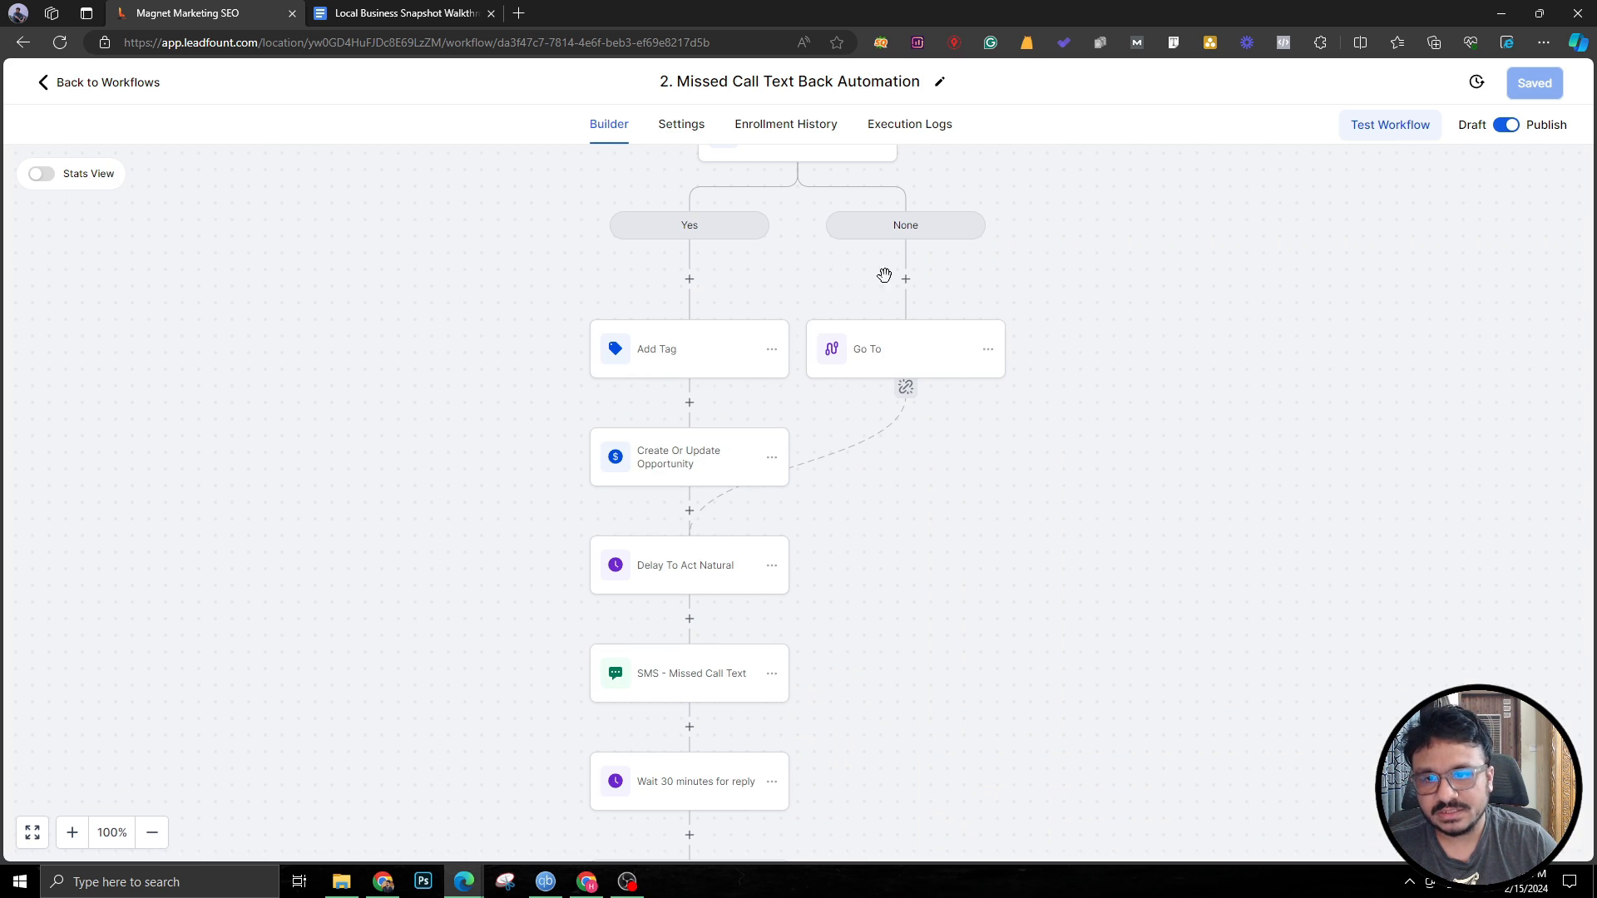
pyautogui.moveTo(707, 373)
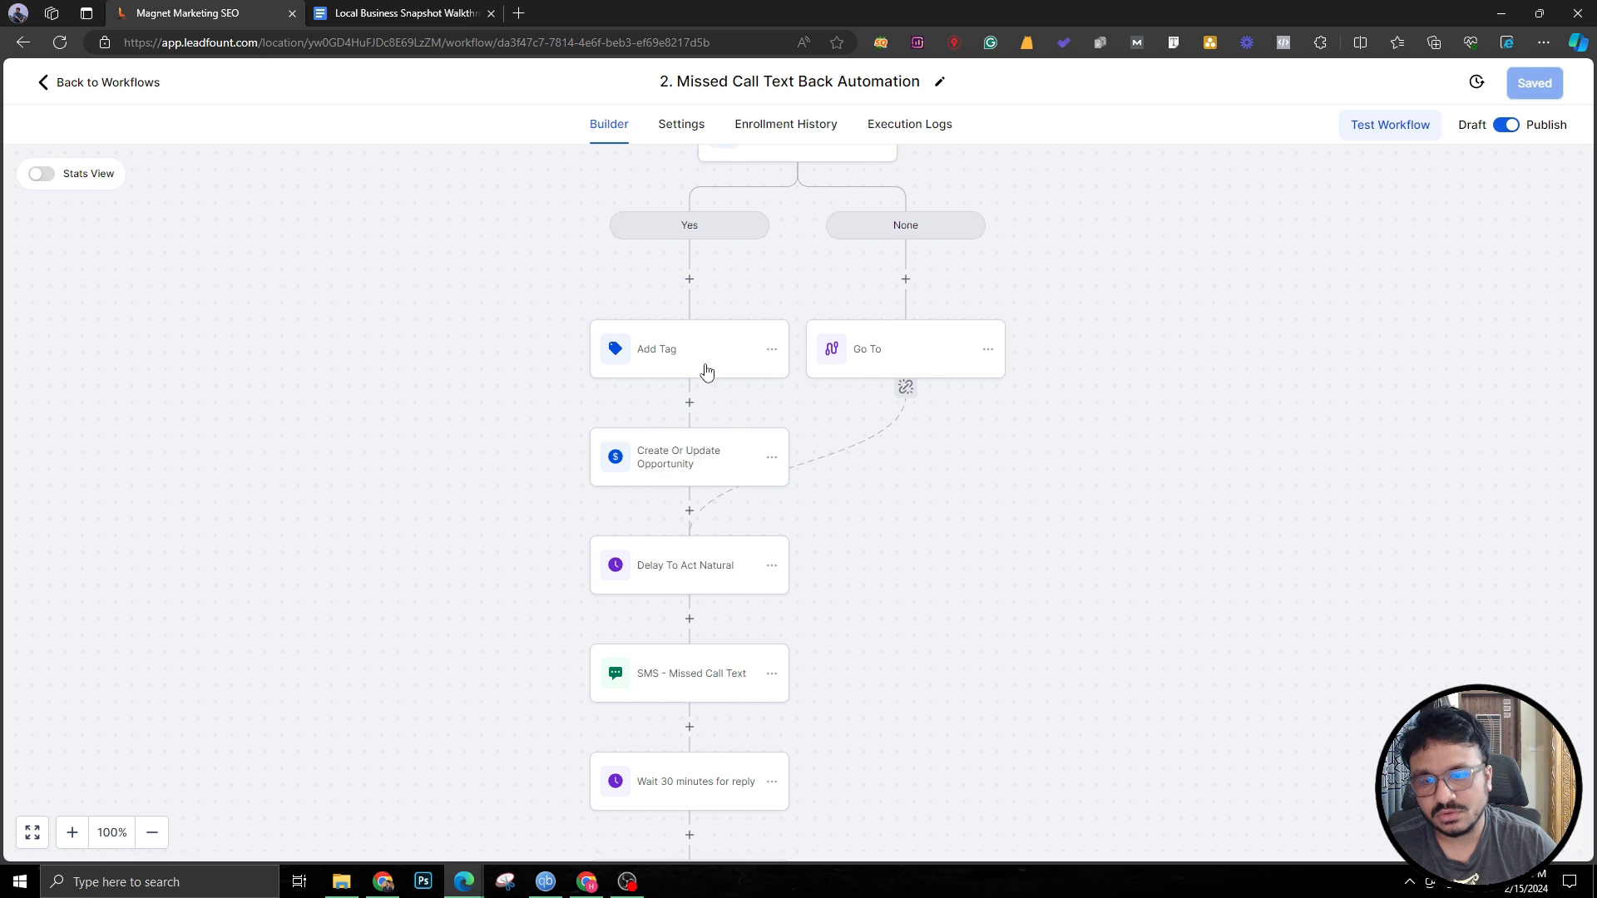
pyautogui.moveTo(652, 452)
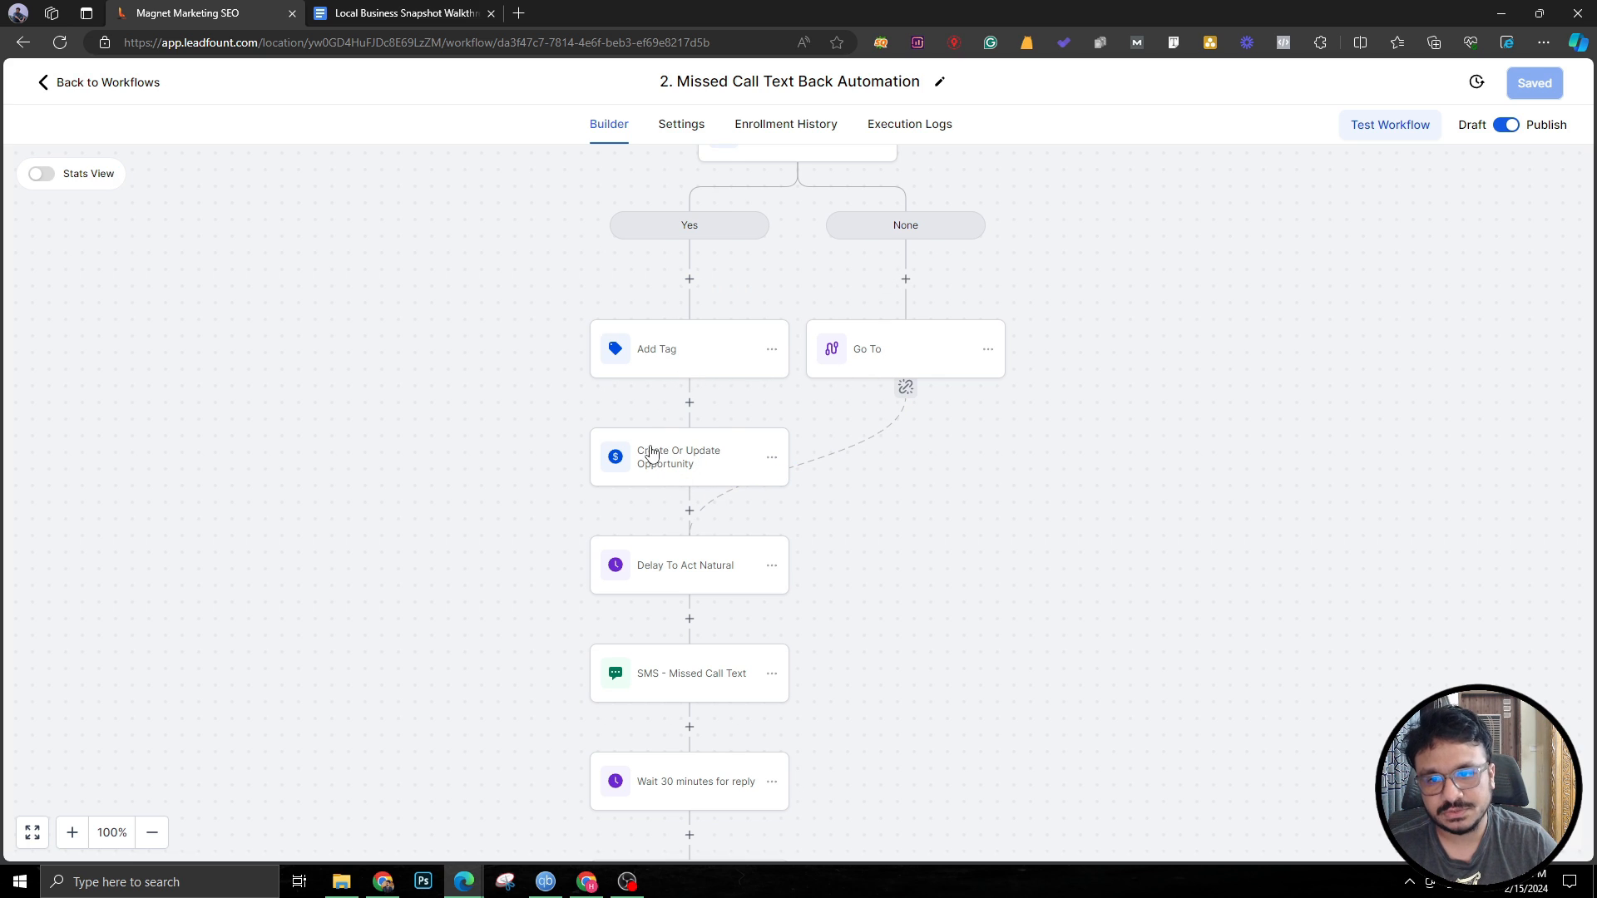
pyautogui.scroll(-3)
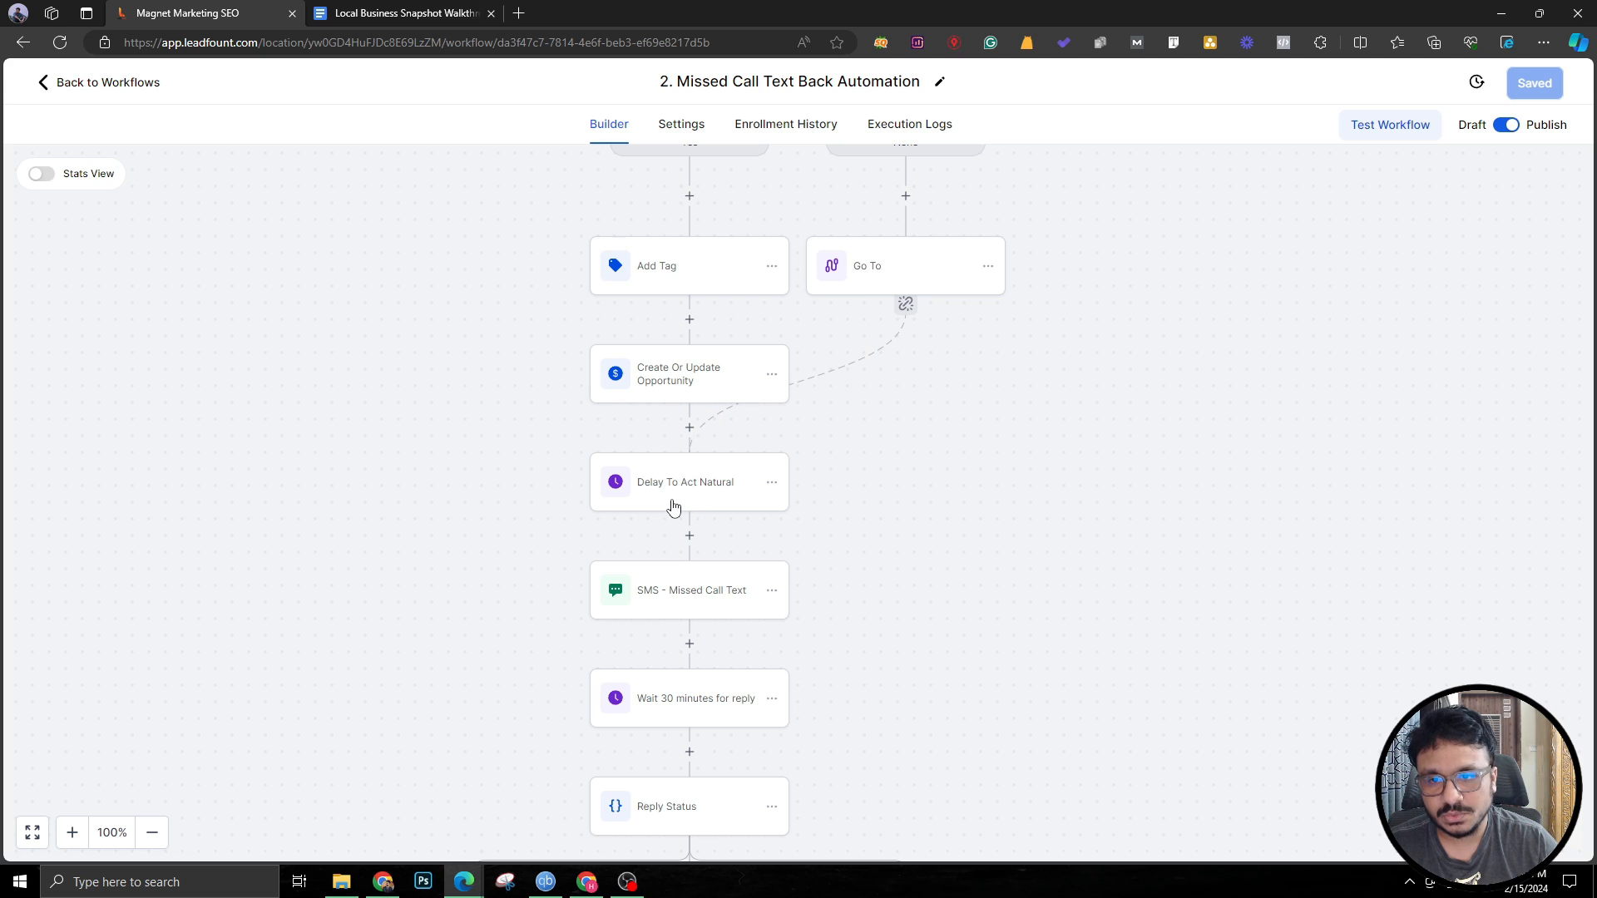
pyautogui.click(688, 482)
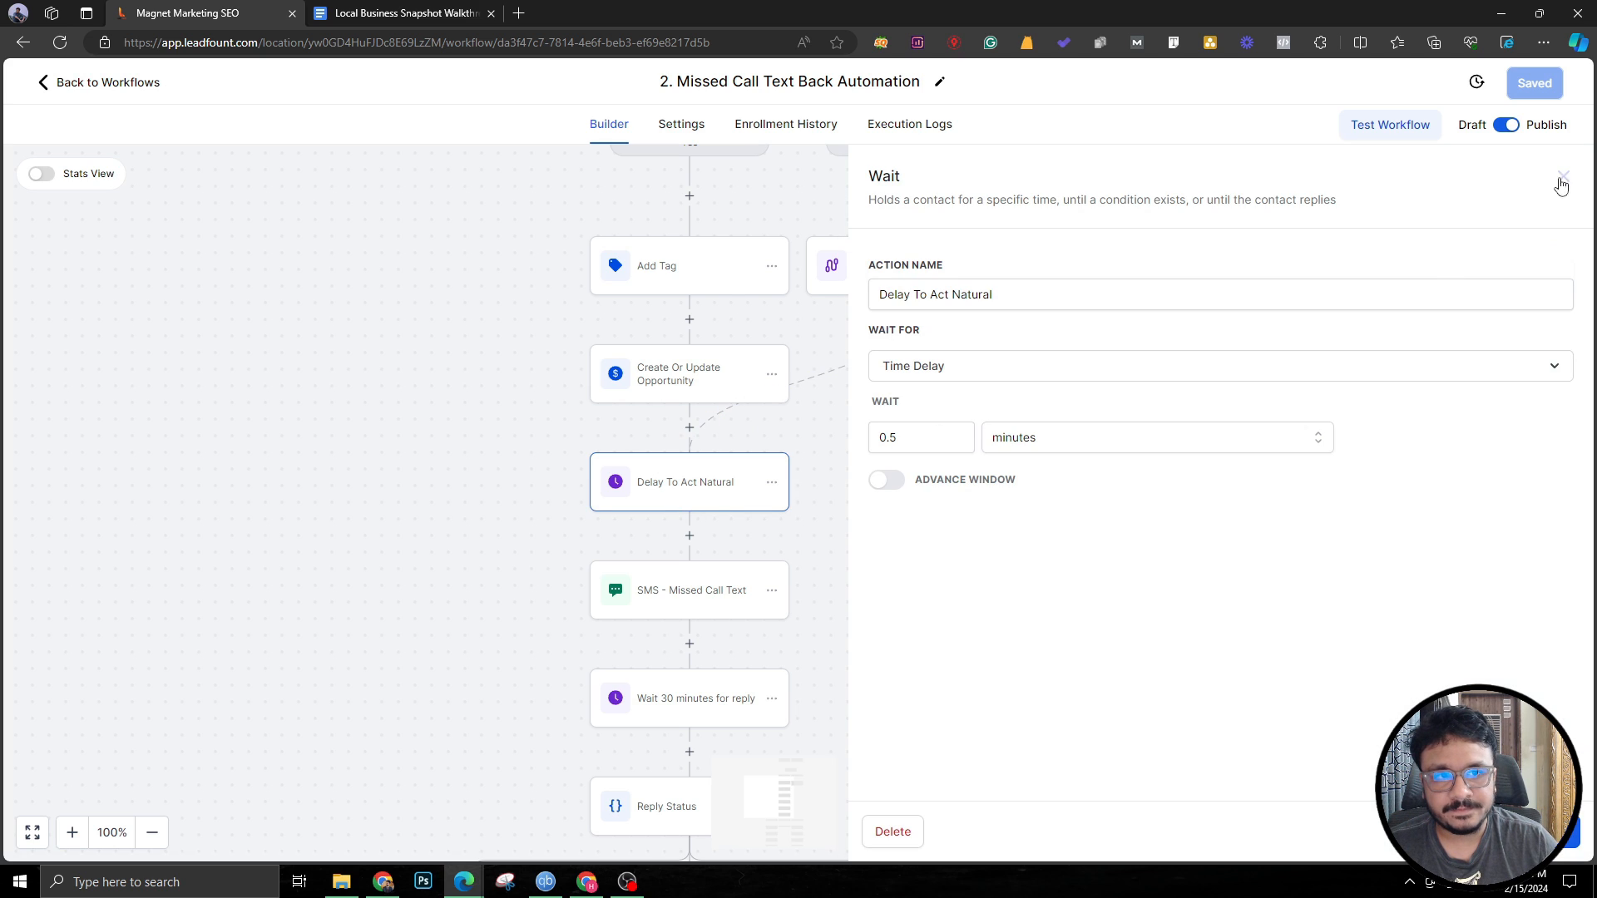
pyautogui.moveTo(639, 496)
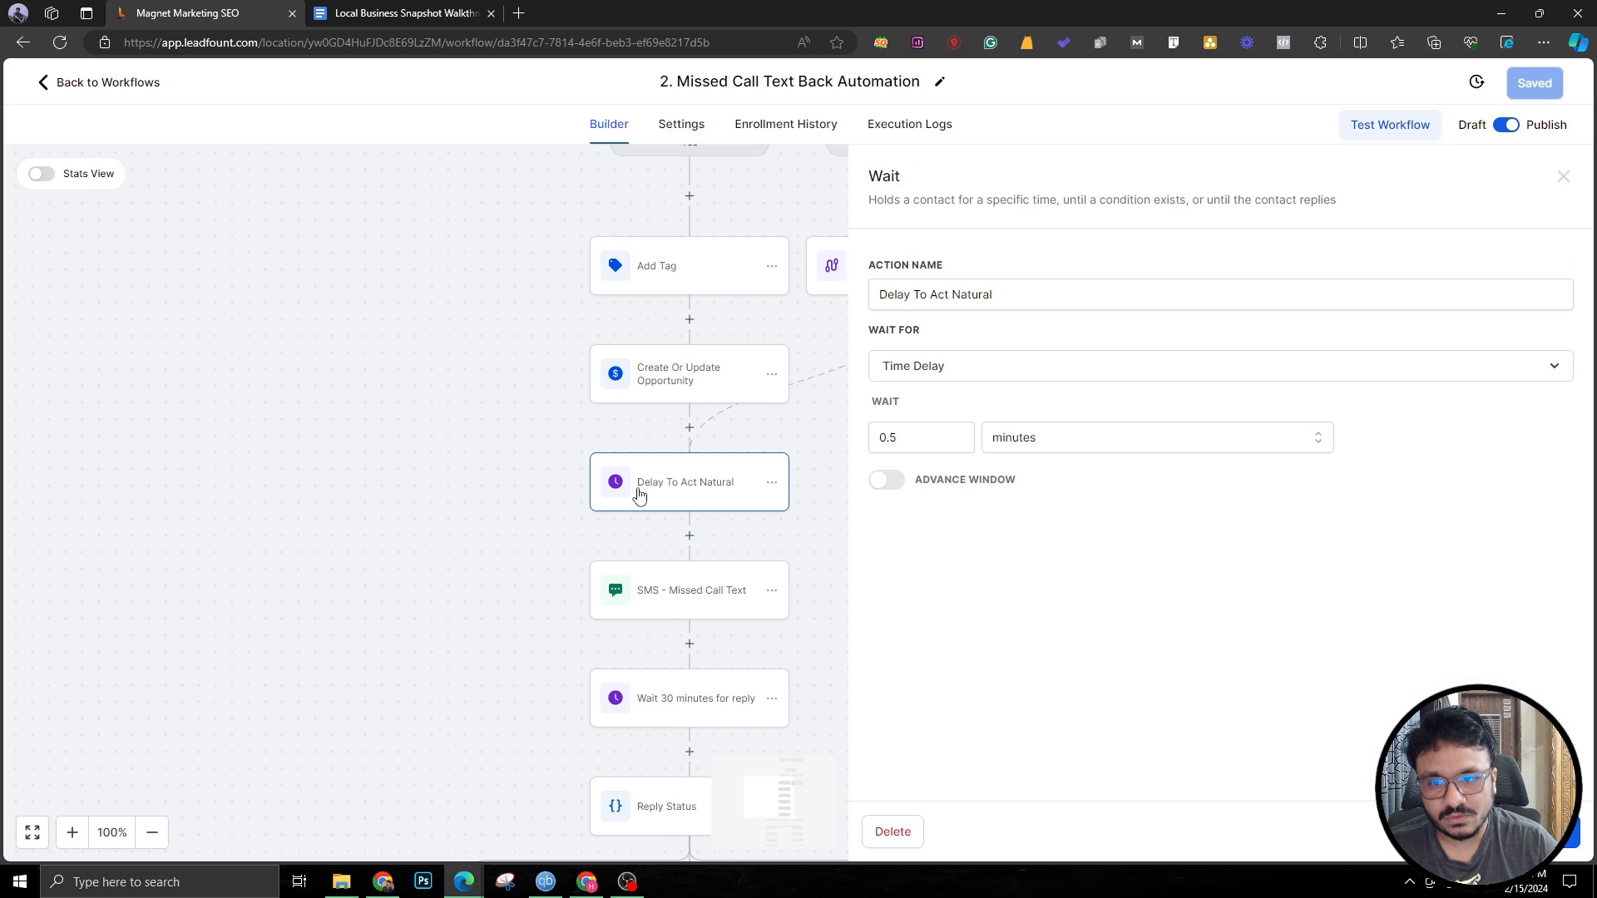
pyautogui.click(688, 506)
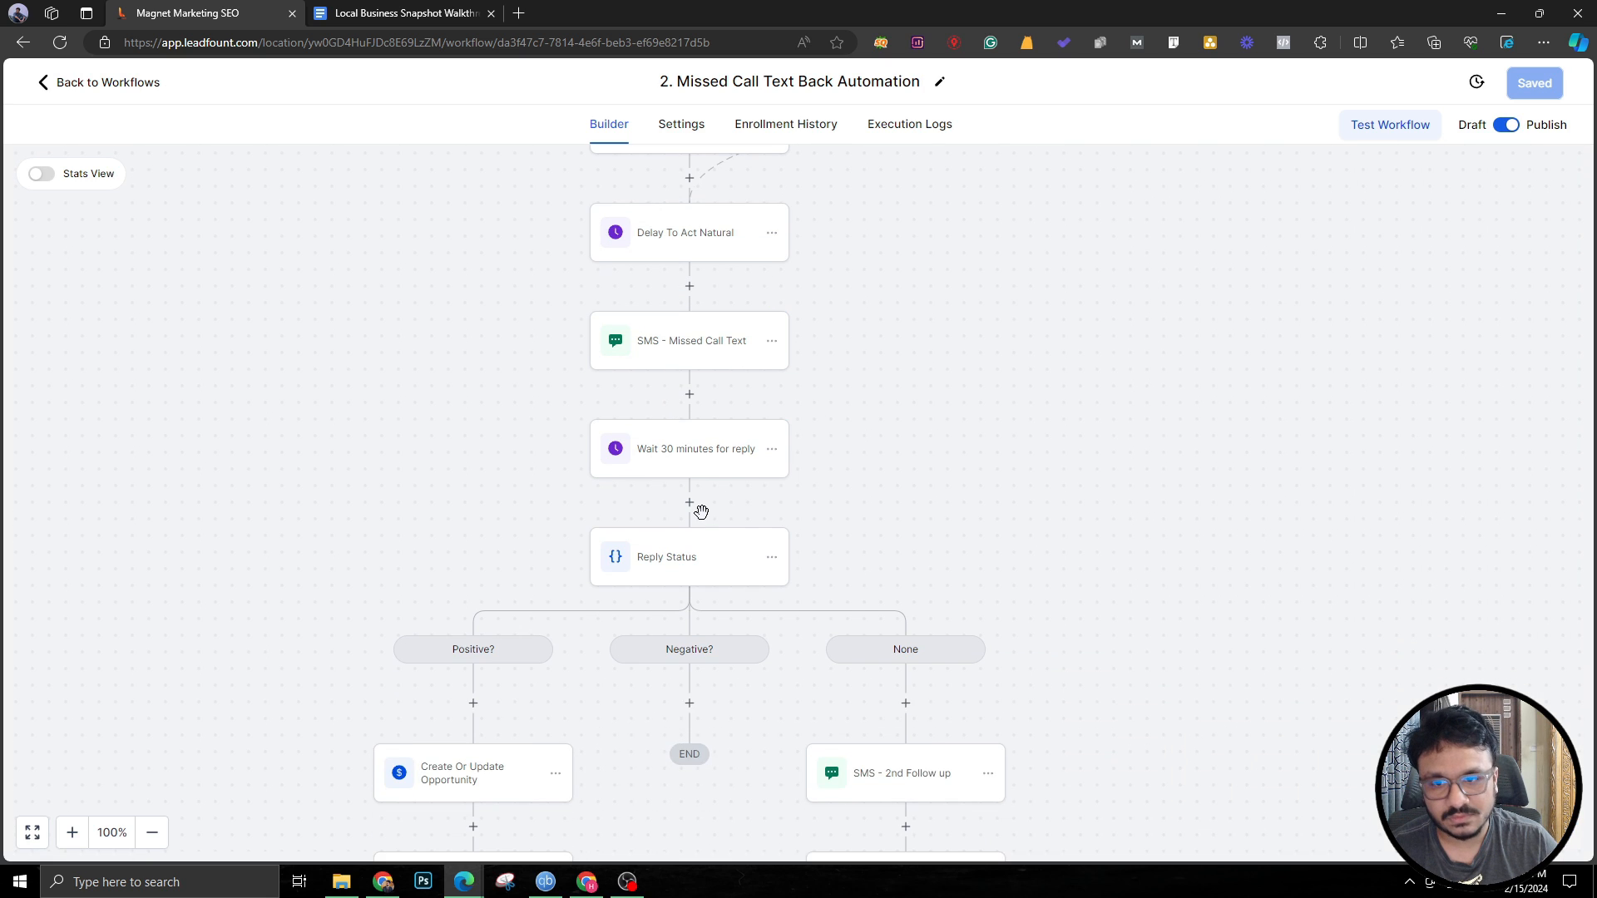
pyautogui.scroll(-3)
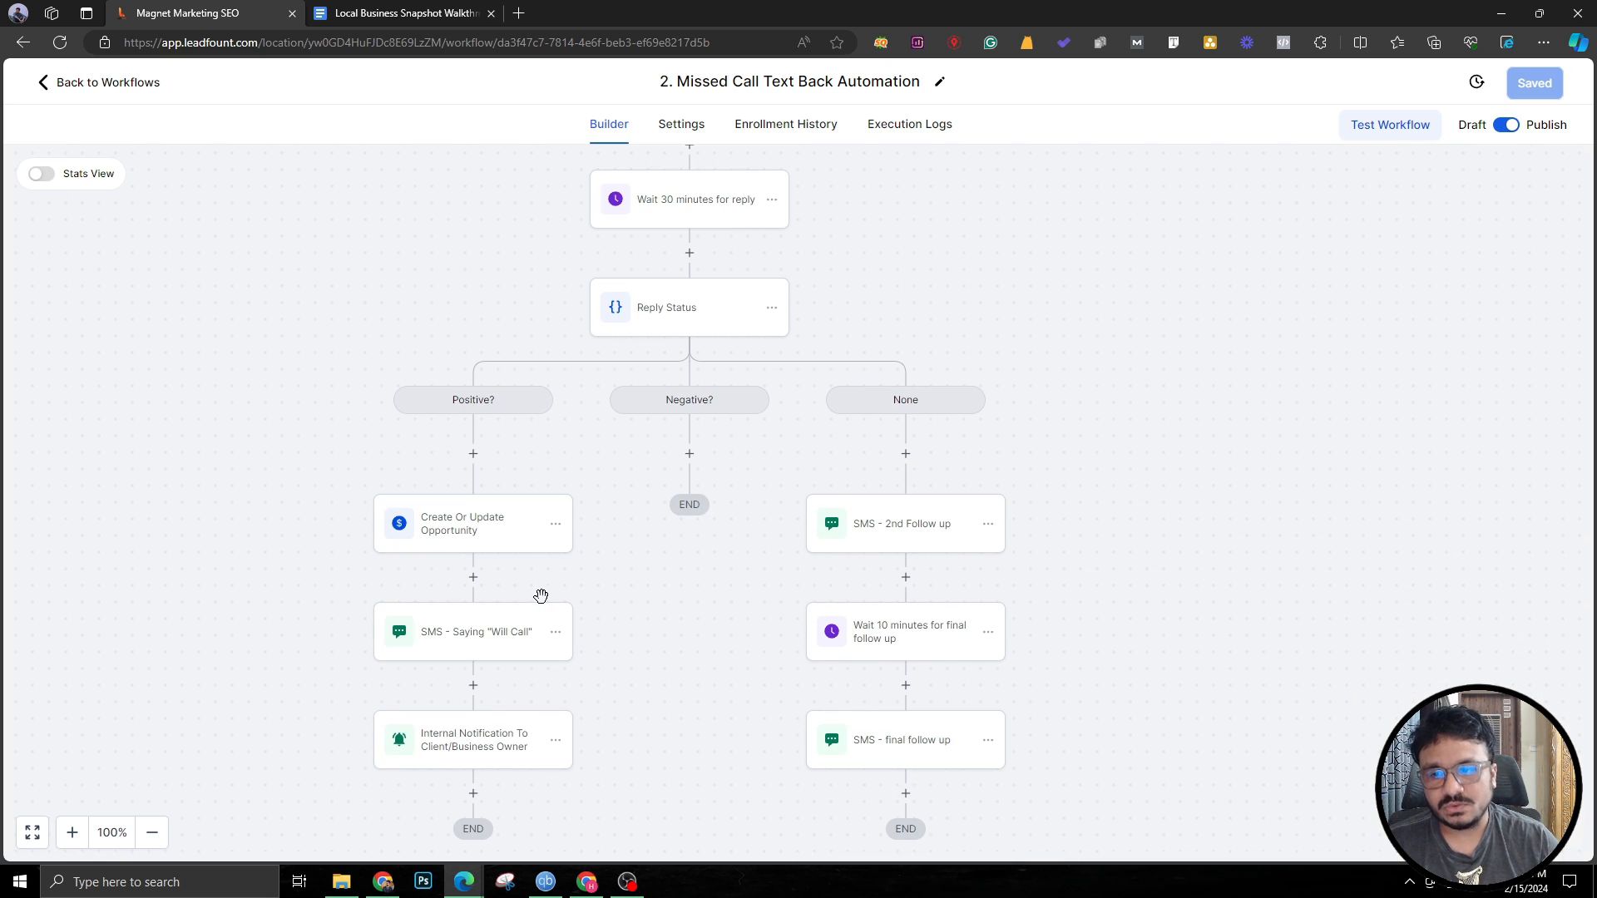
pyautogui.moveTo(207, 151)
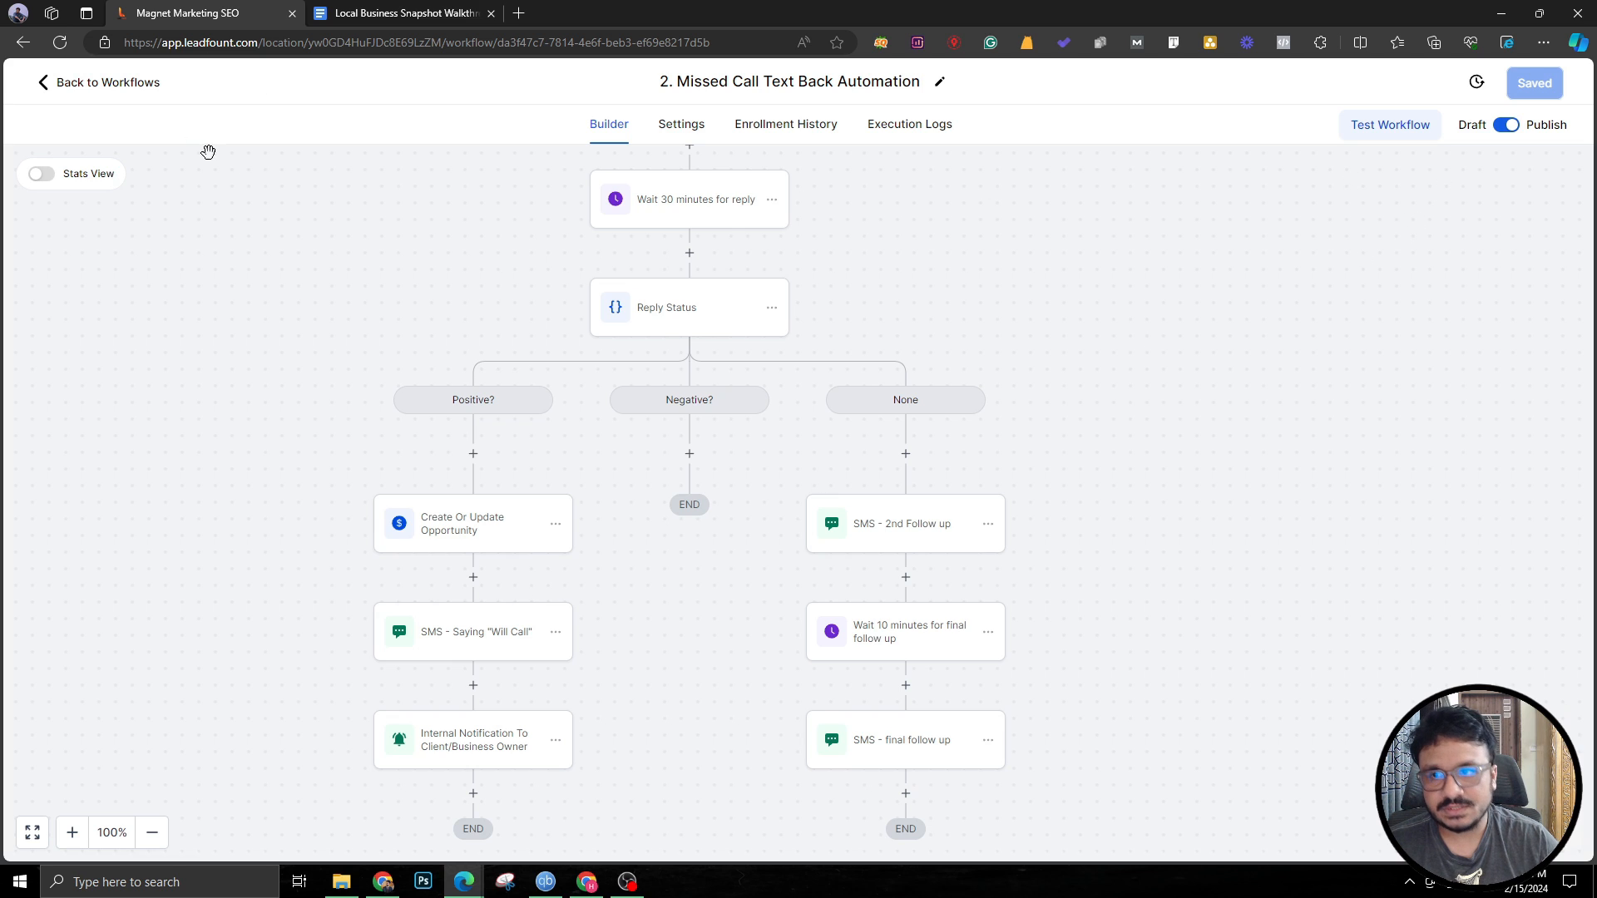
# Open '3. Send Good Lead Signals to FB CAPI' and review its Agreed To Call pipeline trigger.
pyautogui.click(103, 83)
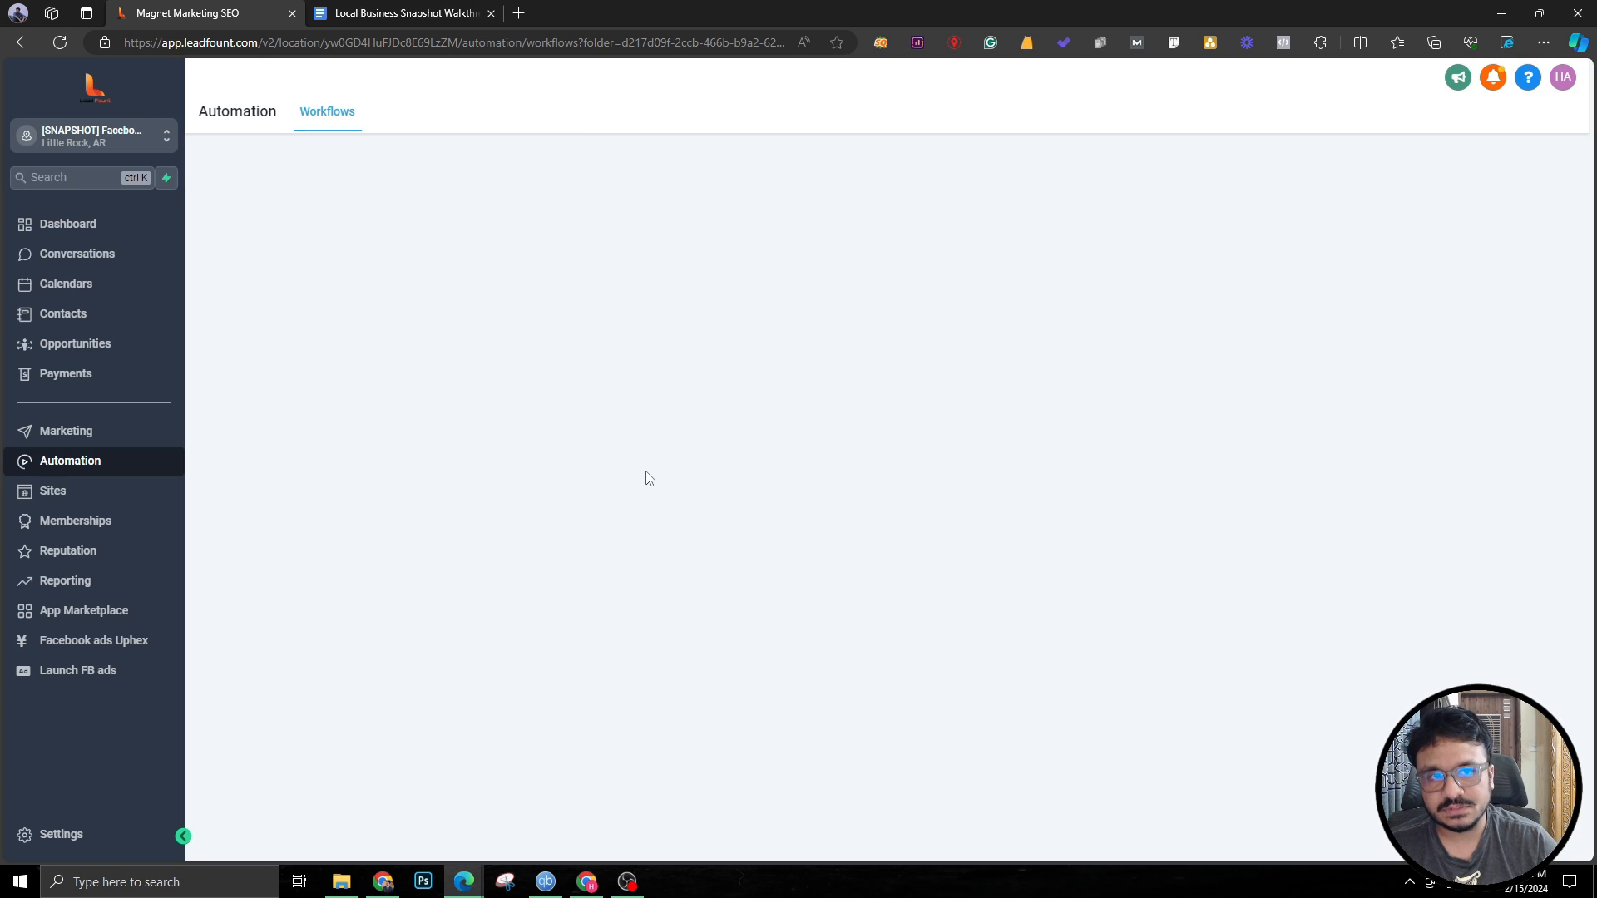
pyautogui.moveTo(625, 459)
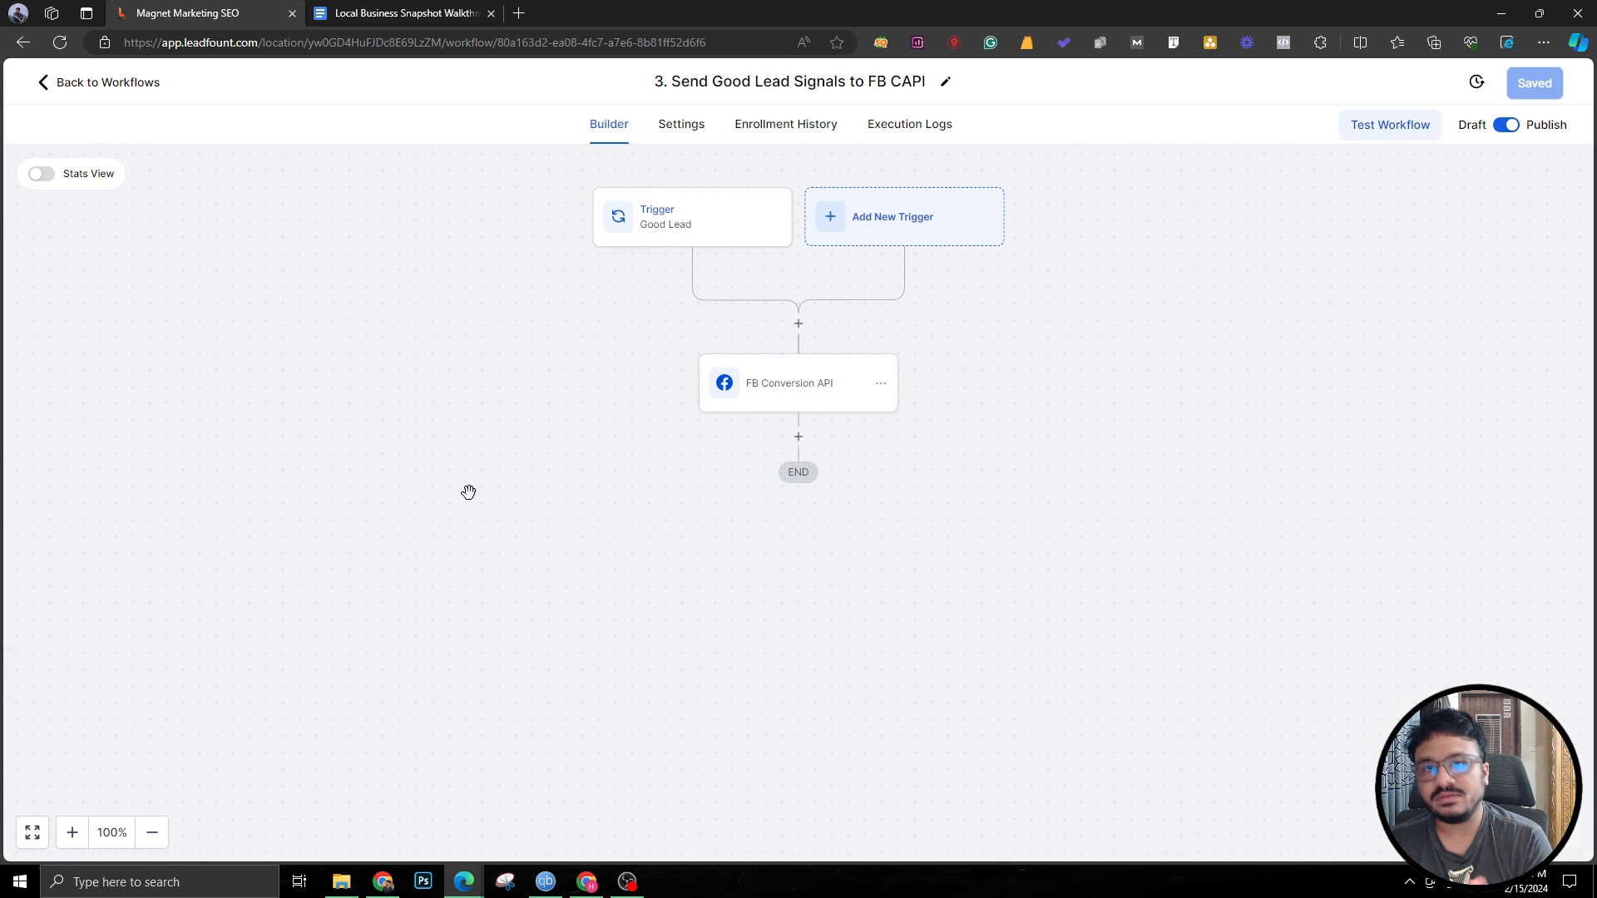
pyautogui.moveTo(792, 286)
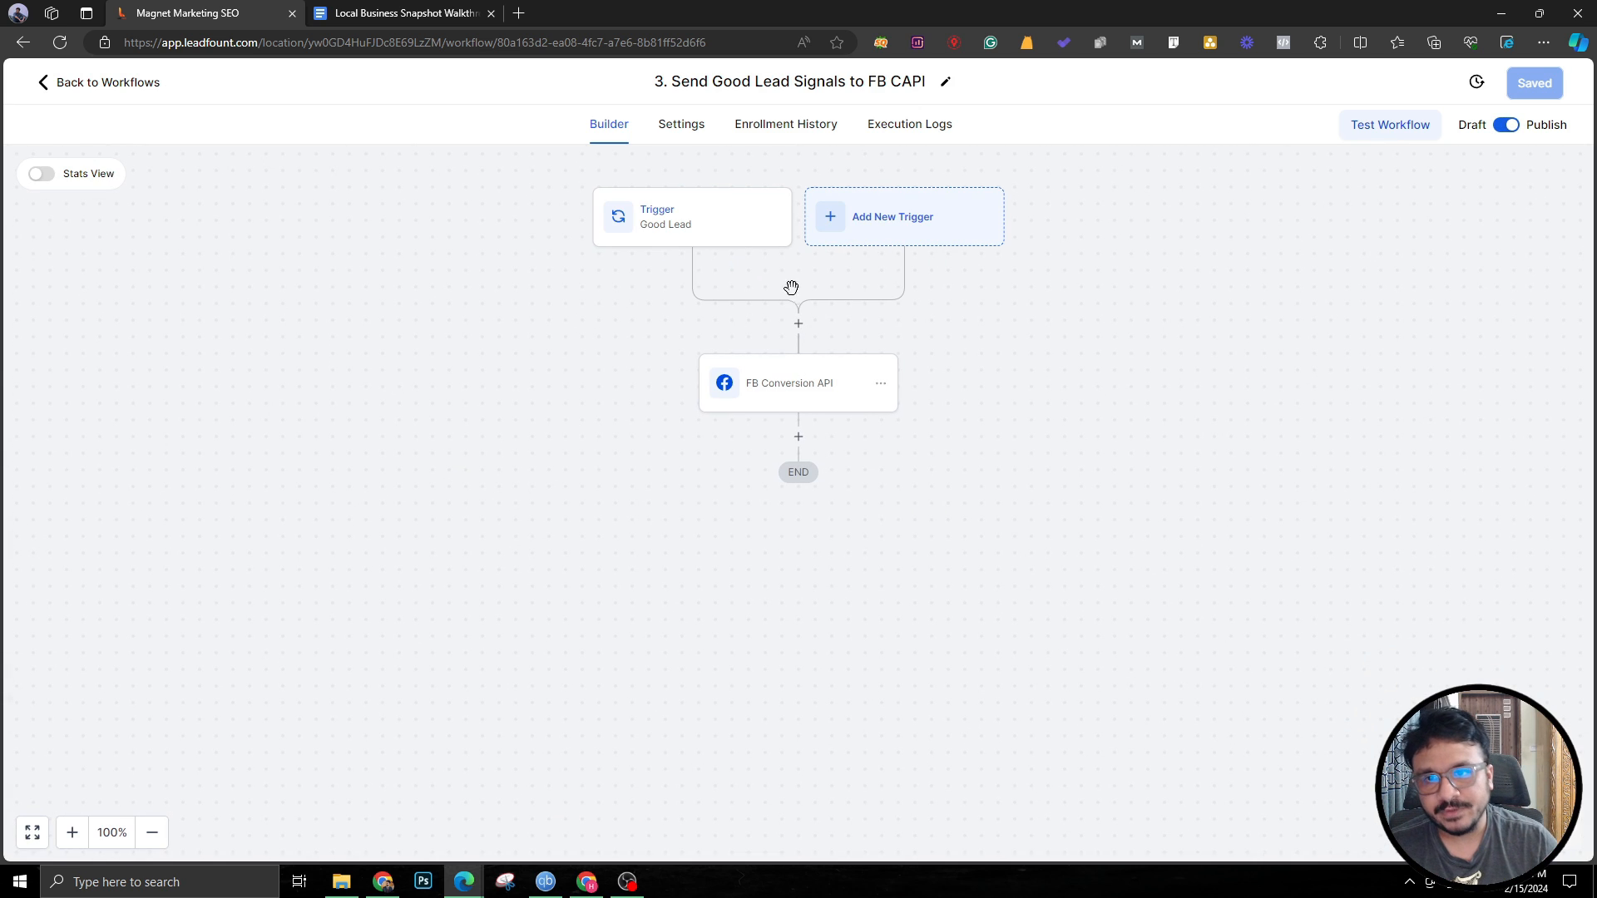
pyautogui.click(691, 216)
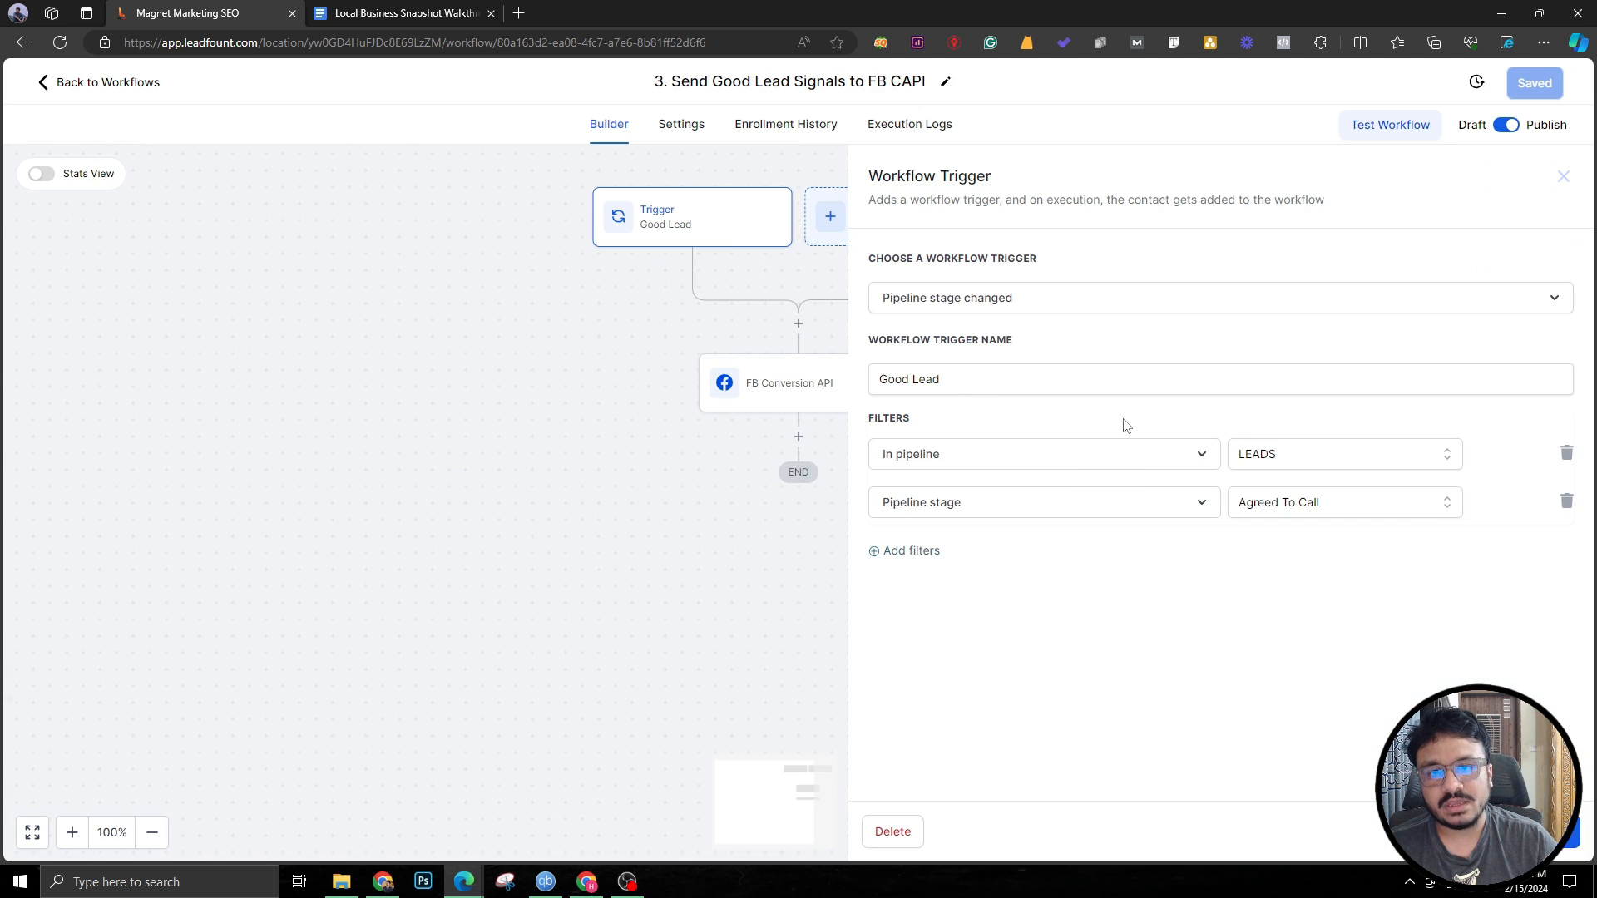
pyautogui.click(1081, 385)
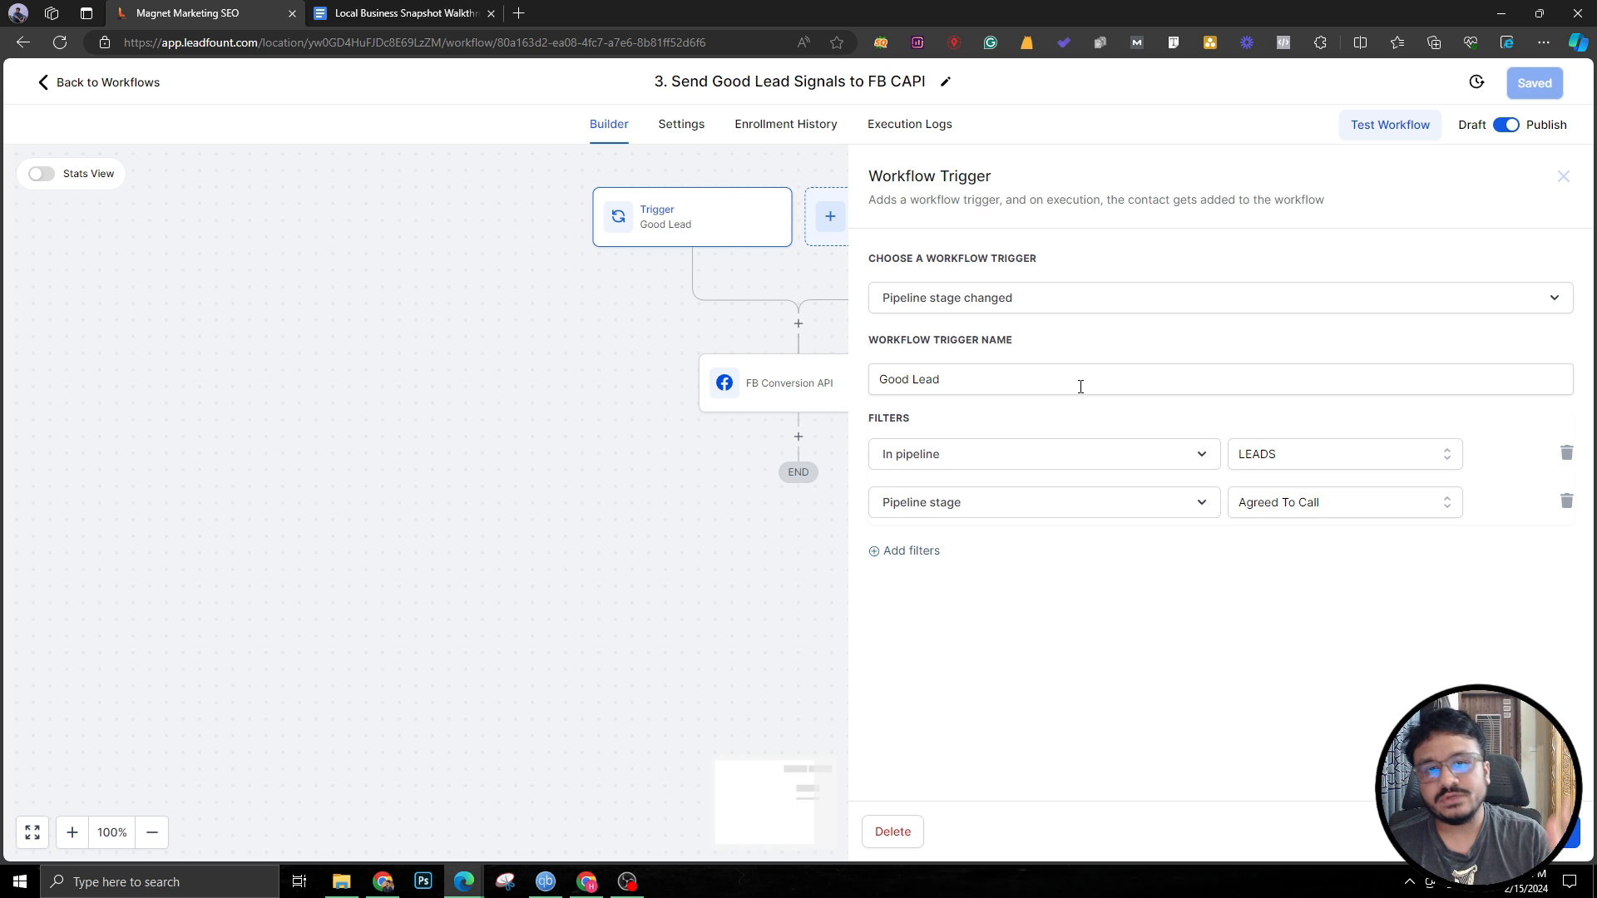
pyautogui.moveTo(1283, 511)
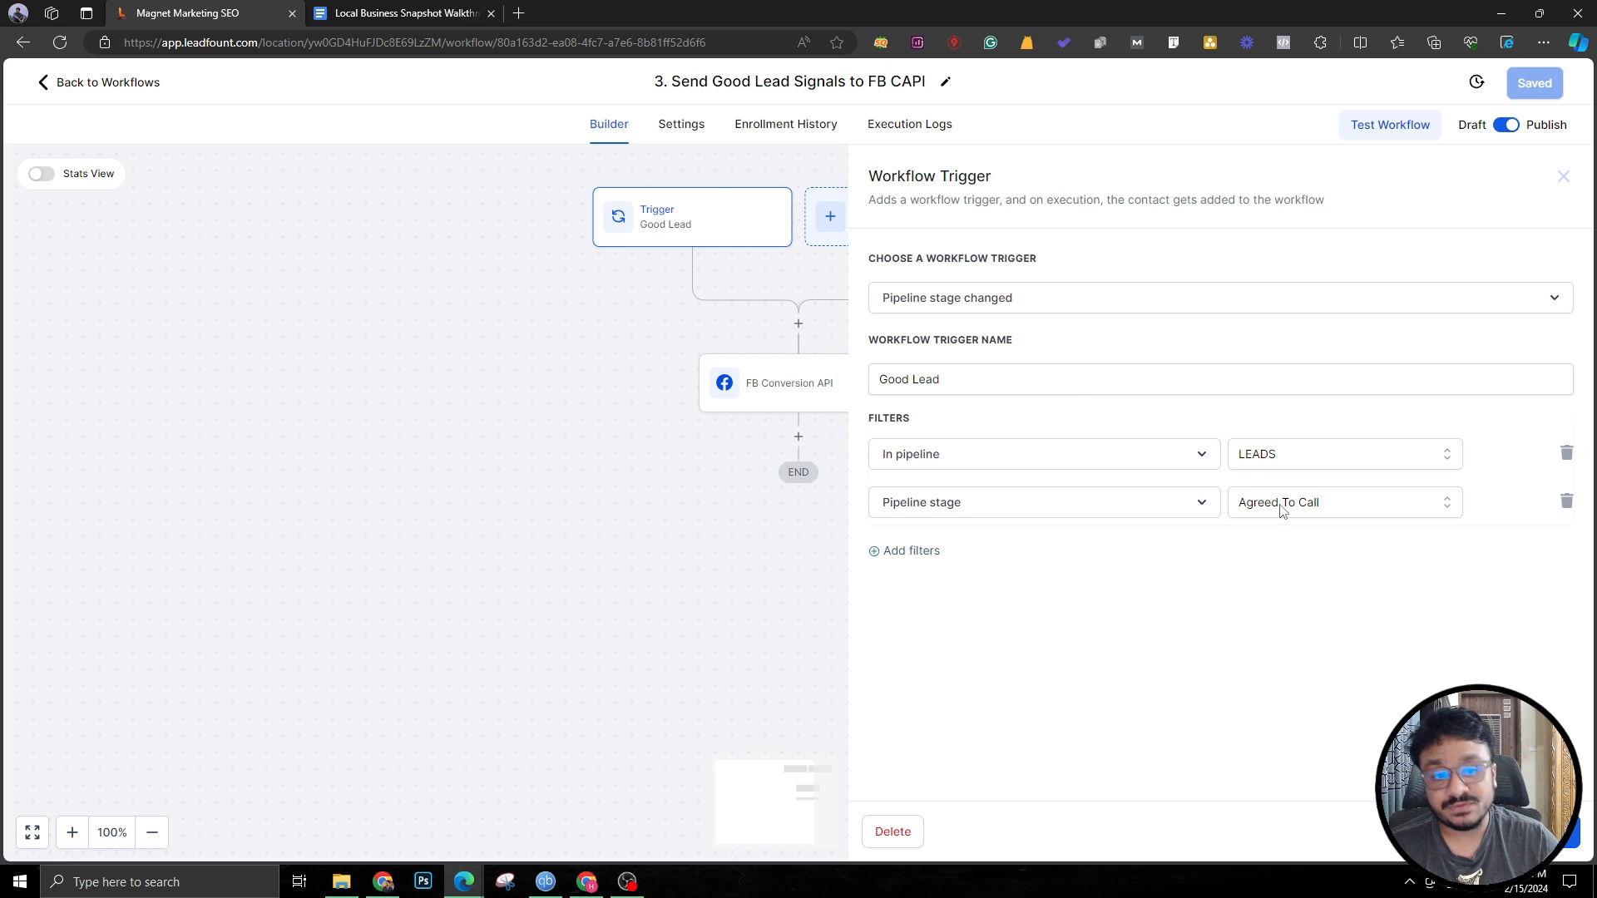
pyautogui.moveTo(1320, 476)
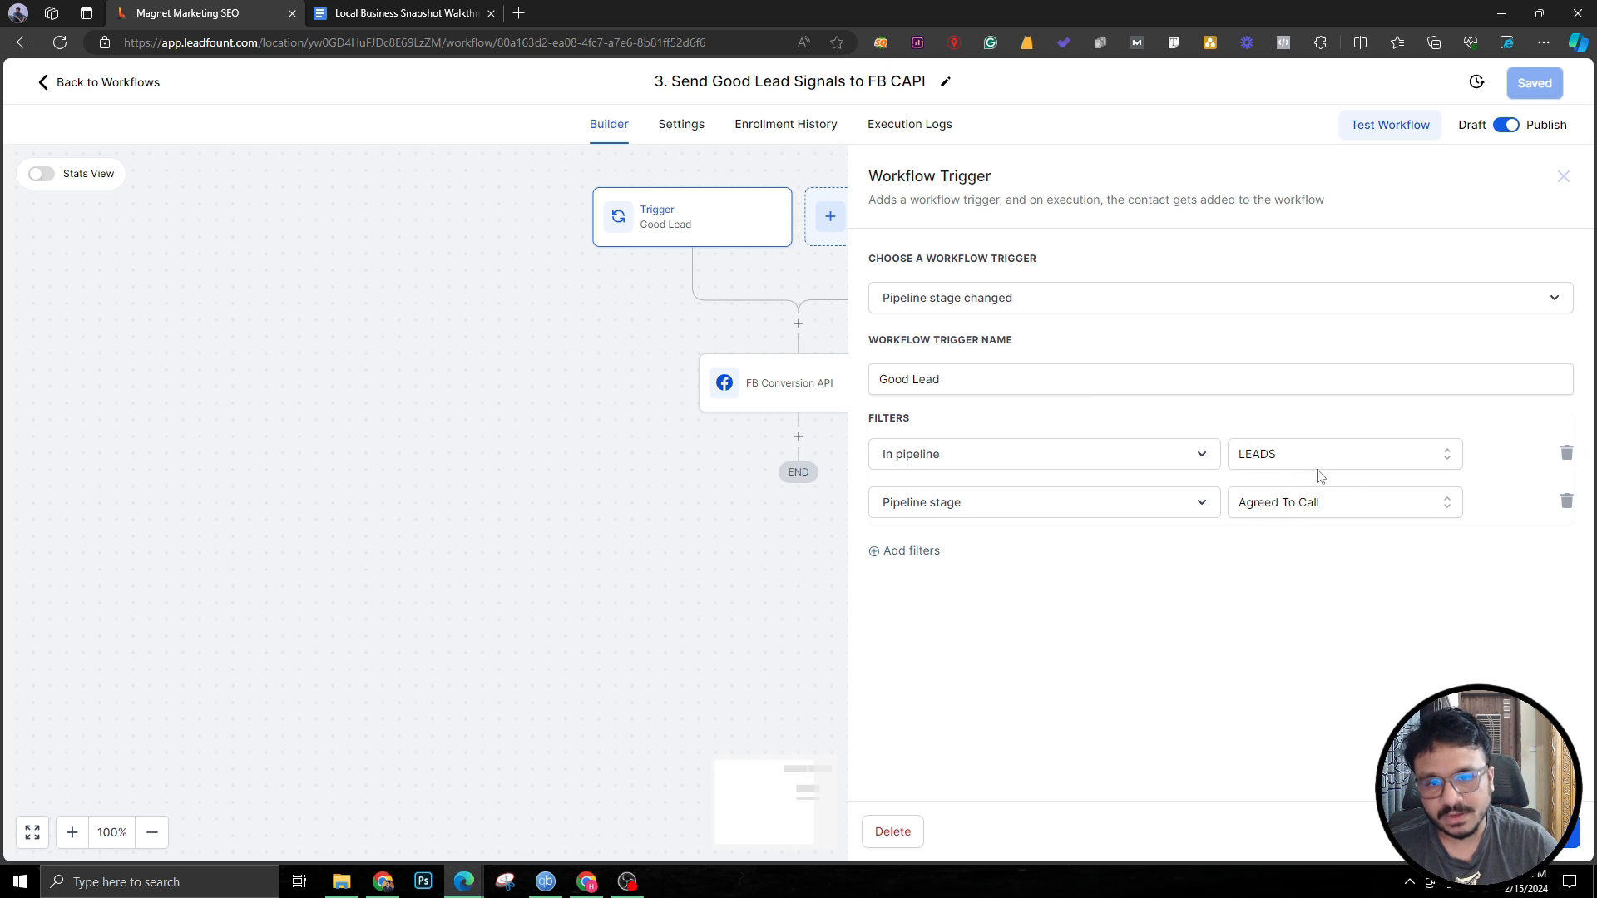
pyautogui.click(1563, 177)
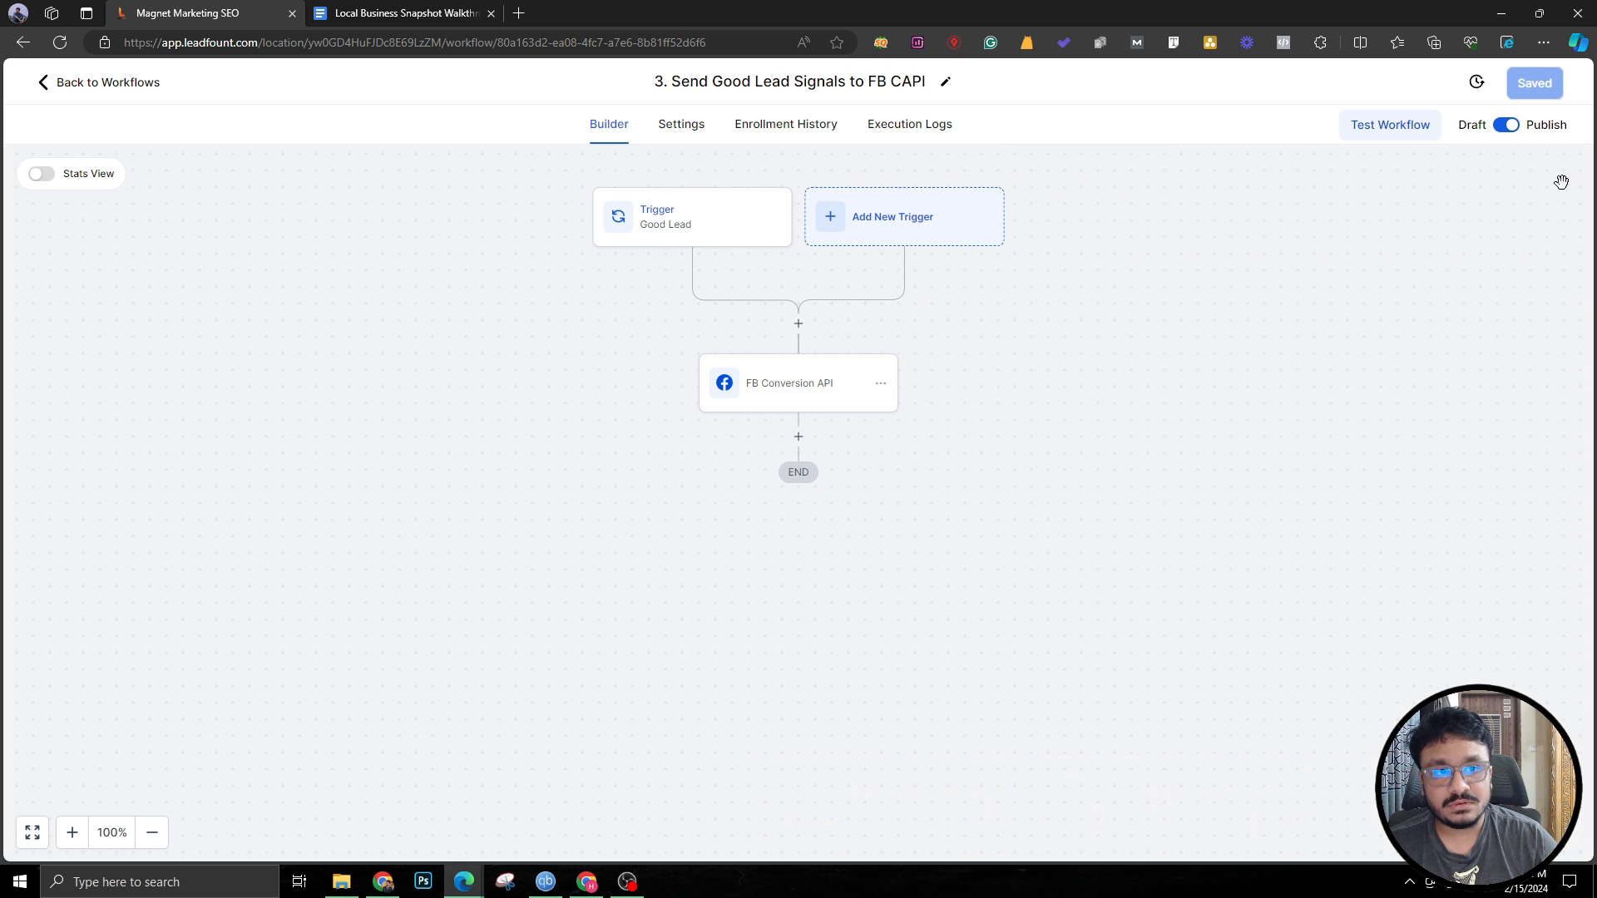
pyautogui.click(692, 216)
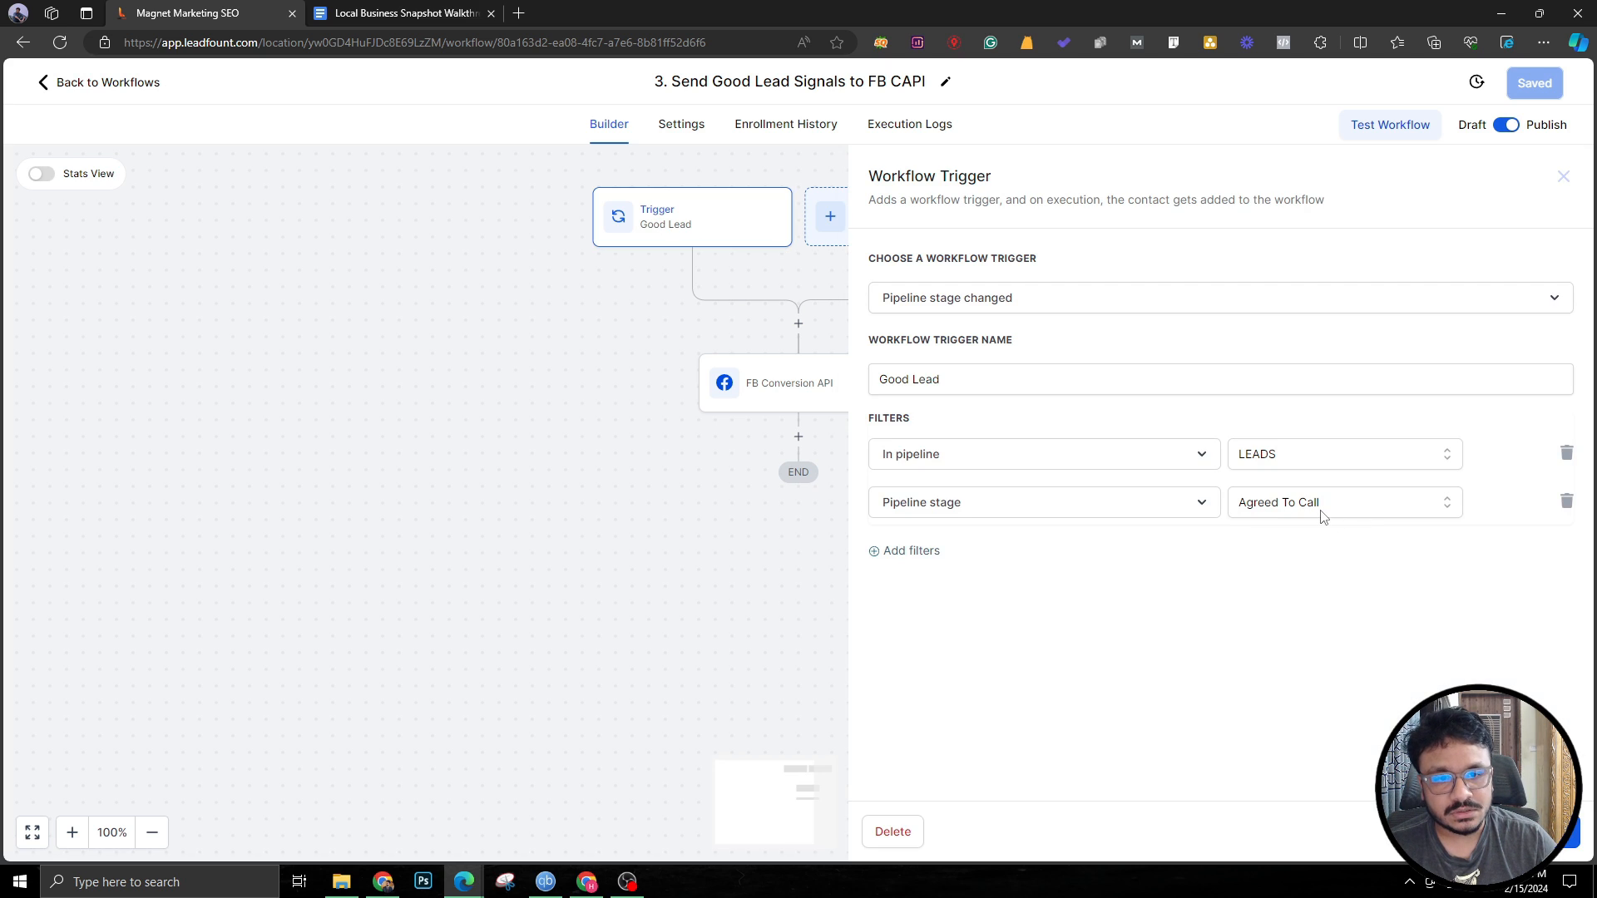
pyautogui.moveTo(1294, 502)
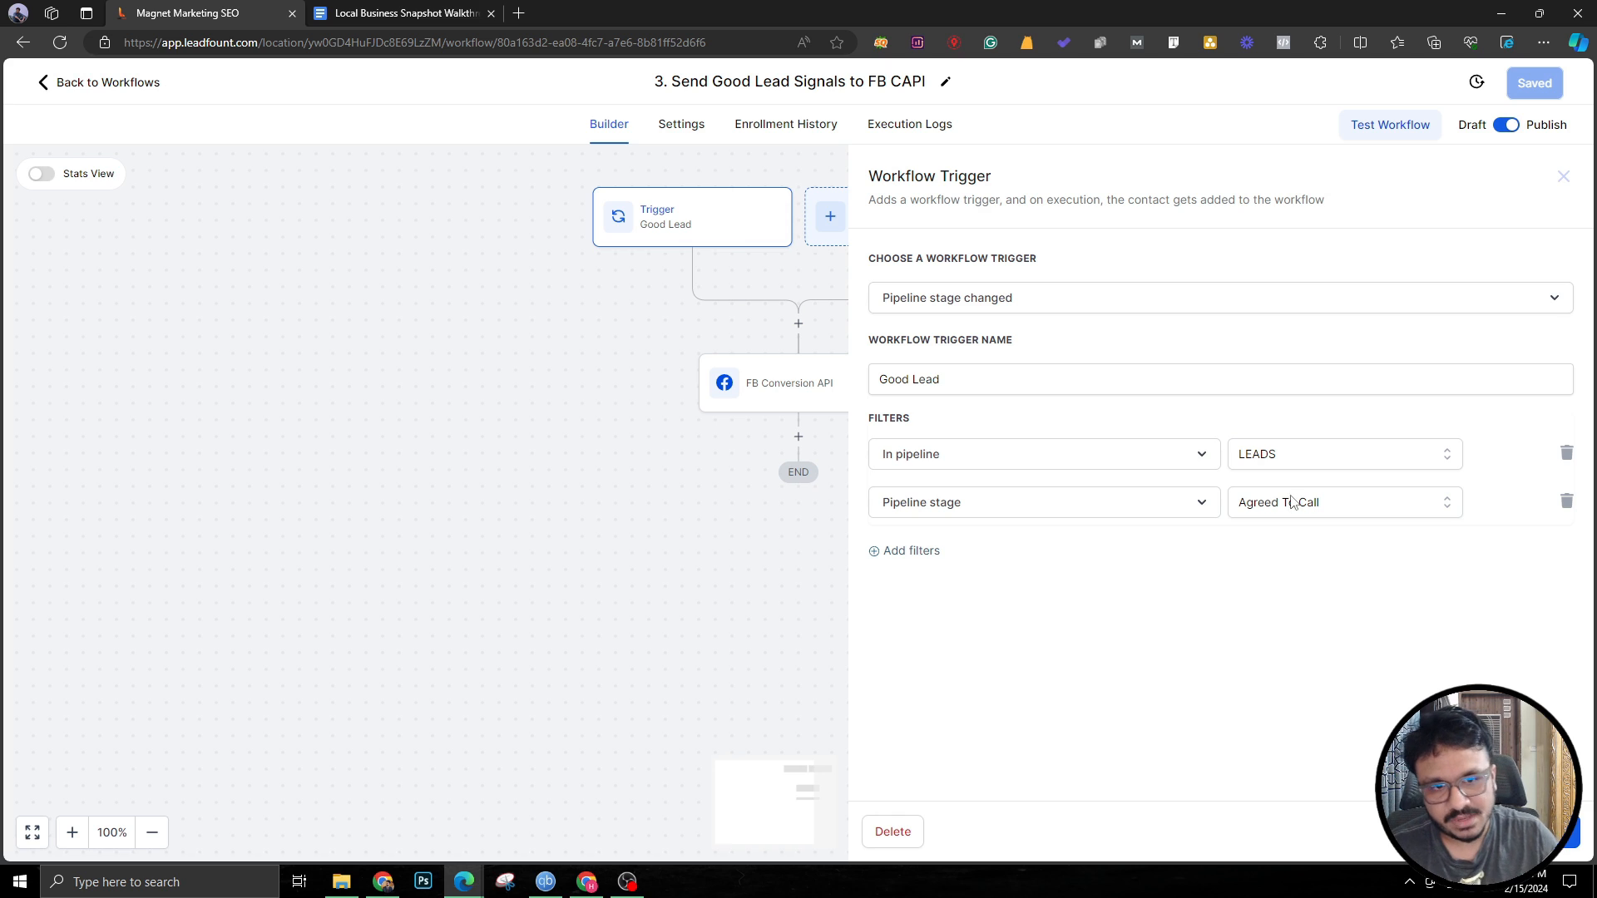
pyautogui.click(1564, 176)
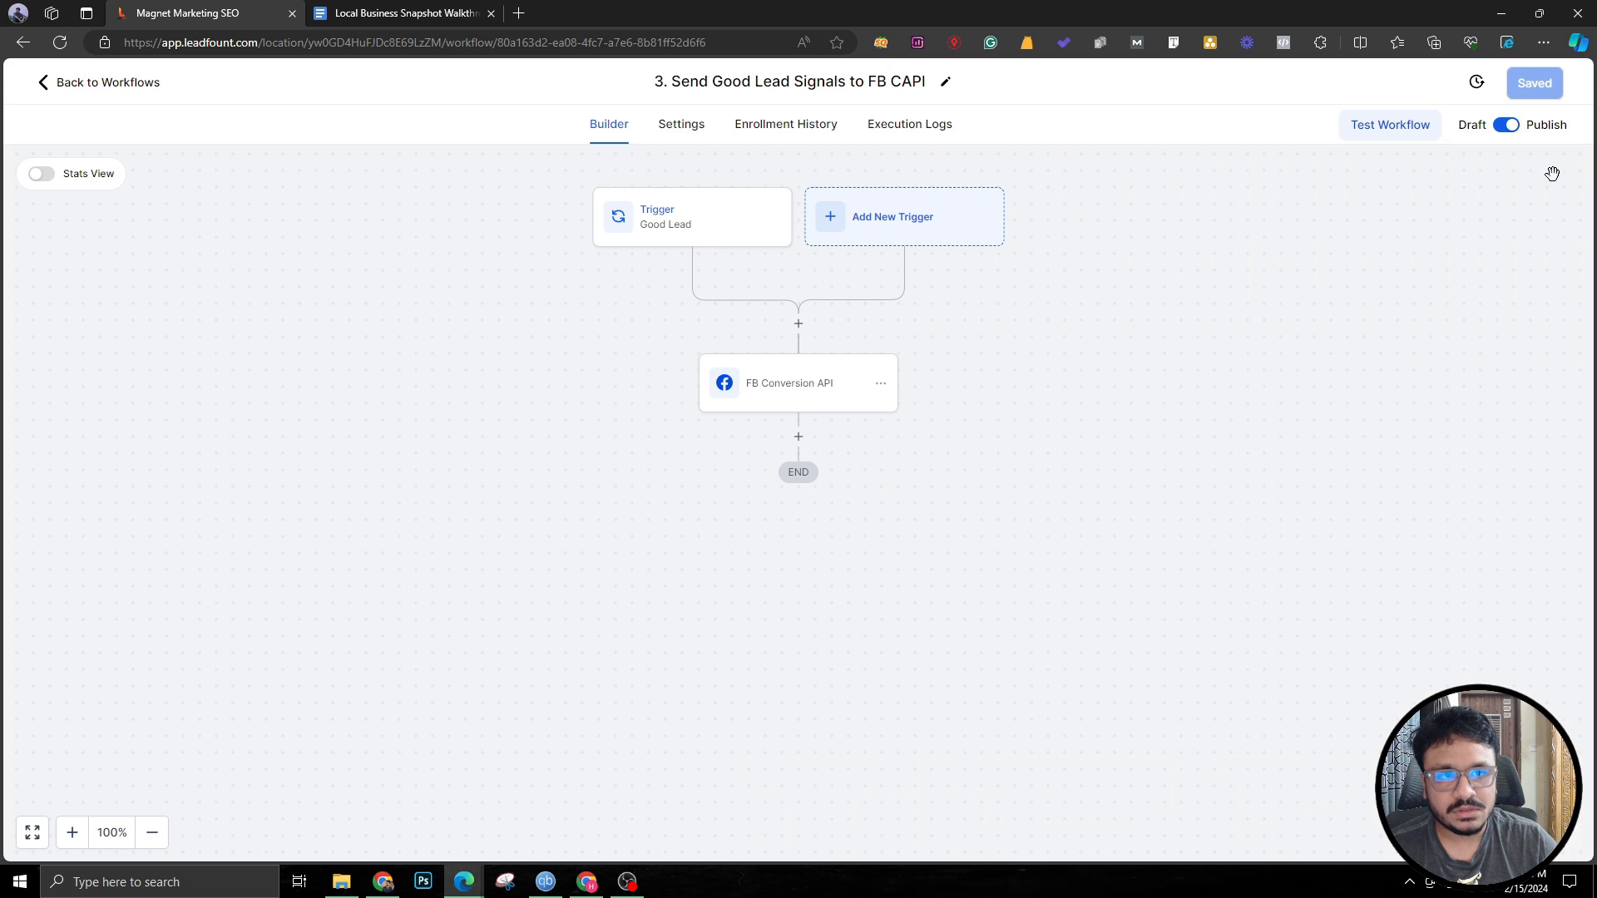
# Review the Facebook Conversion API Lead-event step, then return to the workflows list.
pyautogui.click(788, 383)
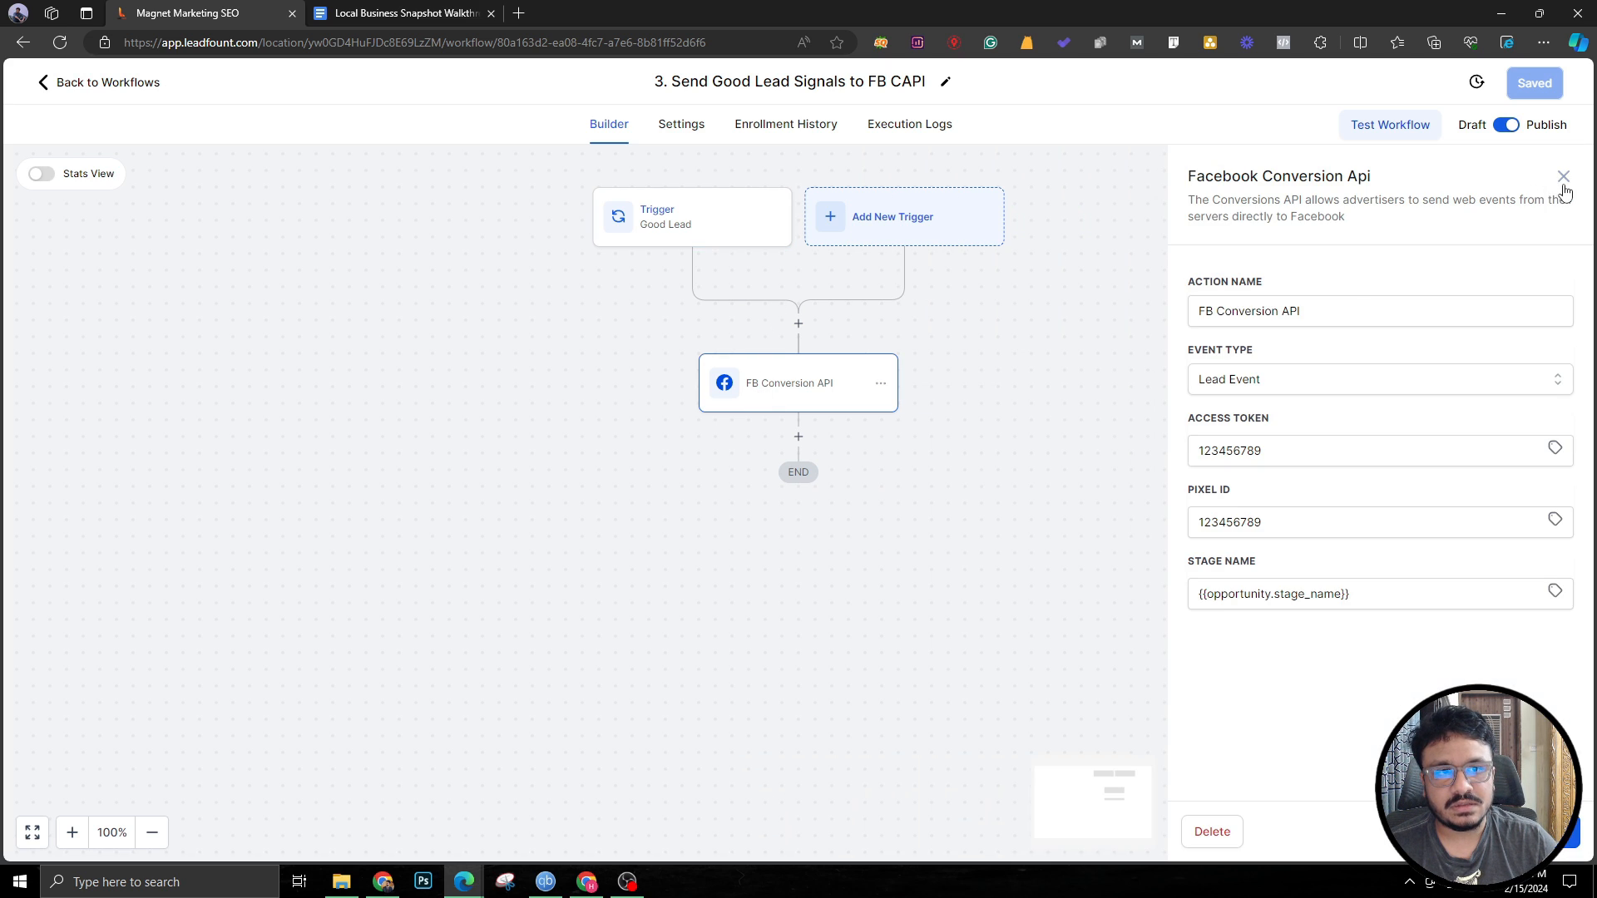
pyautogui.click(1563, 176)
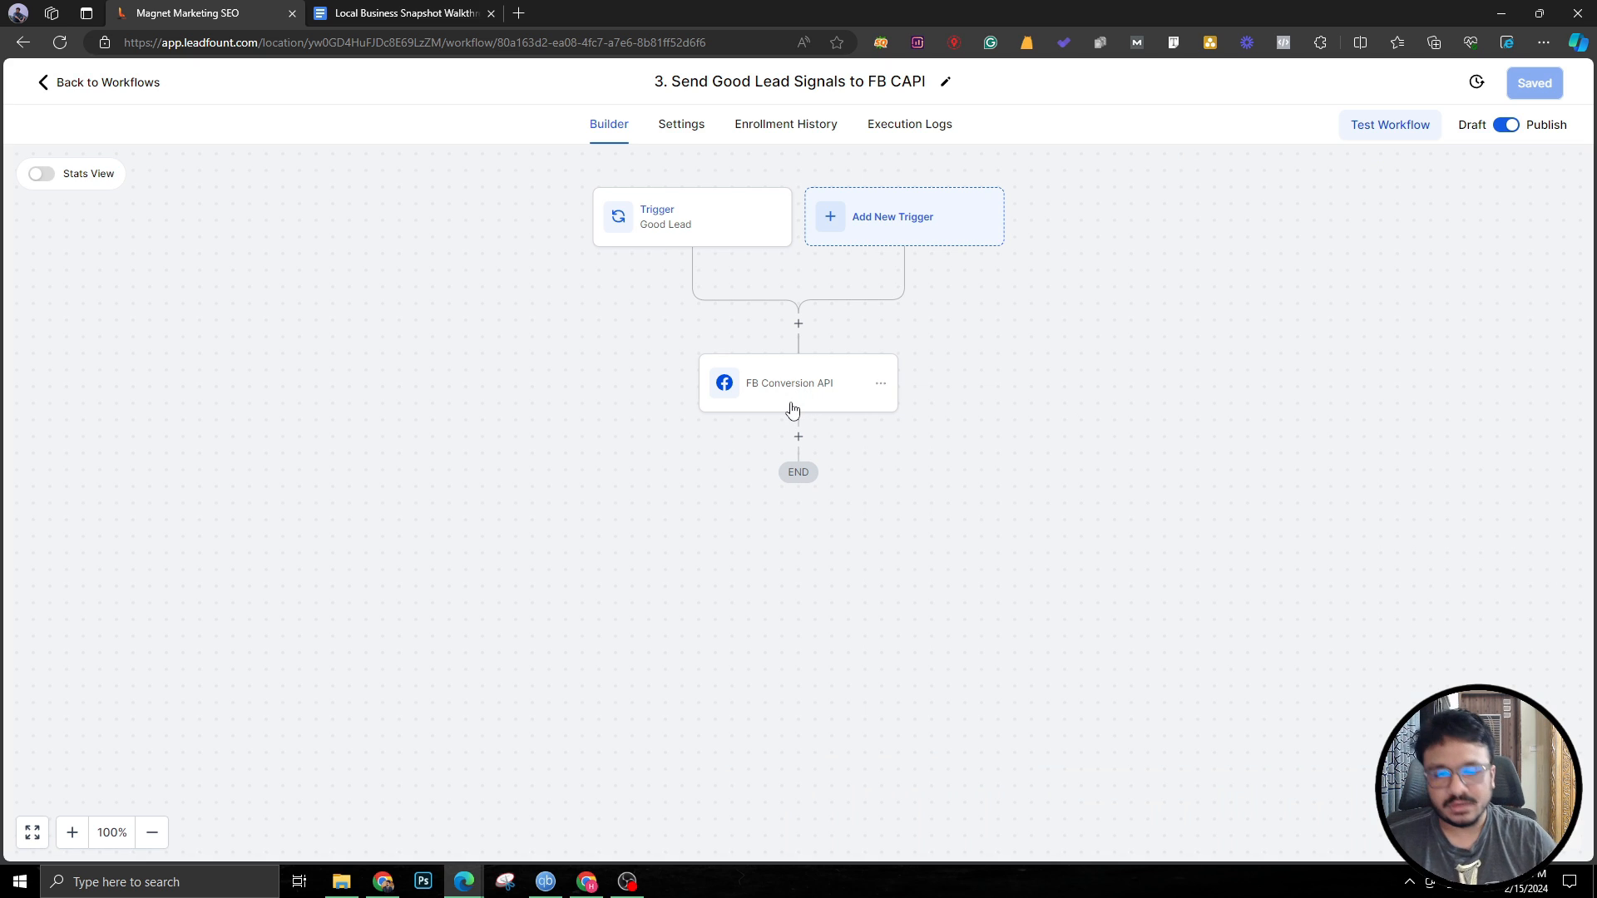
pyautogui.moveTo(975, 447)
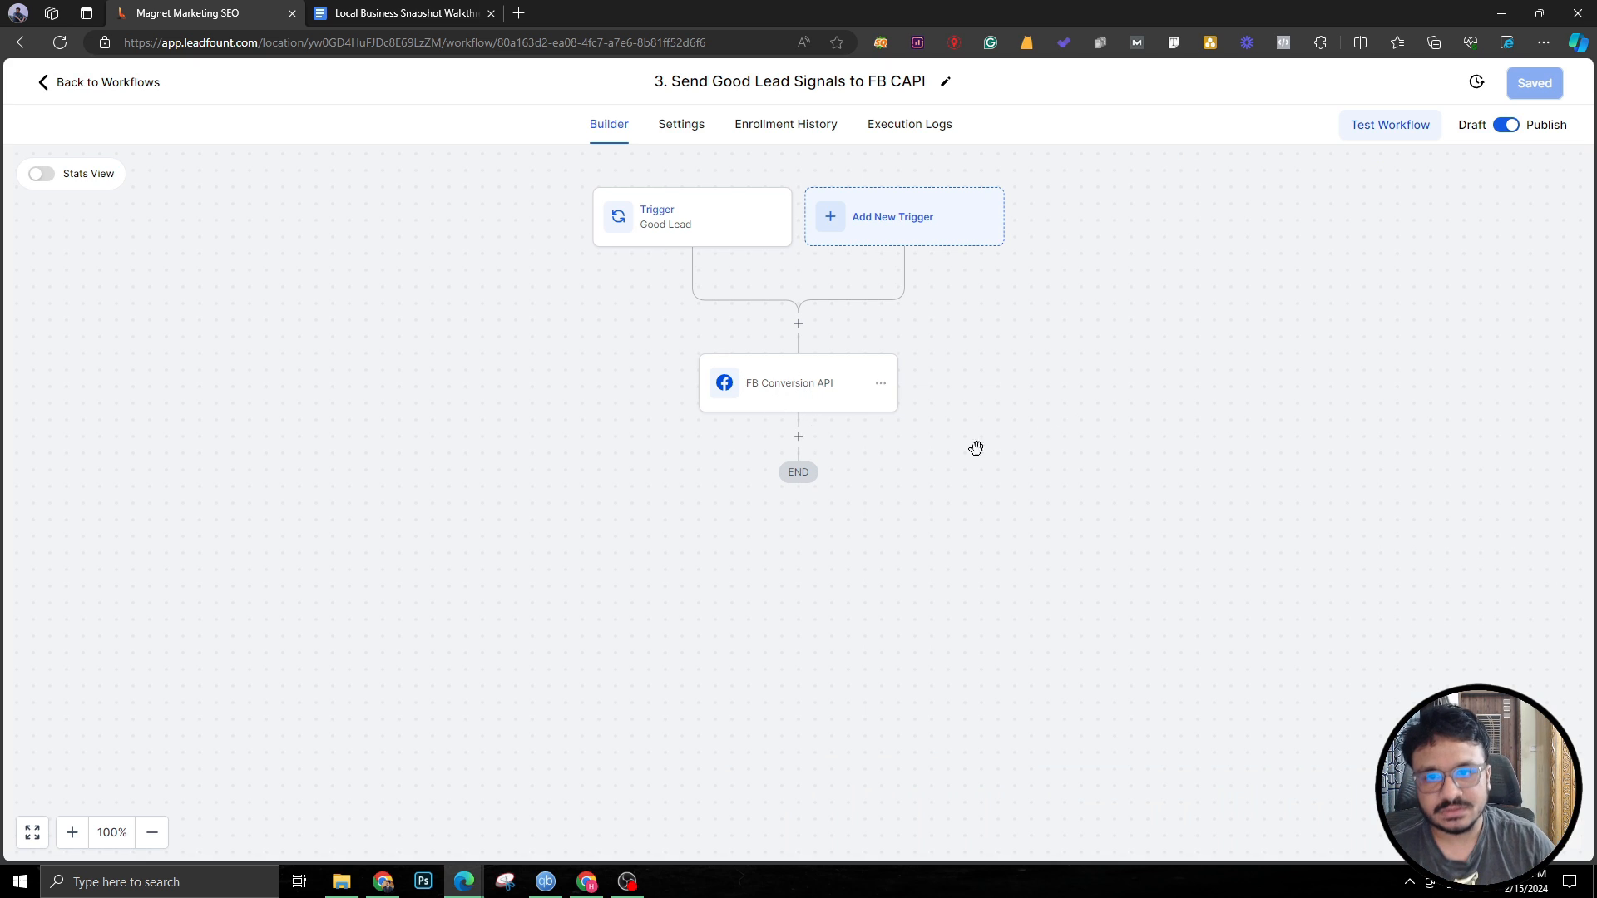
pyautogui.moveTo(932, 145)
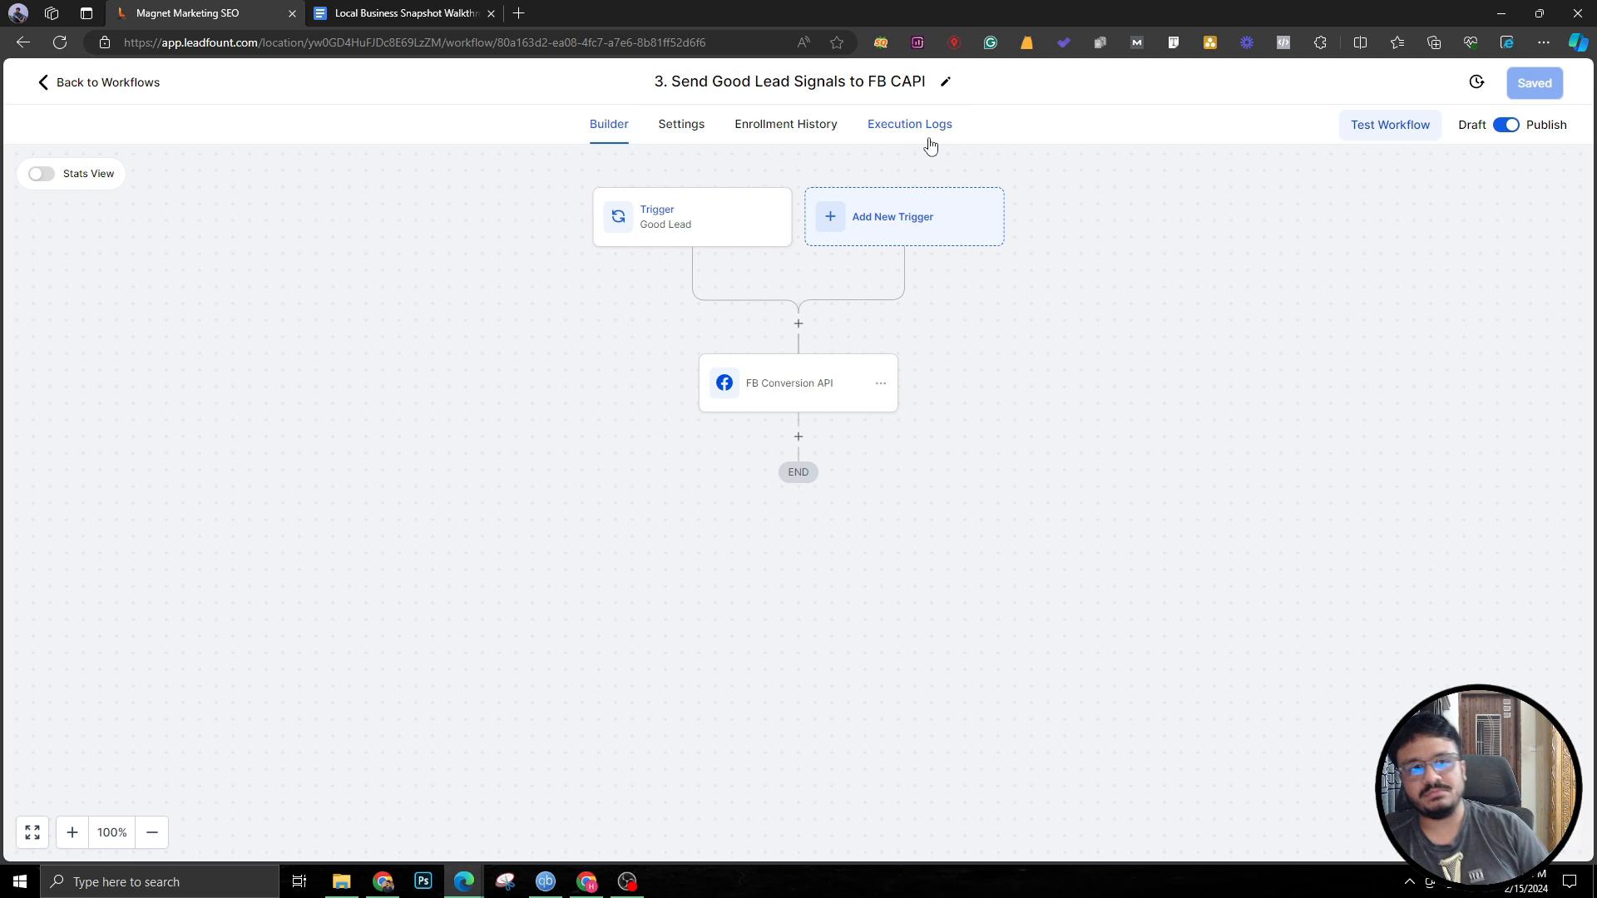
pyautogui.moveTo(768, 156)
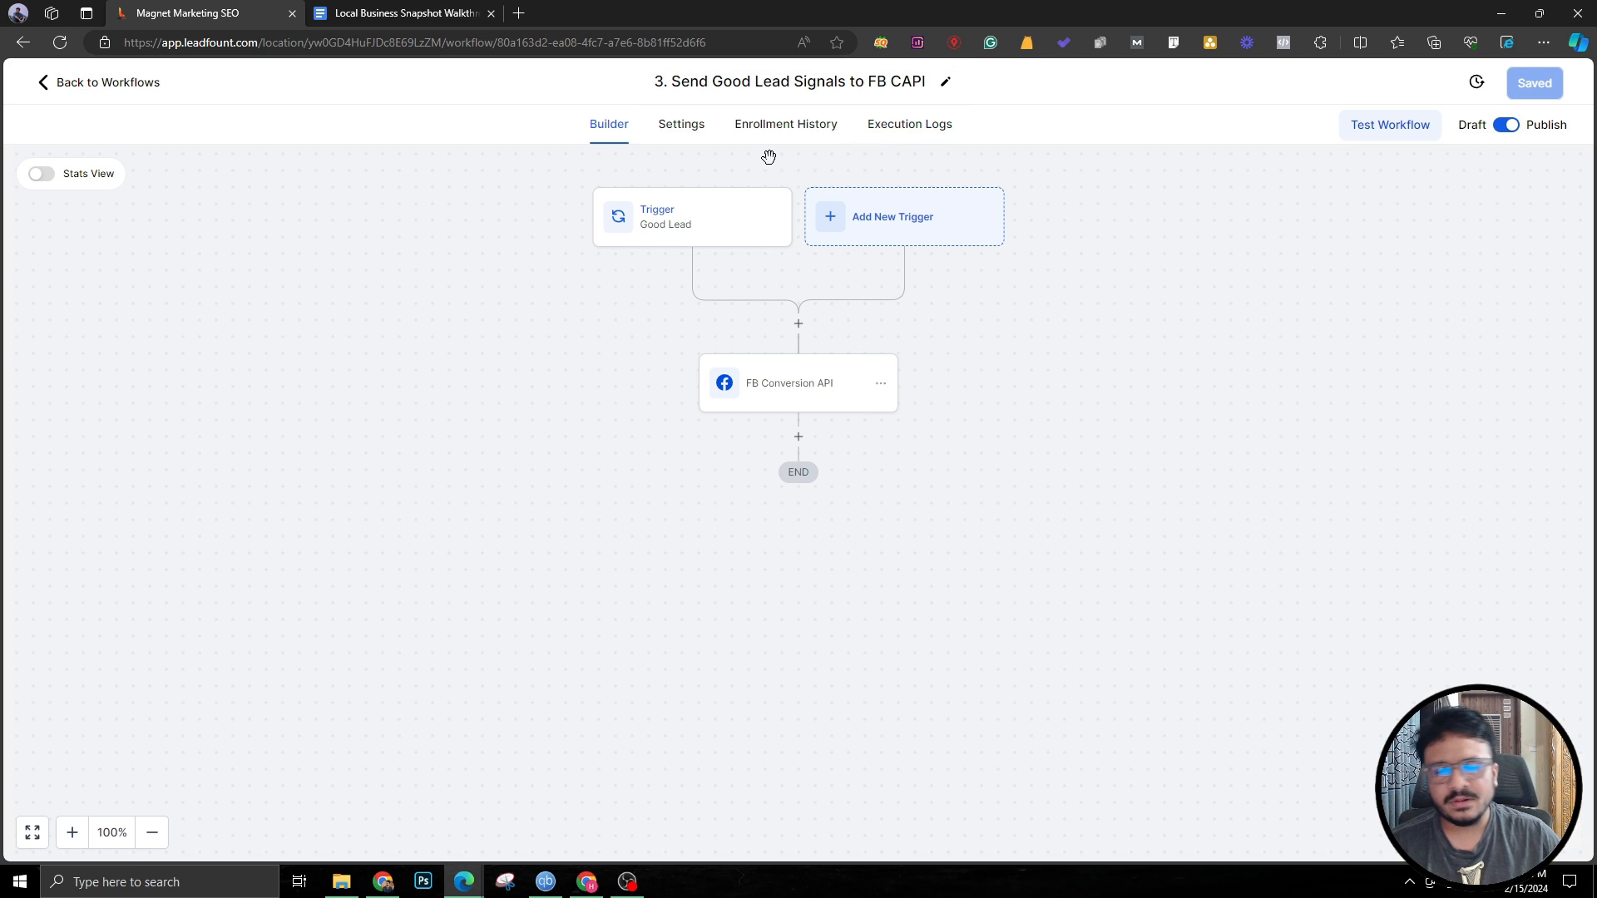
pyautogui.moveTo(113, 88)
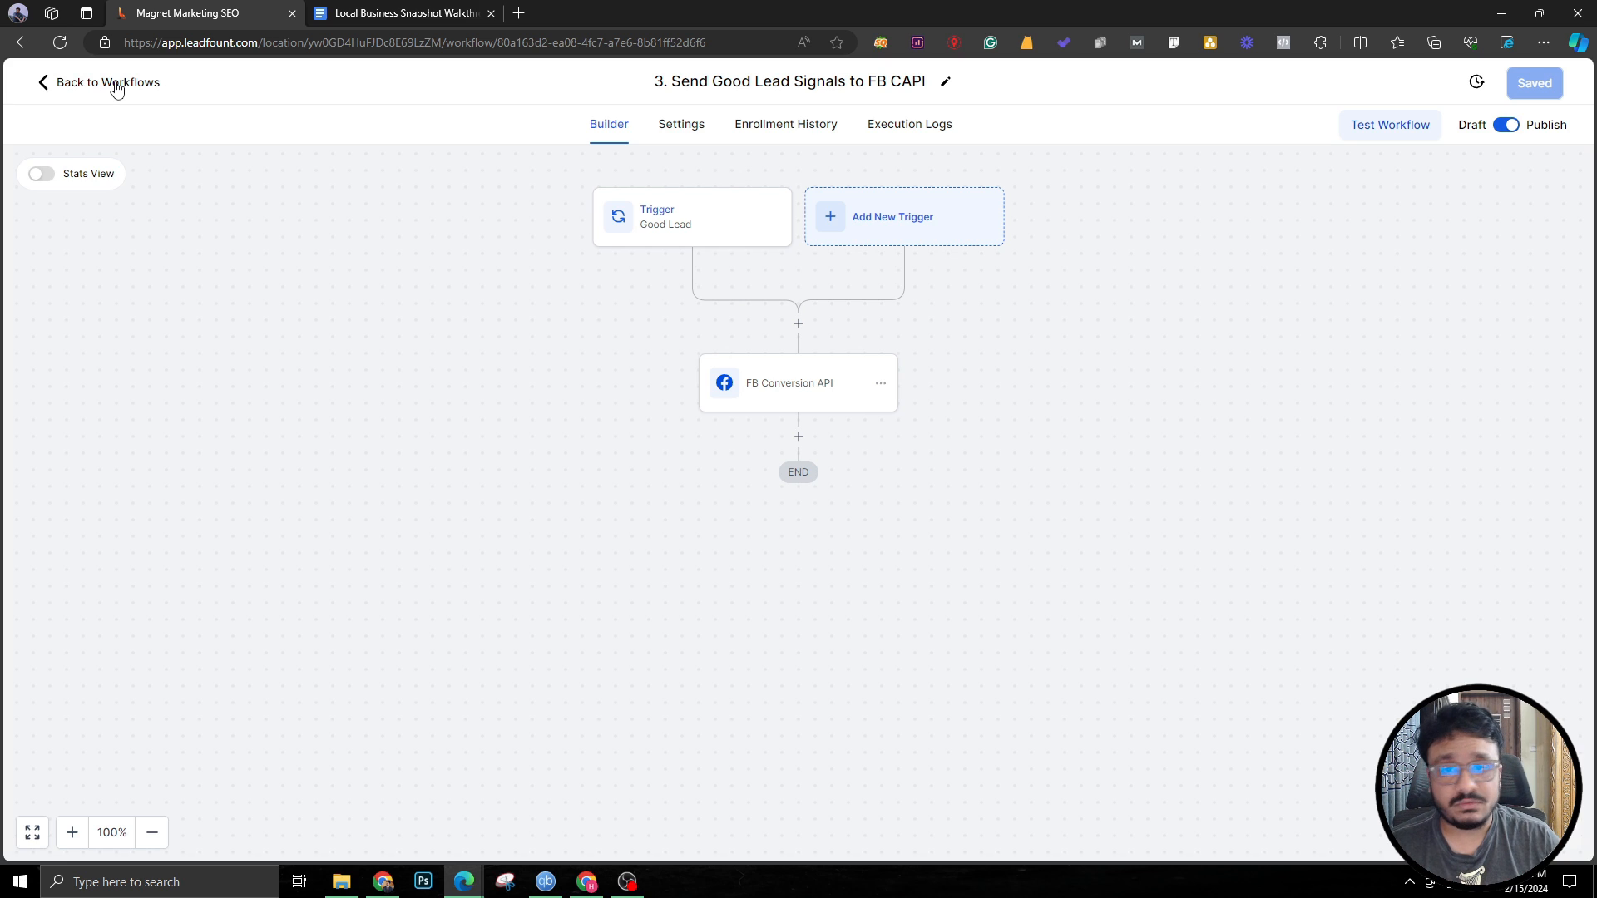
pyautogui.click(96, 84)
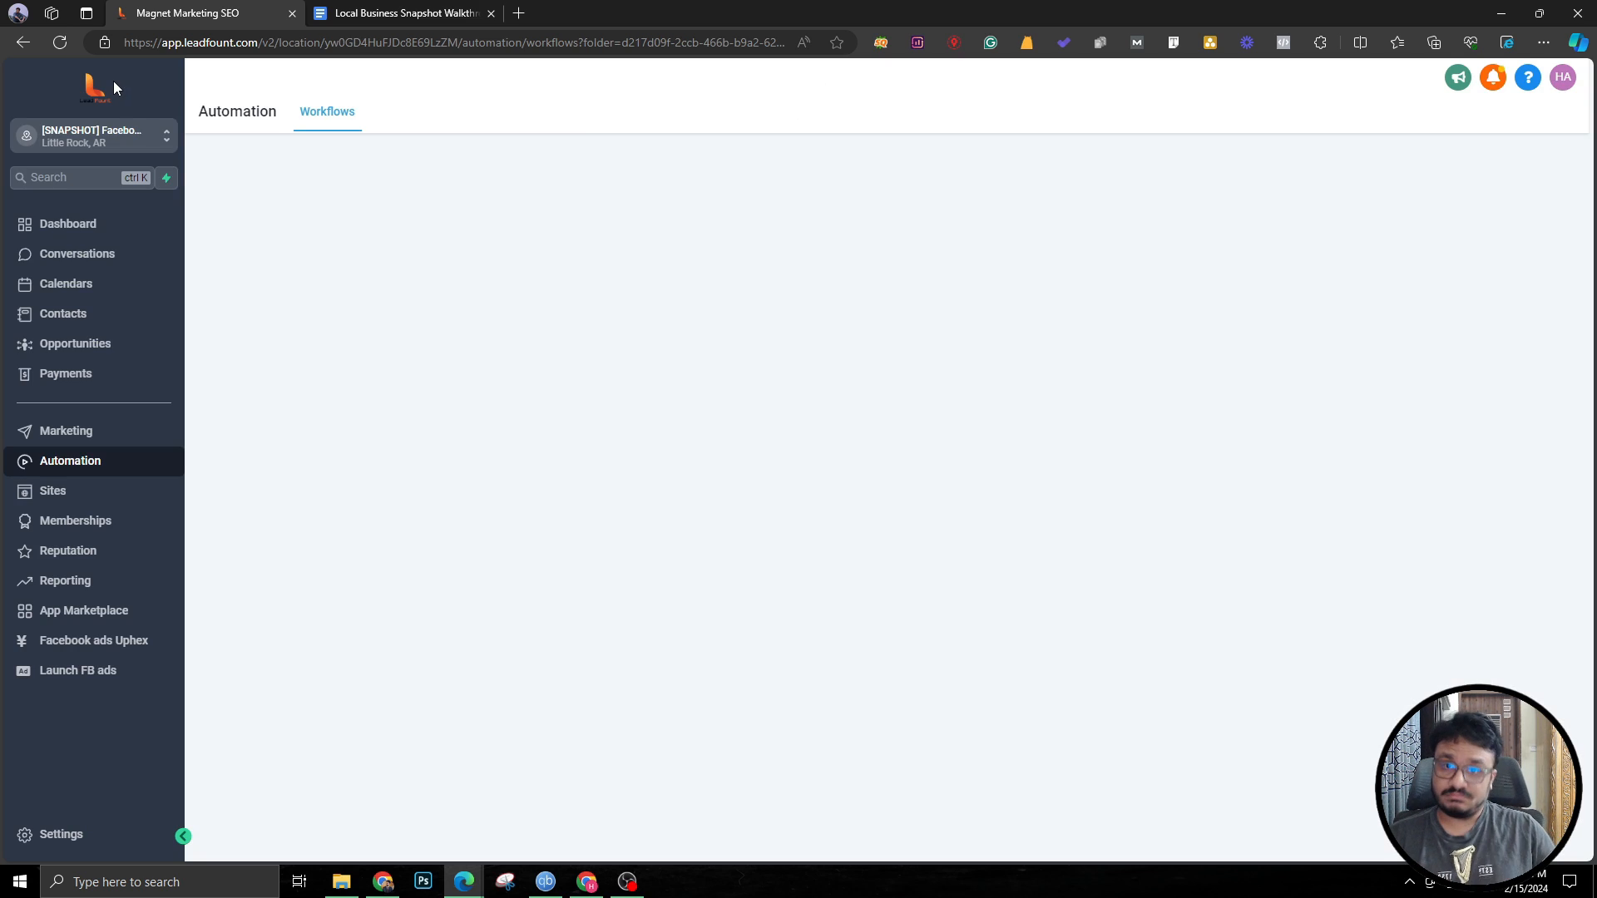